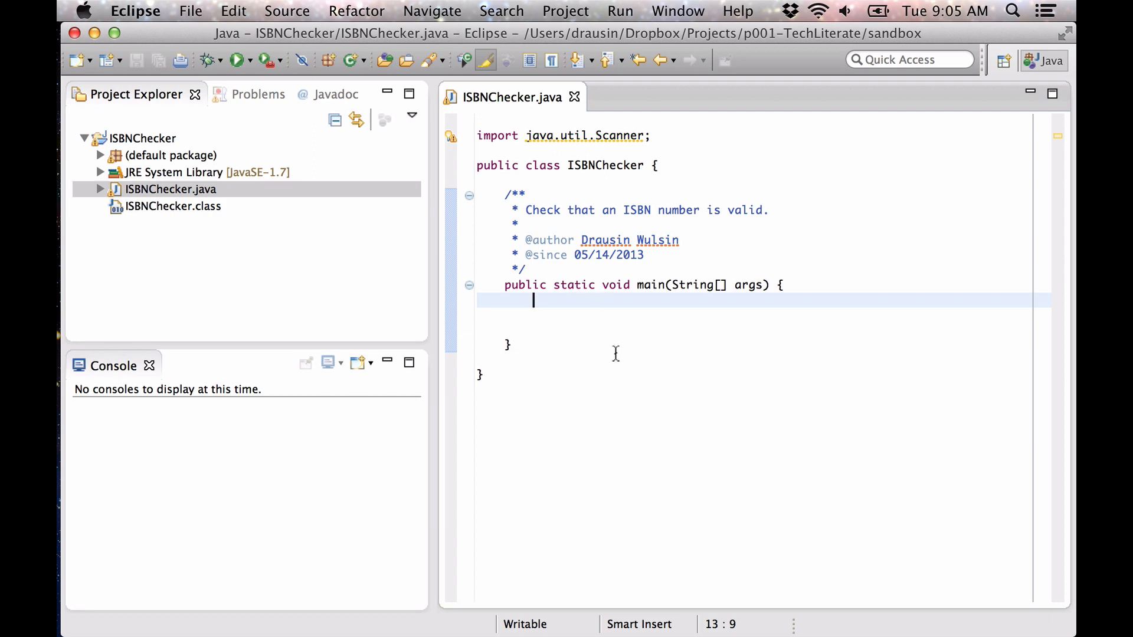
Step: Declare Scanner sc = new Scanner(System.in) and String isbn under an init comment, then save
type("// init")
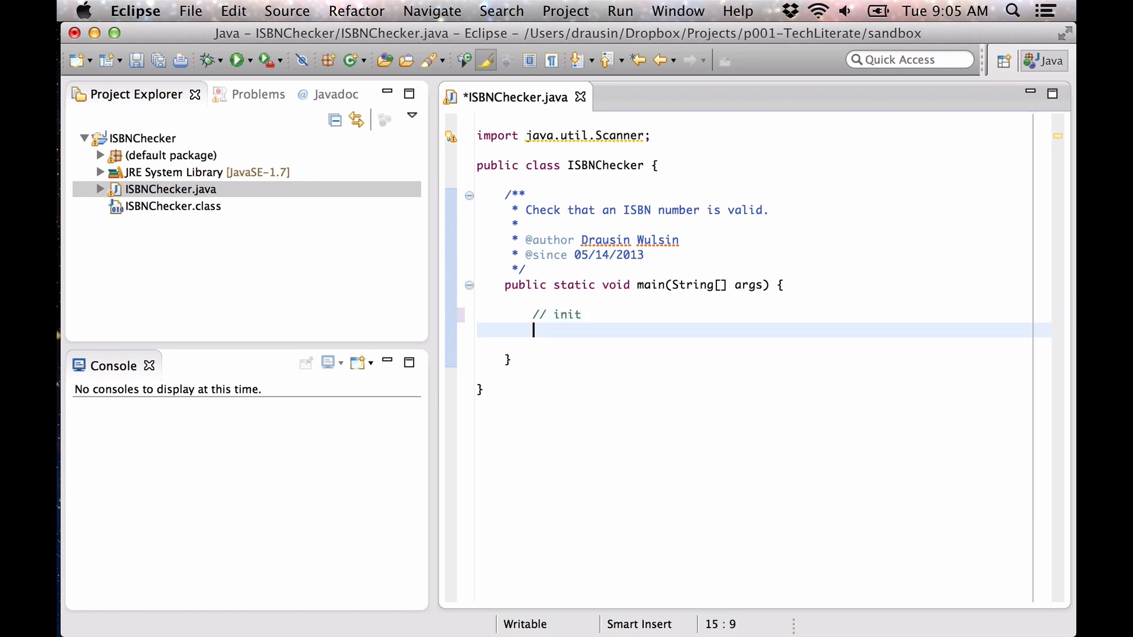
type("Scanner sc = new Scanne")
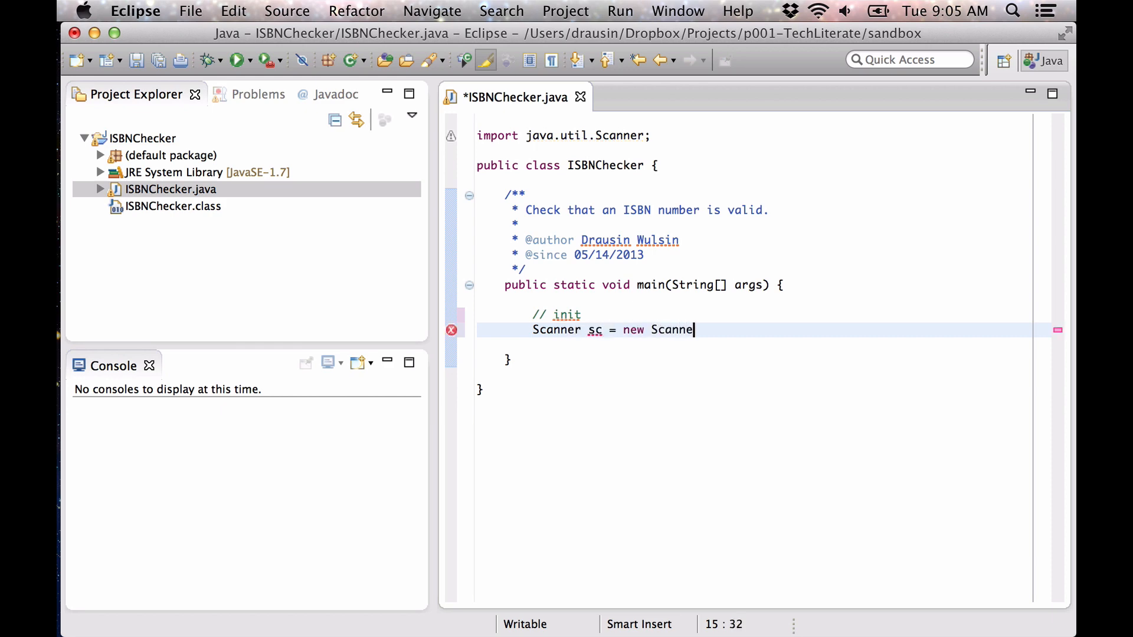
type("r(System")
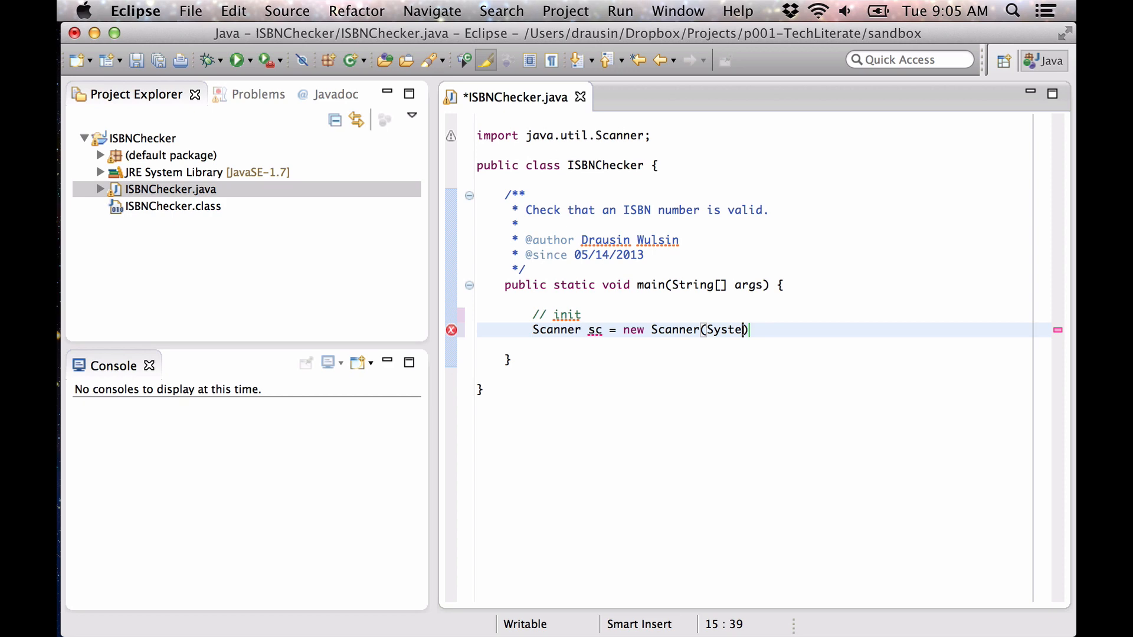
type("m.in)")
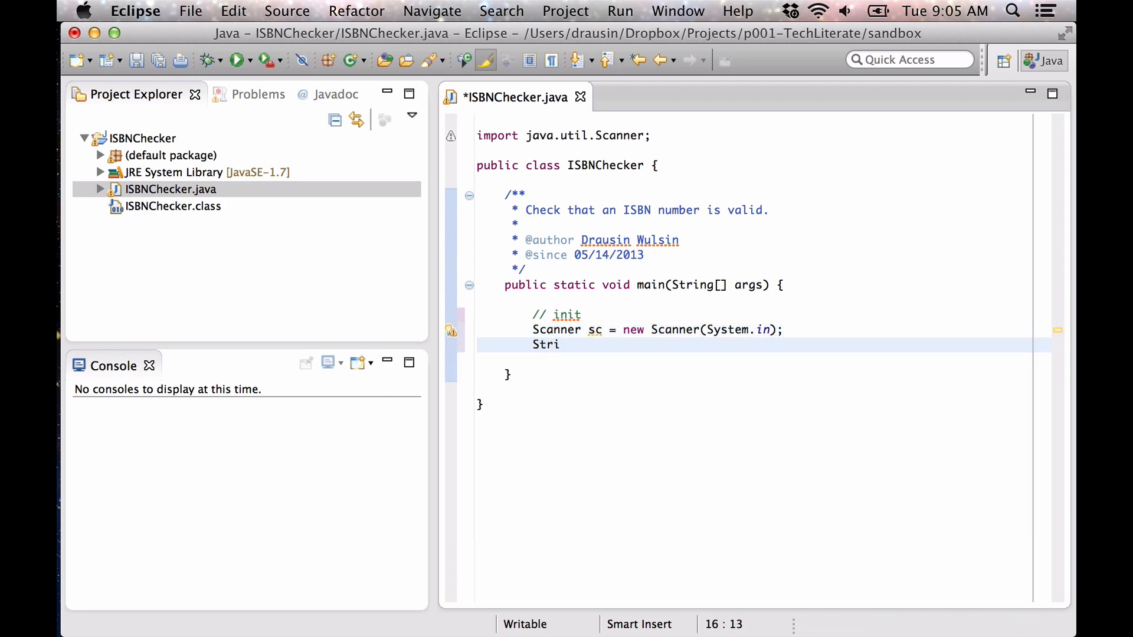
type("ng isbn;")
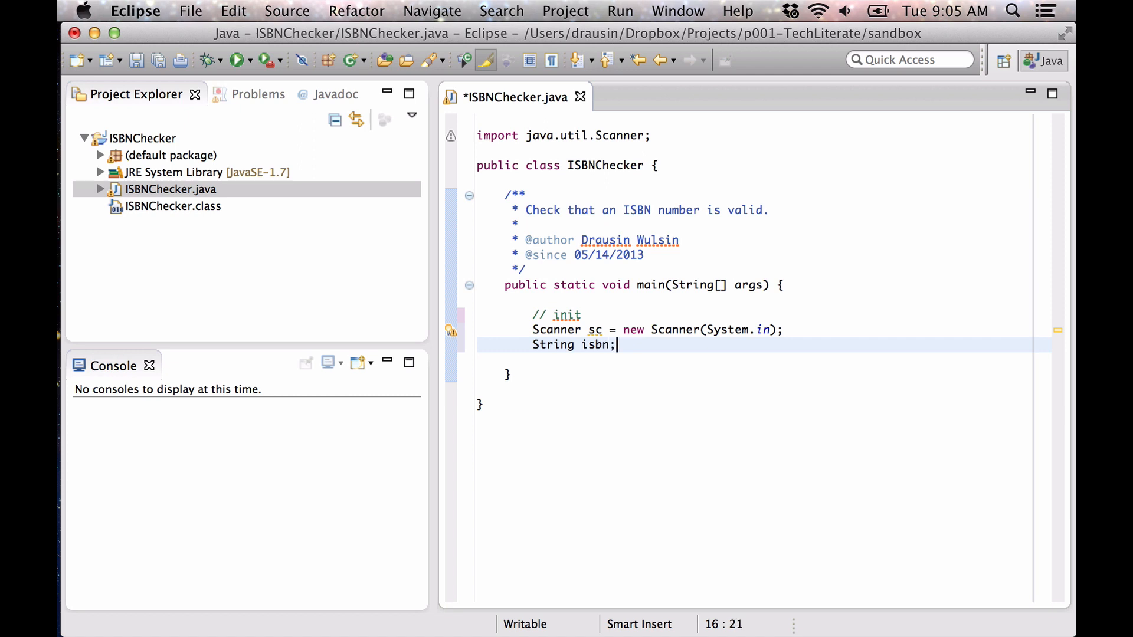
key("cmd+s")
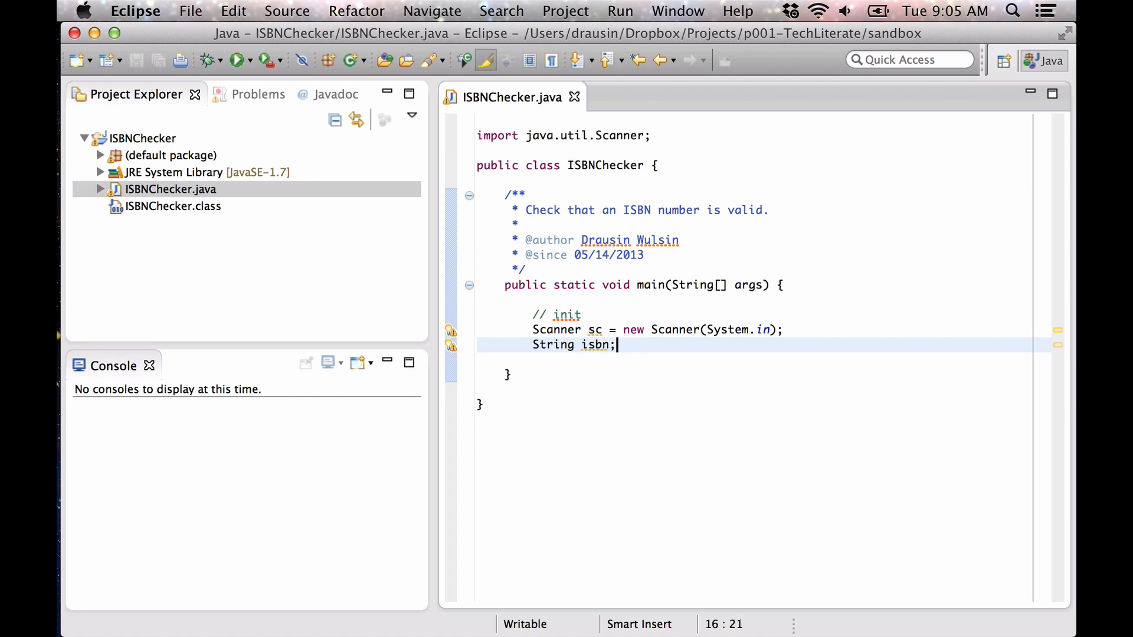
Step: Print the "Enter an ISBN: " prompt and read isbn = sc.nextLine()
type("// get the ISBN")
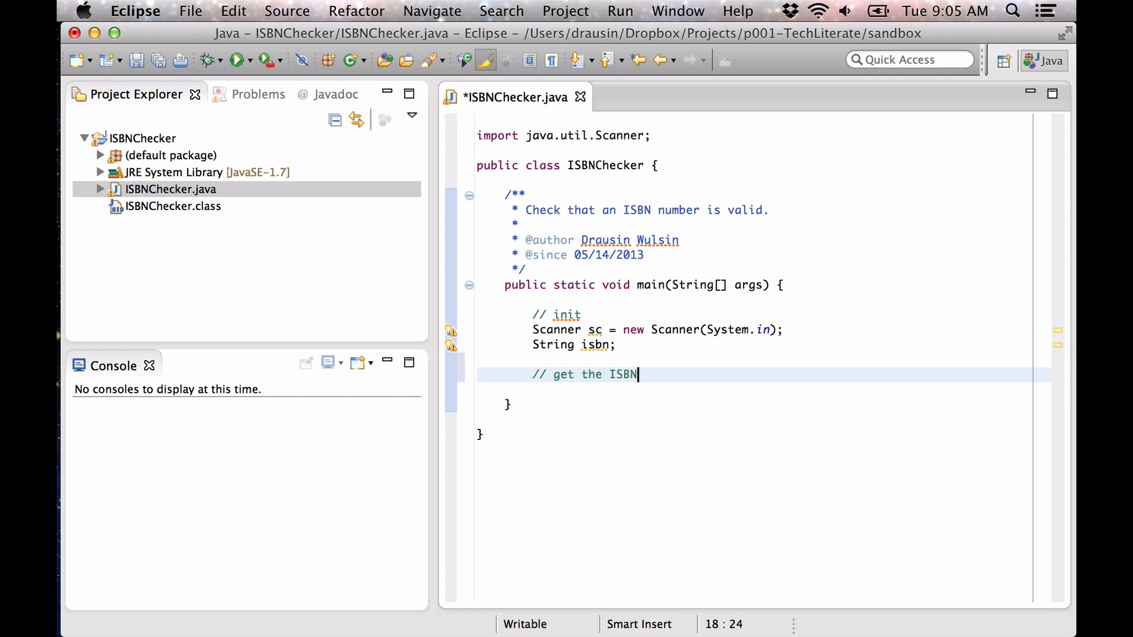
type("System.")
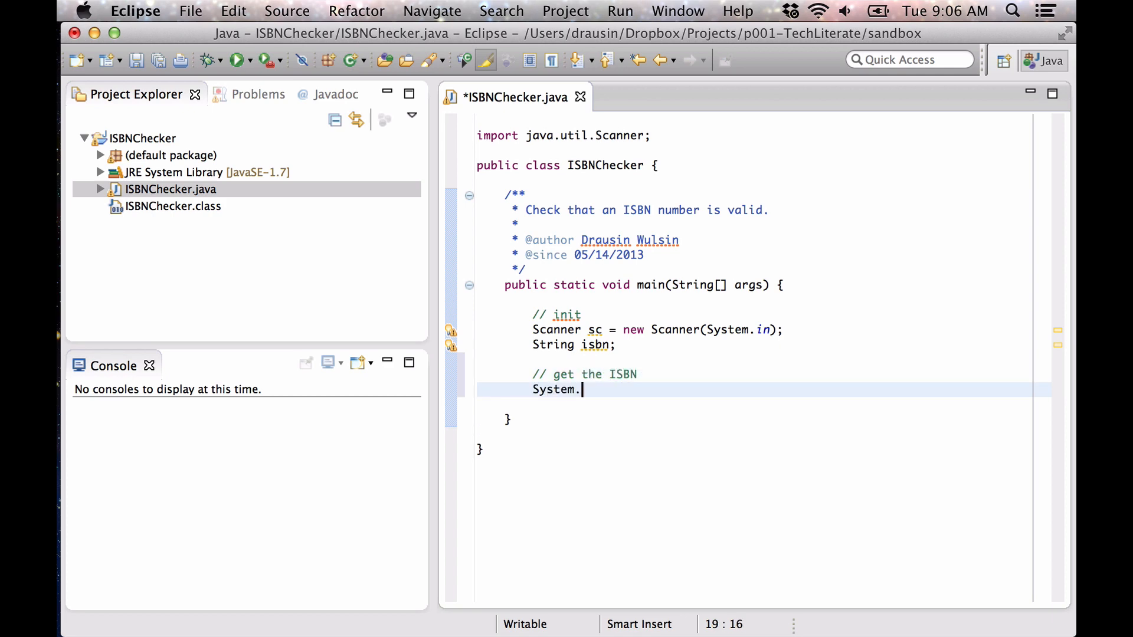
type("out.println")
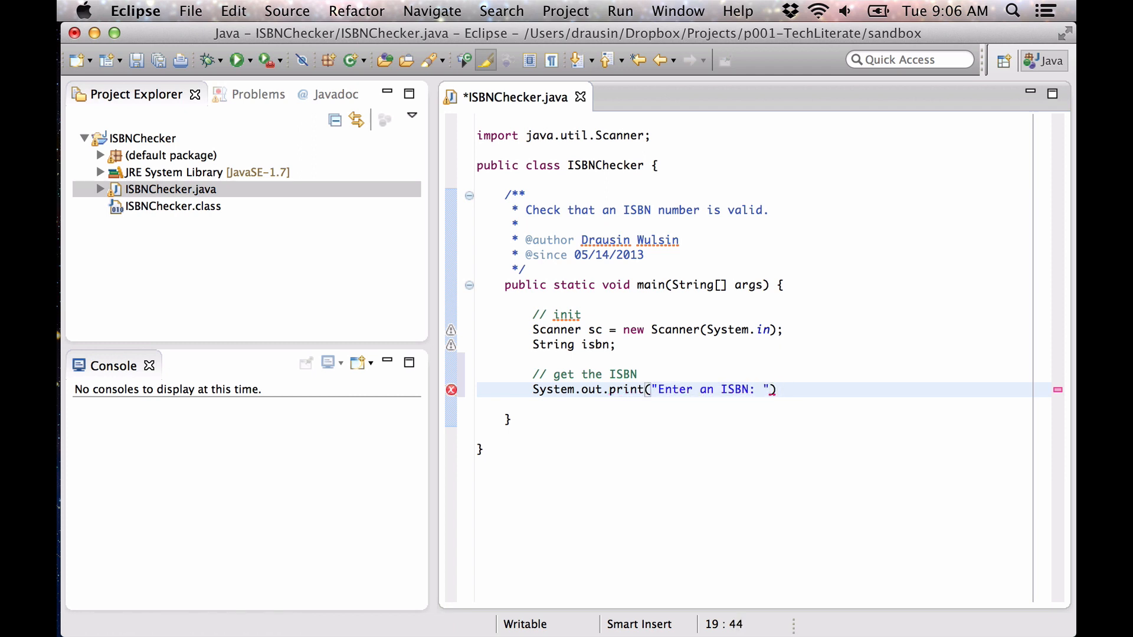
type("isbn")
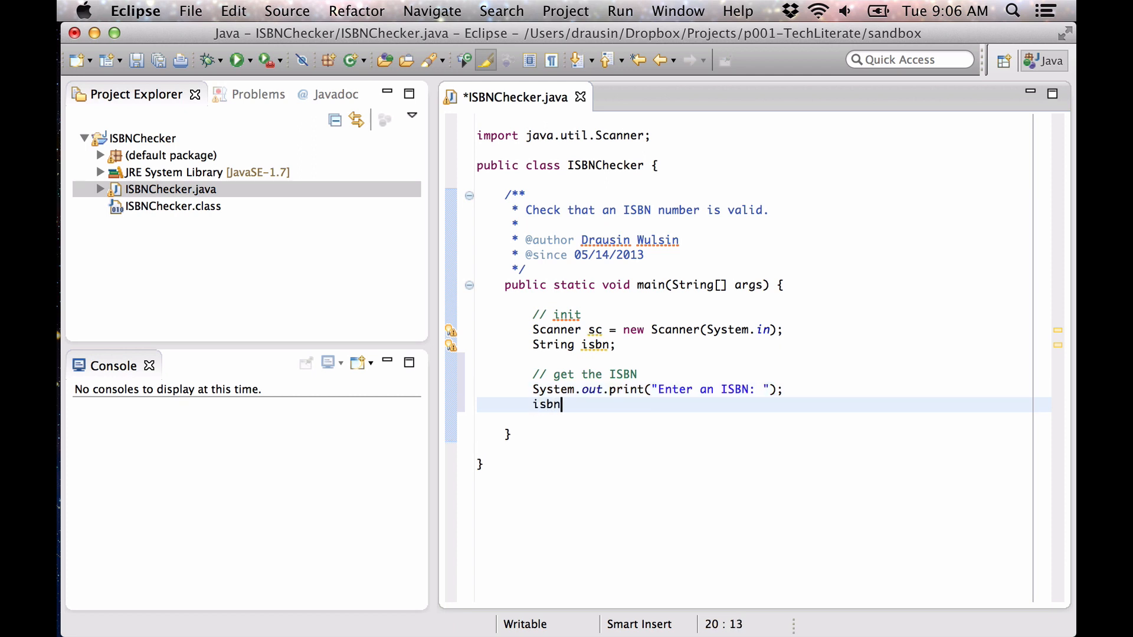
type("= sc.ne")
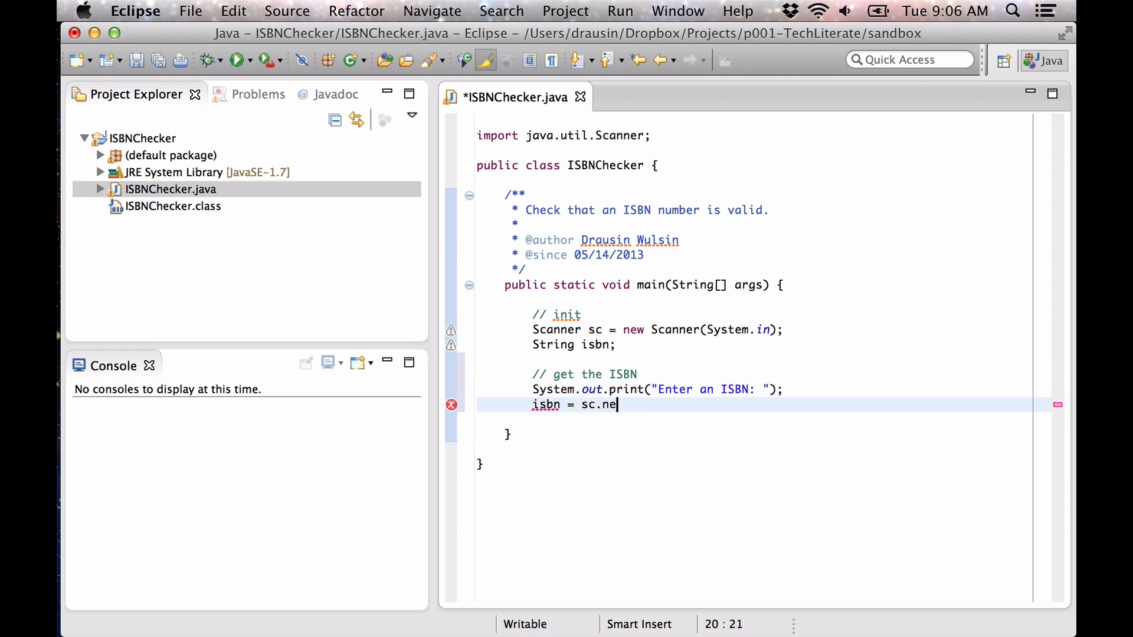
type("xtLine();")
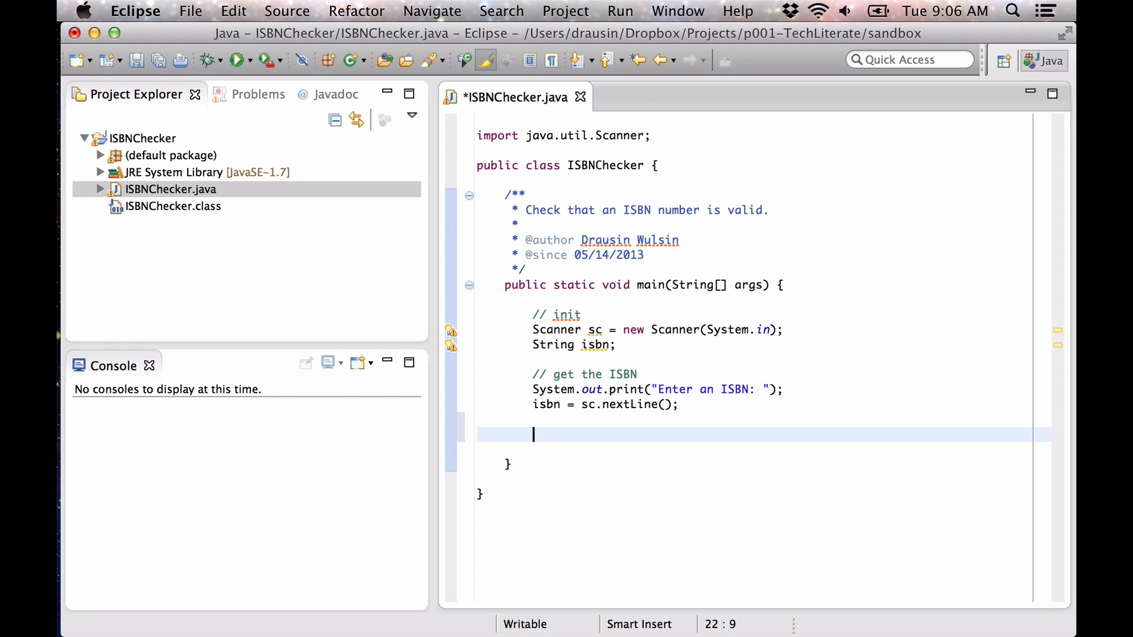
Step: Write a comment about stripping spaces and dashes by replacing with empty characters
type("//")
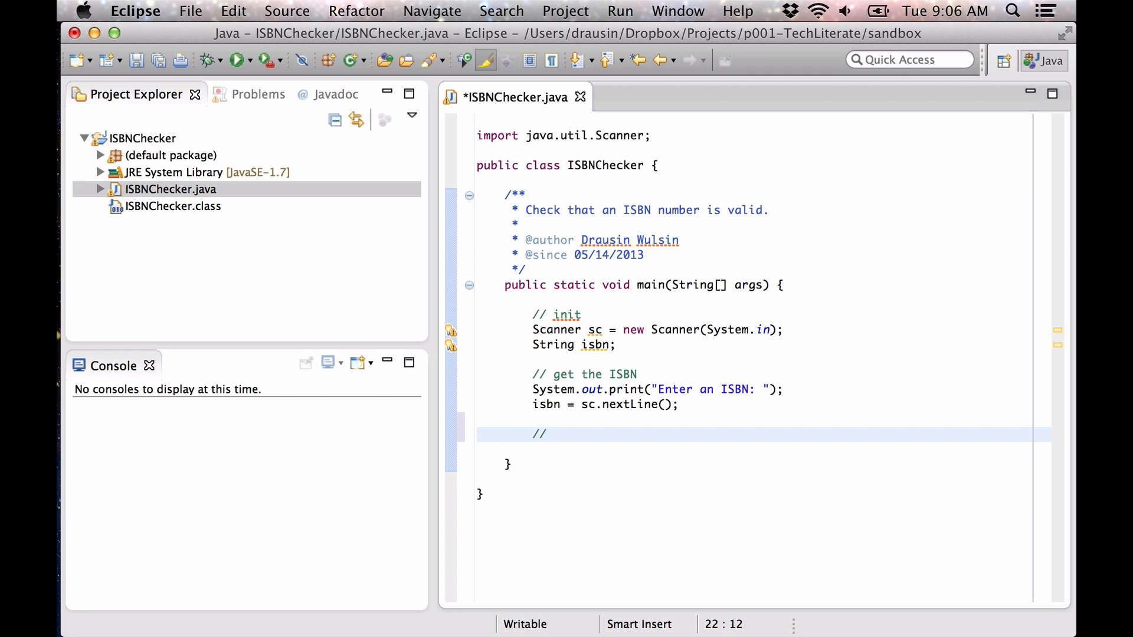
type("strip out sp")
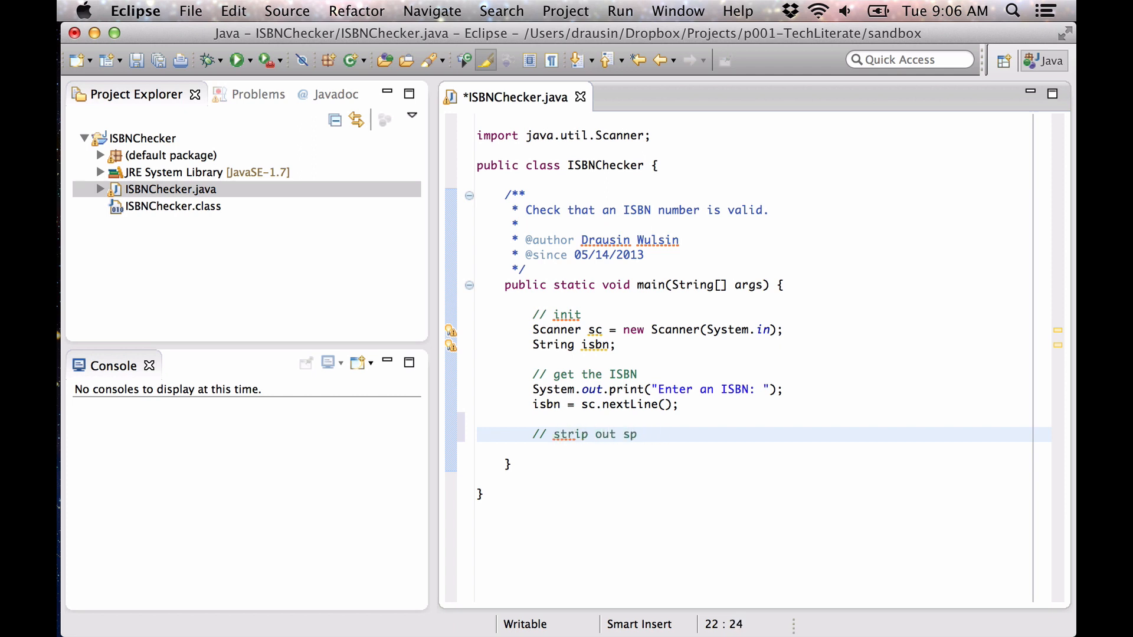
type("t")
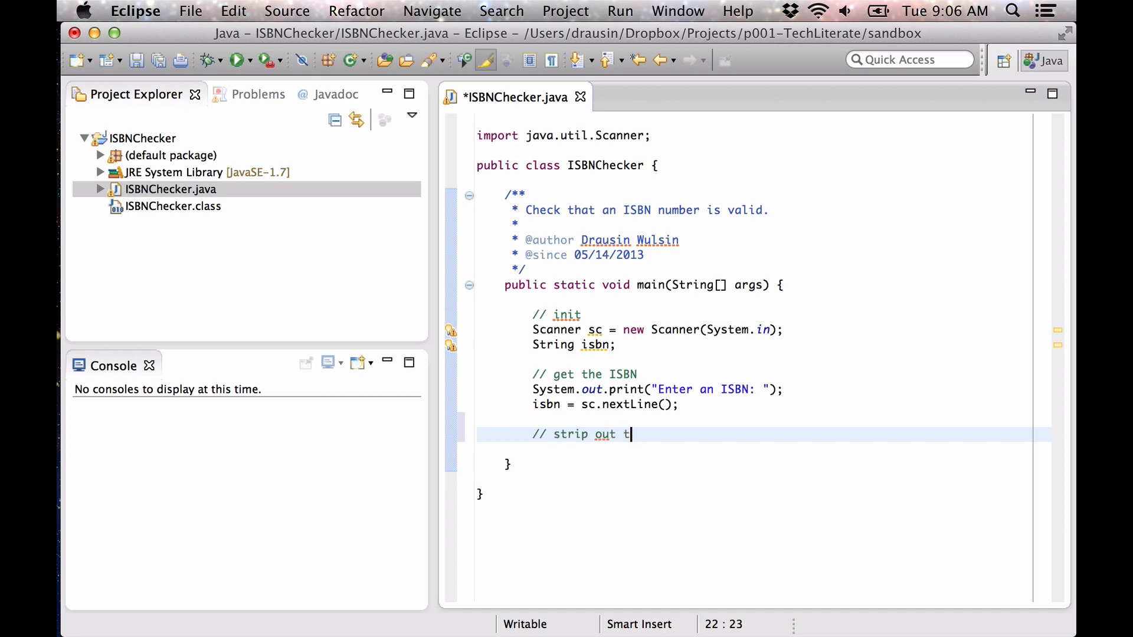
type("he spaces and dashes by replac")
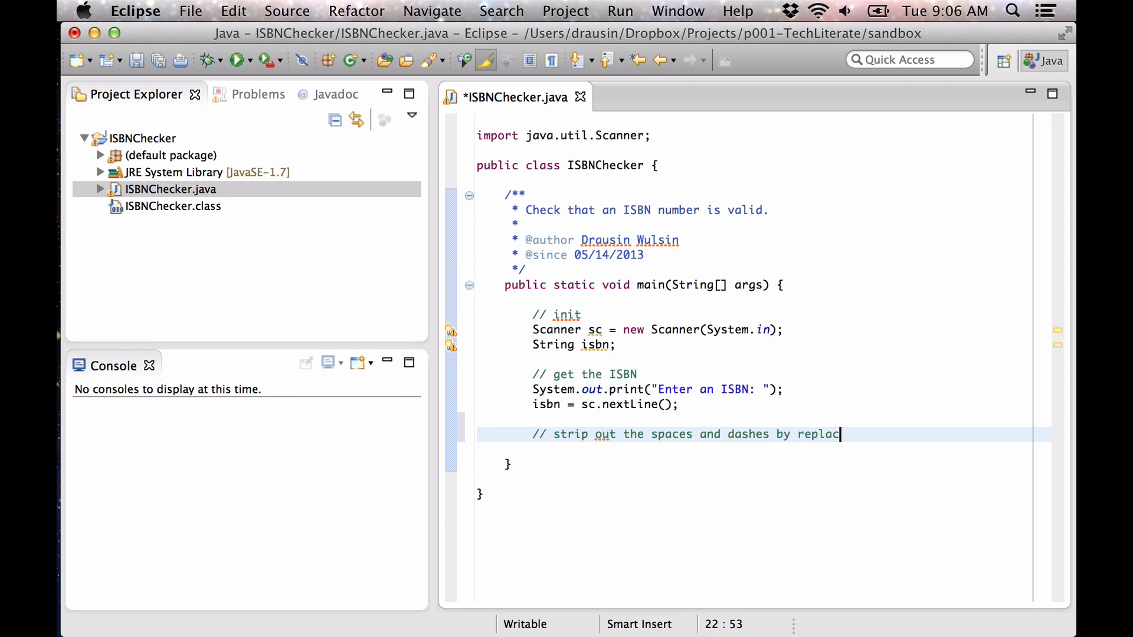
type("ing with empty")
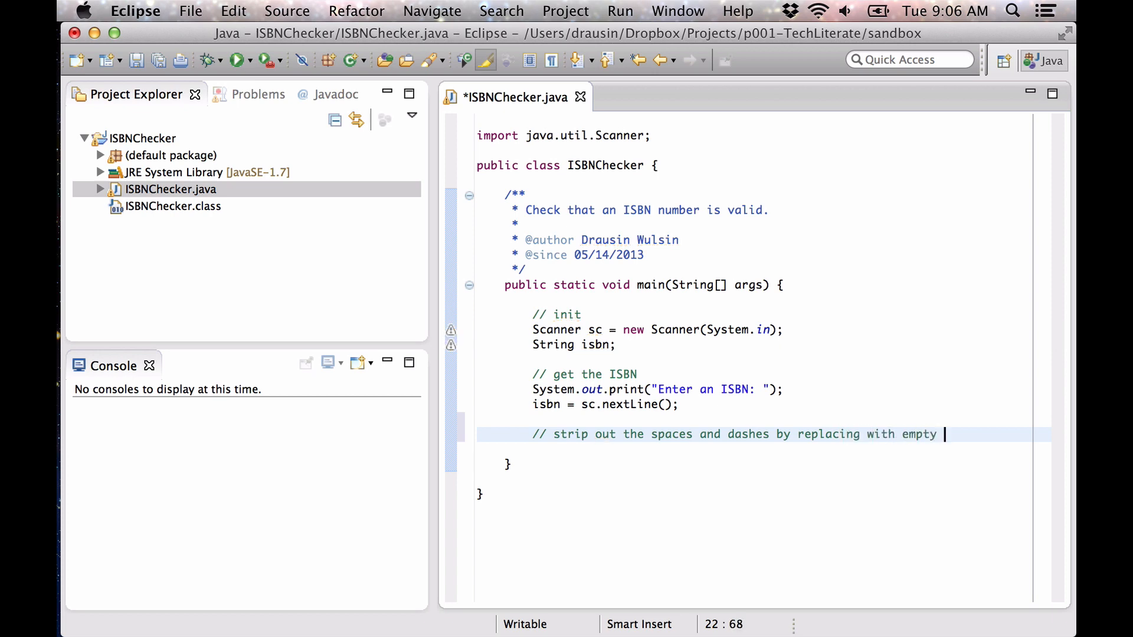
type("chara")
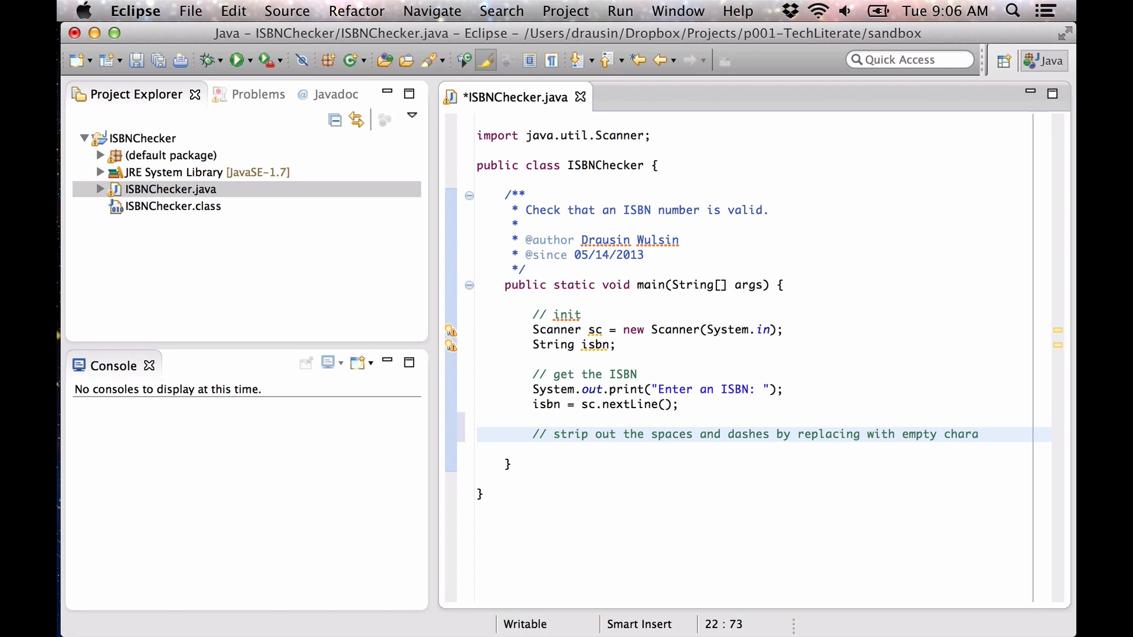
Step: Write isbn = isbn.replace(" ", "").replace("-", ""); using content assist
type("i")
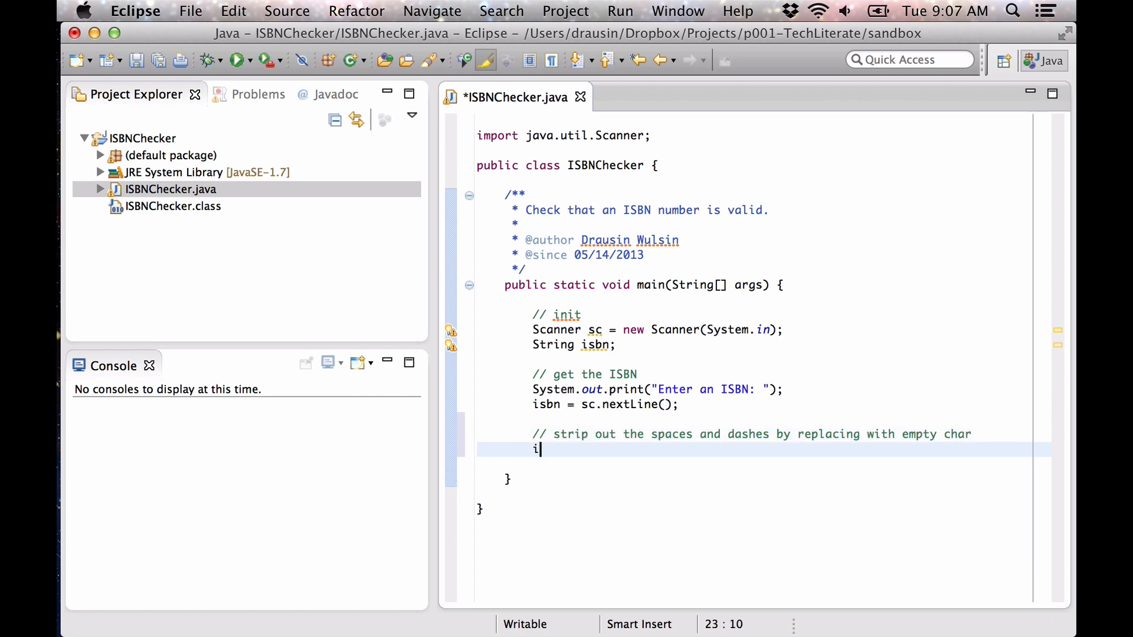
type("sbn -")
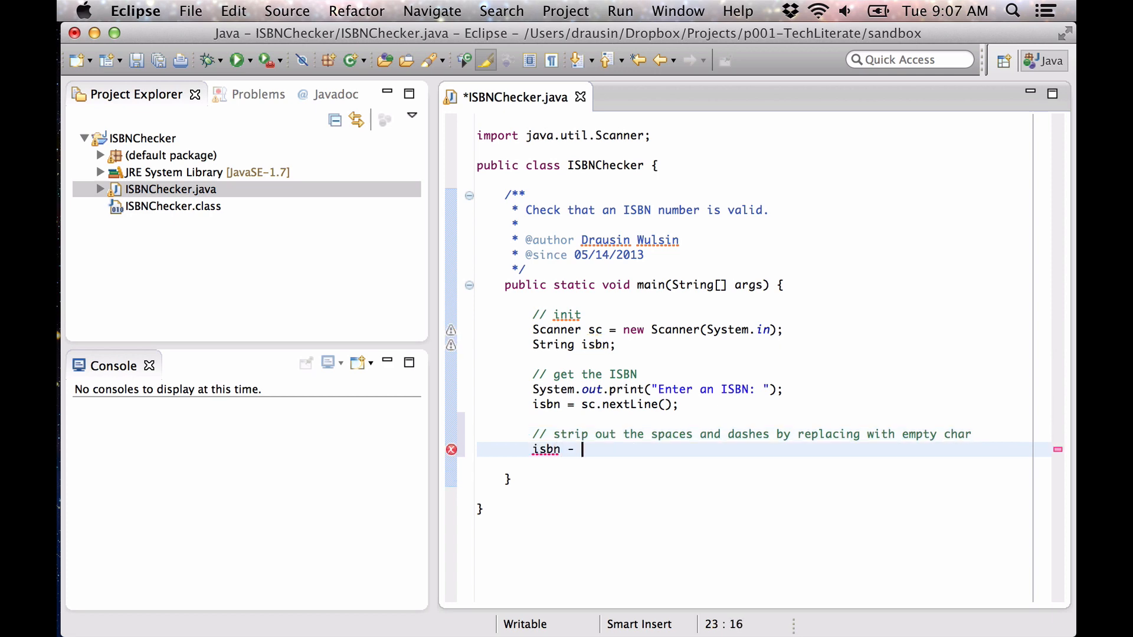
type("isbn.rep")
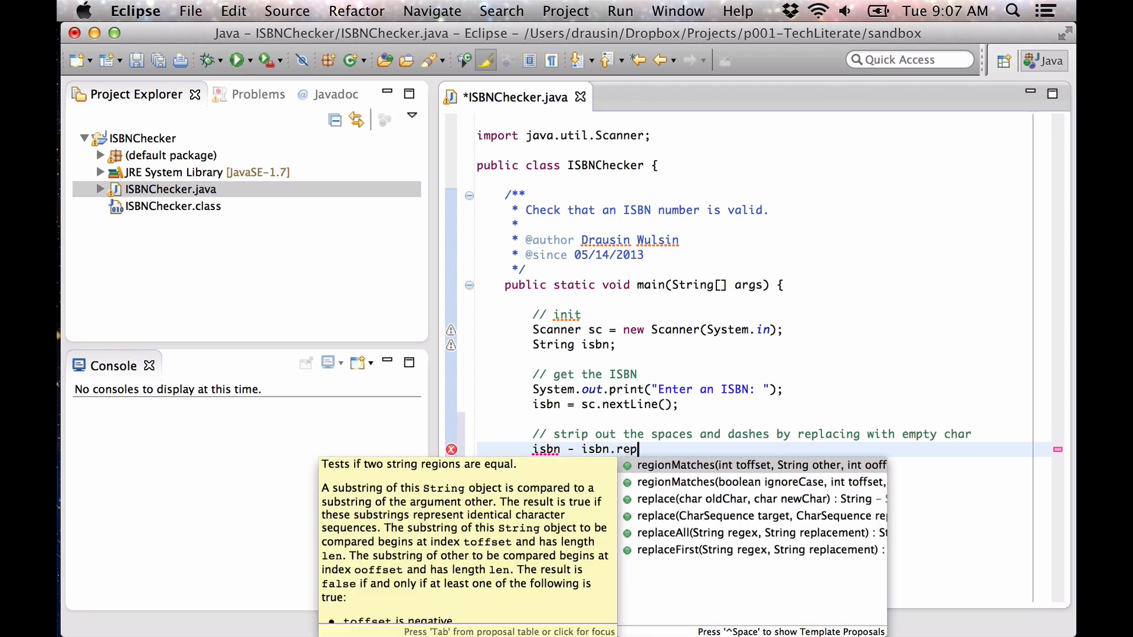
type("lace(oldChar, newChar")
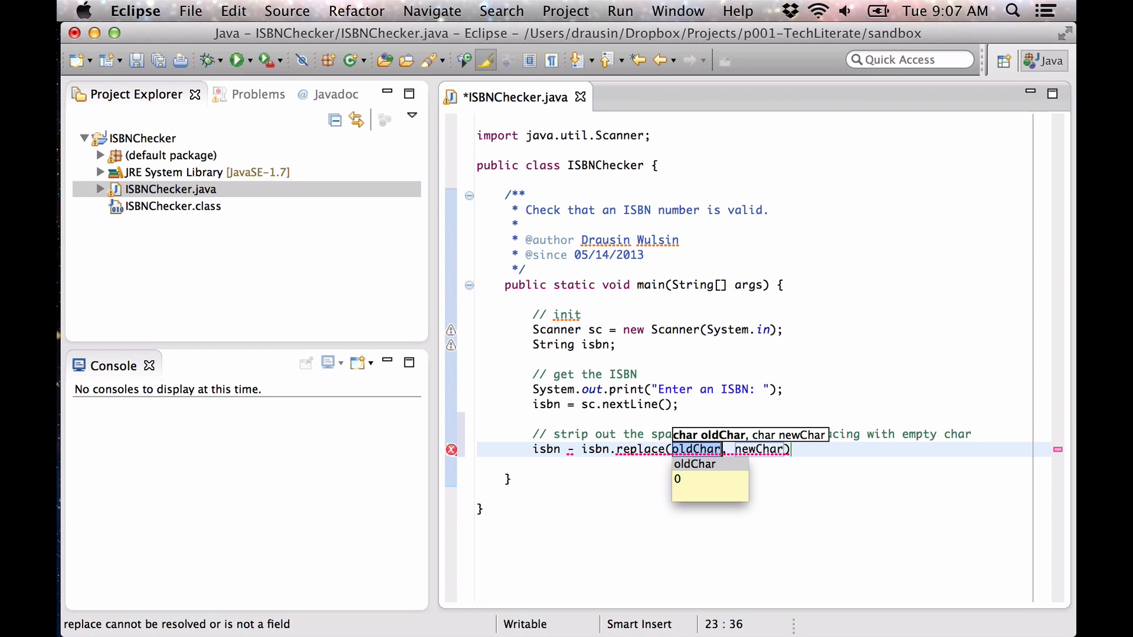
type("\"")
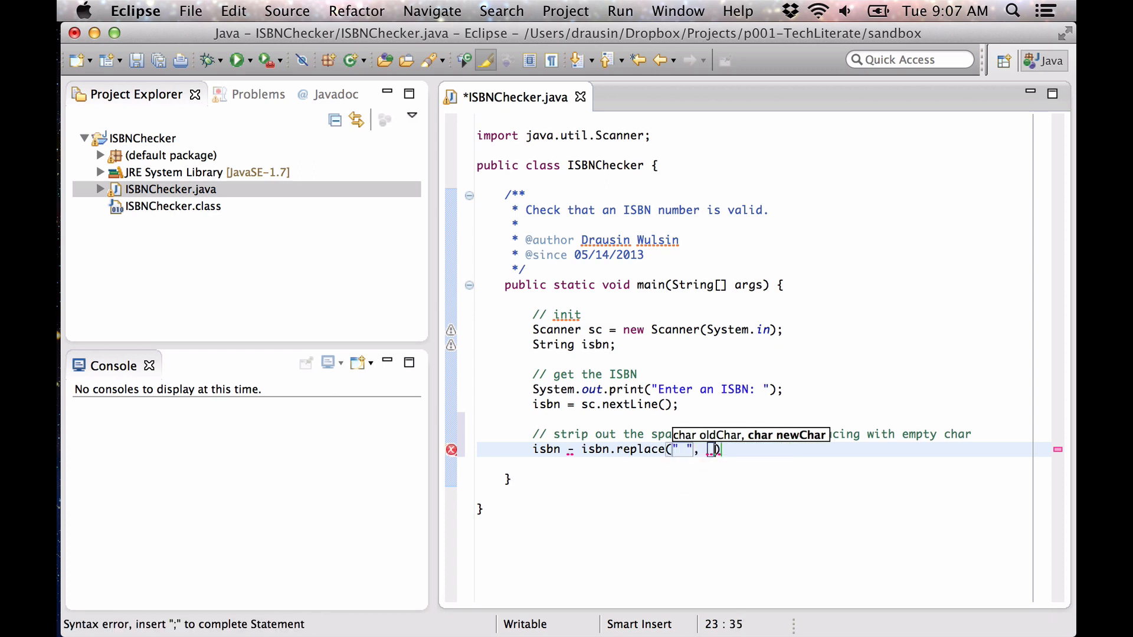
type("\"\"")
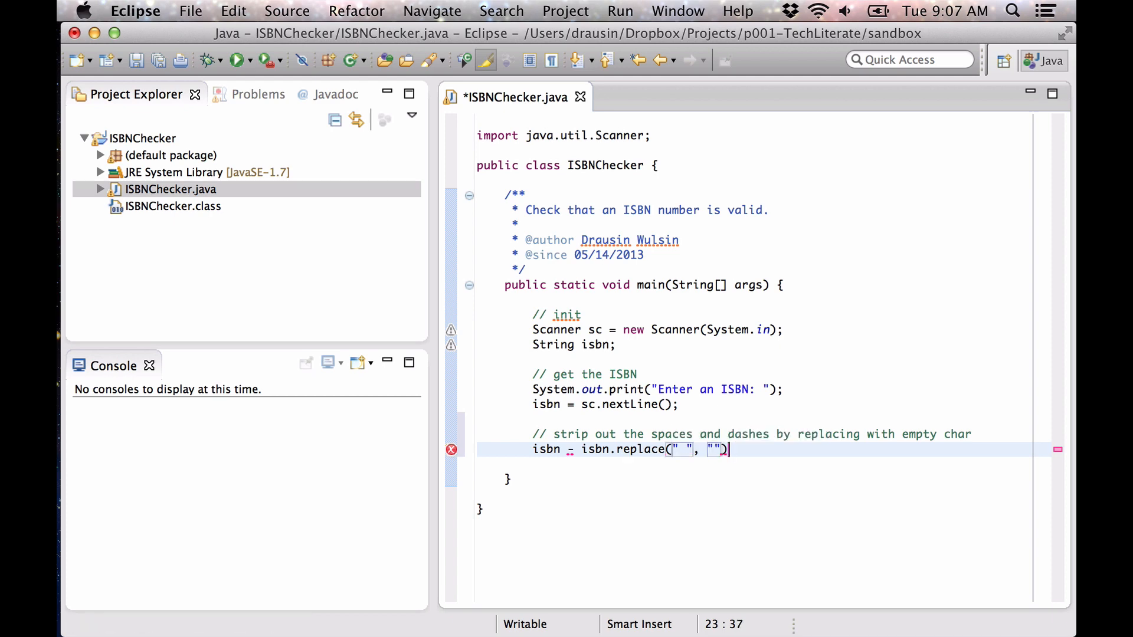
key("Left")
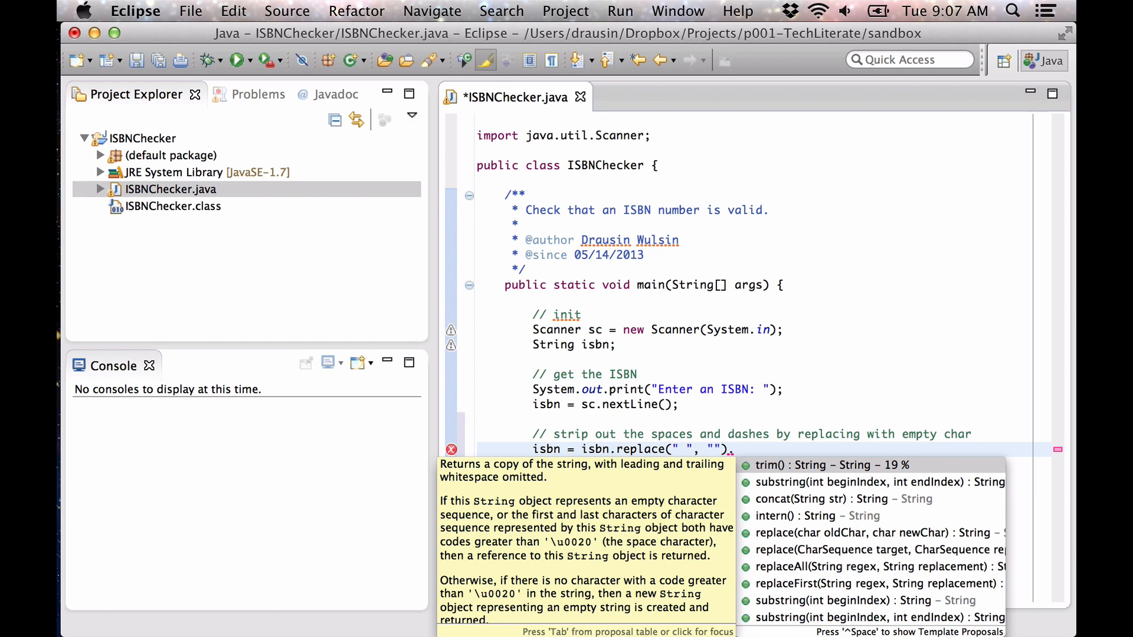
type(".repla")
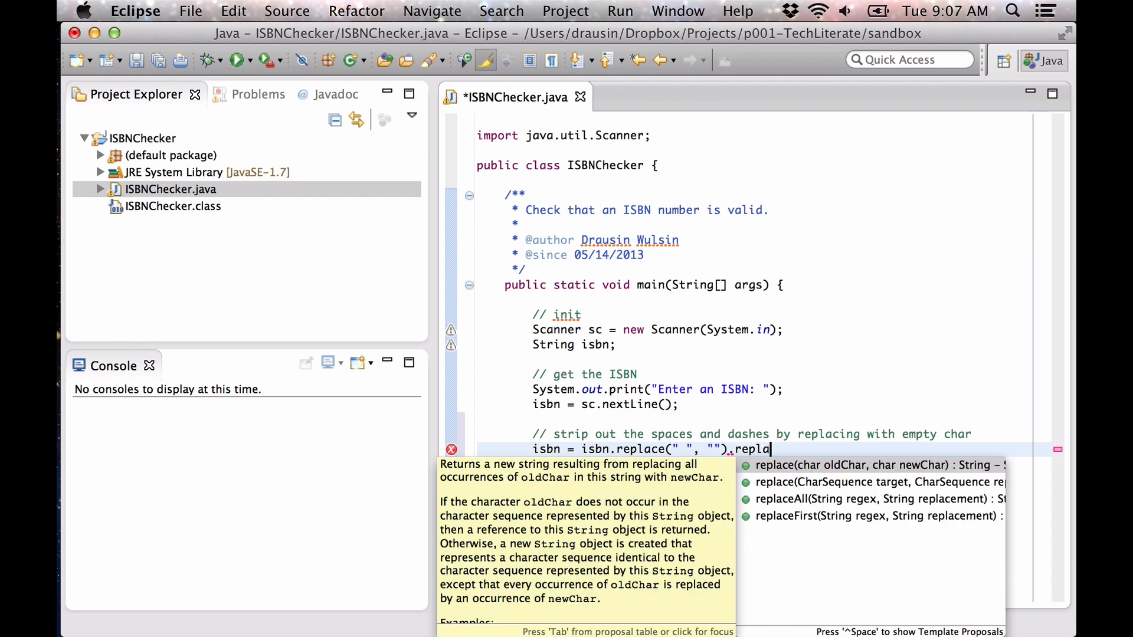
left_click(852, 465)
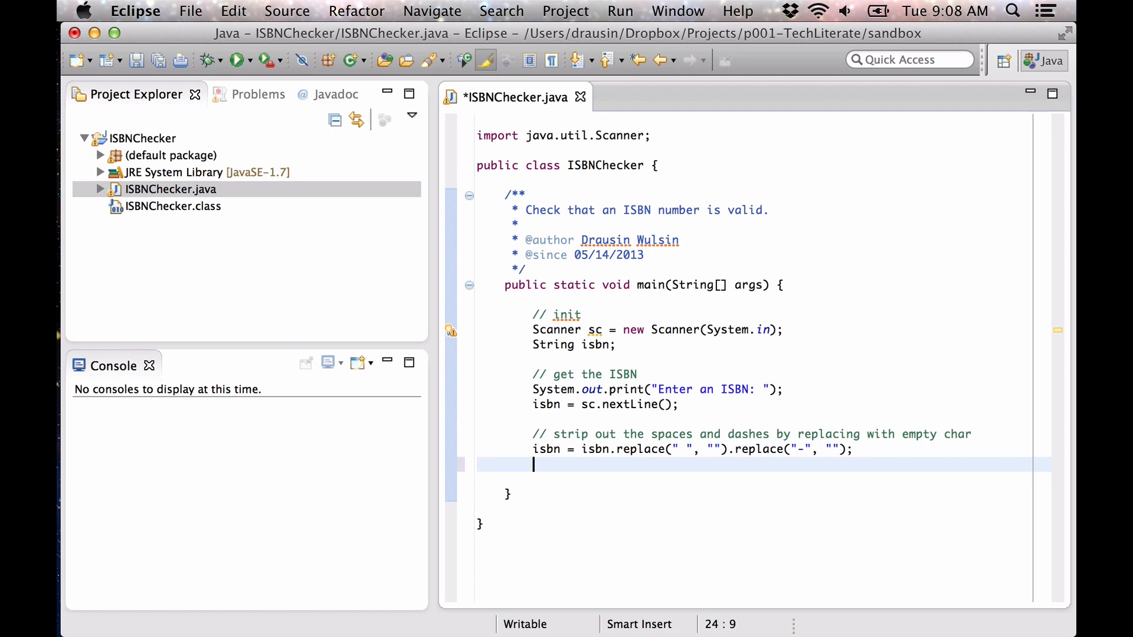
Step: Comment out the chained replace line and write isbn = isbn.replaceAll("( |-)", ""); instead
type("isbn")
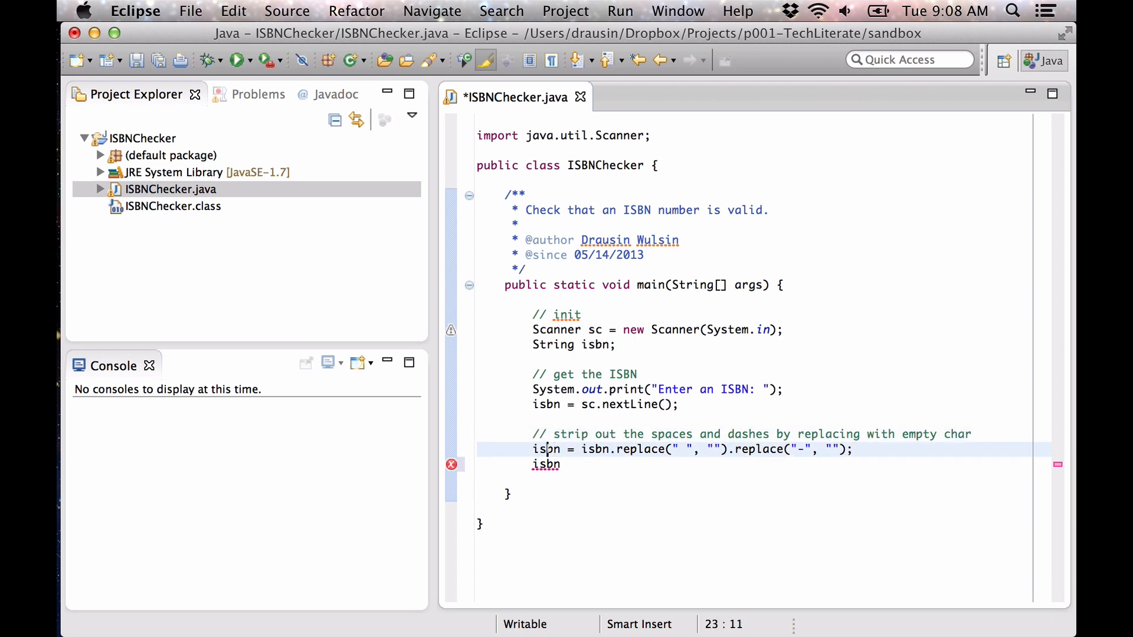
key("cmd+/")
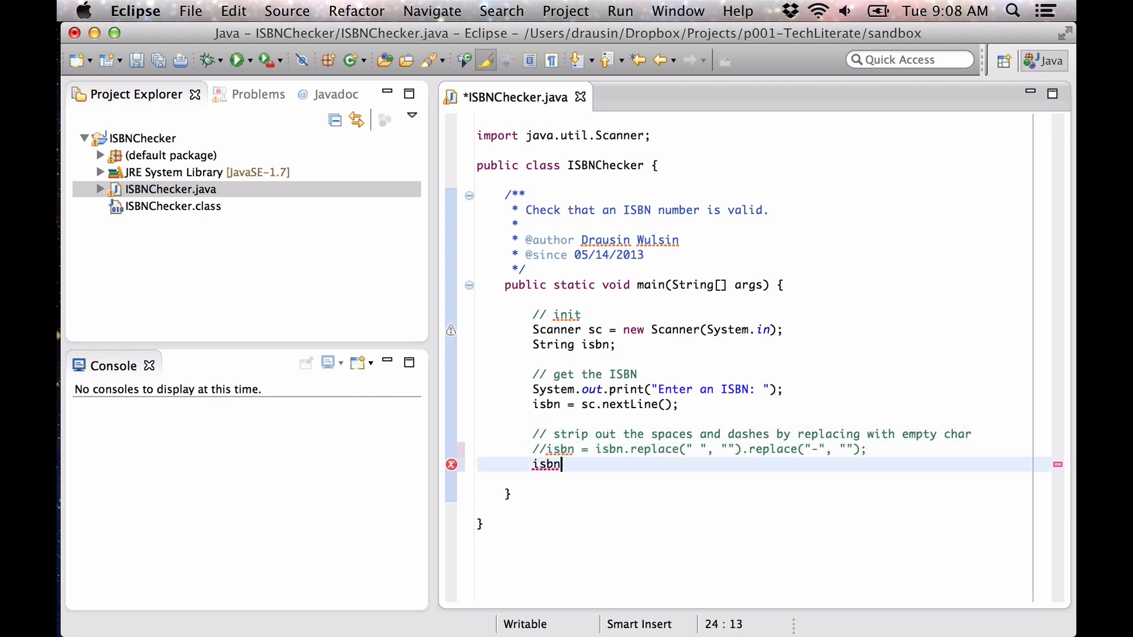
type("= isbn.replaceAll(regex, replacement")
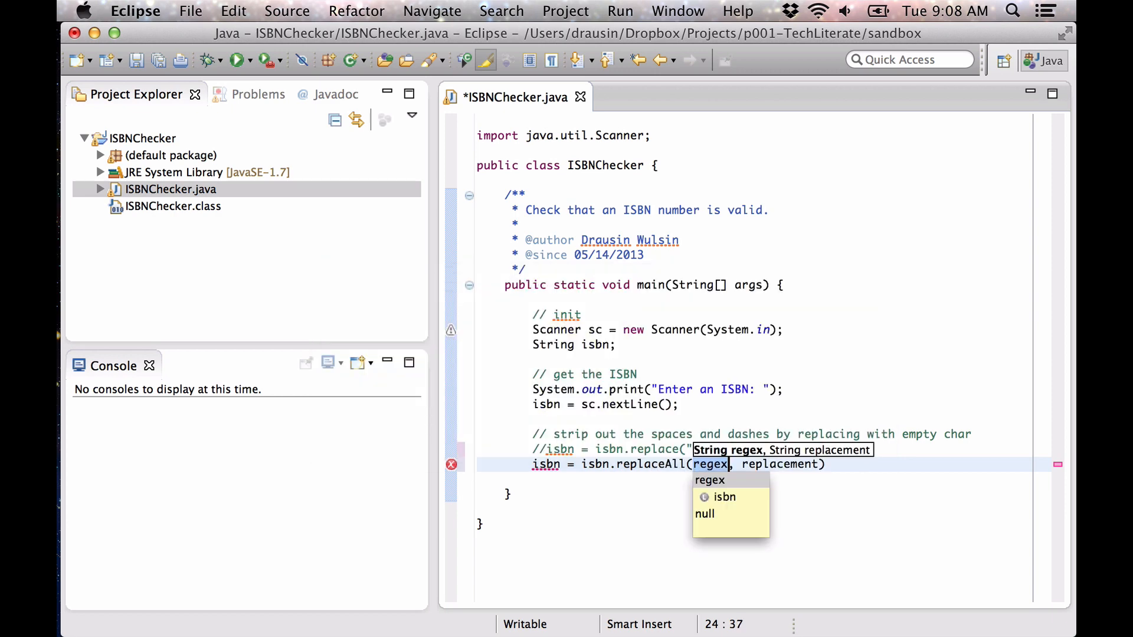
type("\"( |-")
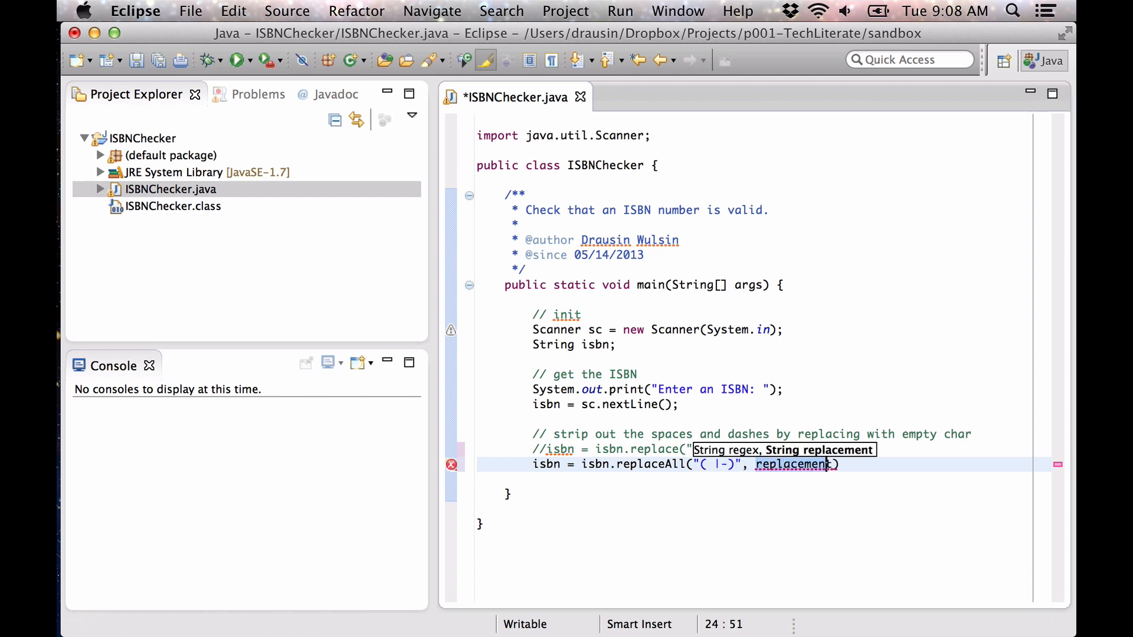
type("\"\"")
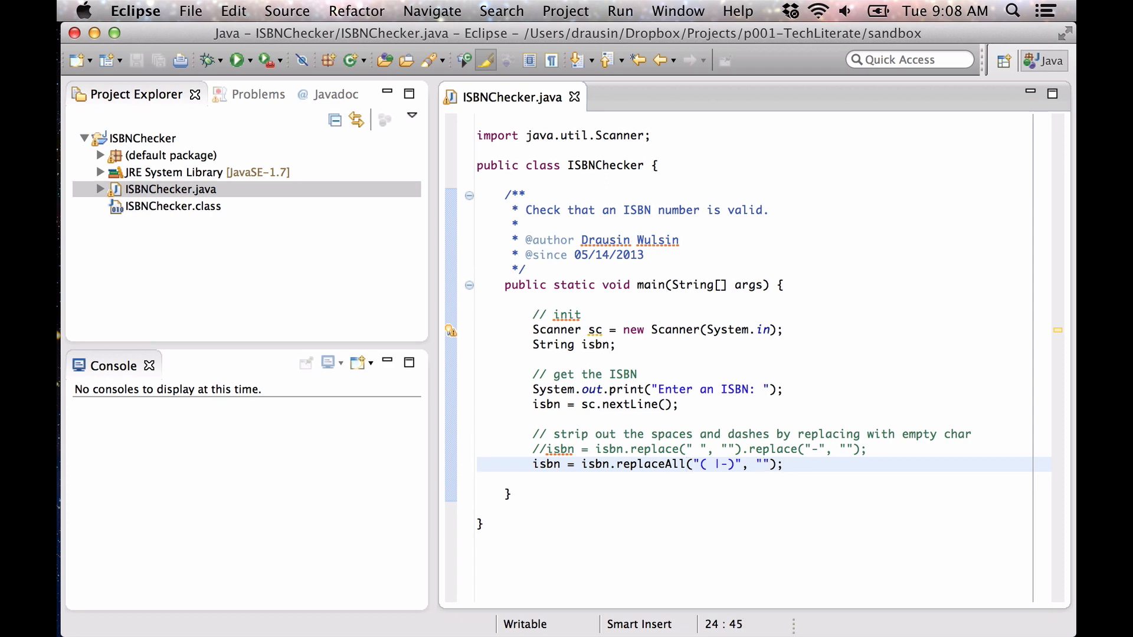
key("enter")
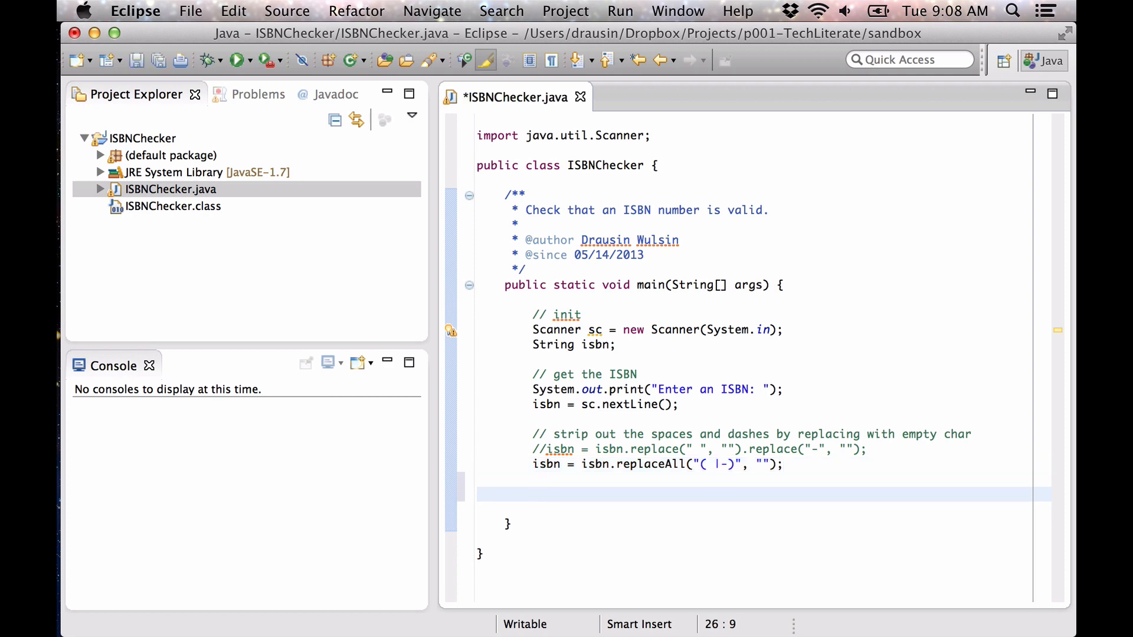
Step: Add sc.close() after reading input and a "// check depending on length" comment
type("//")
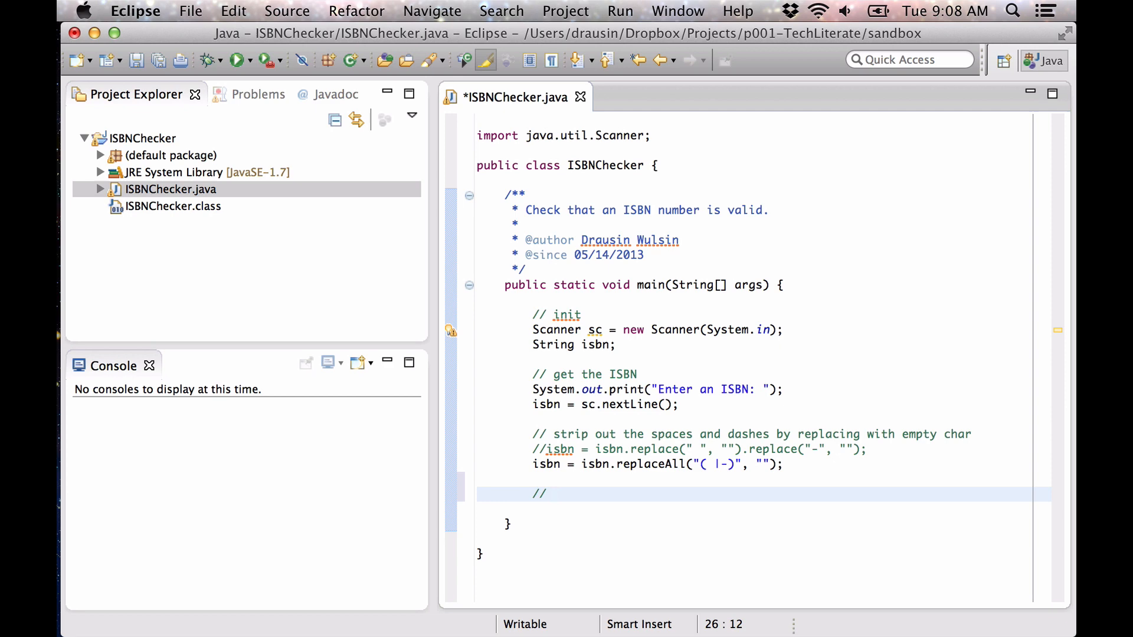
left_click(553, 494)
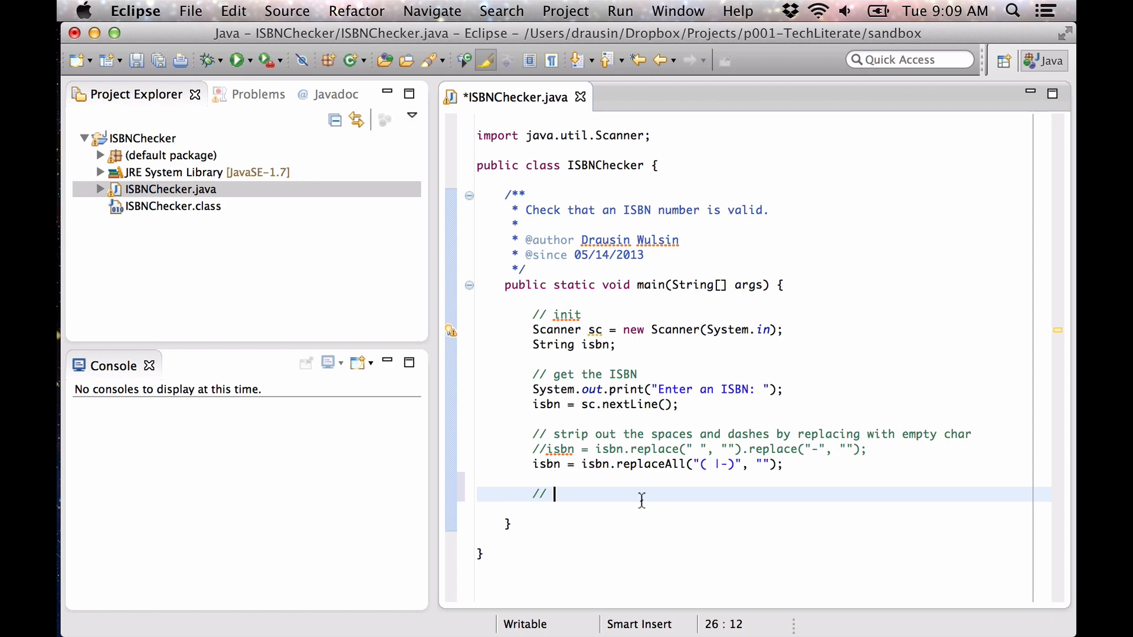
mouse_move(566, 493)
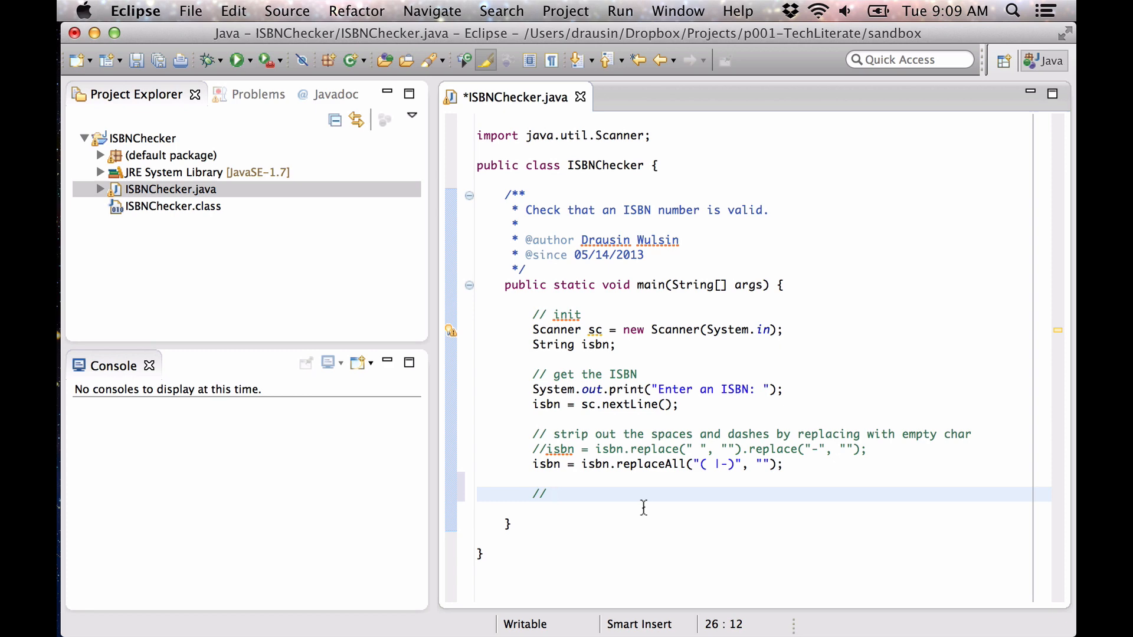
mouse_move(690, 403)
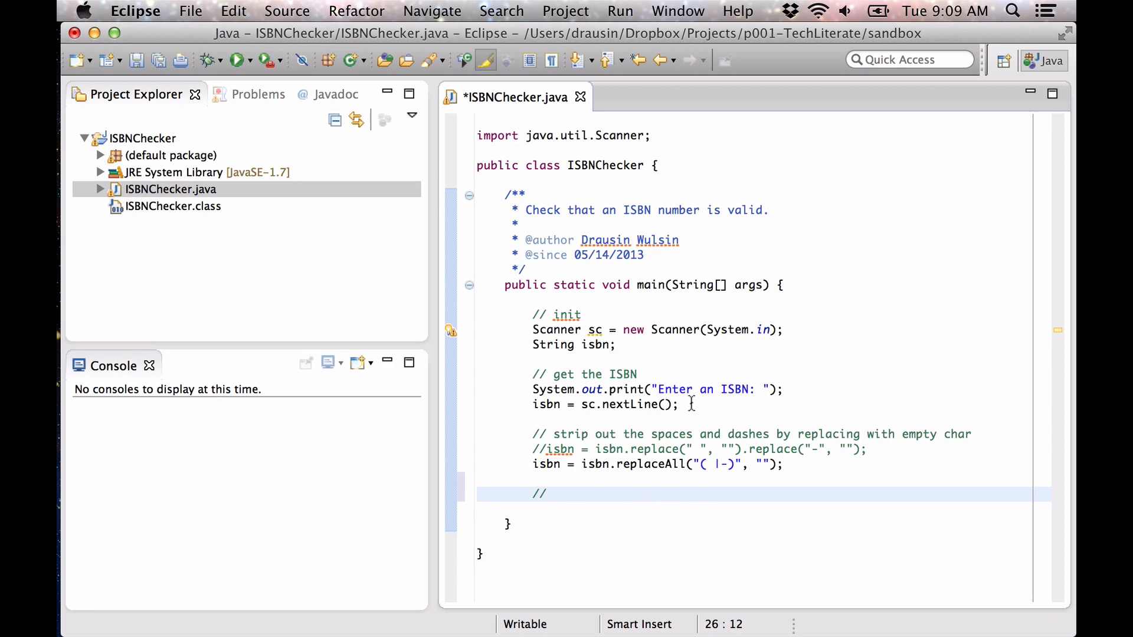
type("sc.close();")
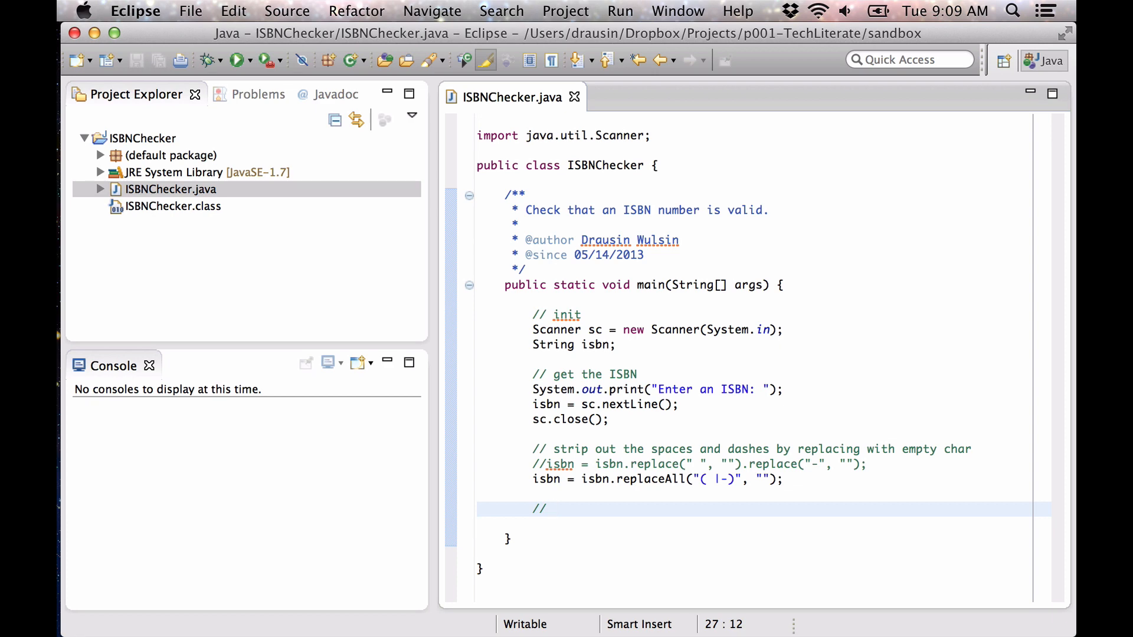
type("check")
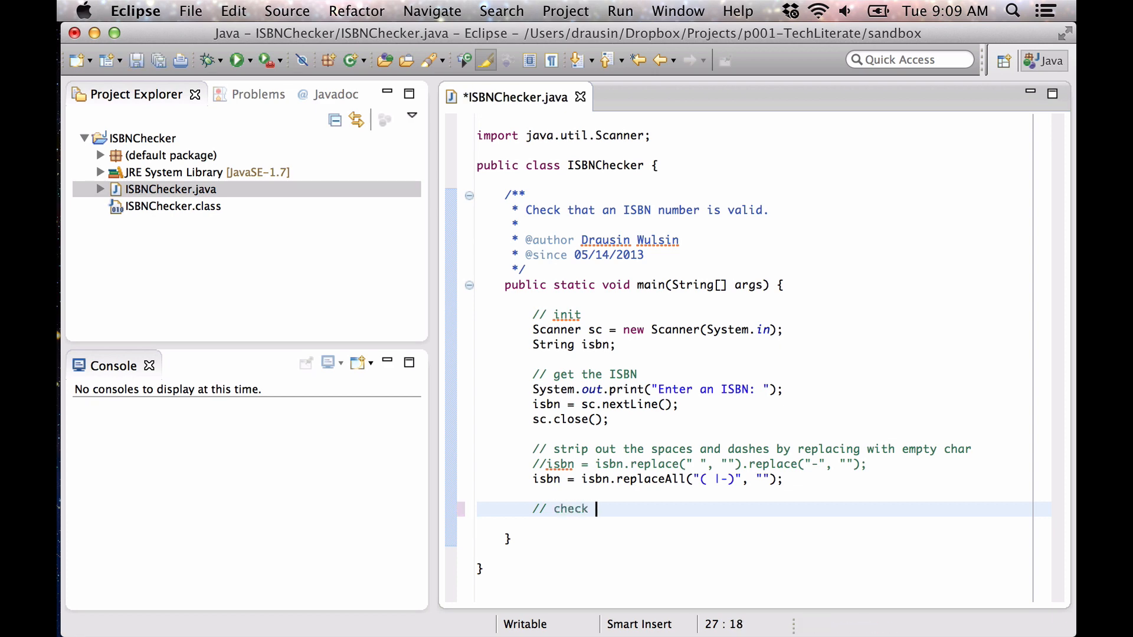
type("the d")
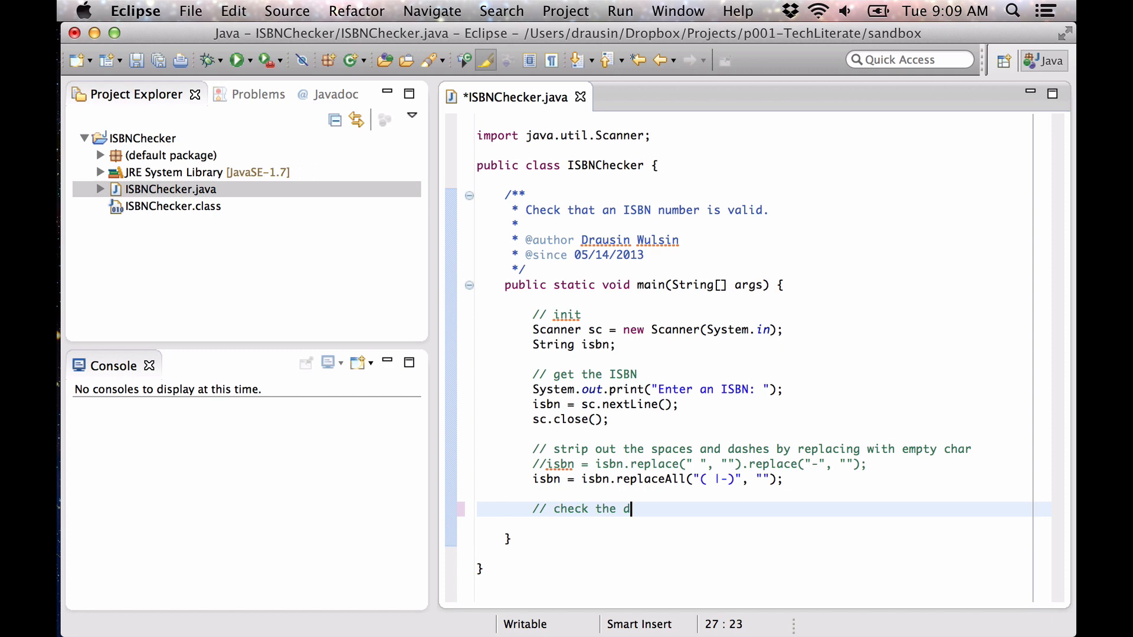
type("epending on")
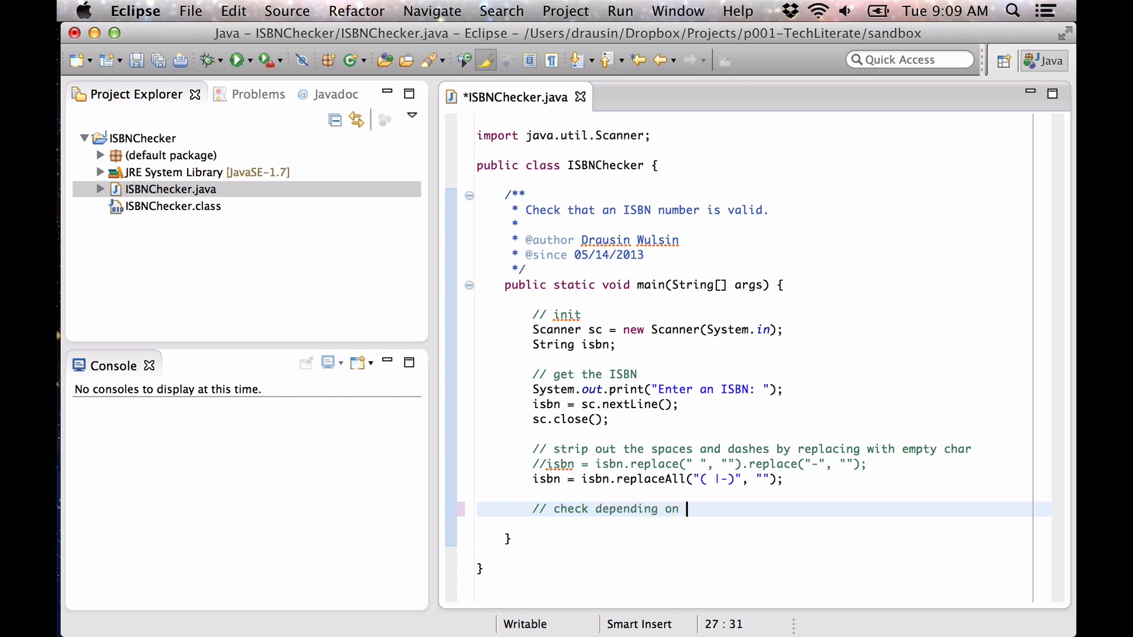
type("length")
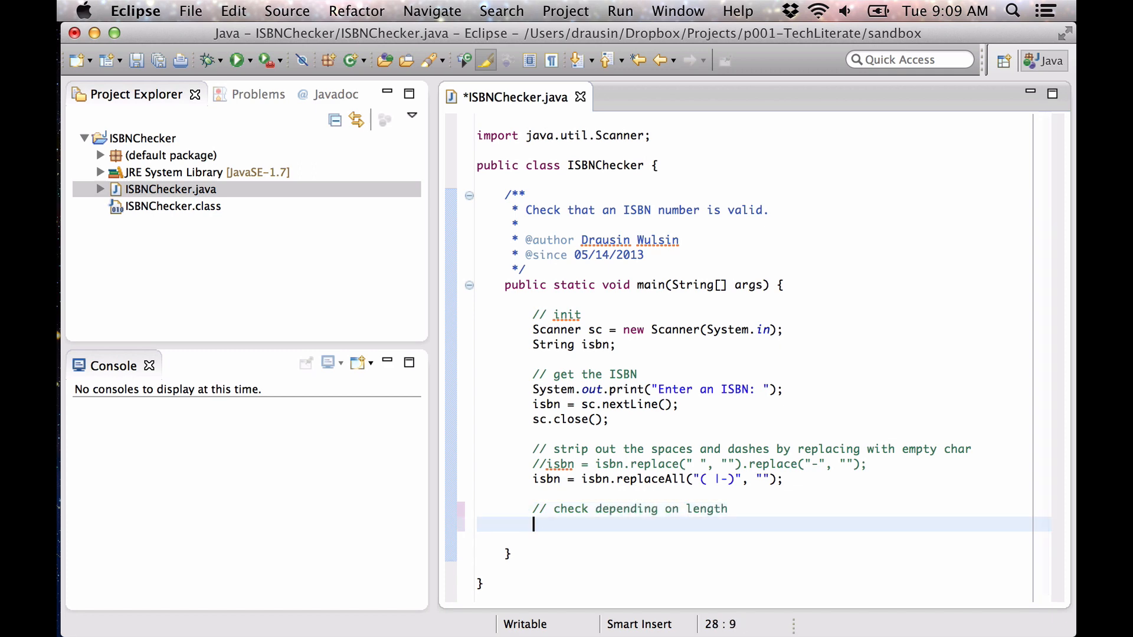
Step: Declare boolean isValid = false; before the length check
type("boolean isValu")
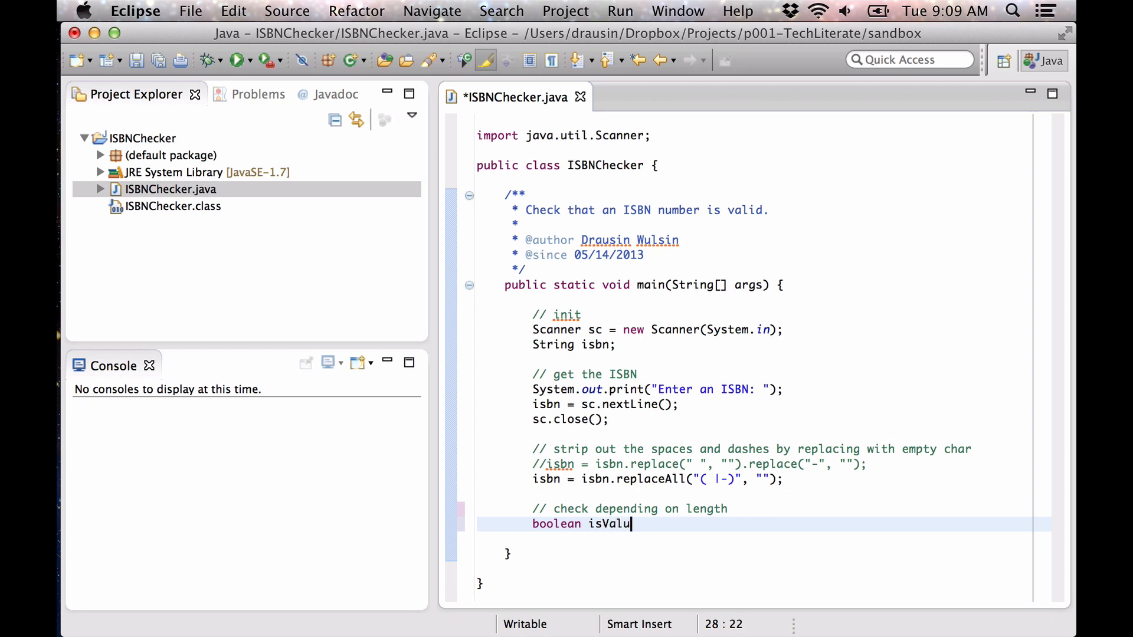
type("id;")
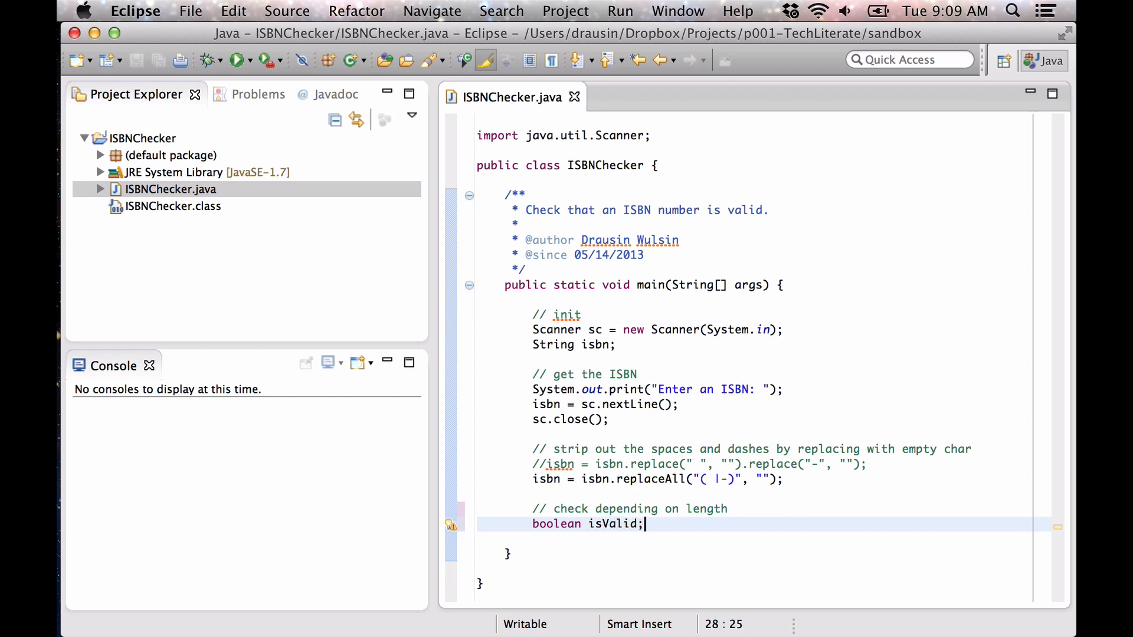
type("= f")
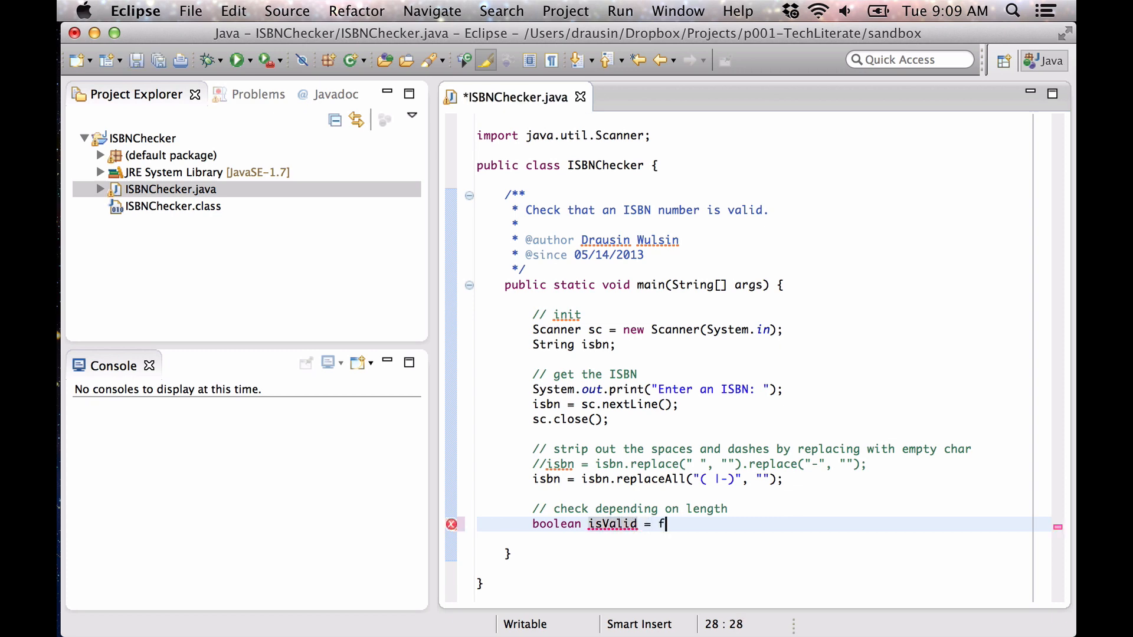
type("alse;")
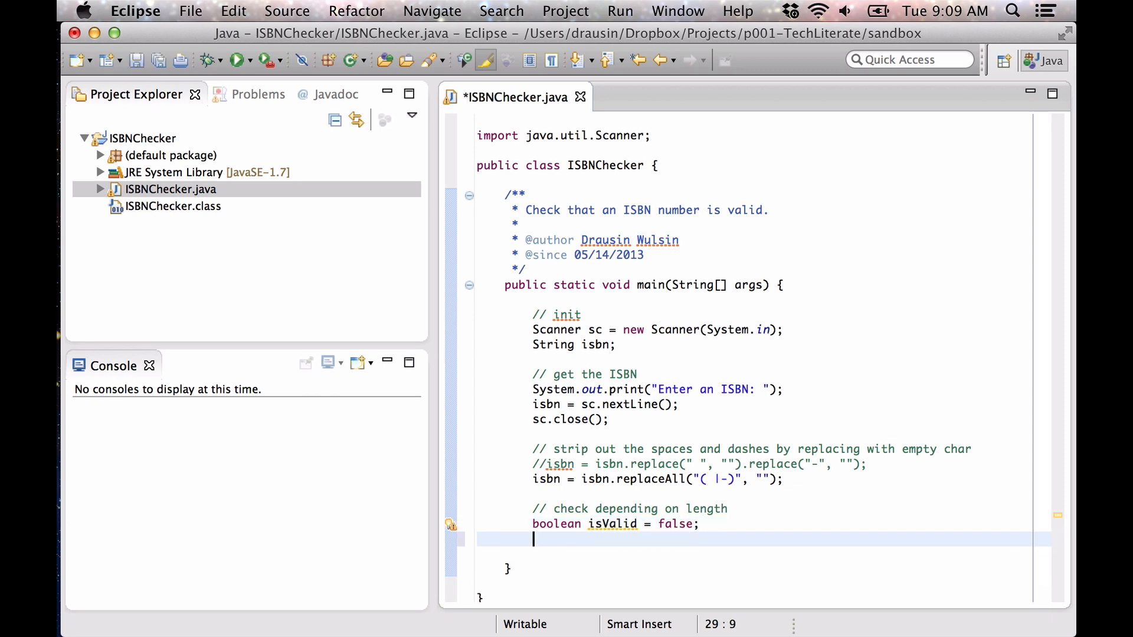
Step: Write if (isbn.length() == 10){ isValid = CheckISBN10(isbn); }
type("if (isbn")
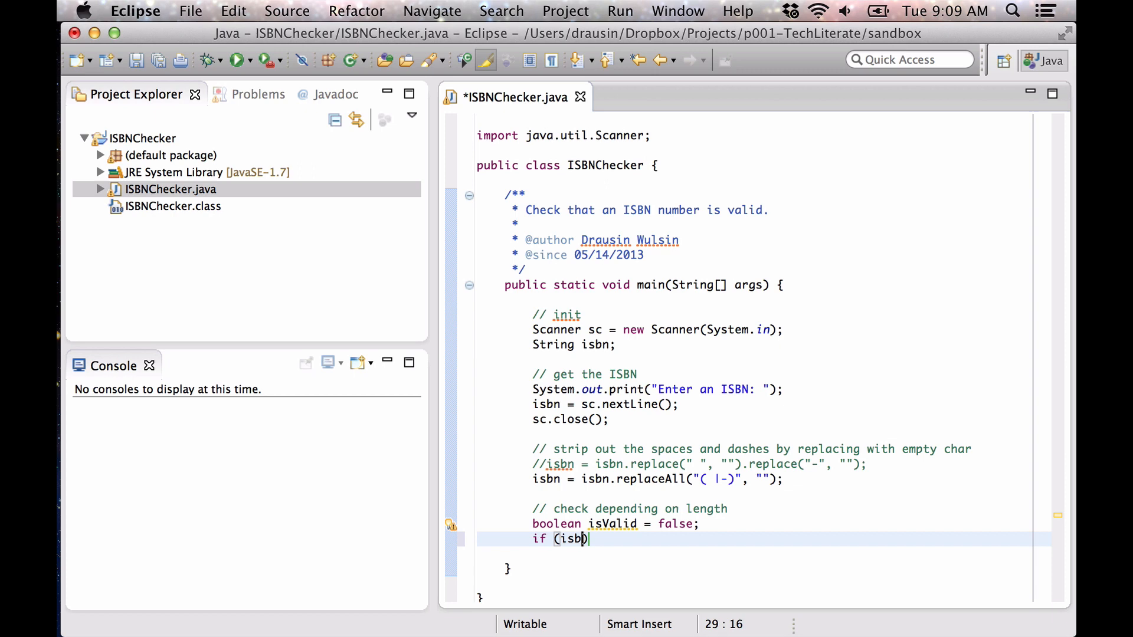
type("n")
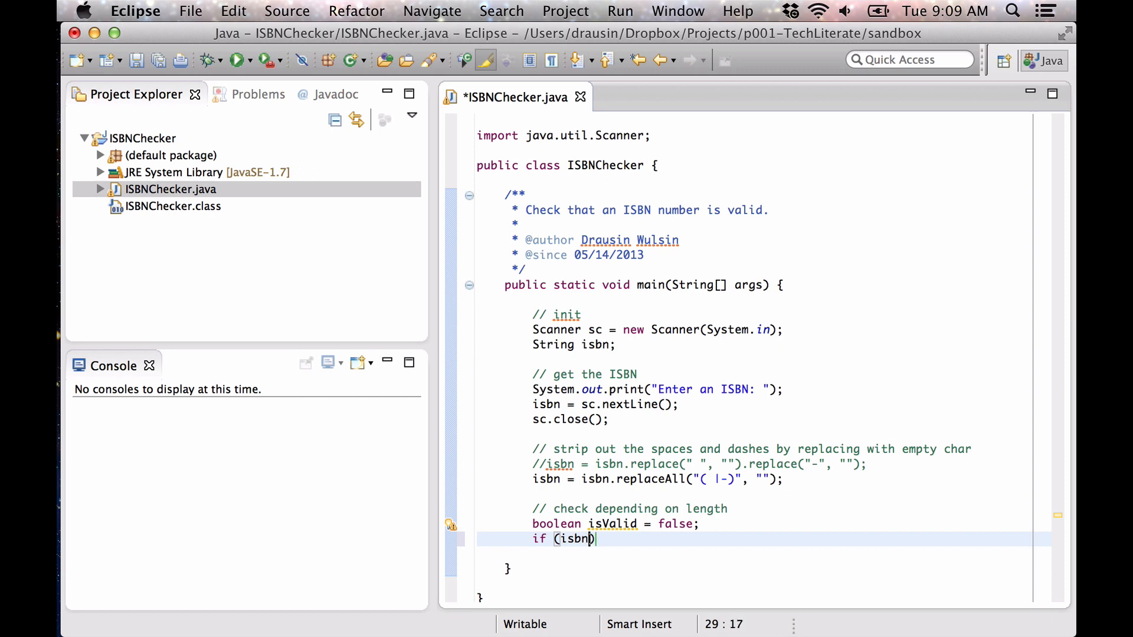
type(".length(")
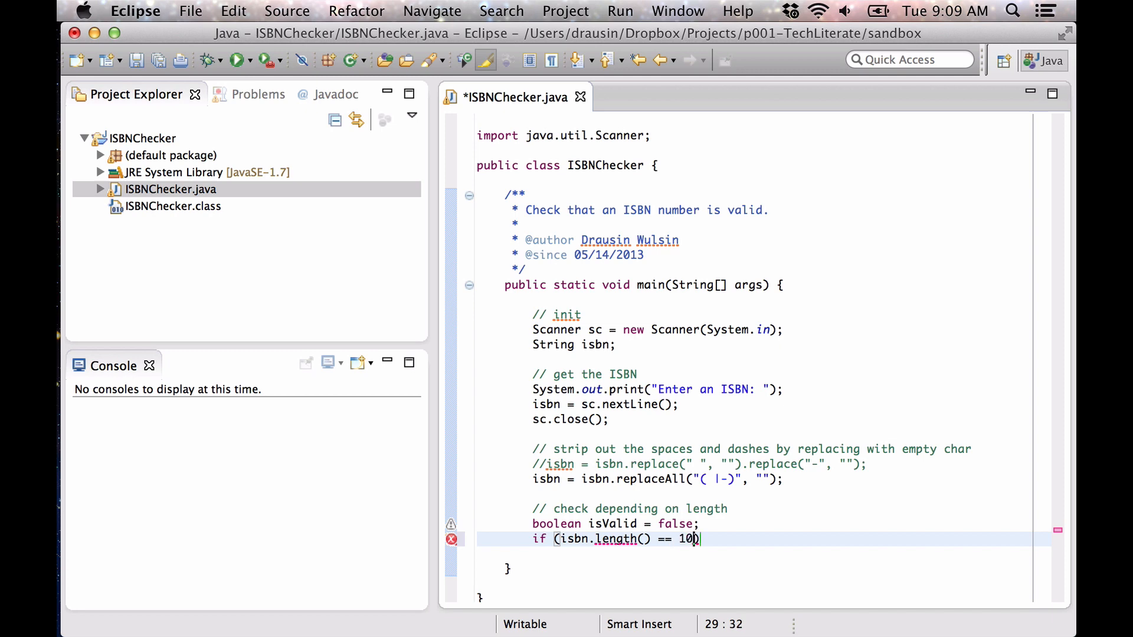
type("{")
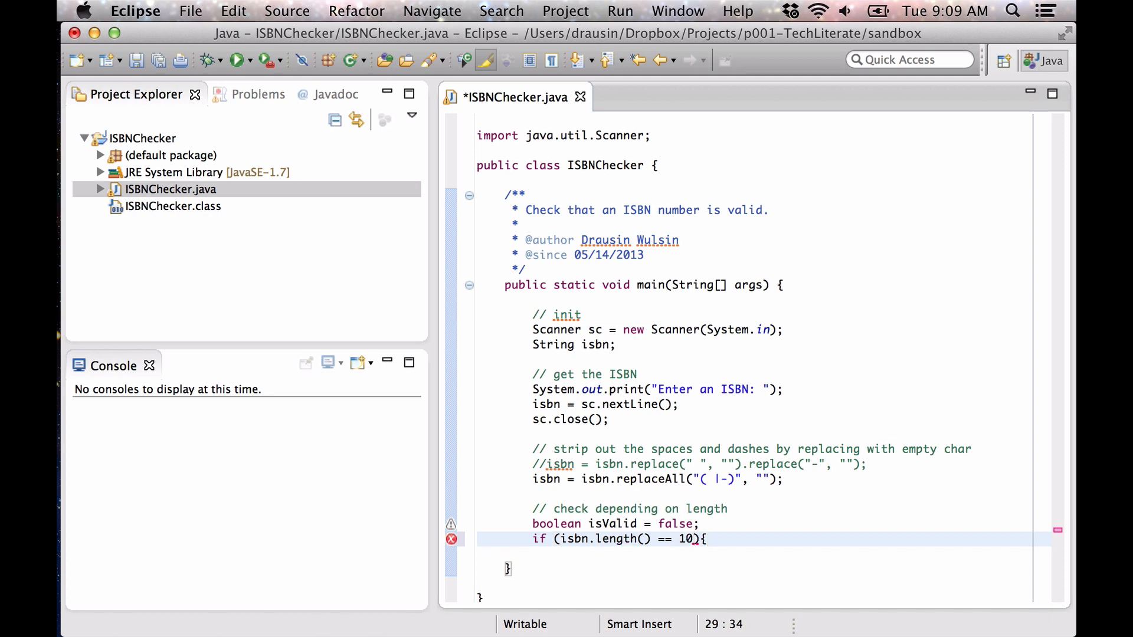
type("i")
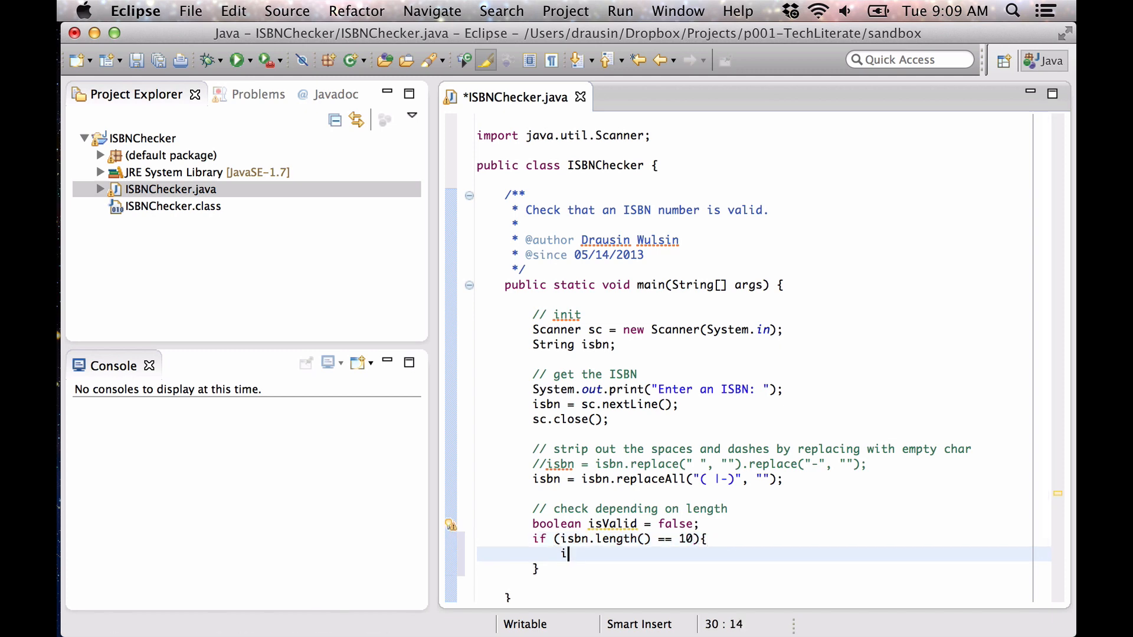
type("sValid =")
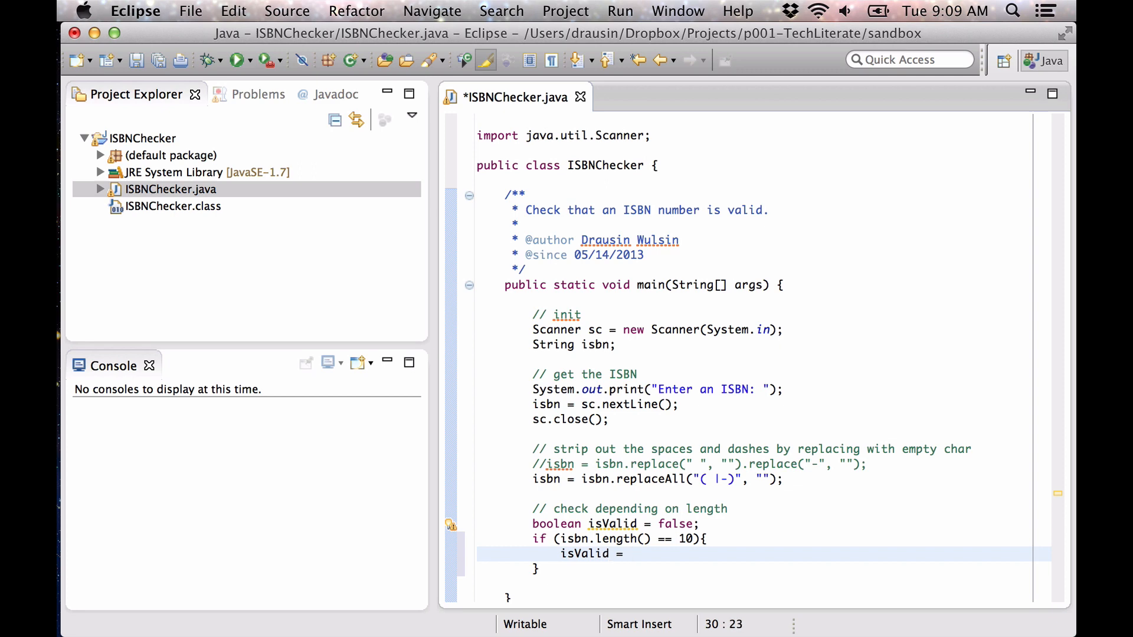
type("CheckISB")
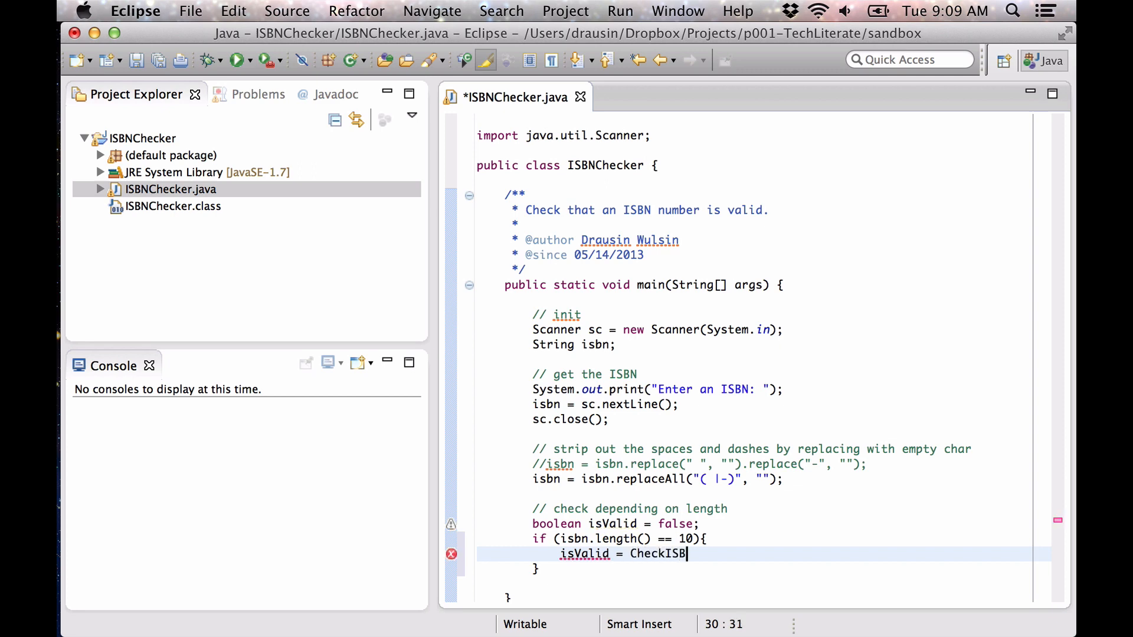
type("10(i)")
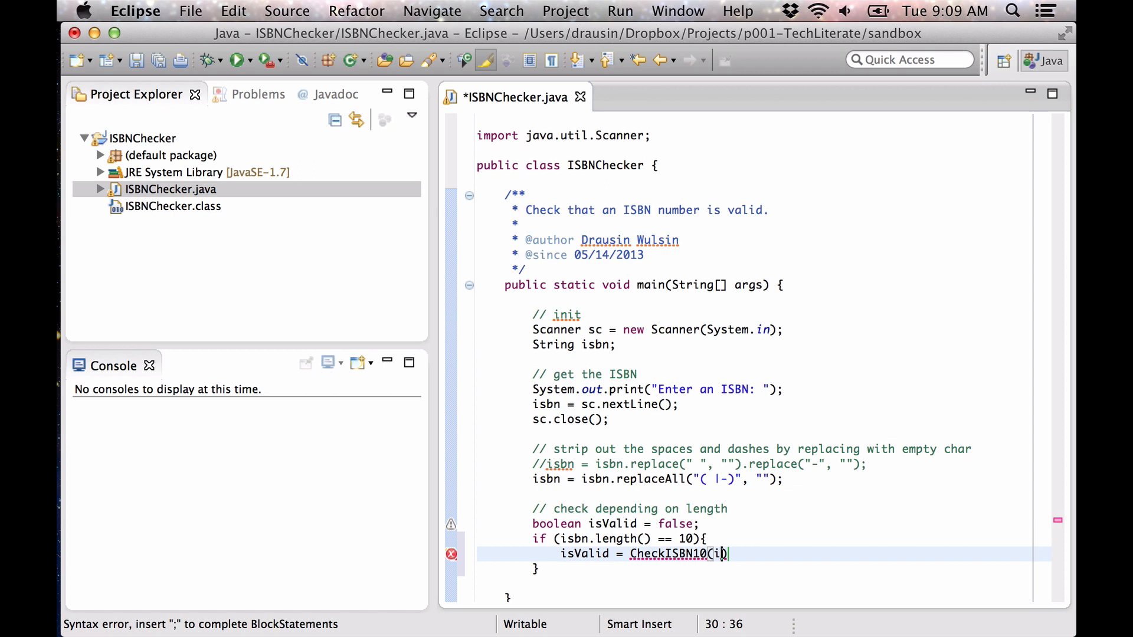
type("sbn);")
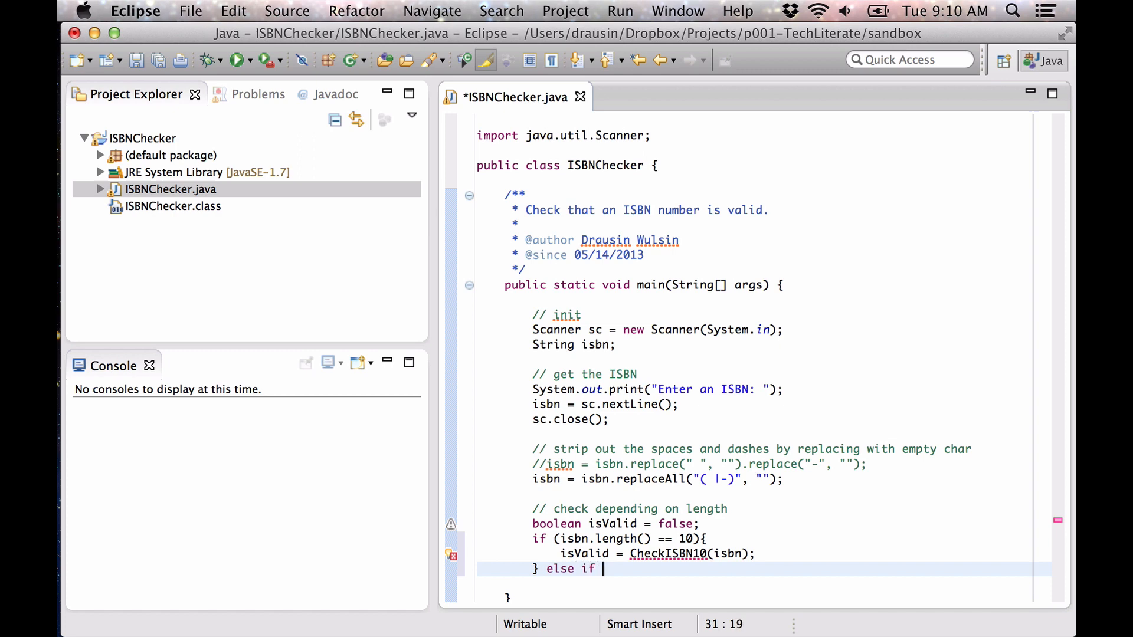
Step: Add the else-if branch for length 13 assigning isValid = CheckISBN13(isbn)
type("(isbn)")
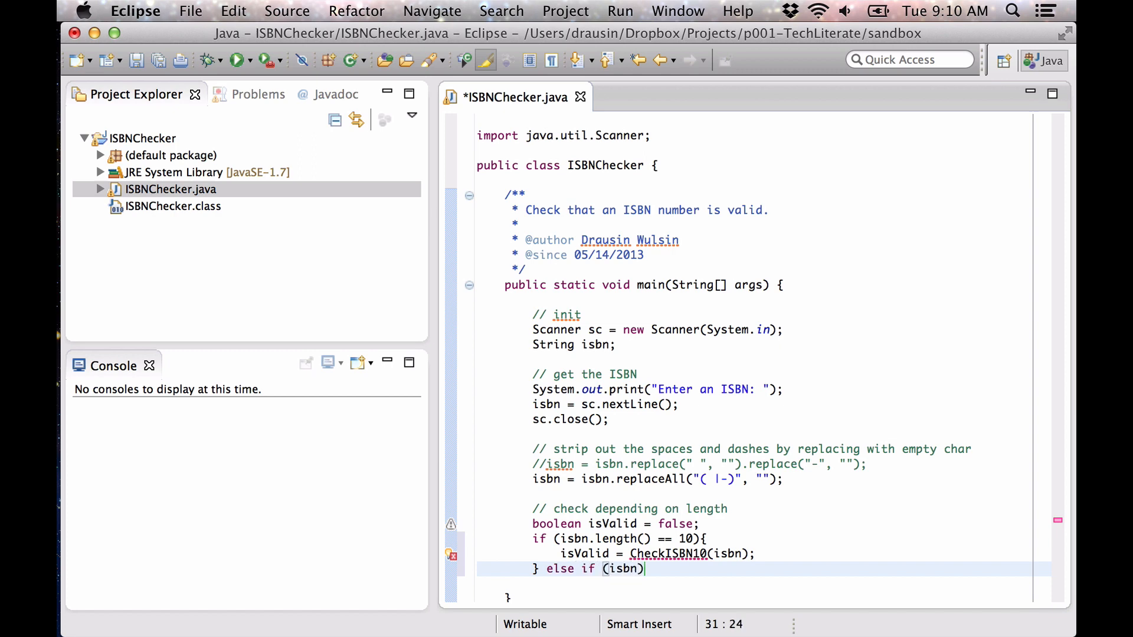
key("Backspace")
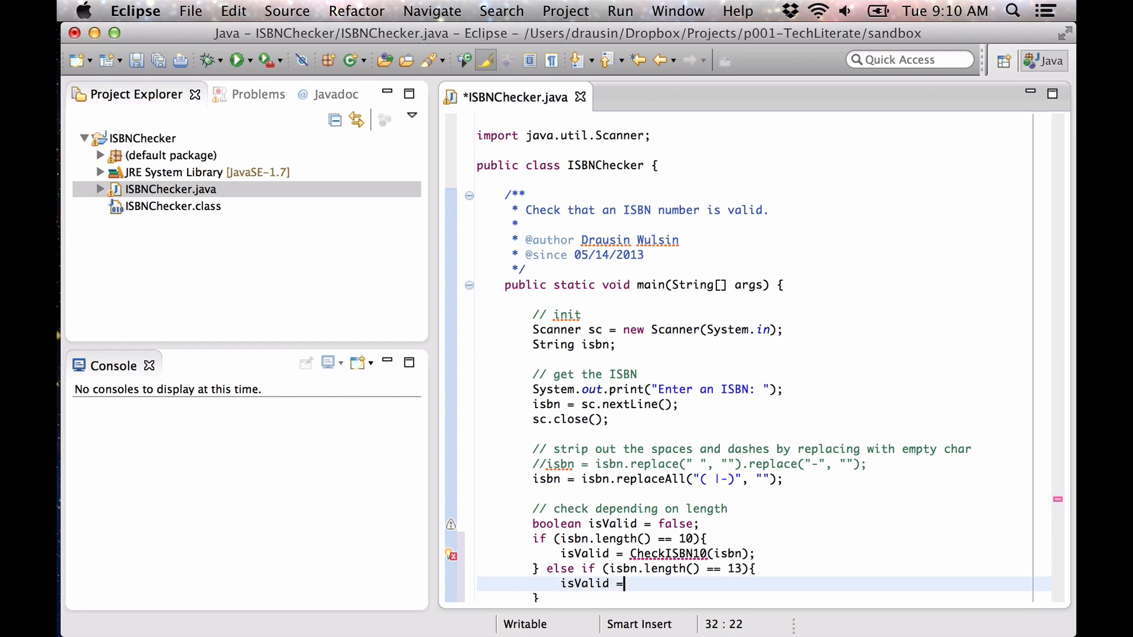
type("CheckISBN")
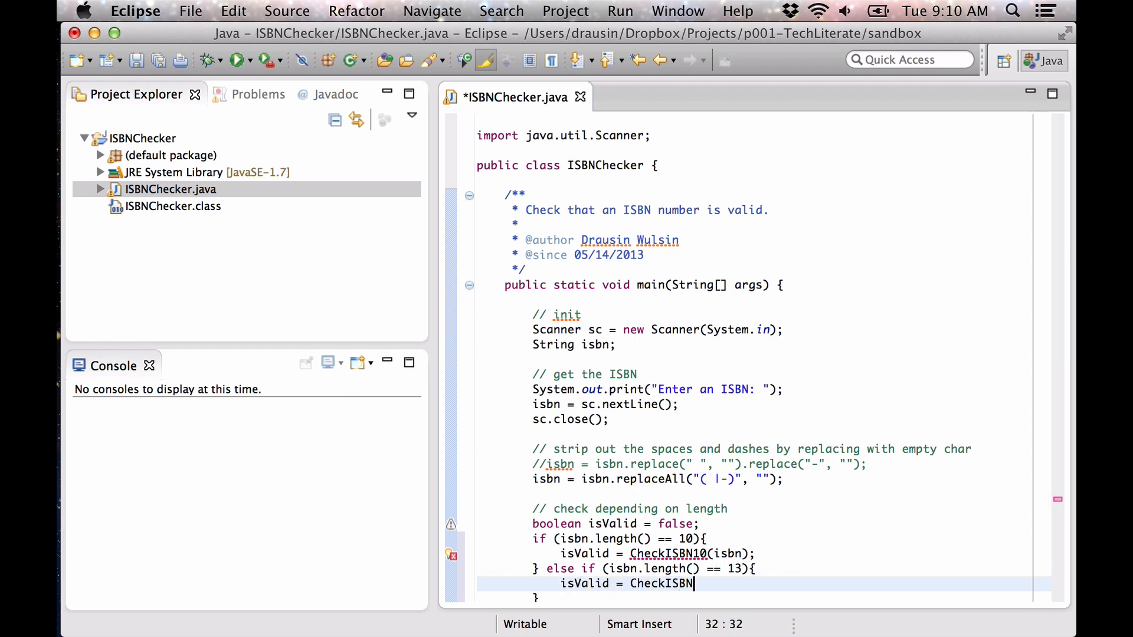
type("13")
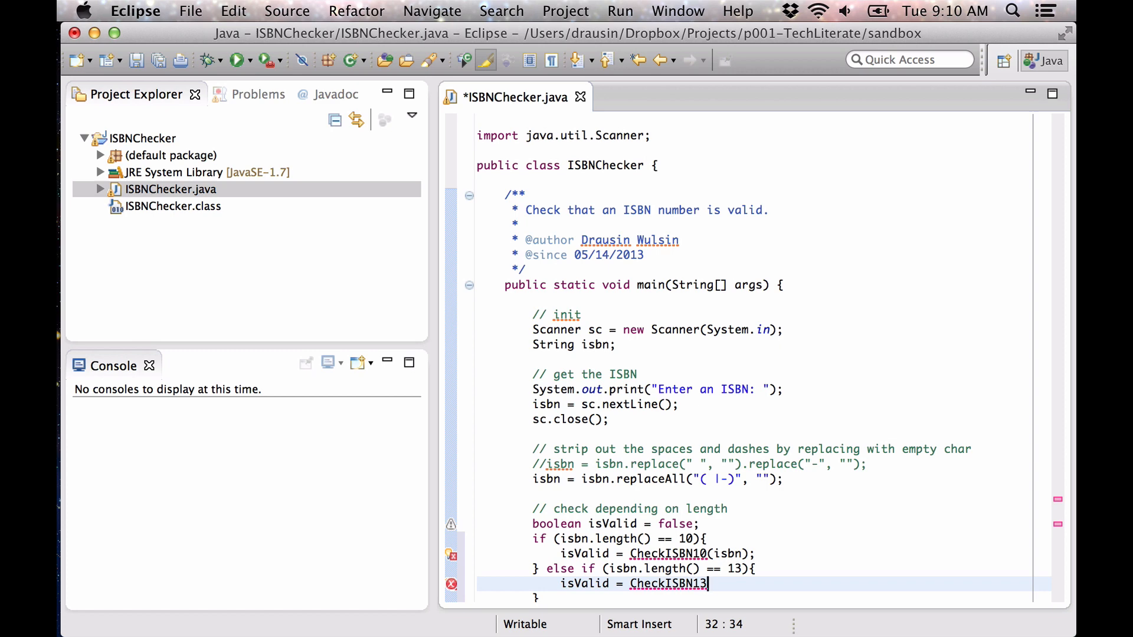
type("(isb)")
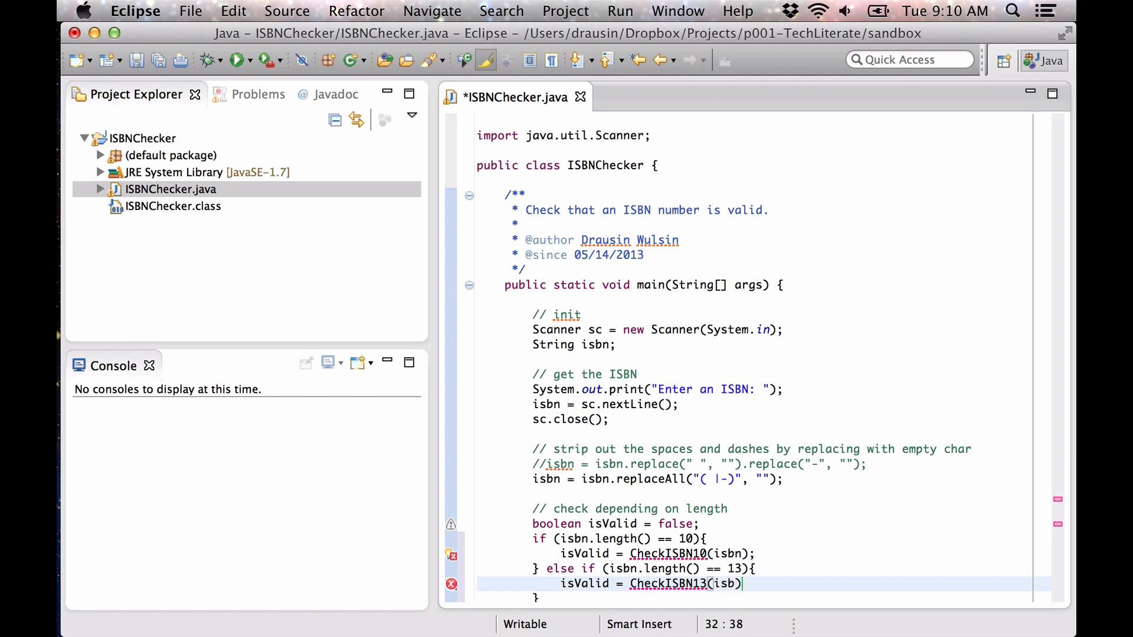
type("n")
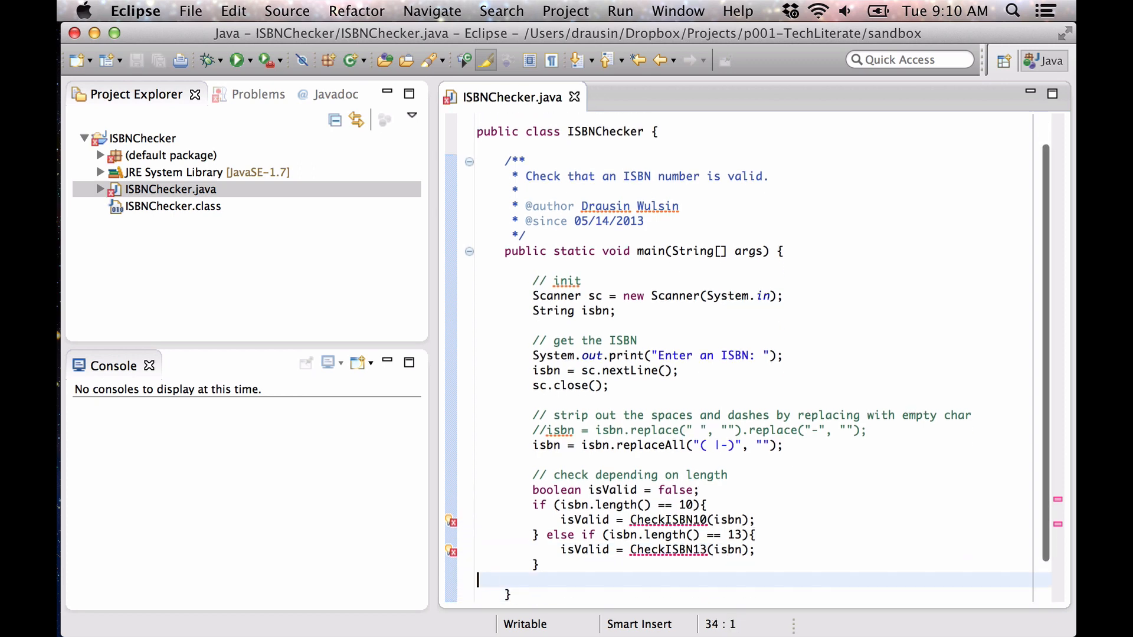
Step: Add an else branch setting isValid = false and save the file
type("} else {")
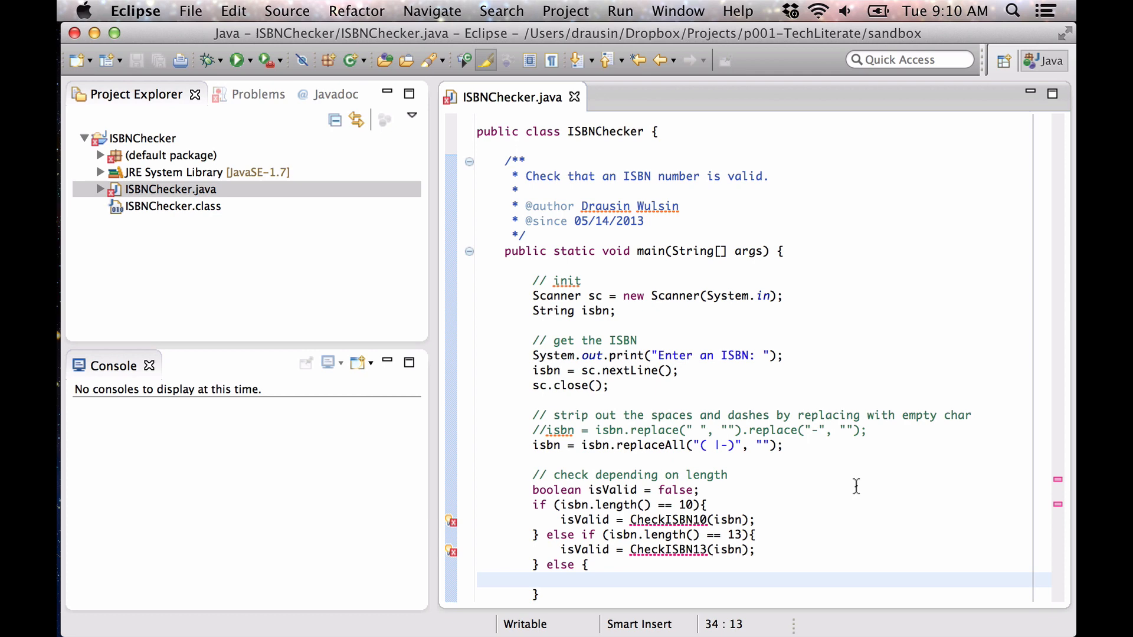
scroll("down", 3)
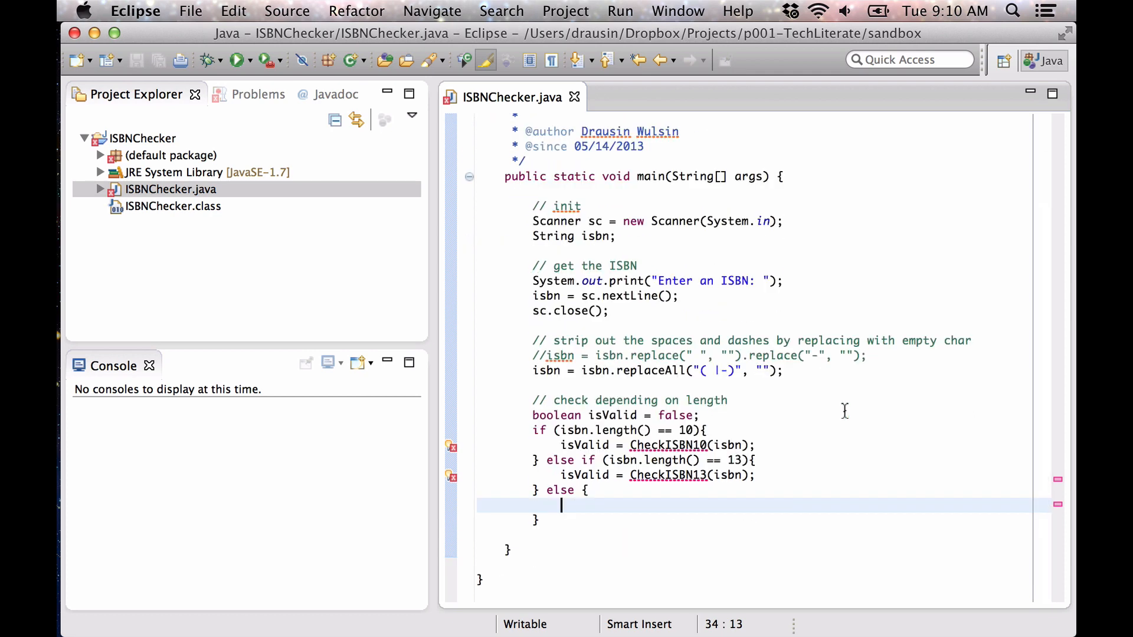
type("isVai")
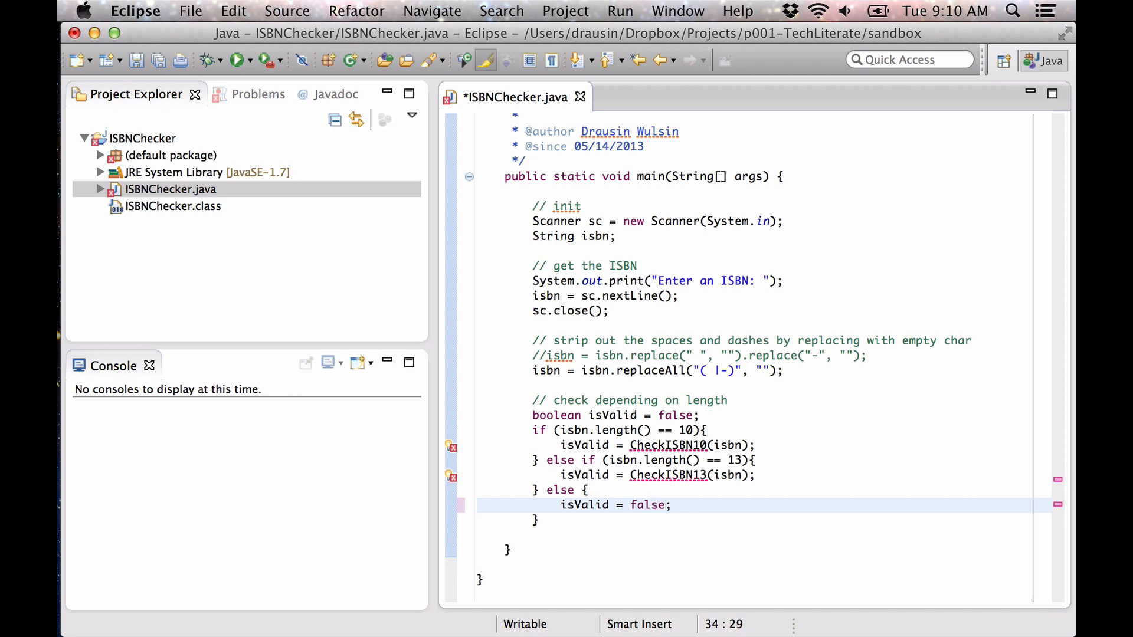
key("cmd+s")
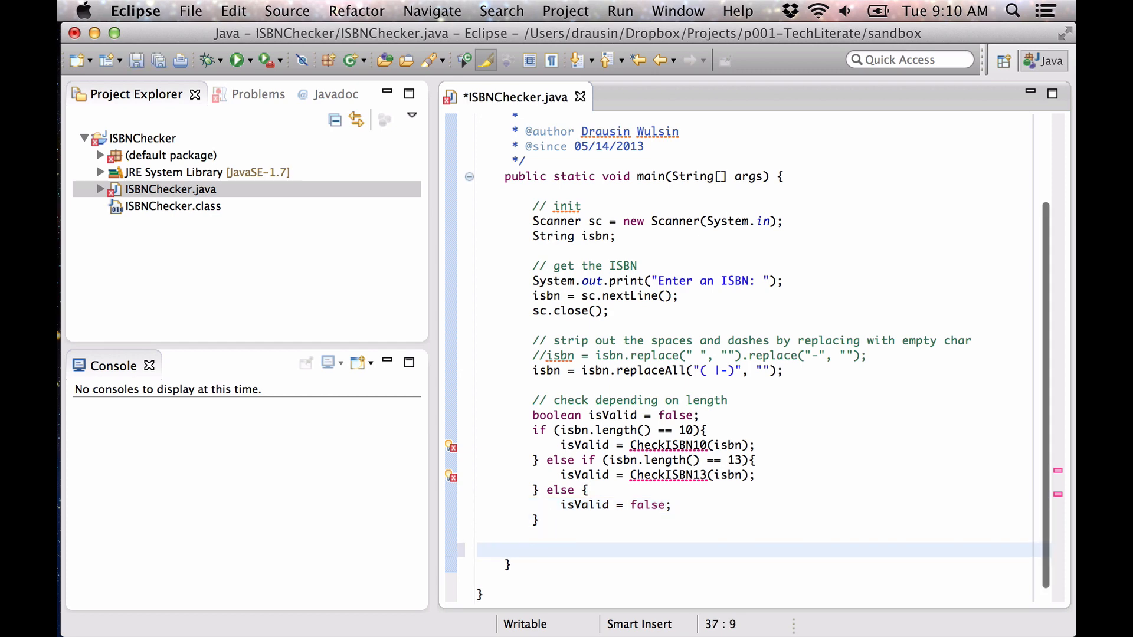
Step: Under a "// print check status" comment, print isbn IS or IS NOT a valid ISBN depending on isValid, and save
type("//")
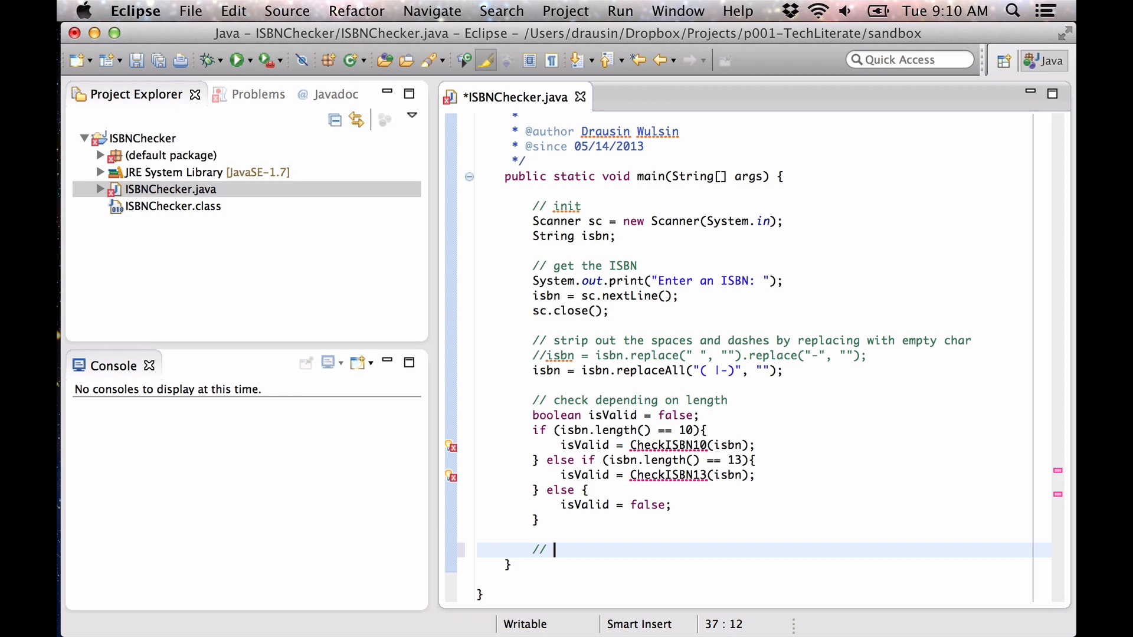
type("print check status")
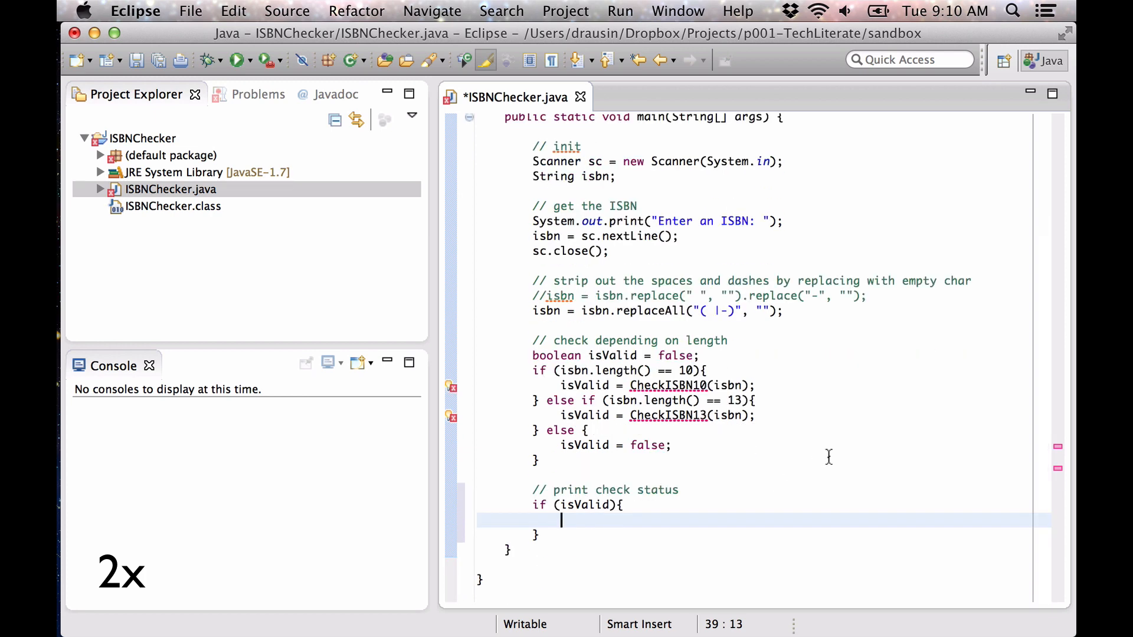
type("System.out.println()")
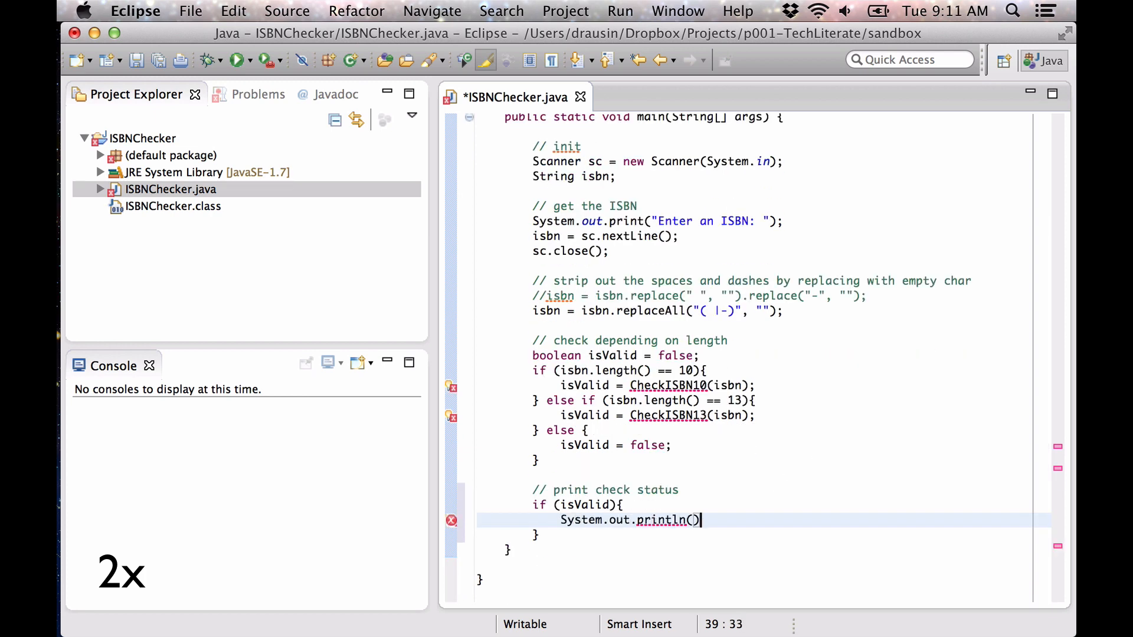
type("isbn + \" i")
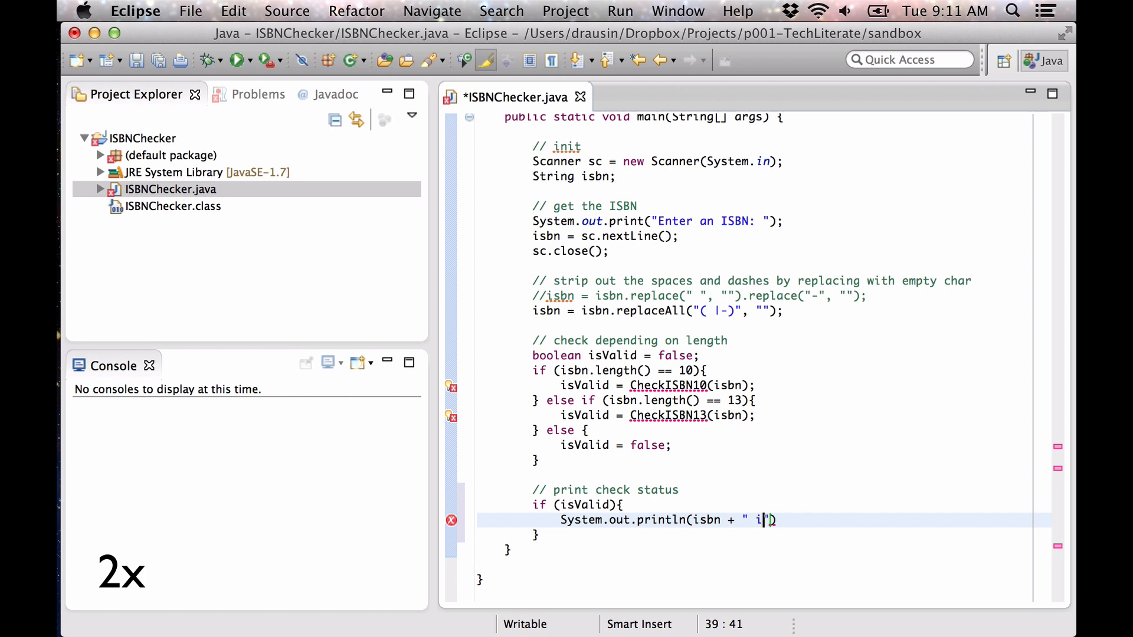
type("S a valid ISBN\"")
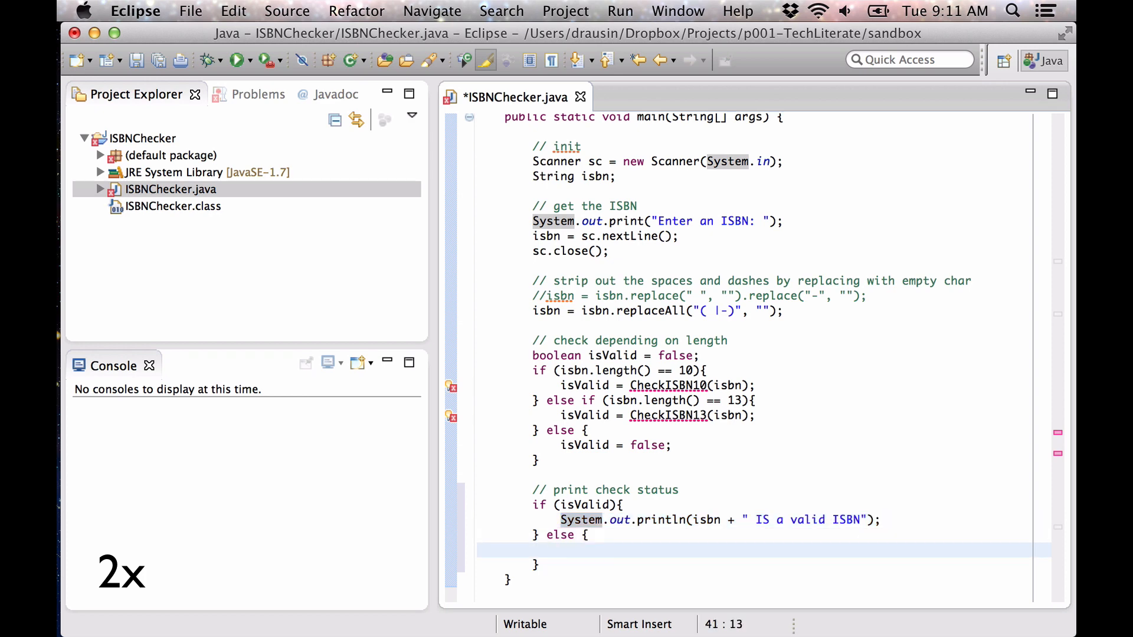
type("System.out.println(isbn + \" IS NOT a valid ISBN\");")
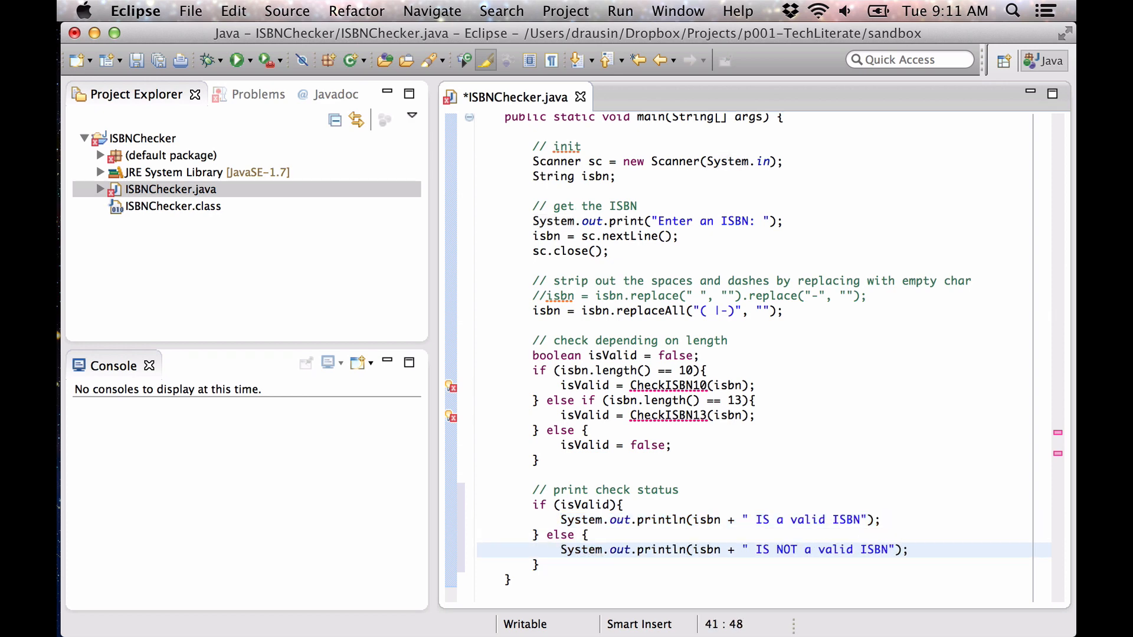
left_click(802, 549)
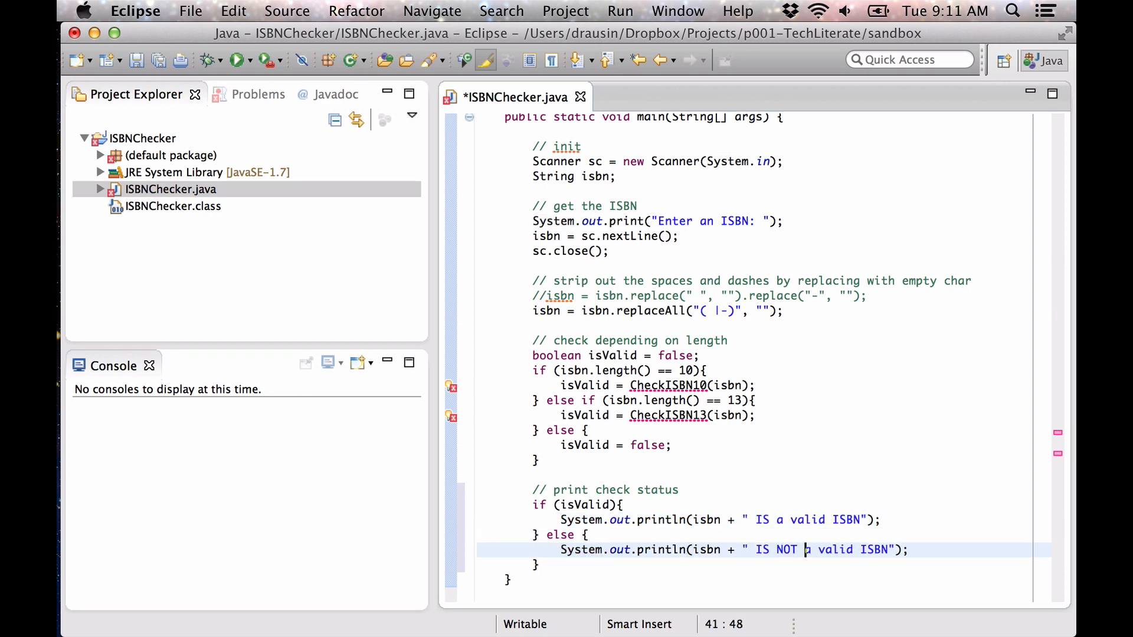
mouse_move(939, 439)
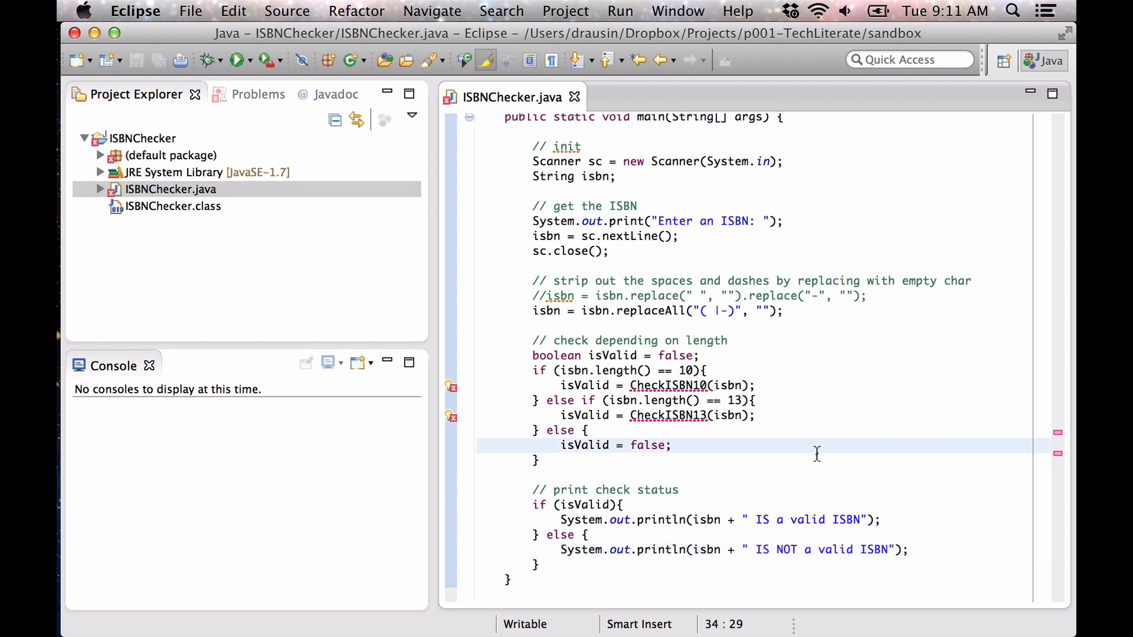
scroll("down", 3)
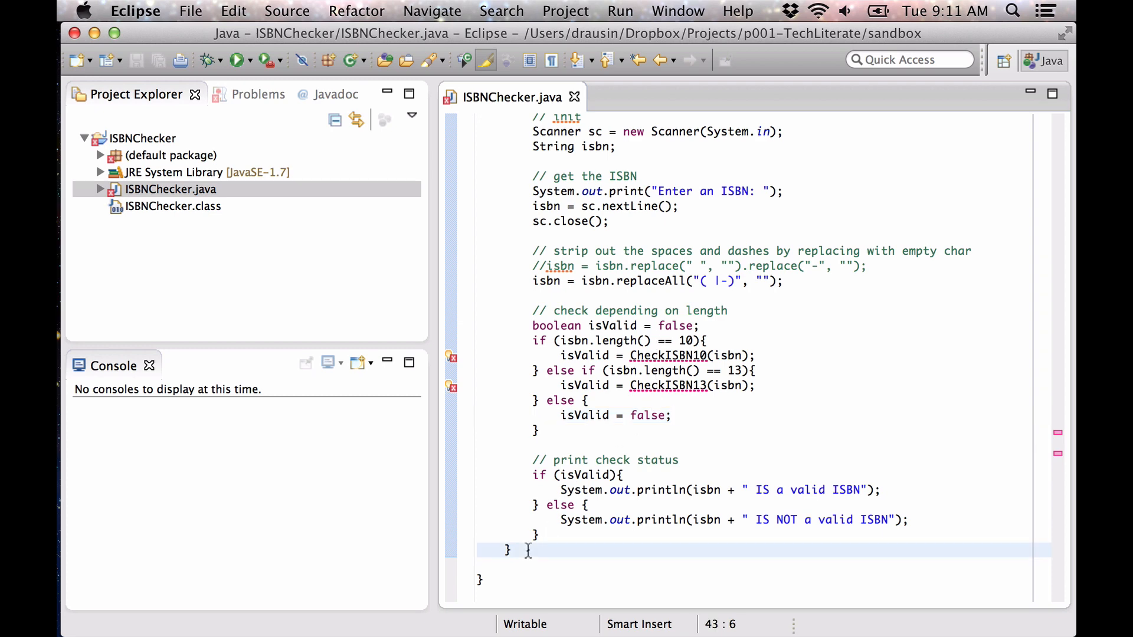
Step: Write an empty private static boolean CheckISBN10(String isbn) method below main
key("enter")
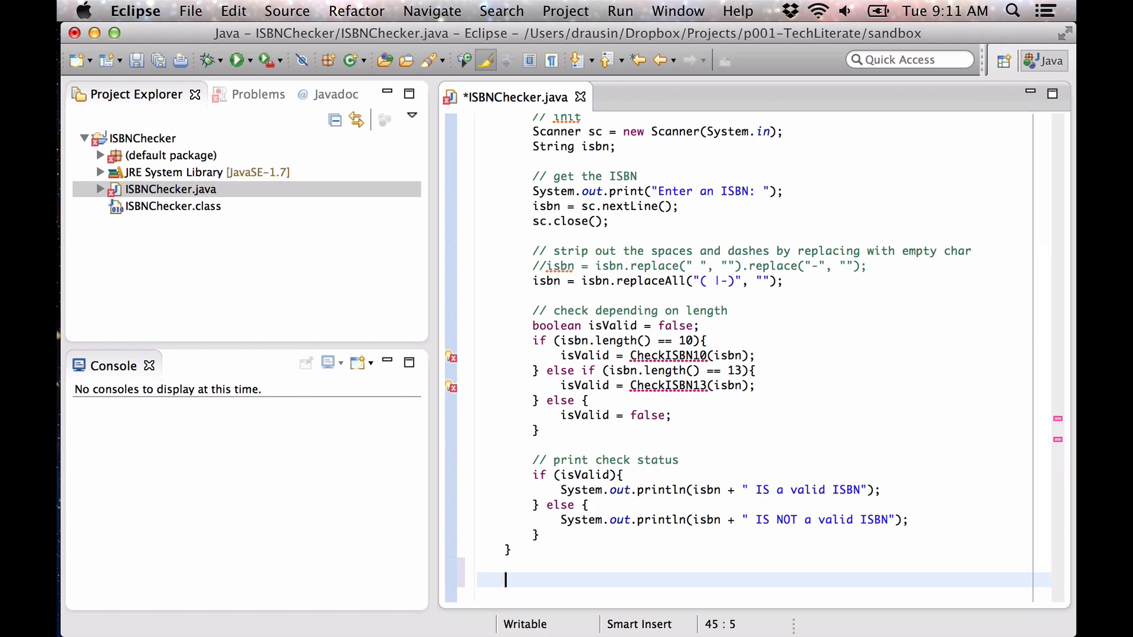
type("pri")
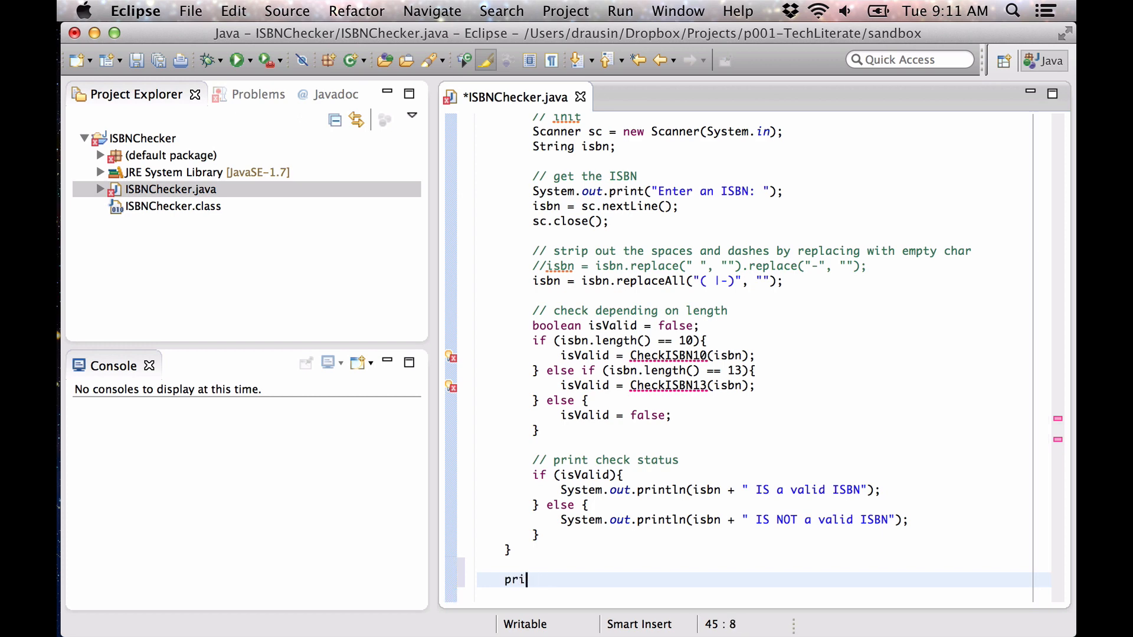
type("vate stati")
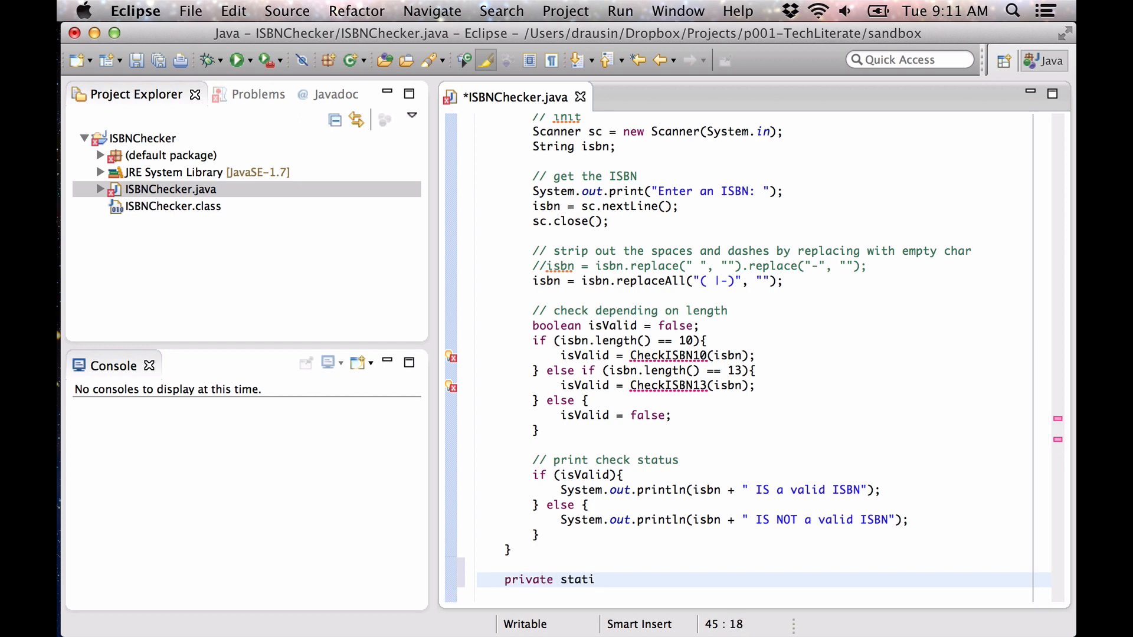
type("c boolean")
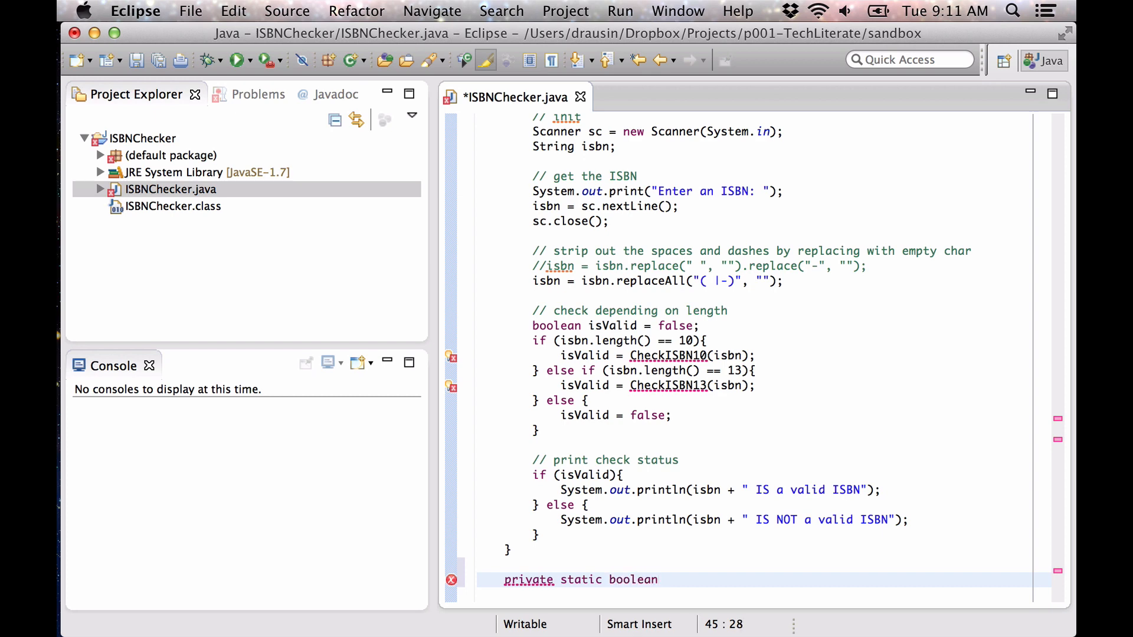
type("Check I")
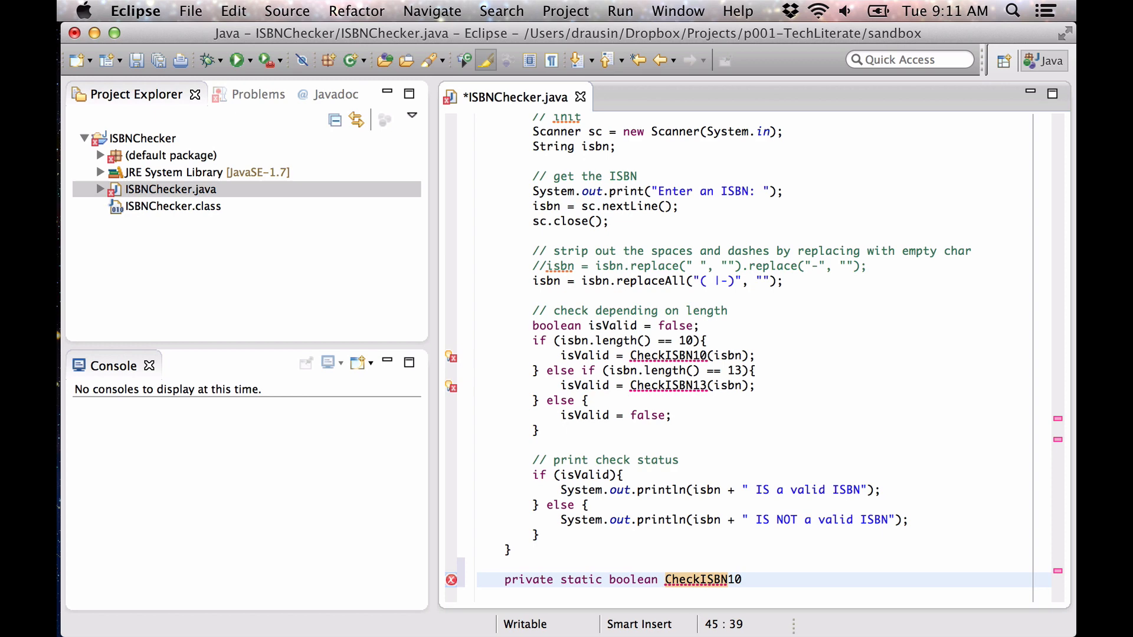
type("(String )")
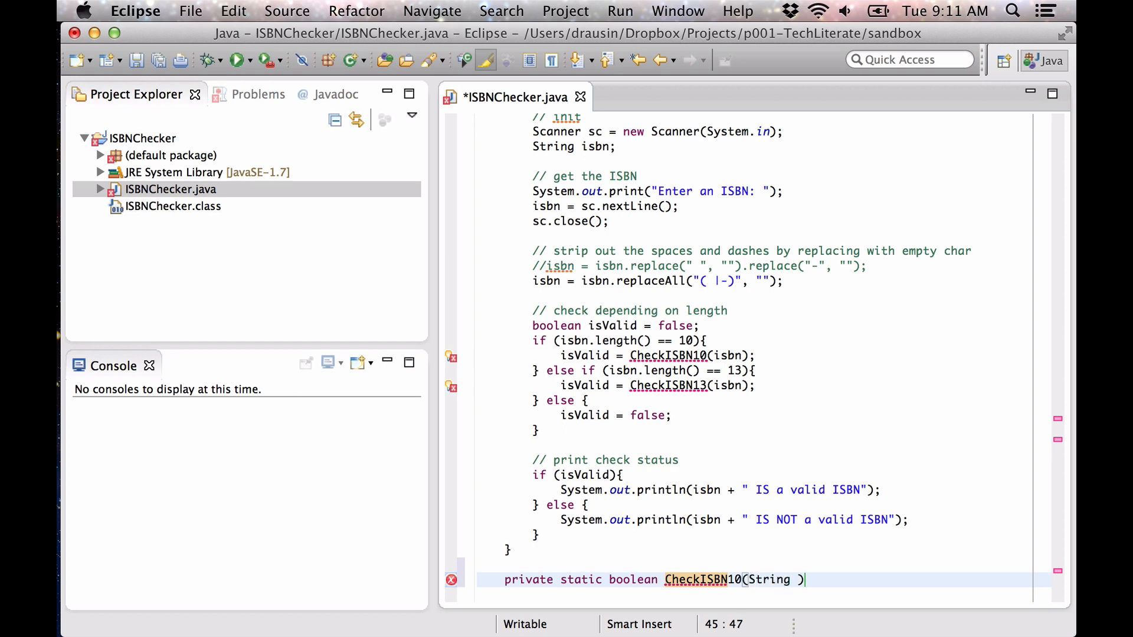
type("isbn")
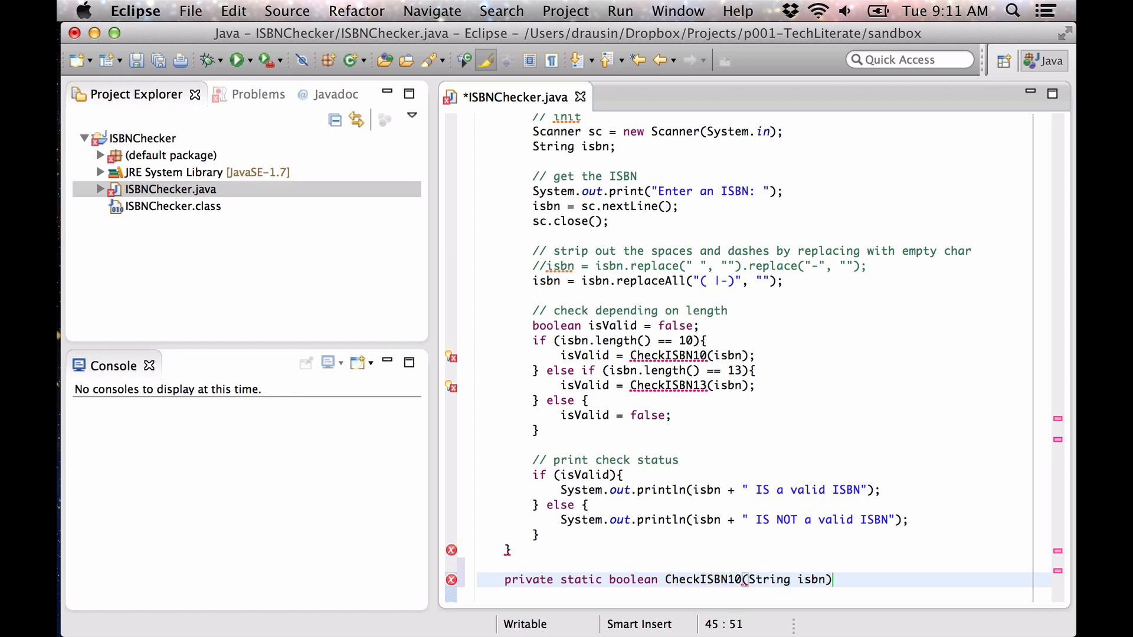
type("{")
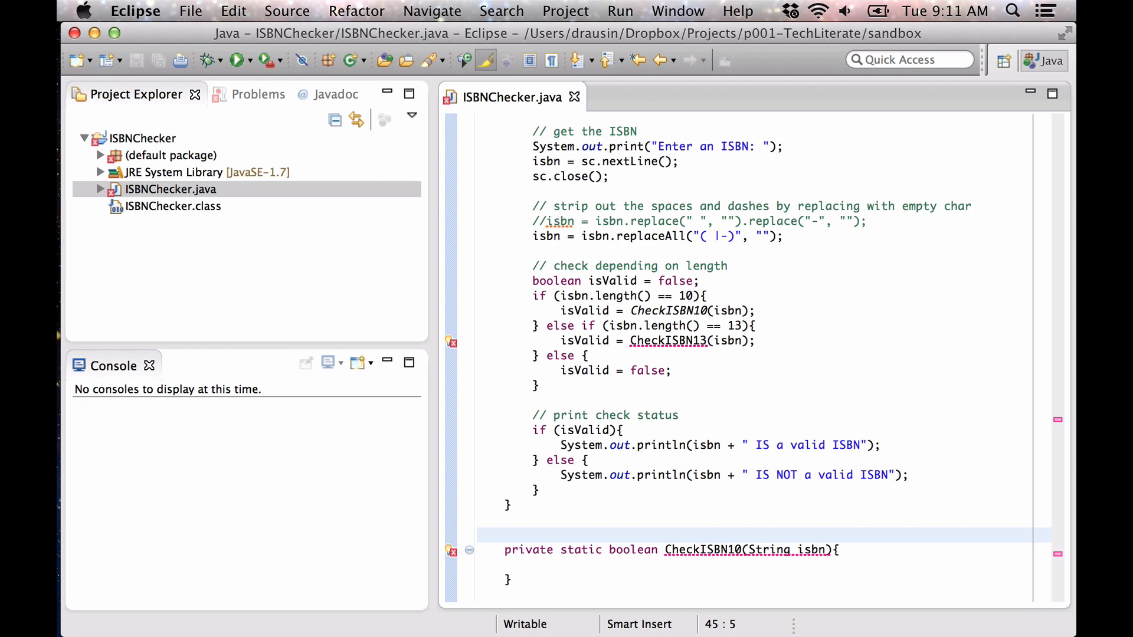
Step: Generate a Javadoc for CheckISBN10 describing isbn as a digits string with the last digit possibly 'X'
type("/**")
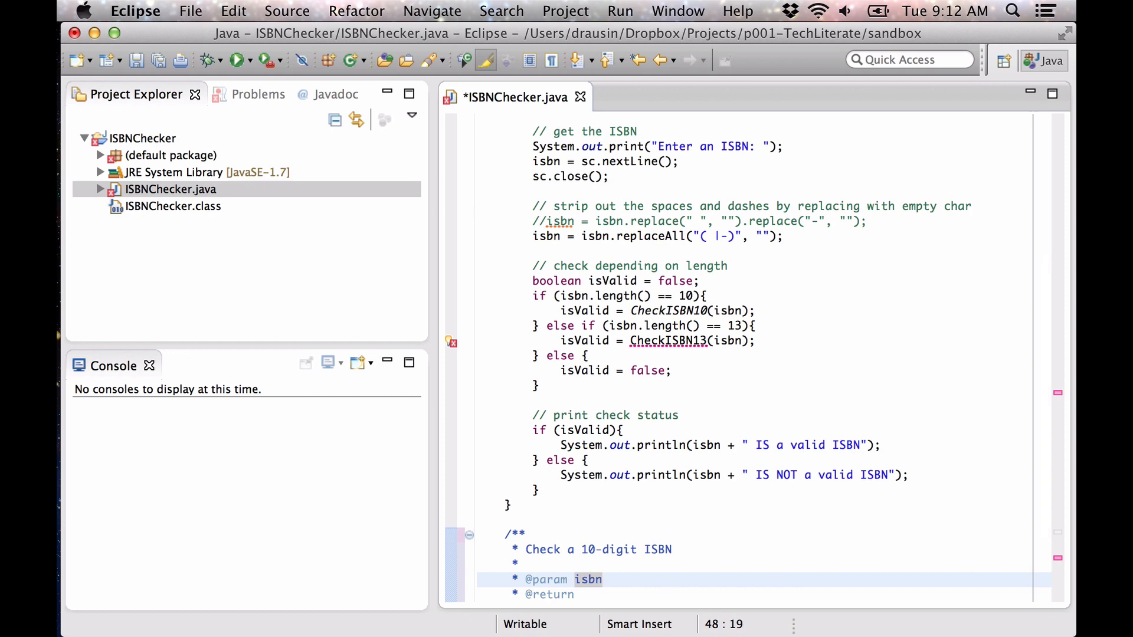
scroll("down", 3)
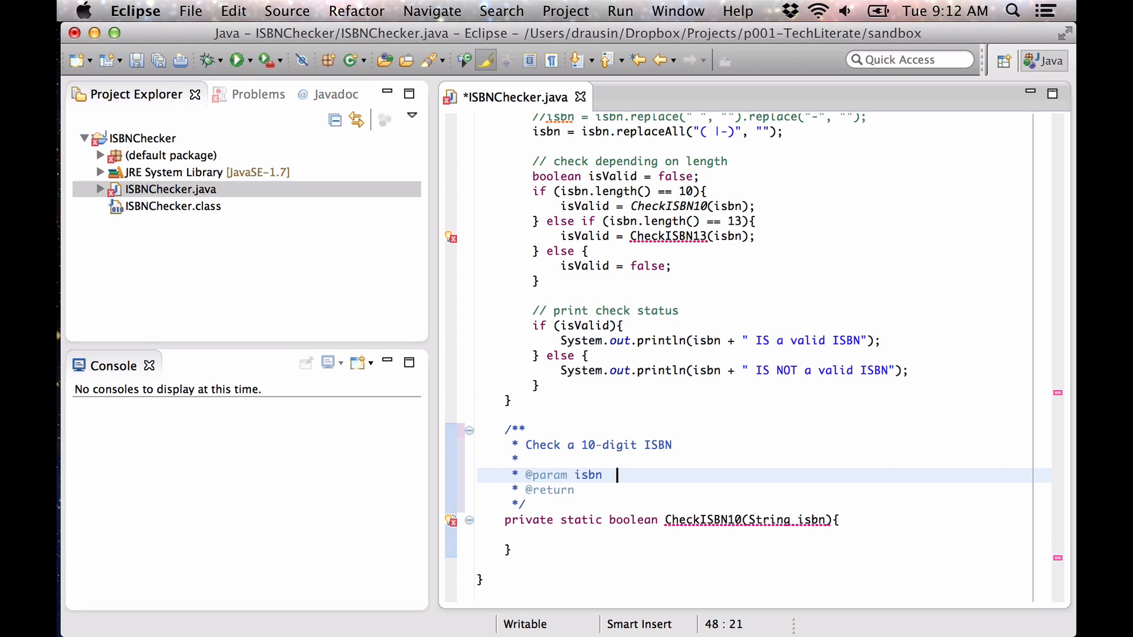
type("the ISBN")
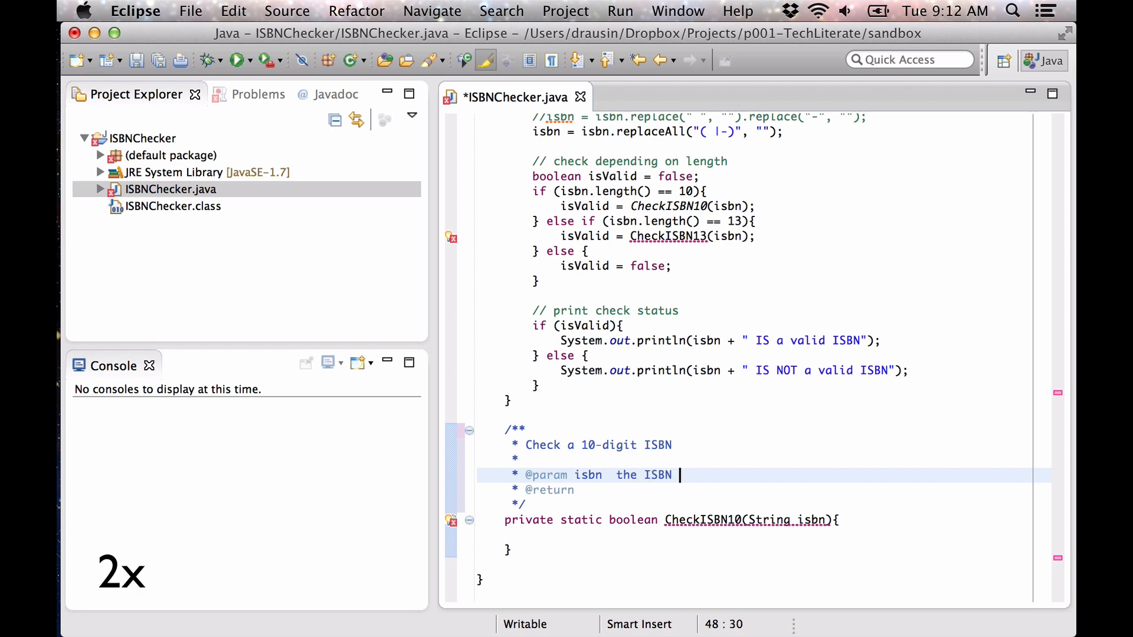
type("digits string, with the last")
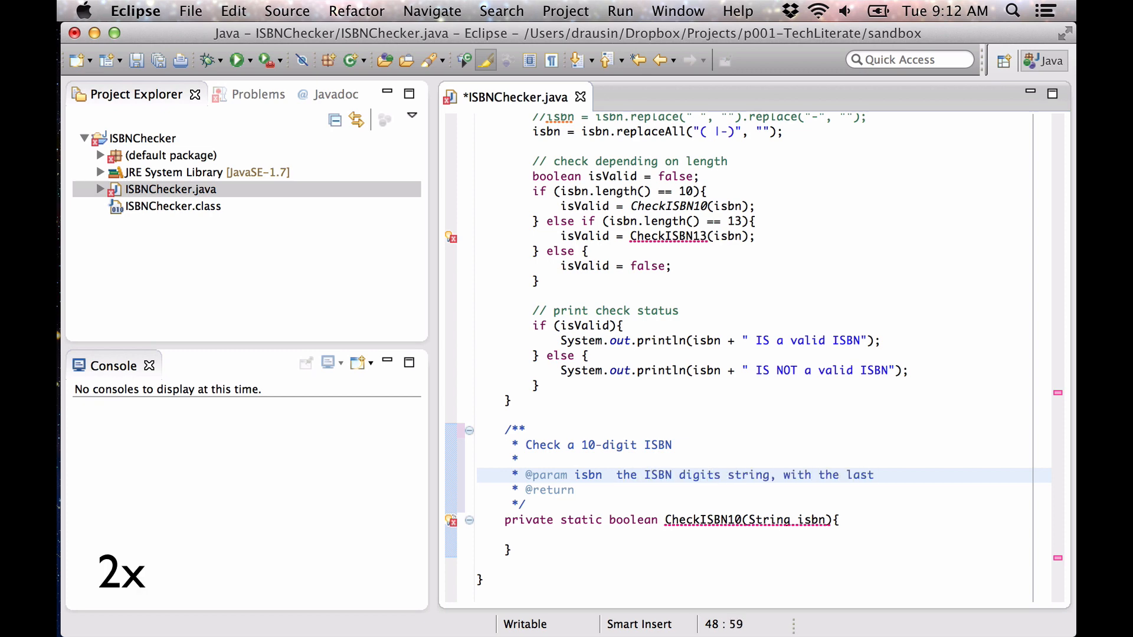
type("digit possibly 'X'")
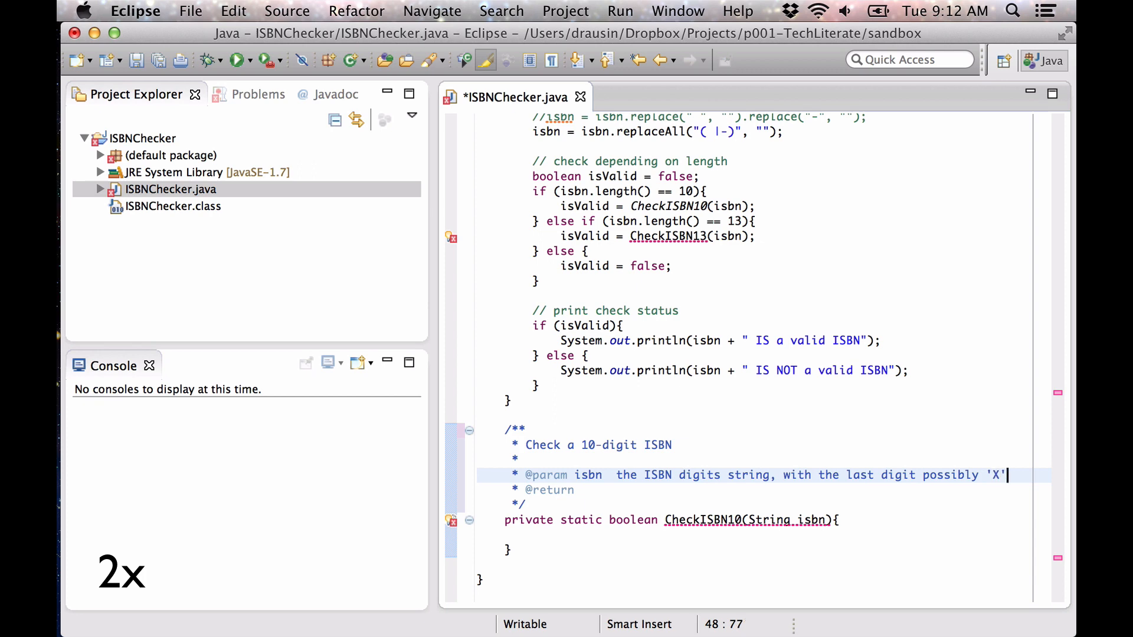
type("whether the ISBN is valid in teh 10-digit sc")
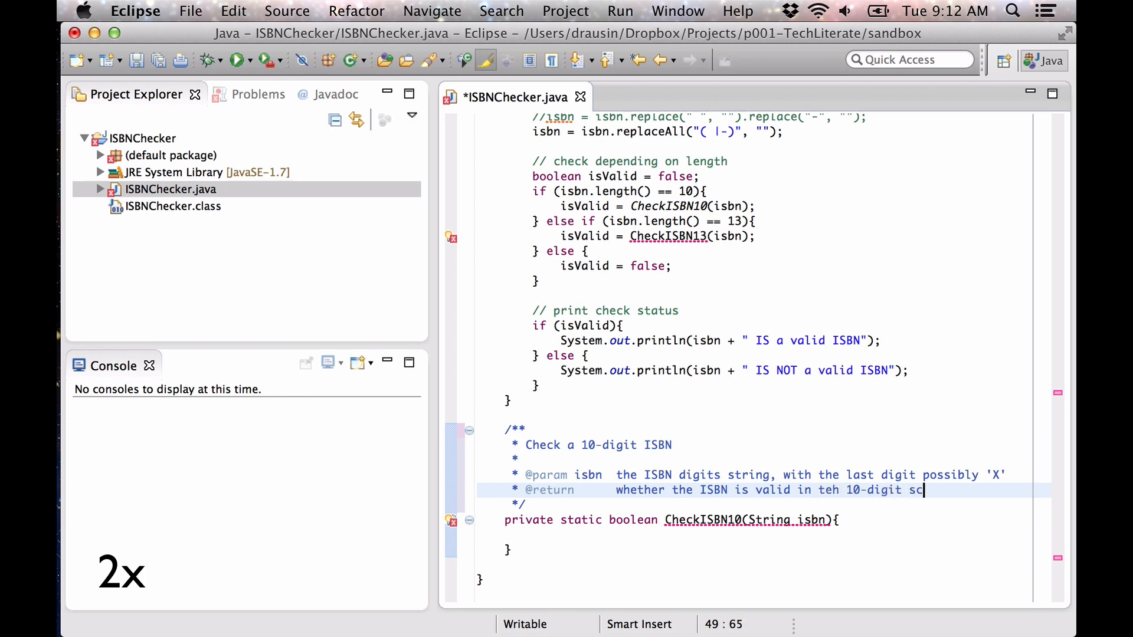
type("heme")
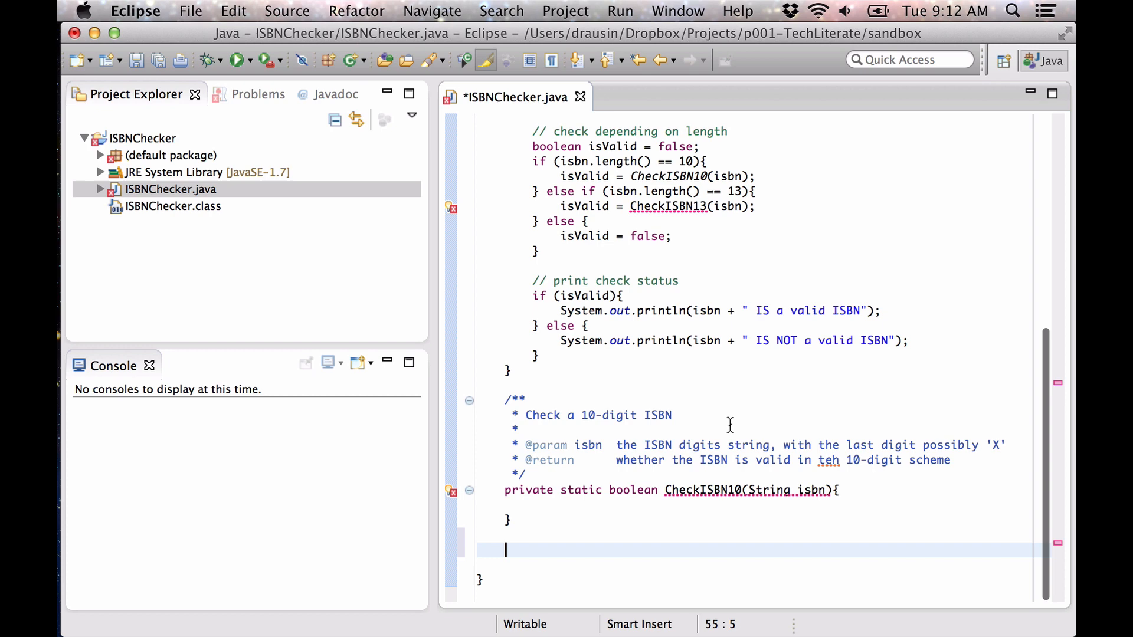
type("private static")
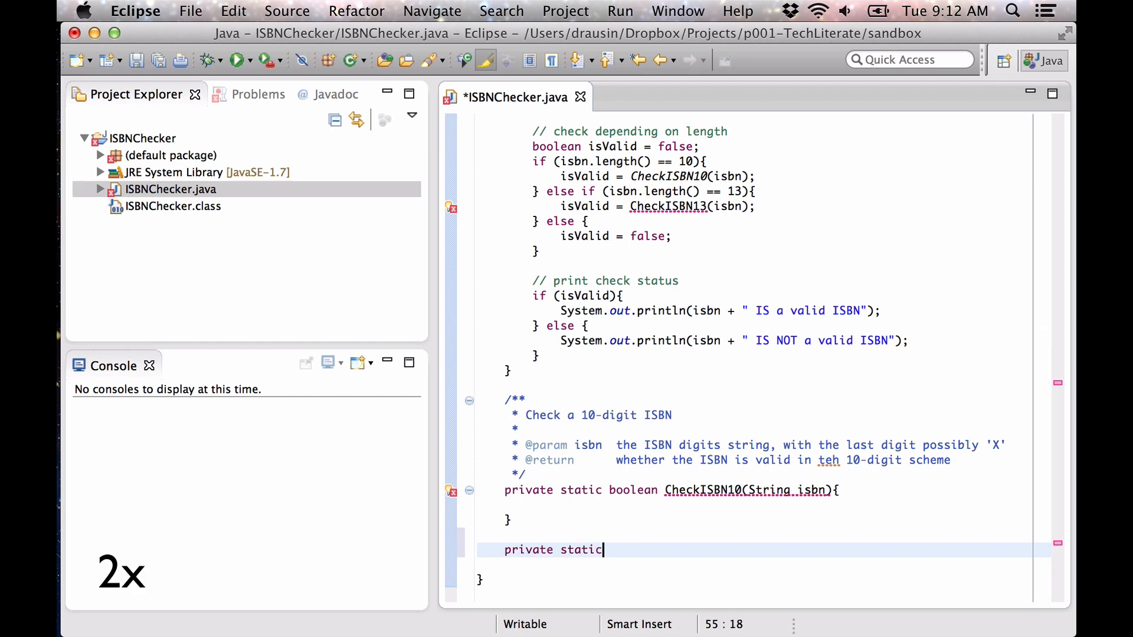
Step: Write an empty private static boolean CheckISBN13(String isbn) method
type("boolean CheckISBN")
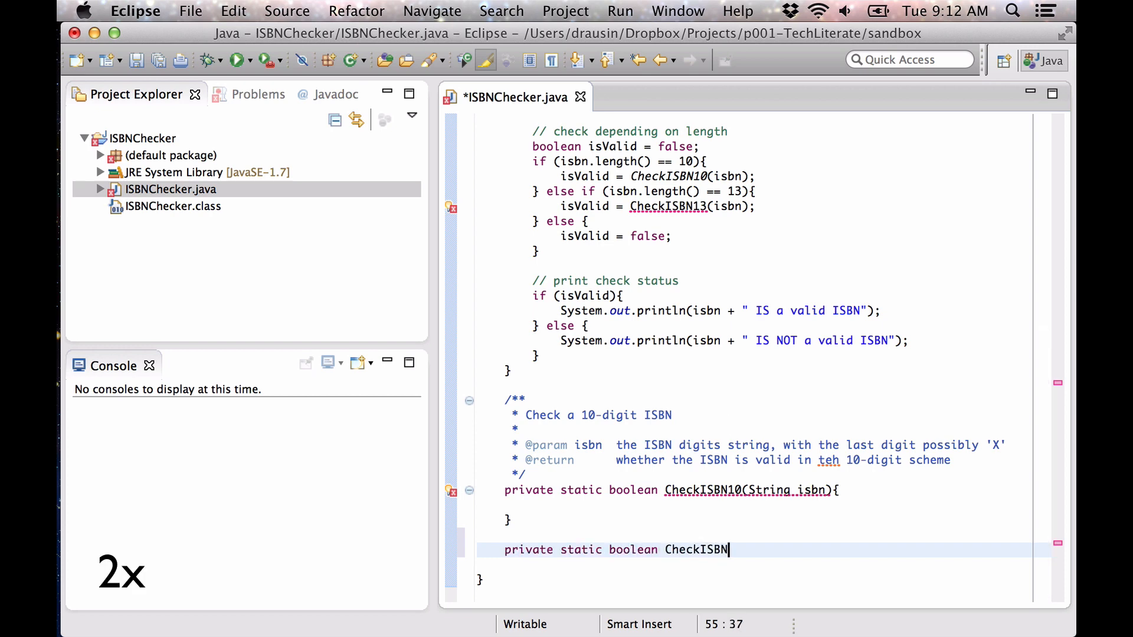
type("13(String isbn){")
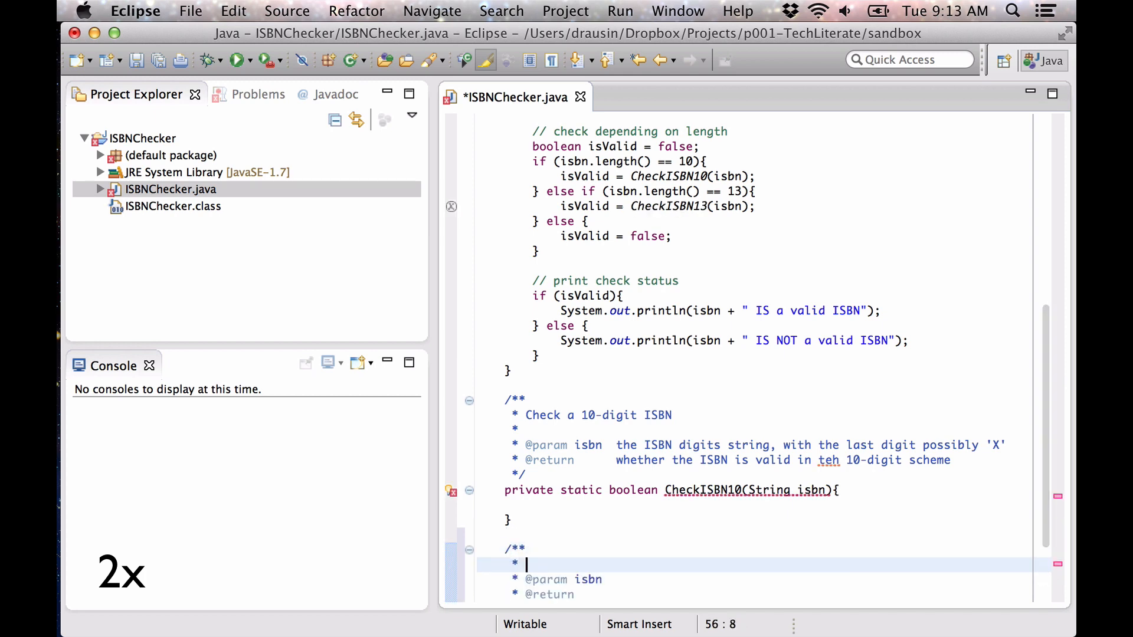
Step: Document CheckISBN13 as checking a 13-digit ISBN of 0-9 values and returning validity, fix typos and save
type("Check a 13-digit ISBN")
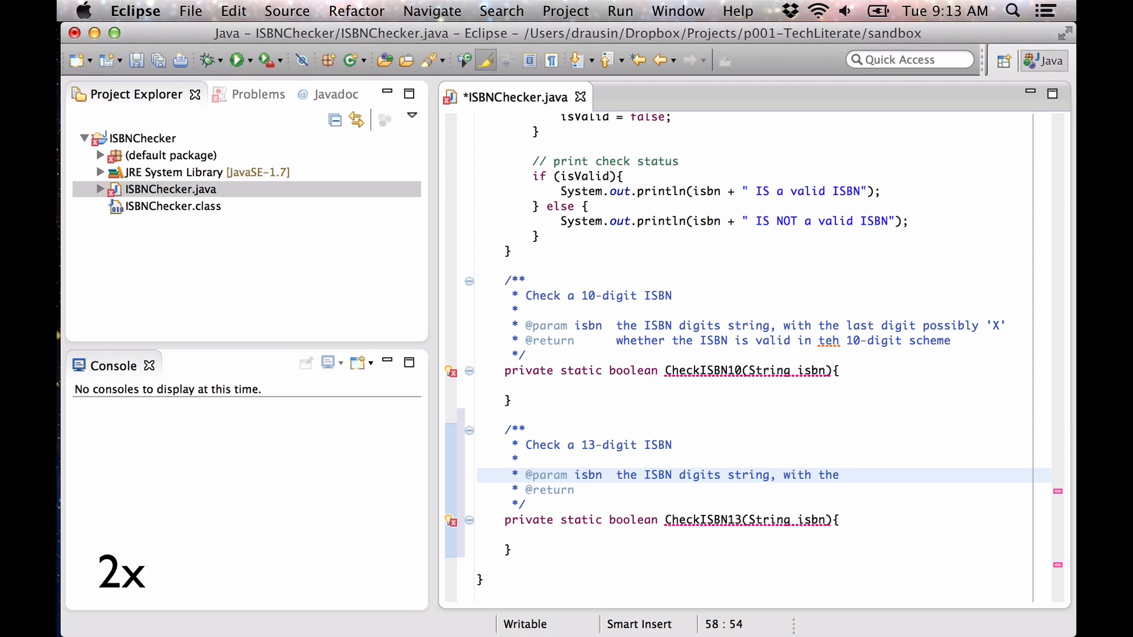
type("where all values are")
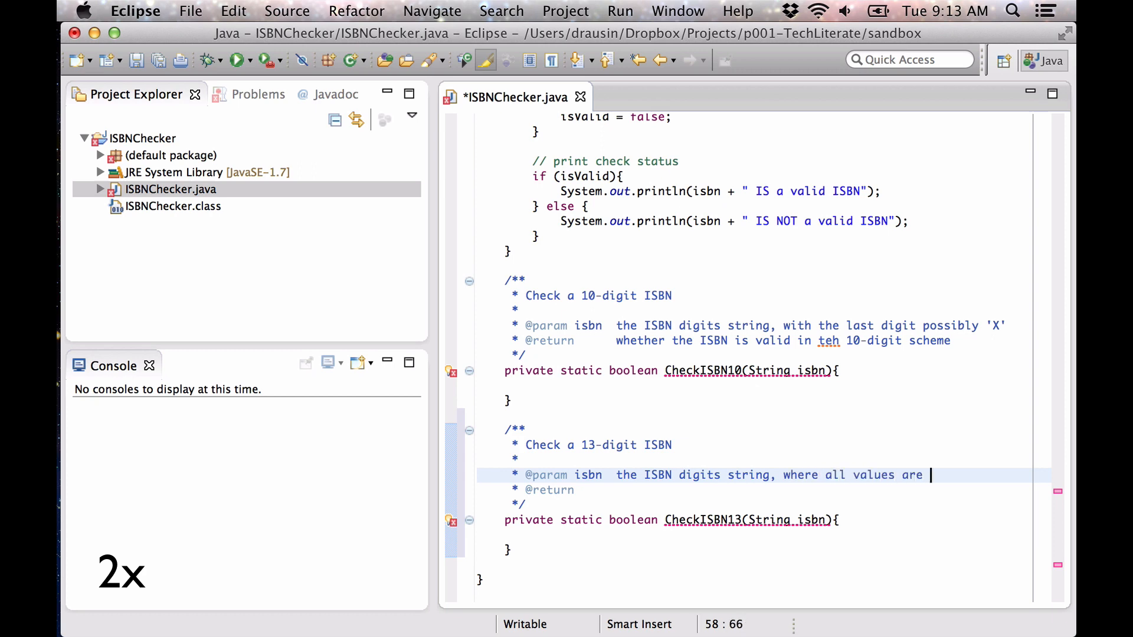
type("0-9")
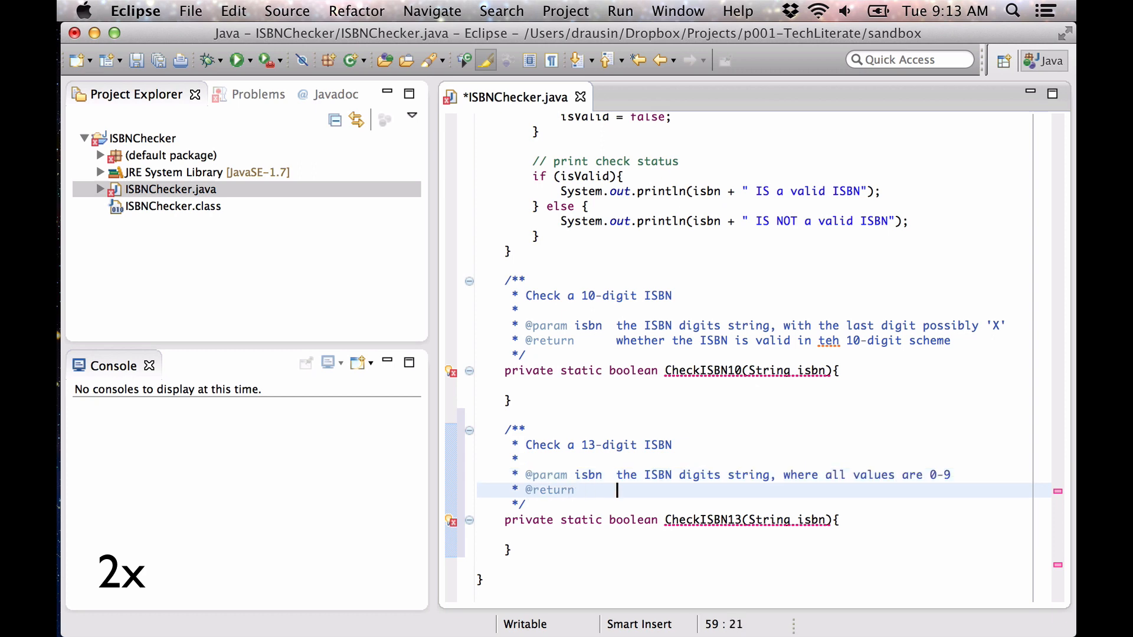
type("whether the ISBN is valid in teh 13-digit scehe")
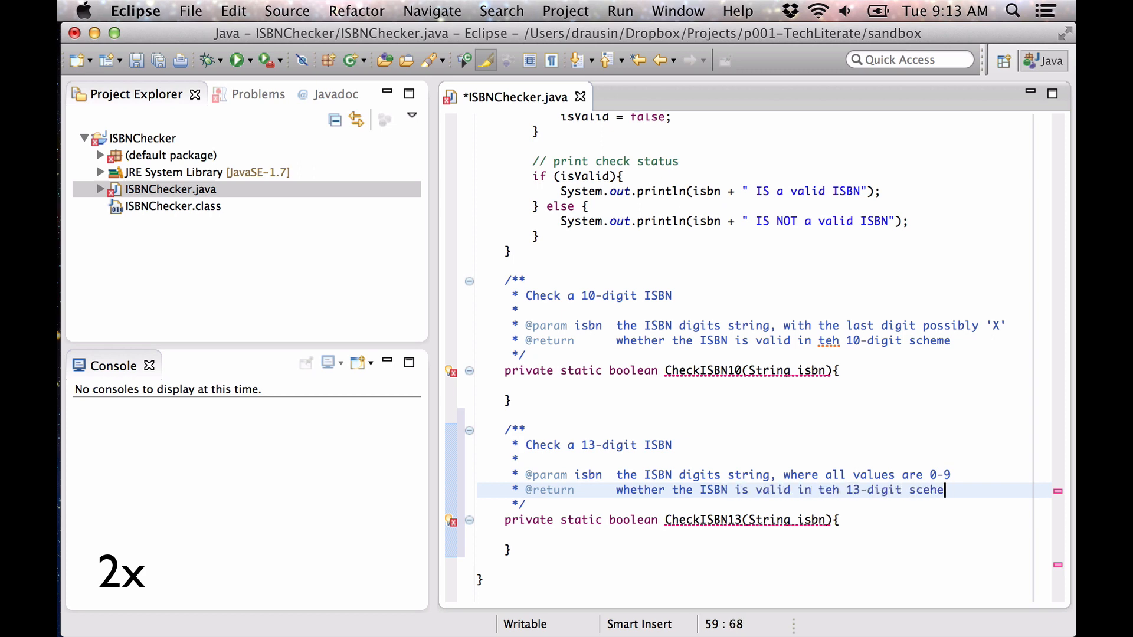
type("me")
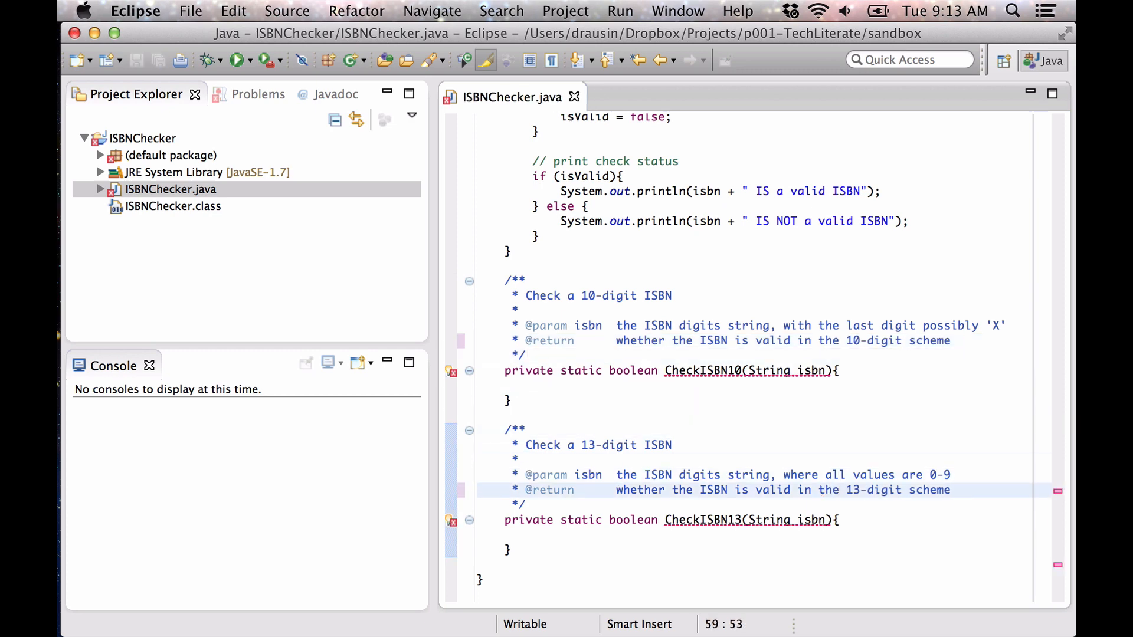
left_click(508, 416)
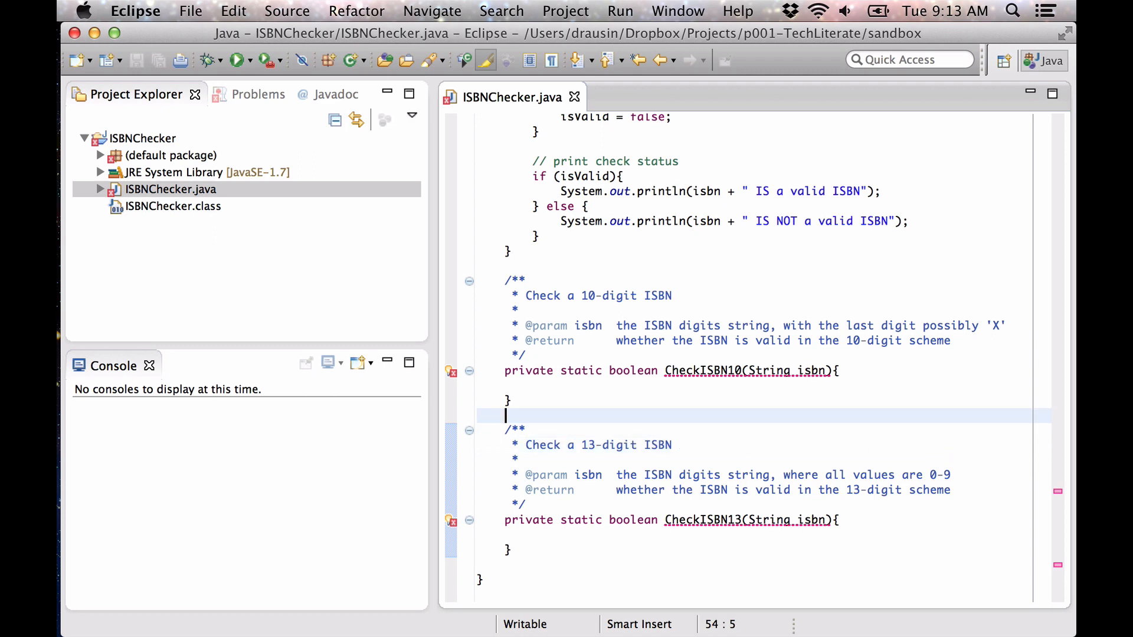
Step: Inside CheckISBN10, write the comment "sum the digits times 10, 9, ..., 1, respectively" and begin a statement
key("Return")
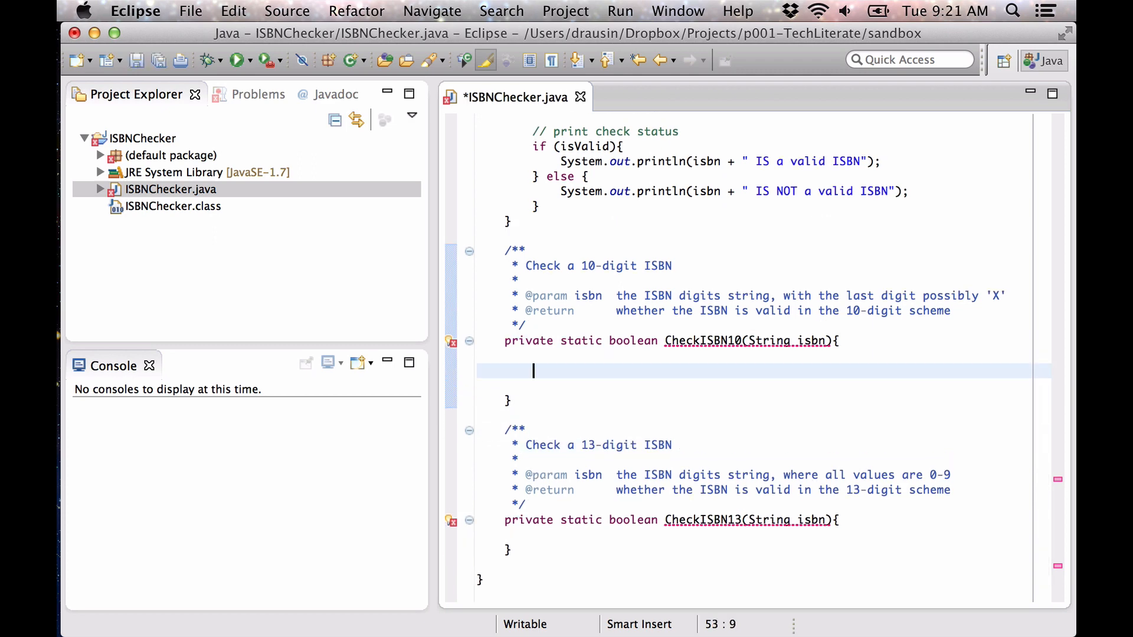
type("//")
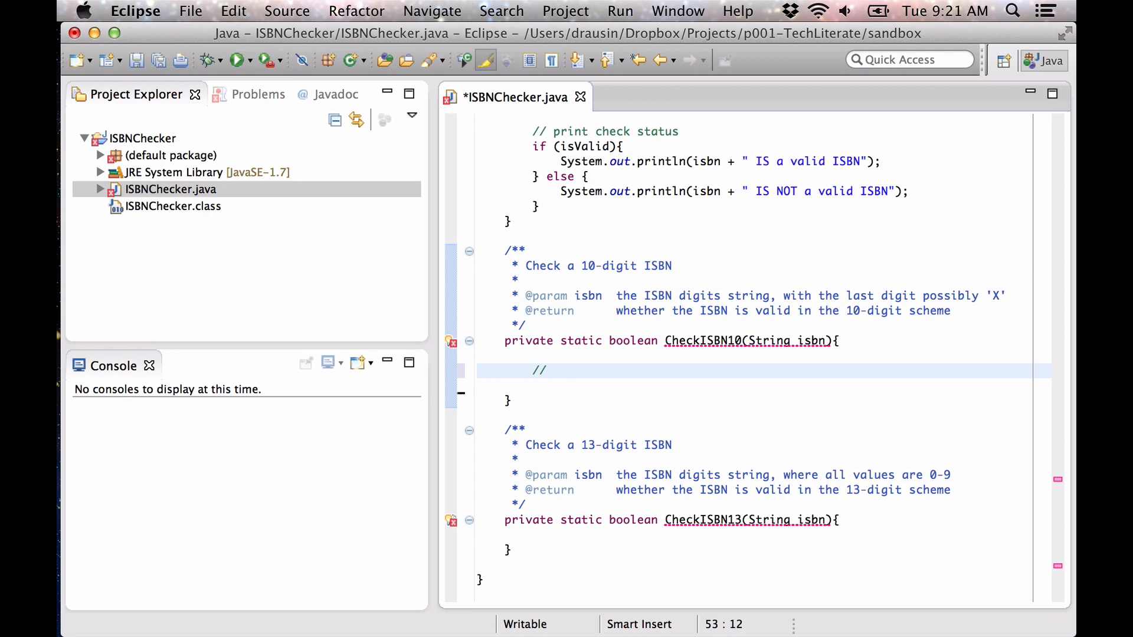
type("sum the digits")
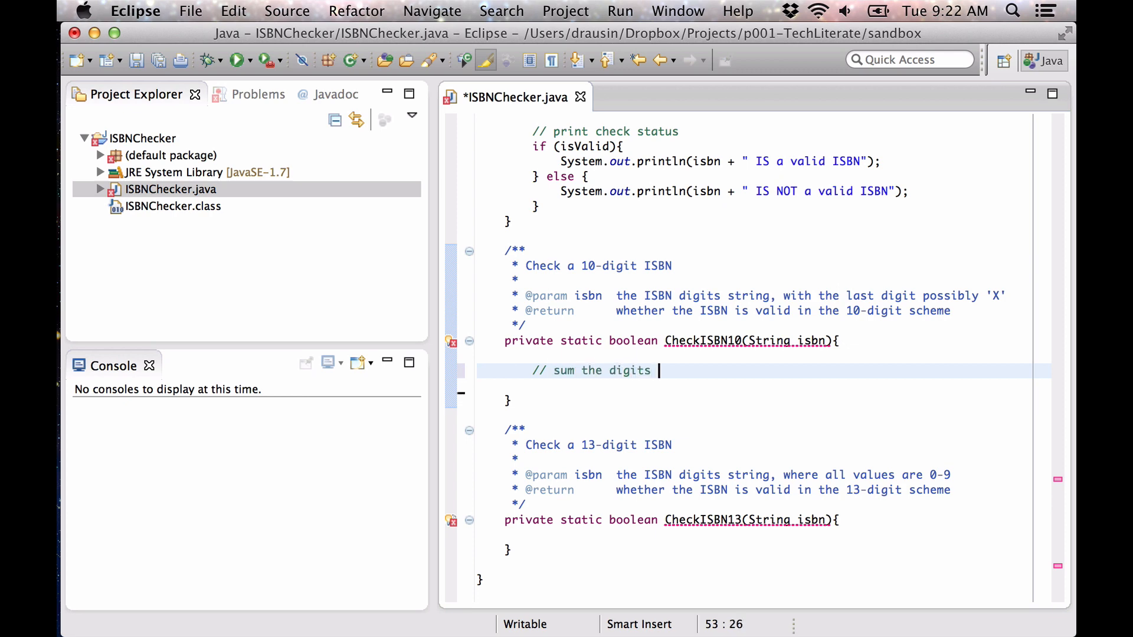
type("times")
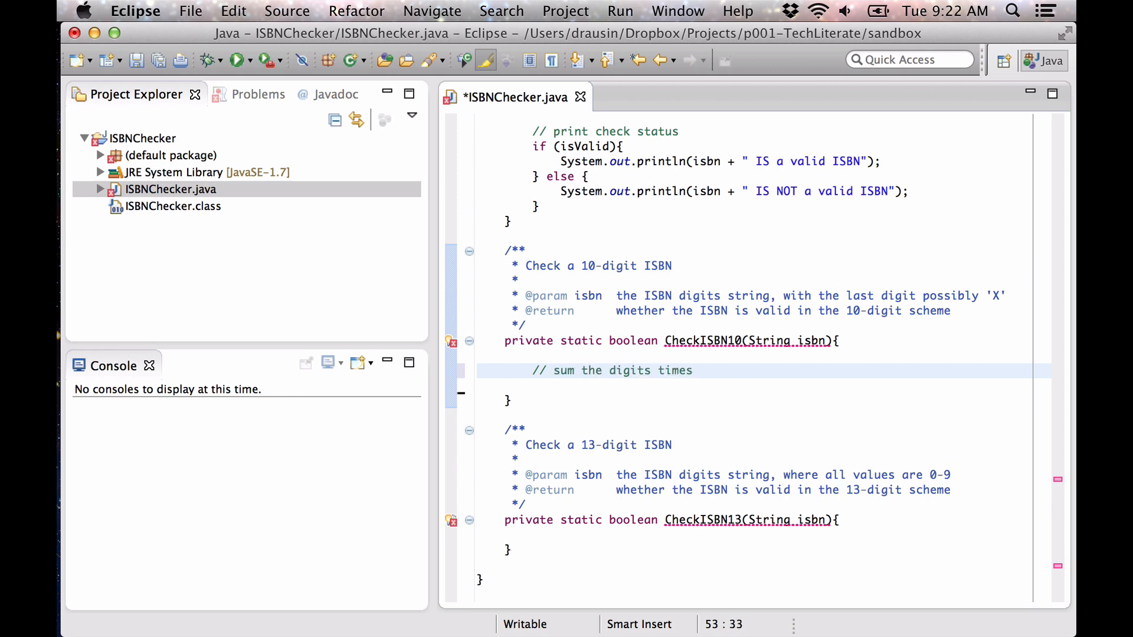
type("10,")
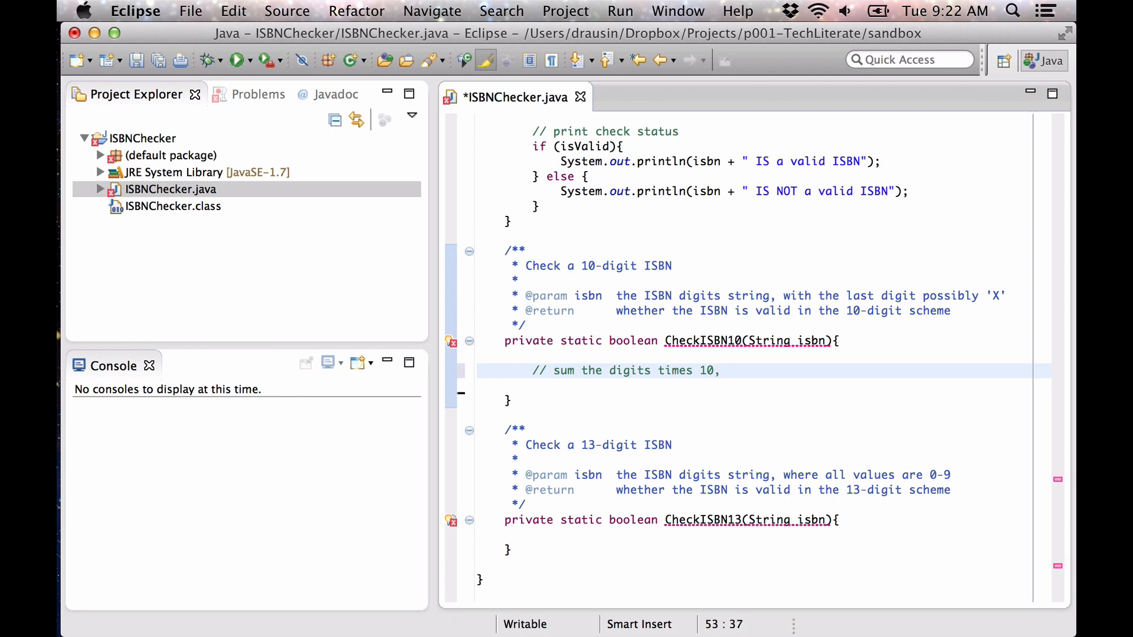
type("9,")
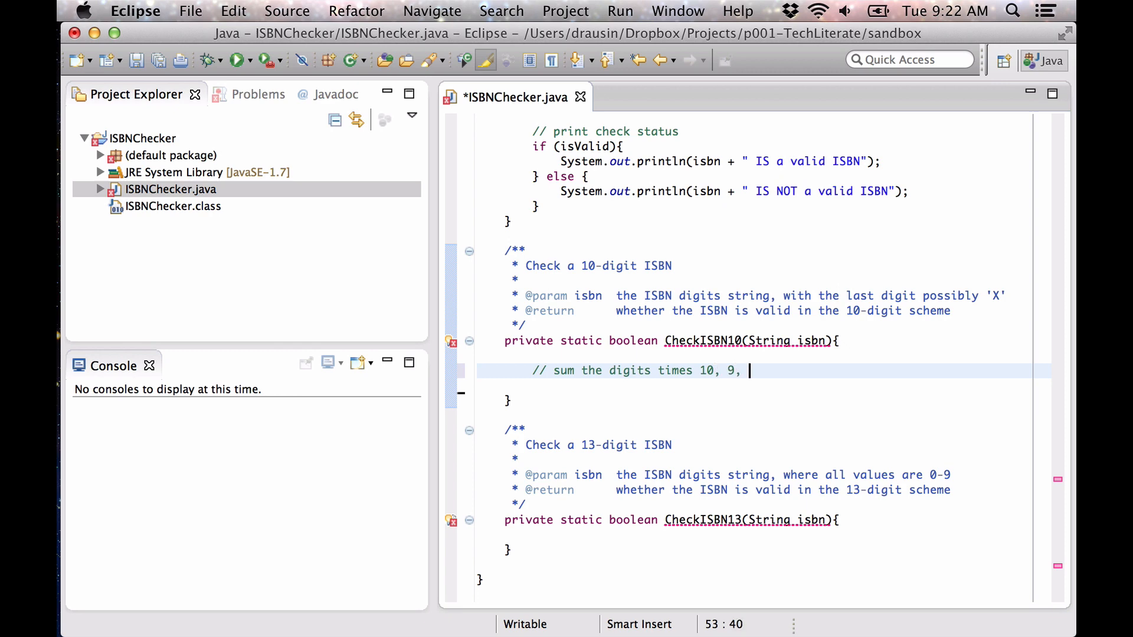
type("..., 1")
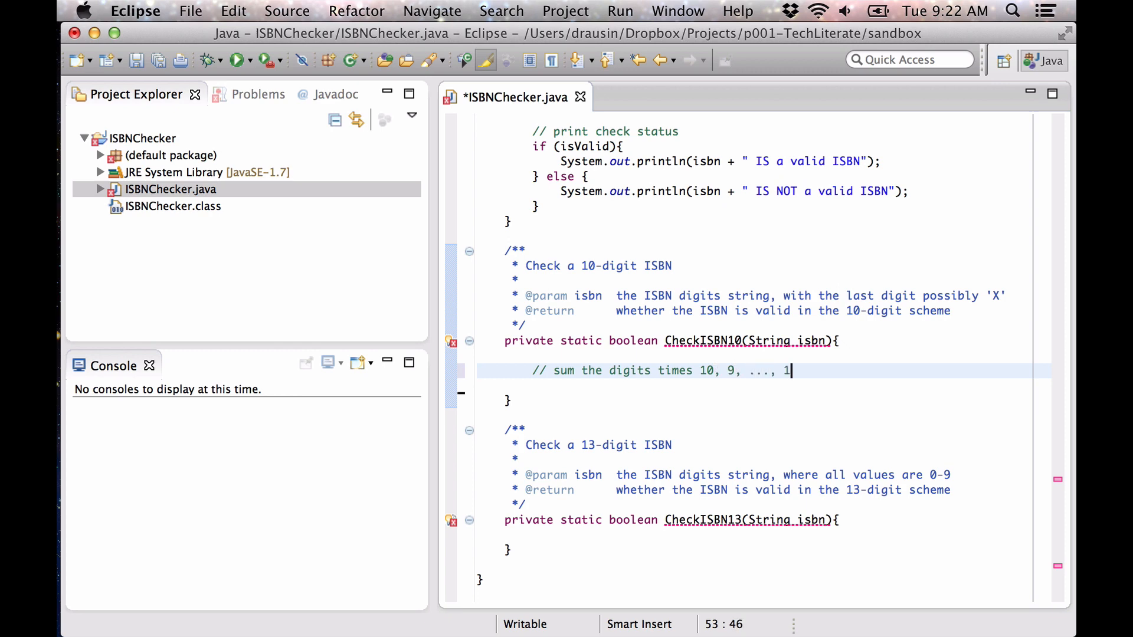
type(", respec")
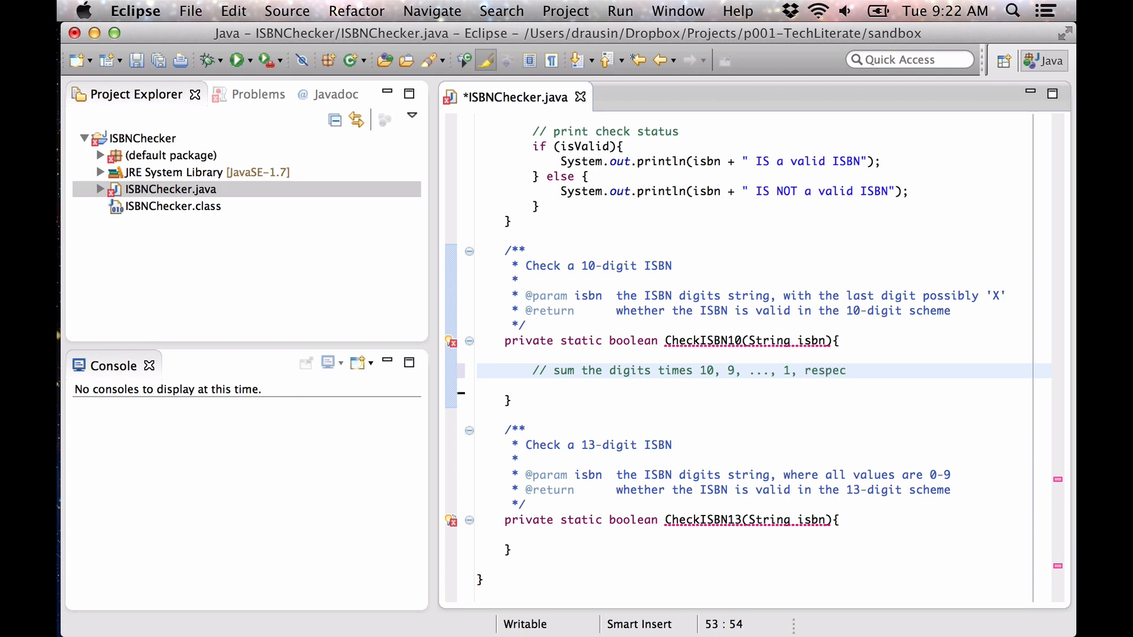
type("tively")
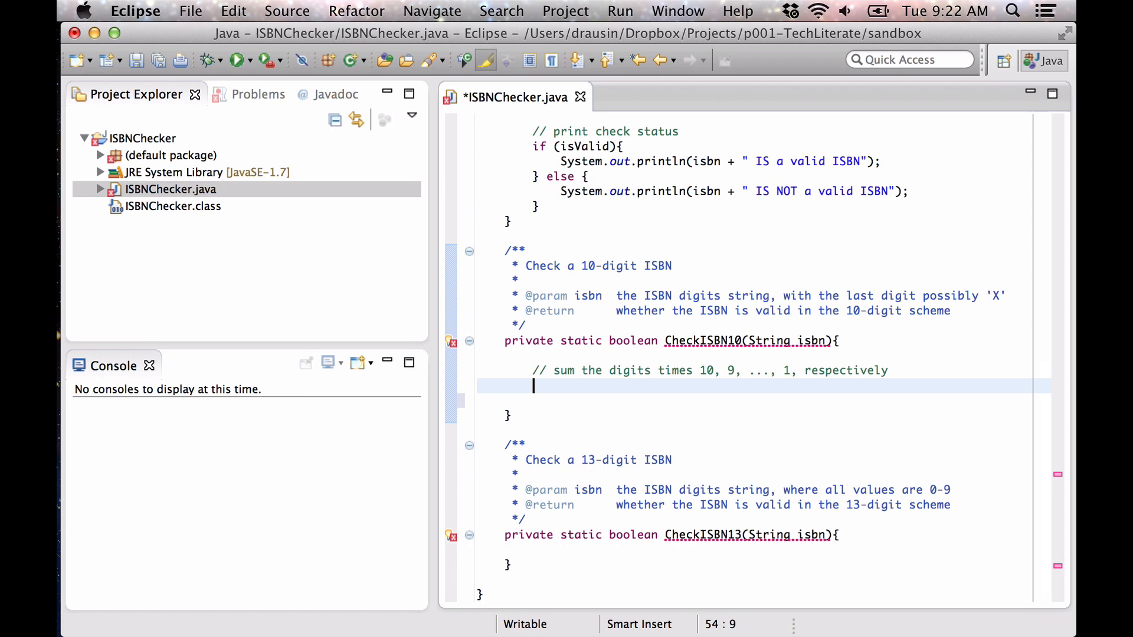
type("i")
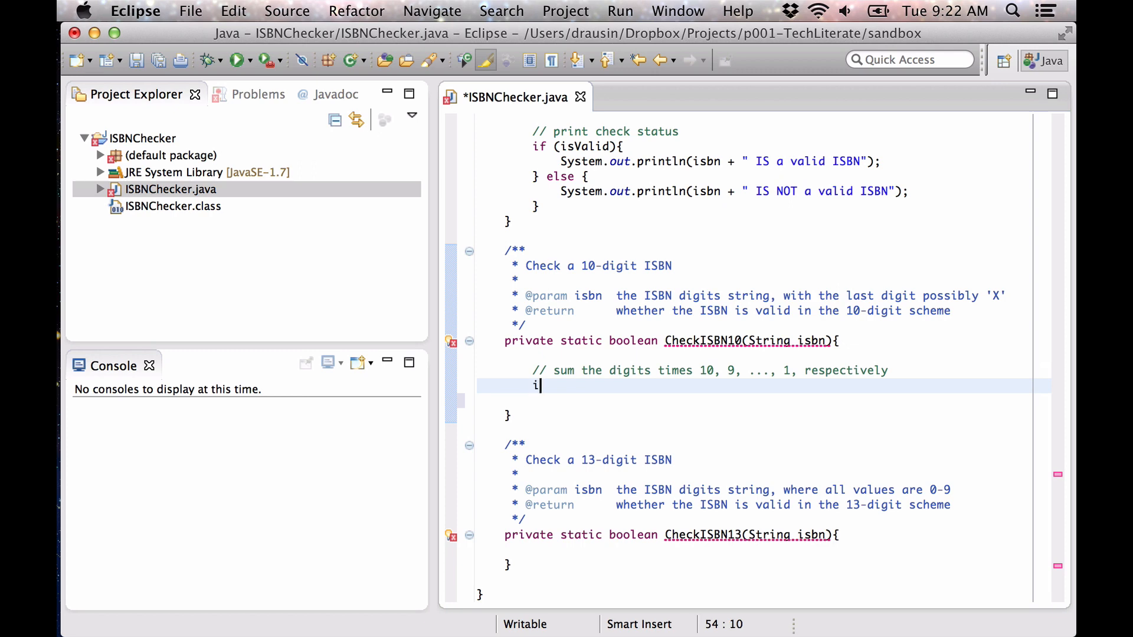
Step: Declare int sum = 0 and a for loop over d from 0 to 9 in CheckISBN10
type("nt sum = 0;")
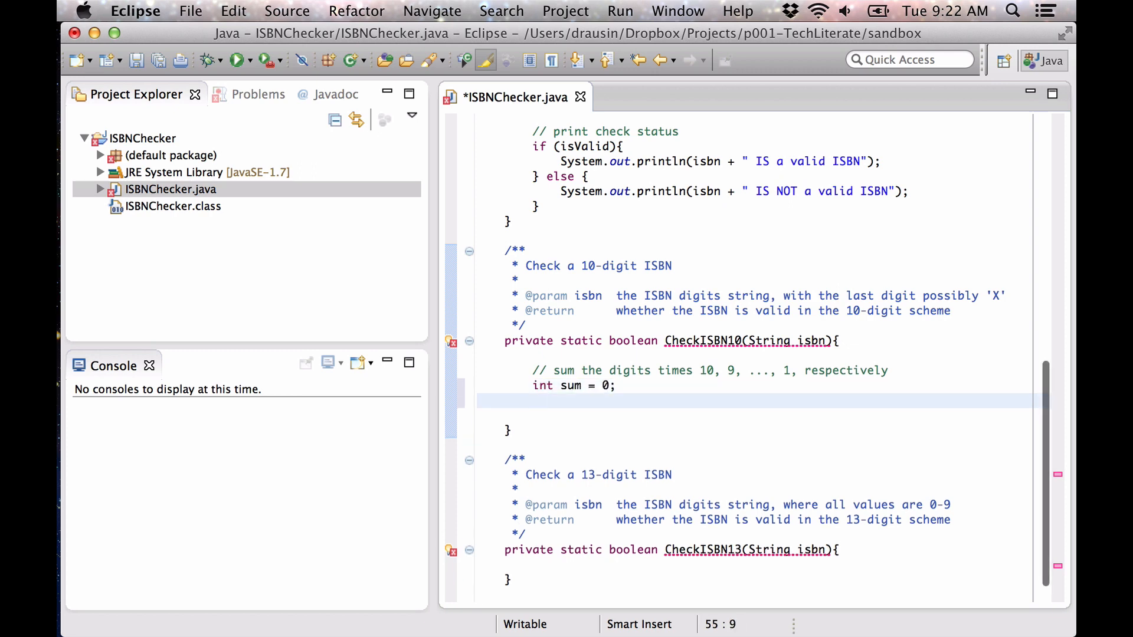
type("for (int )")
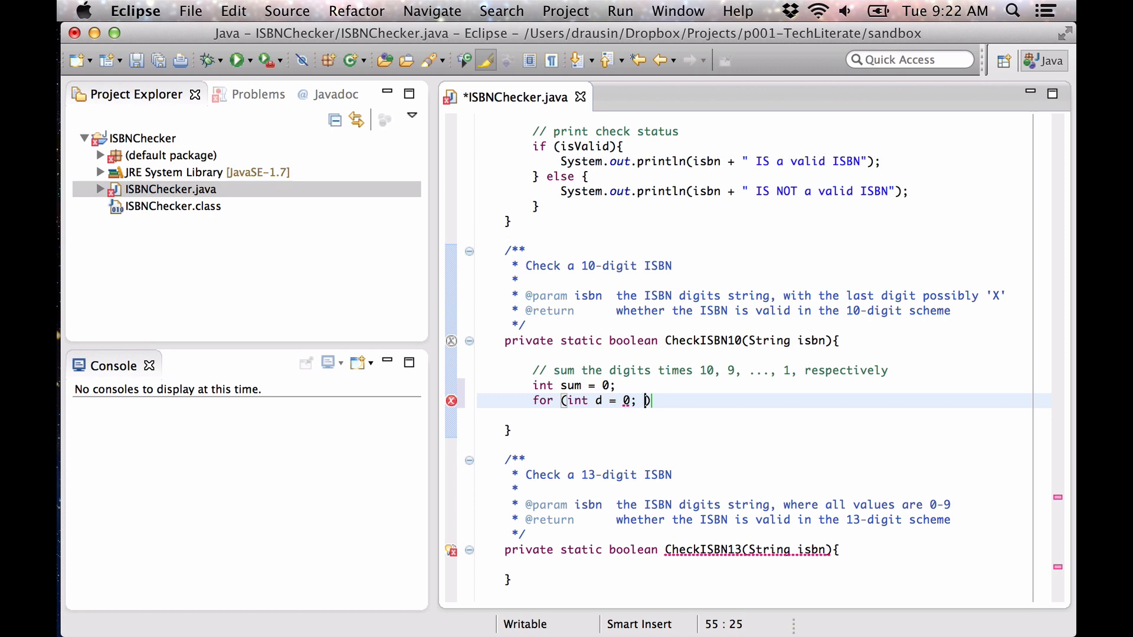
type("d < 10; d")
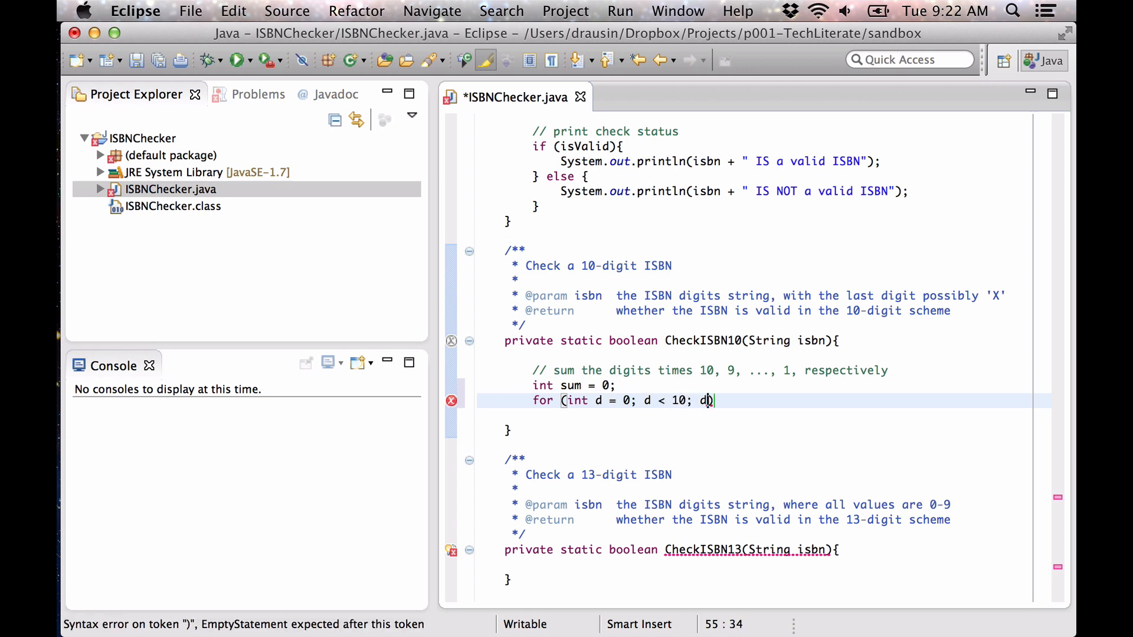
type("++){")
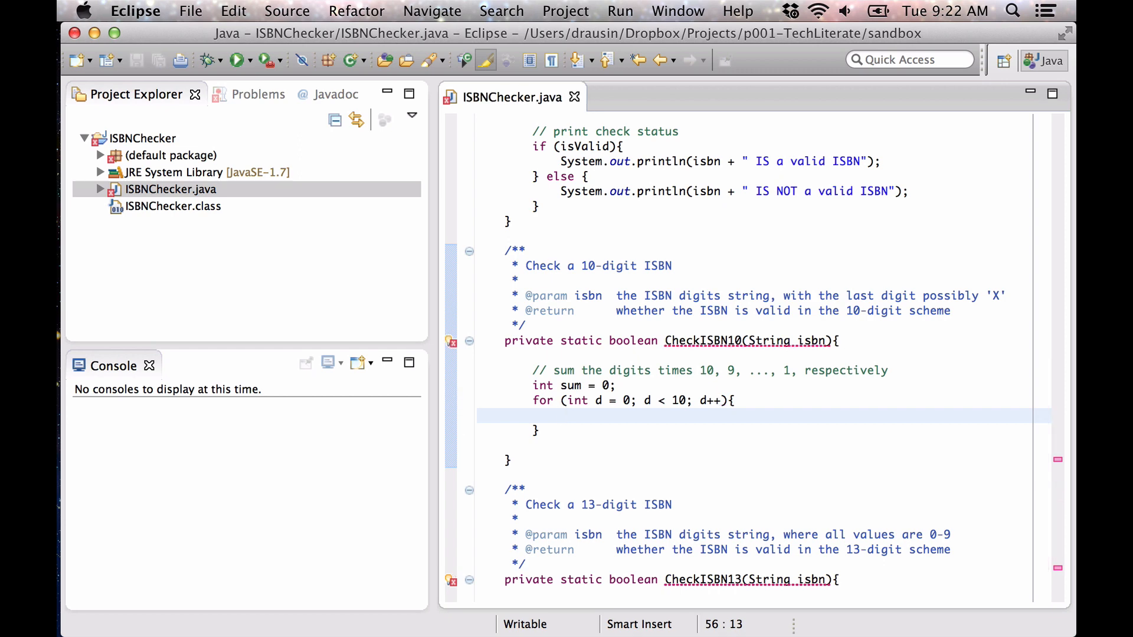
Step: Start an if condition on d < 9 or isbn.substring inside the loop, and begin a String declaration
type("if (d)")
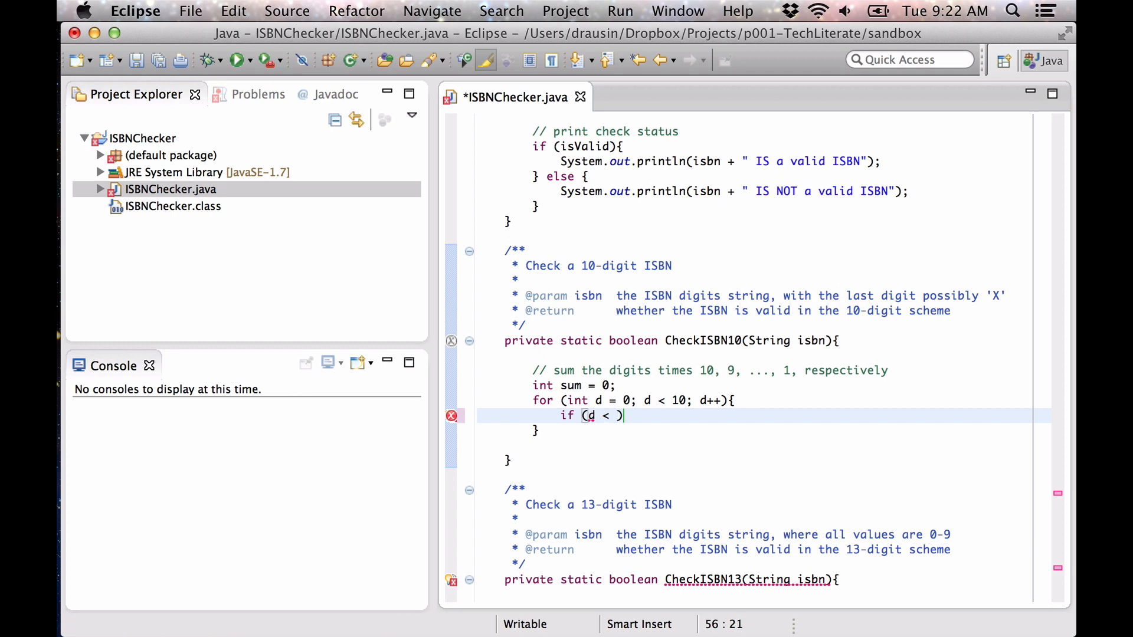
type("9")
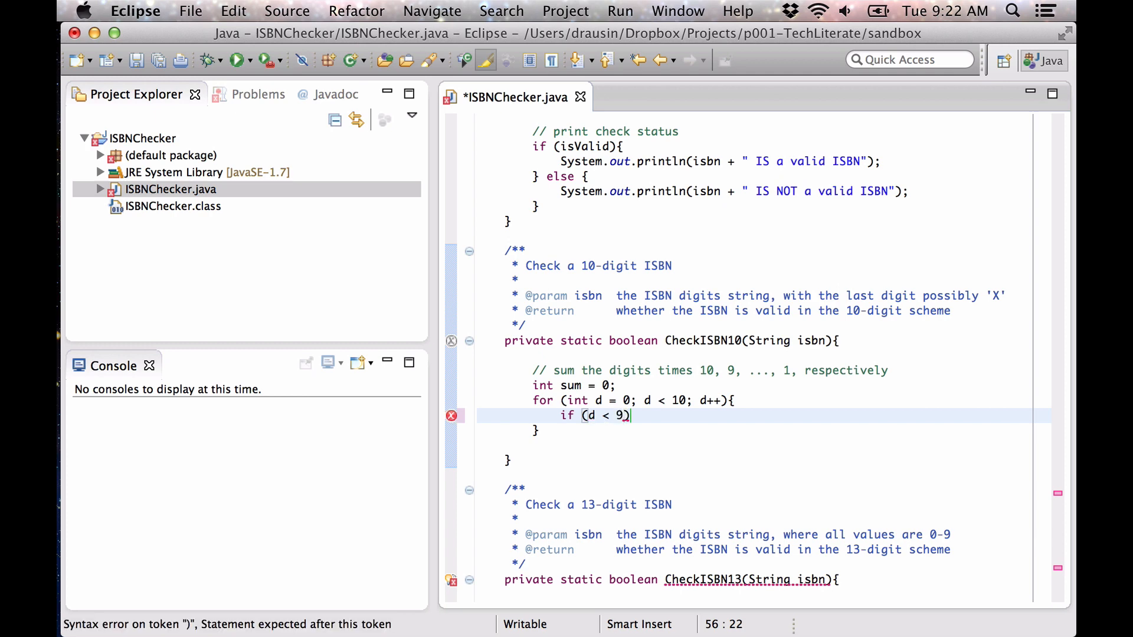
type("||")
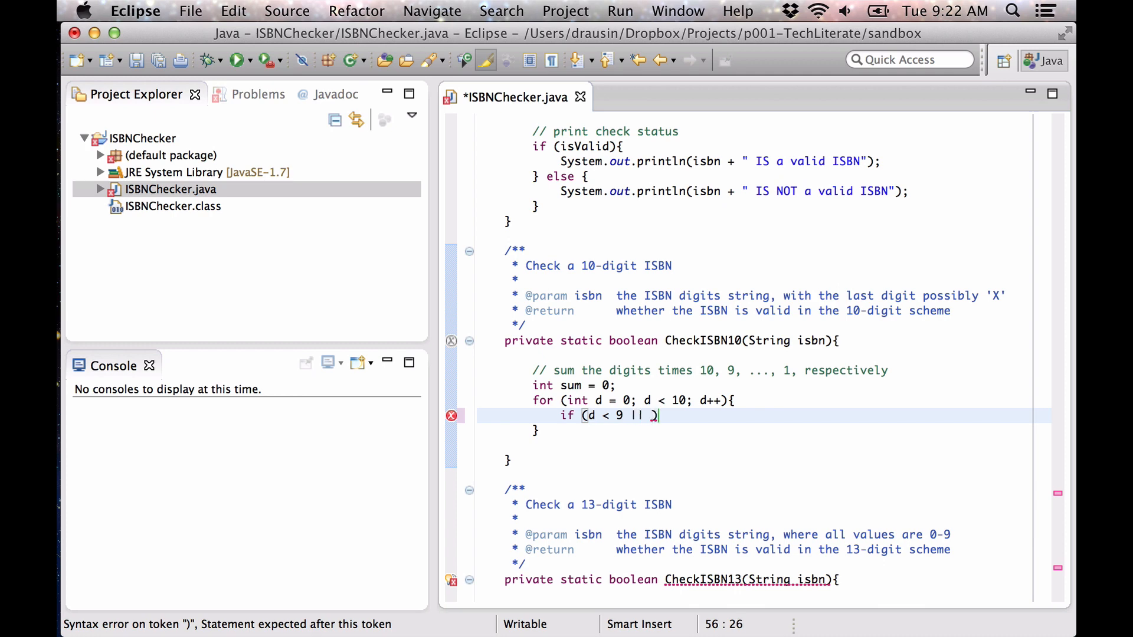
type("d")
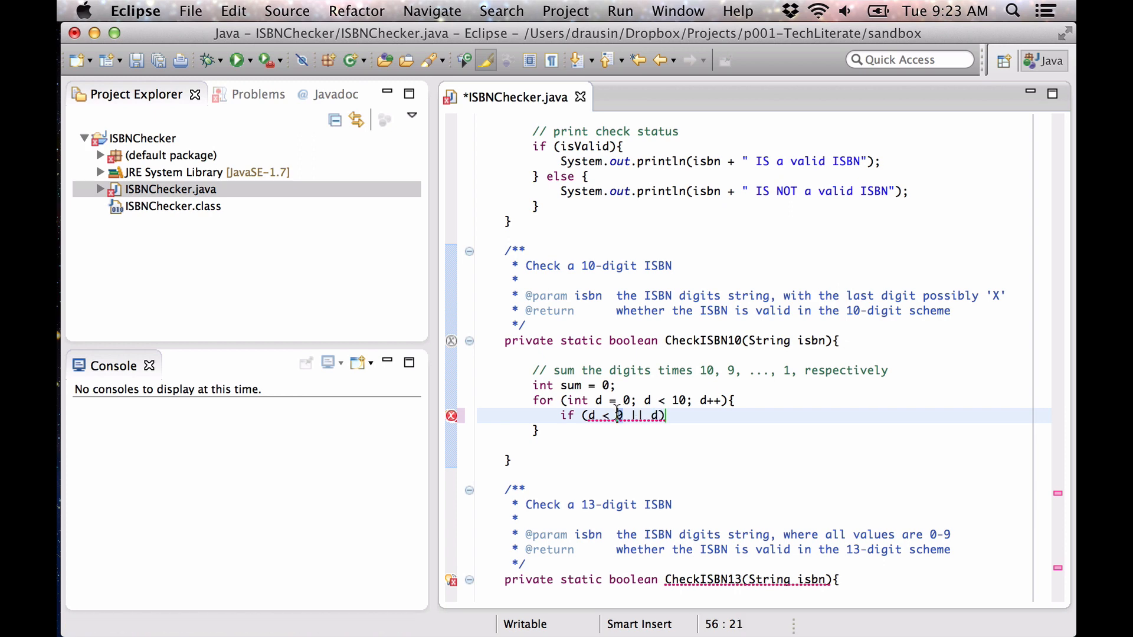
type("9")
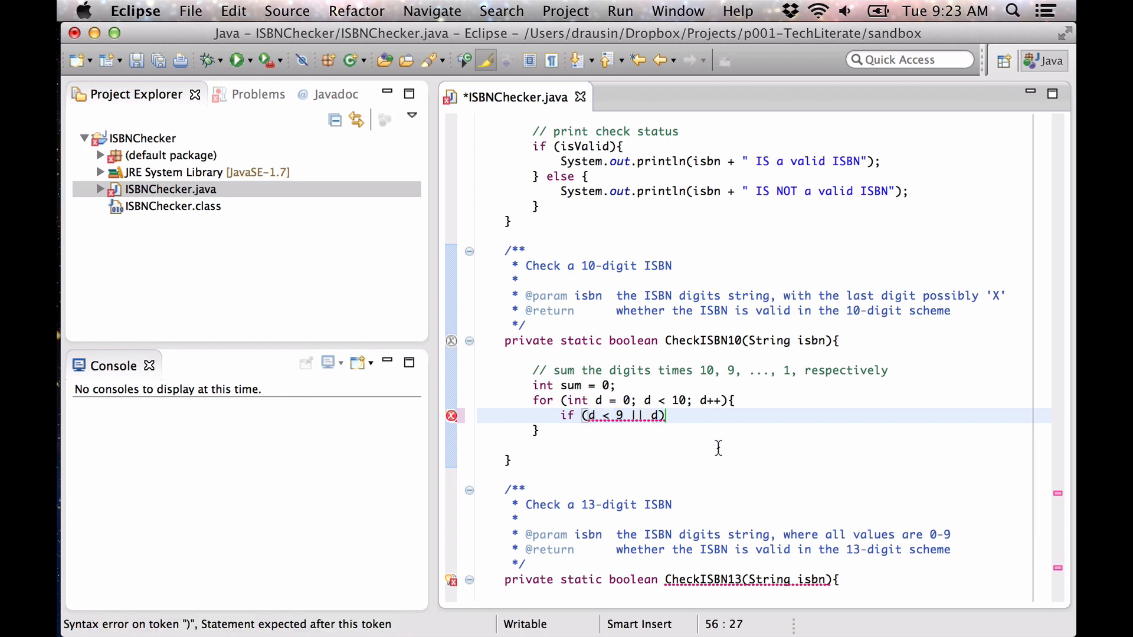
type("isb")
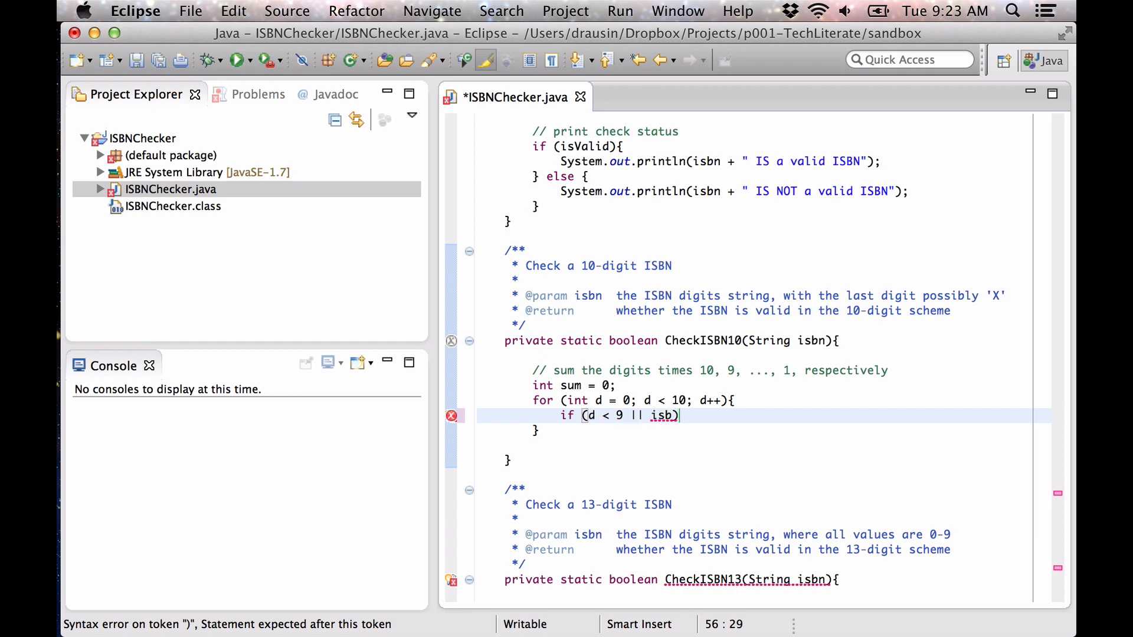
type("n")
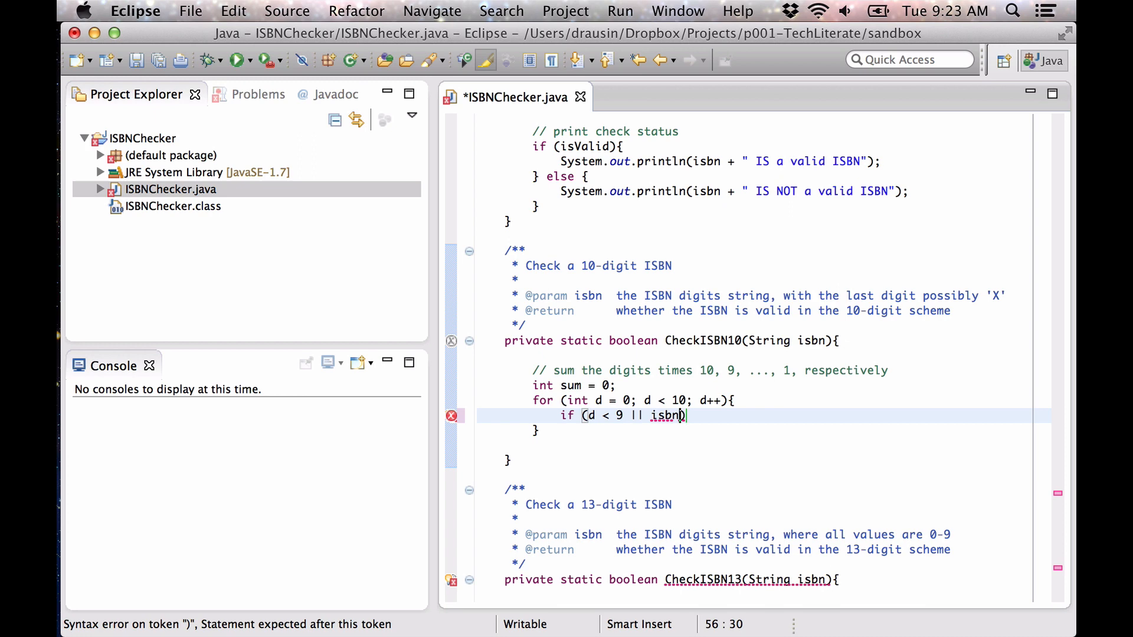
type(".substring")
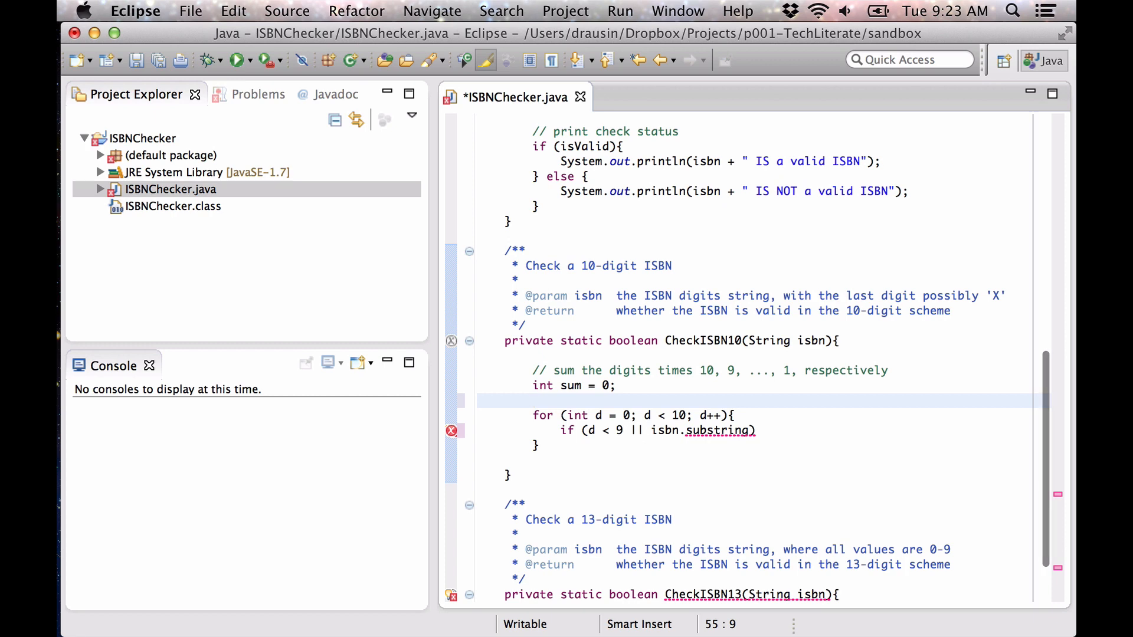
type("String")
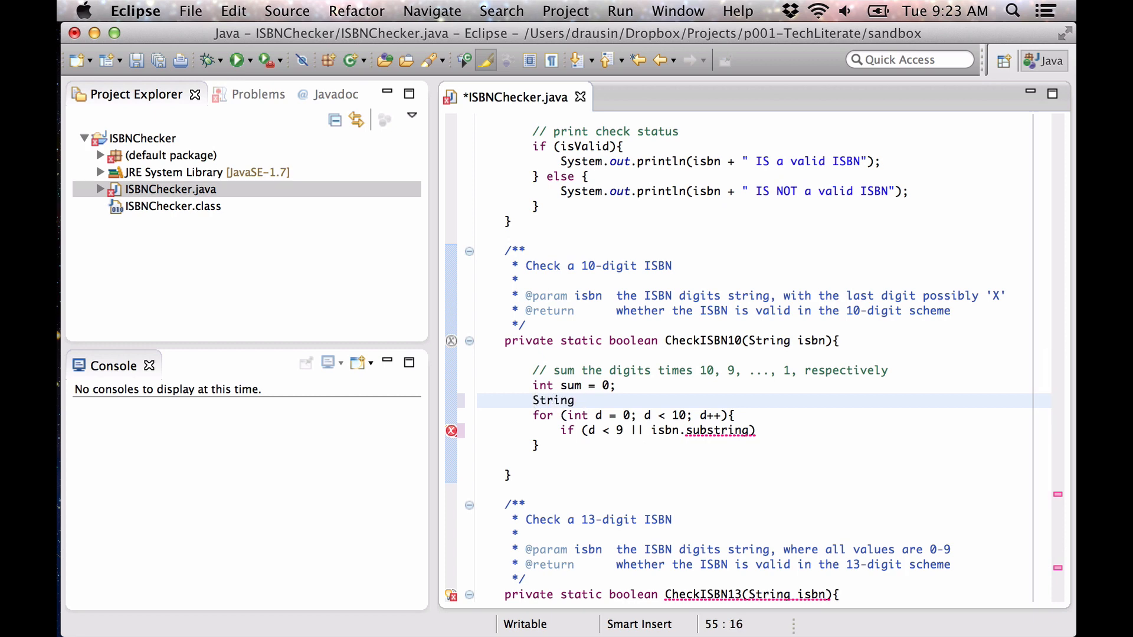
Step: Declare dStr and set it to isbn.substring(d, d+1) for each character, then save
type("dStr;")
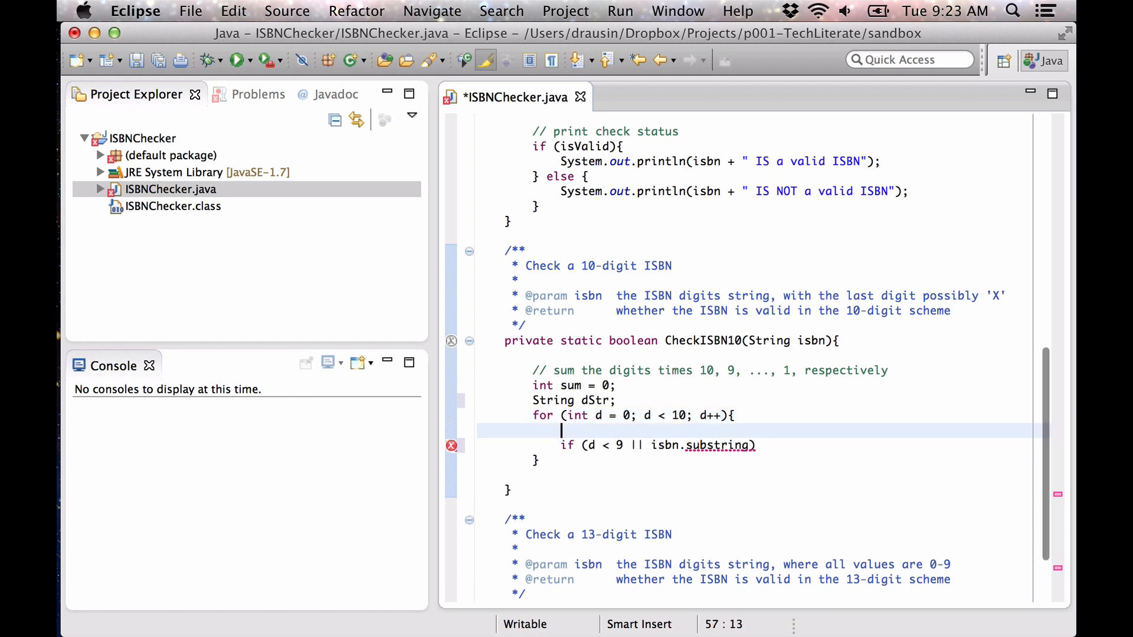
type("dStr =")
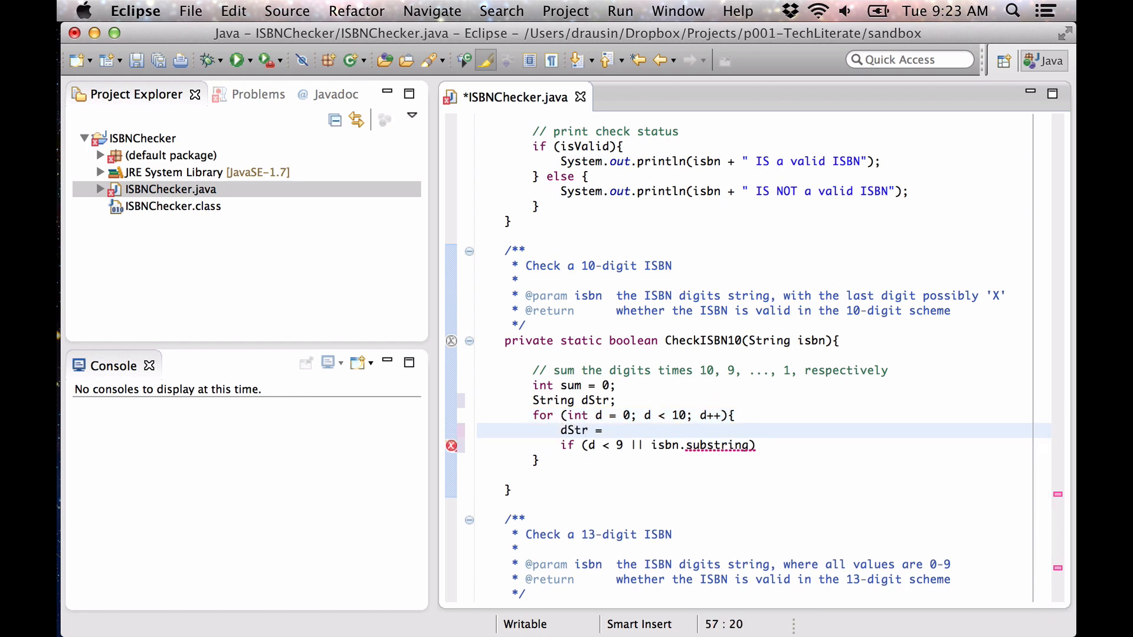
type("isbn")
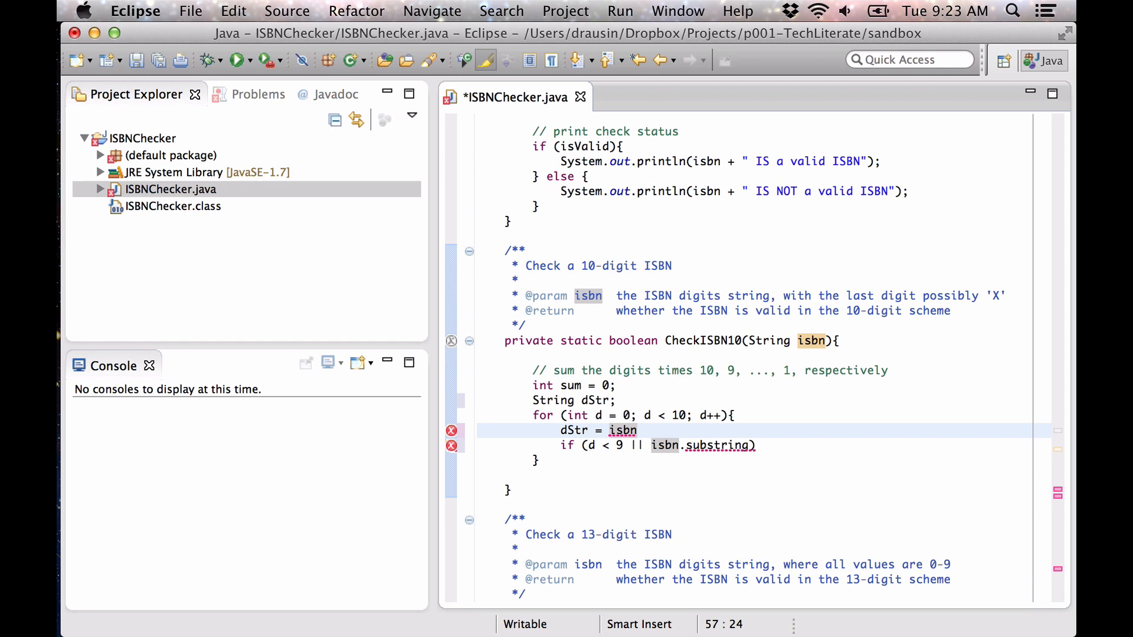
type(".substring(d, d+1)")
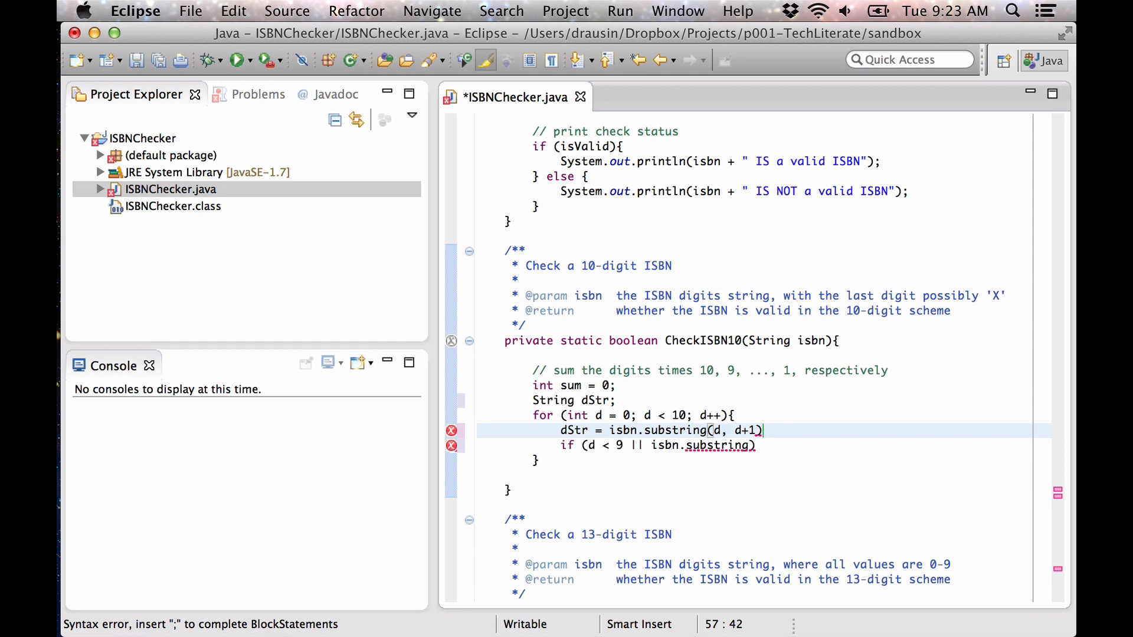
key("cmd+s")
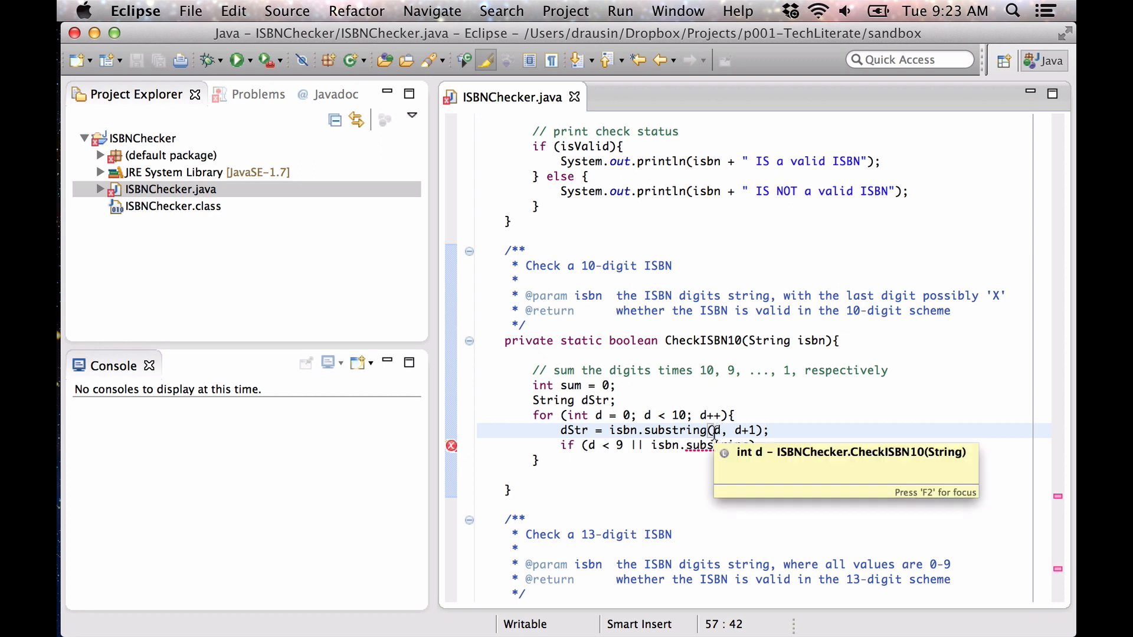
mouse_move(733, 429)
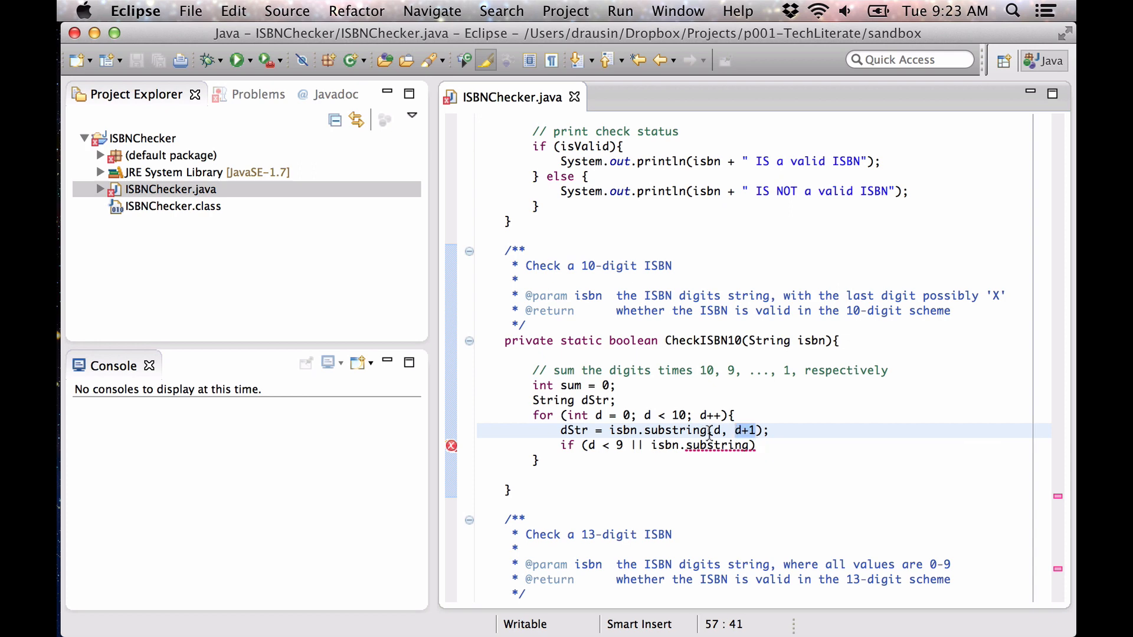
Step: Write the condition if (d < 9 || dStr != "X"){ to check for a non-X digit
left_click(565, 431)
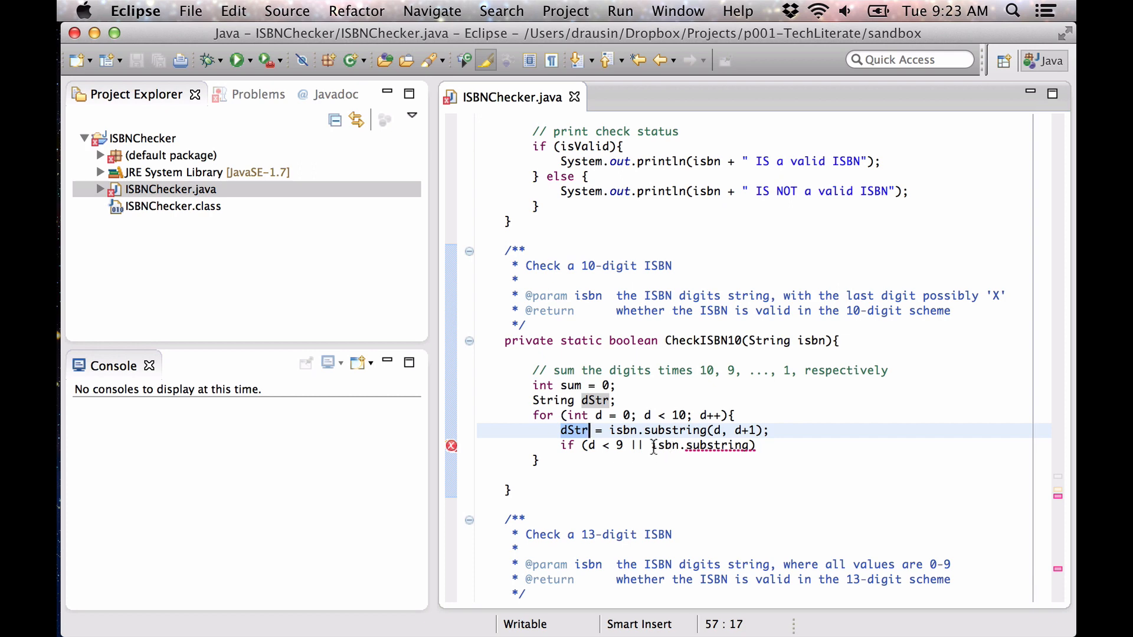
type("dStr !=")
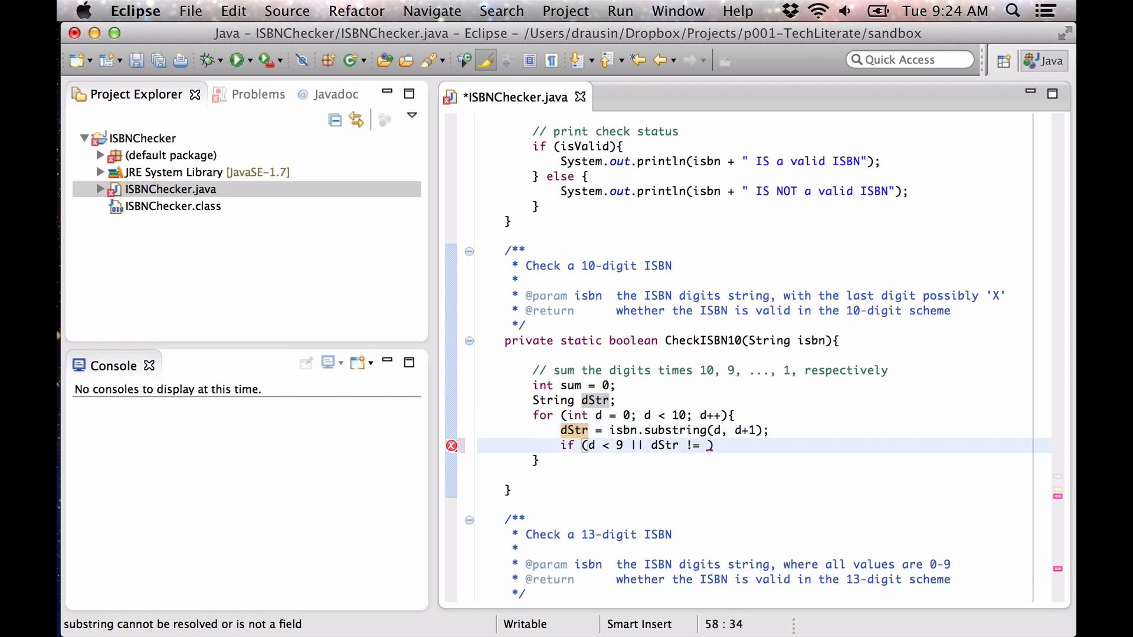
type("'X'")
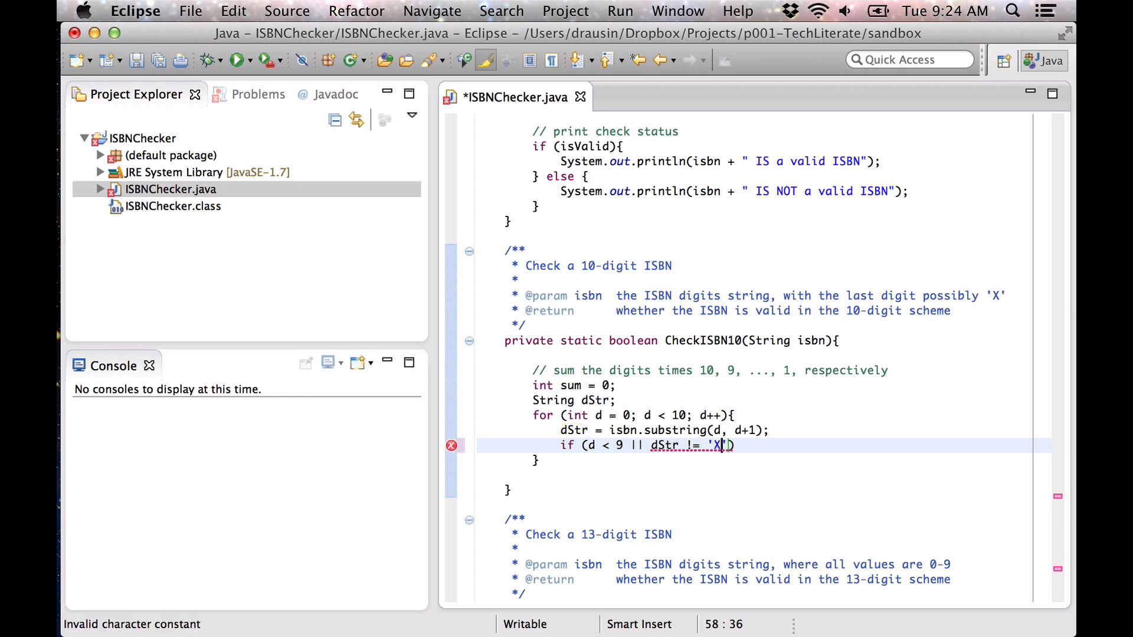
type("\"\"")
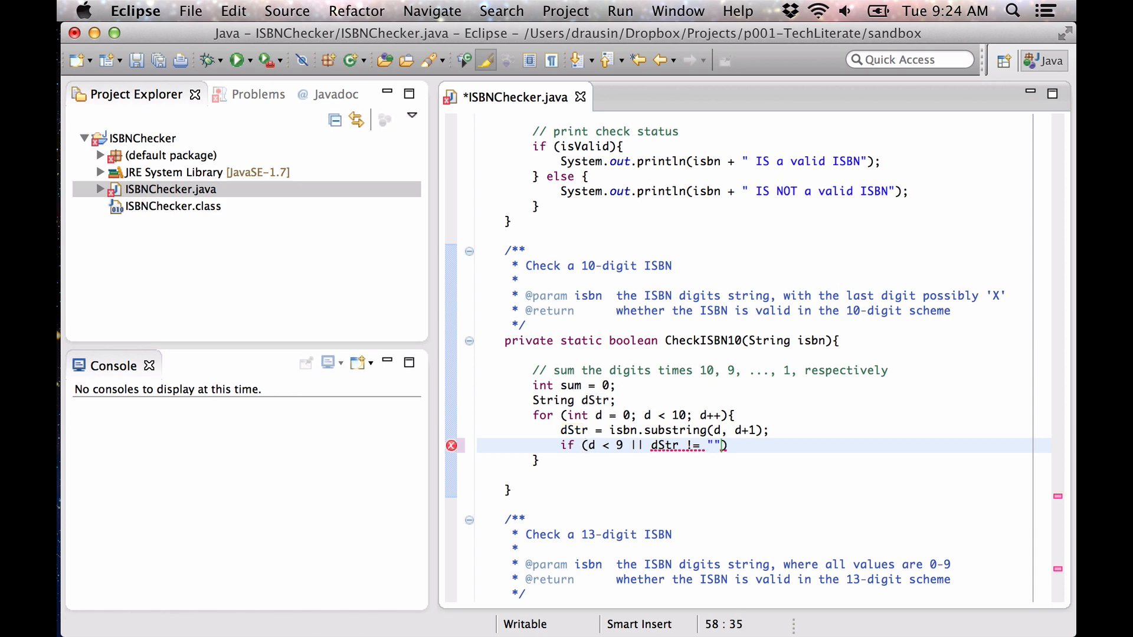
type("X")
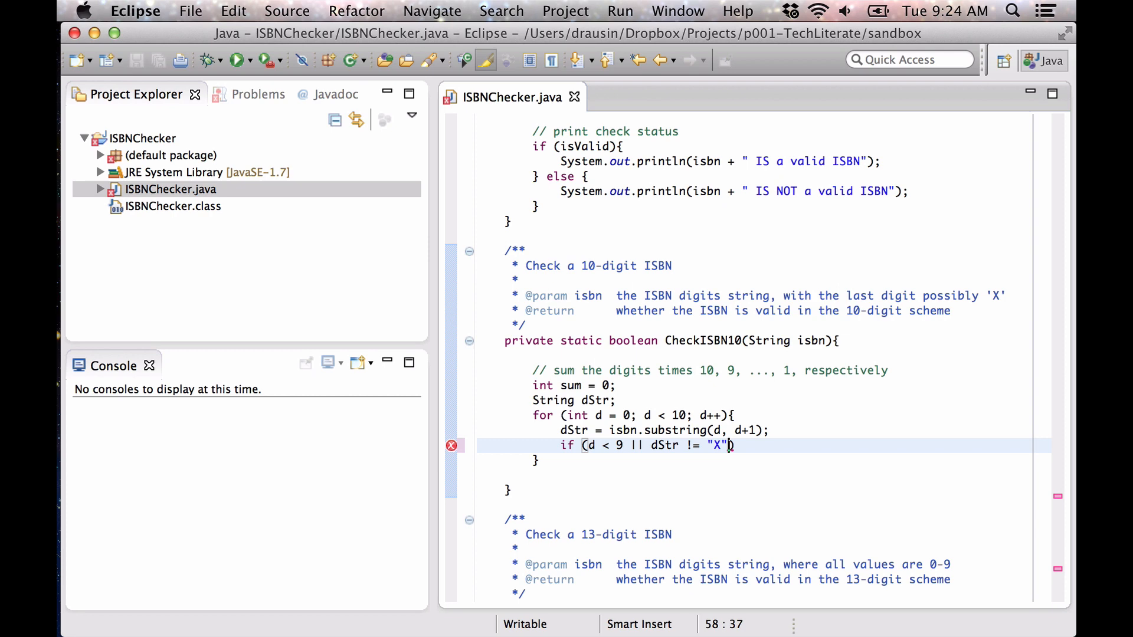
type("{")
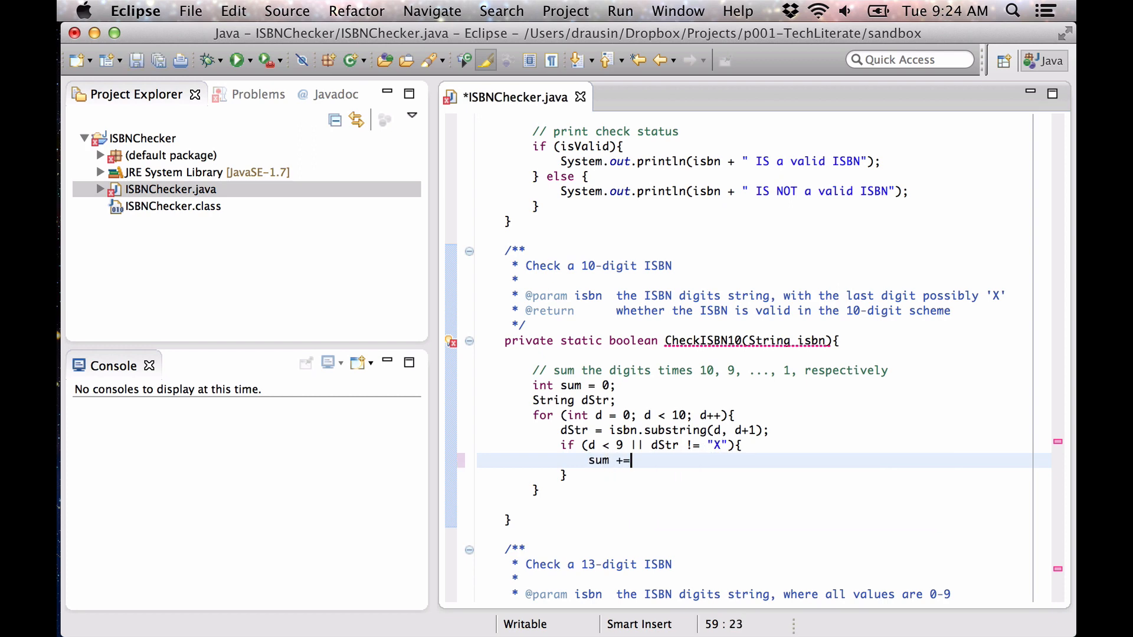
Step: Add sum += Integer.parseInt(dStr) * (10-d); inside the if branch
type("In")
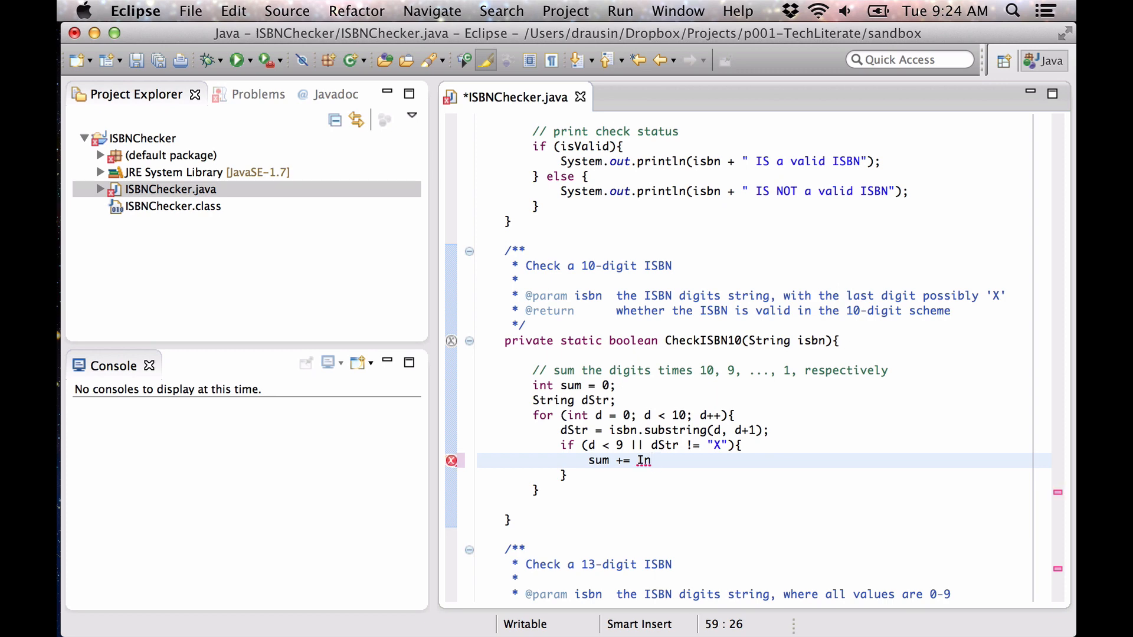
type("teger")
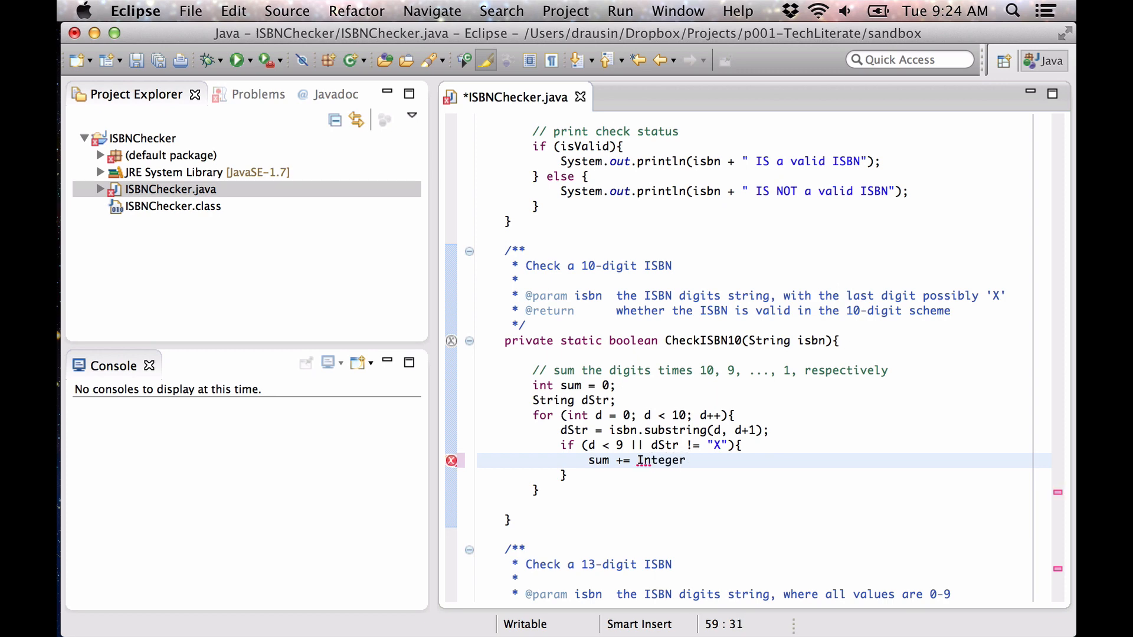
type(".parse")
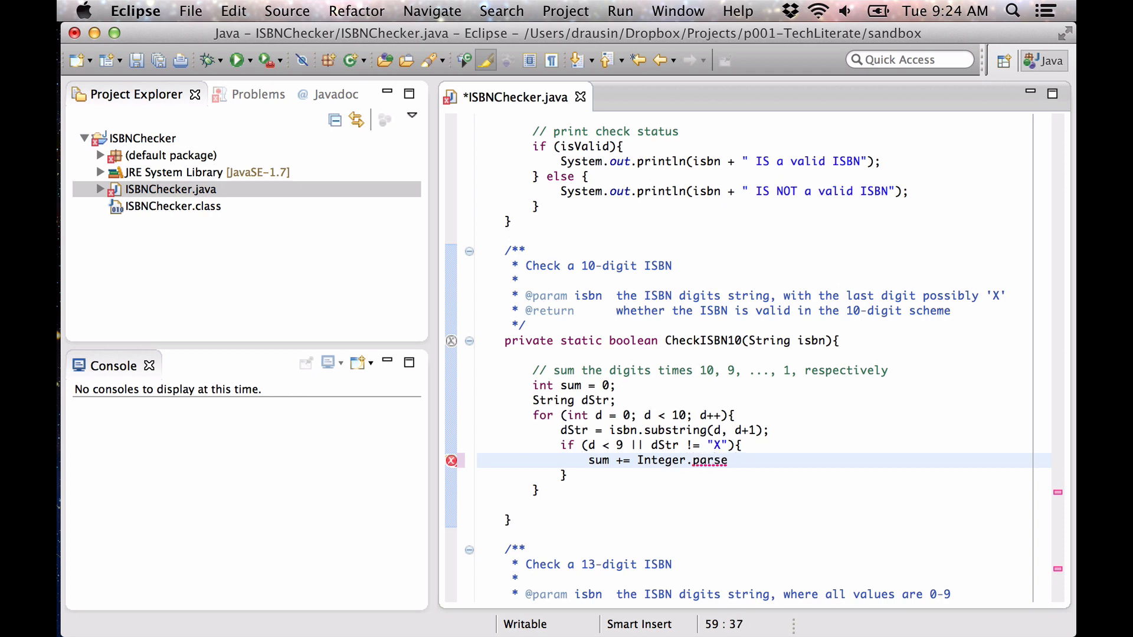
type("Int(dStr) *")
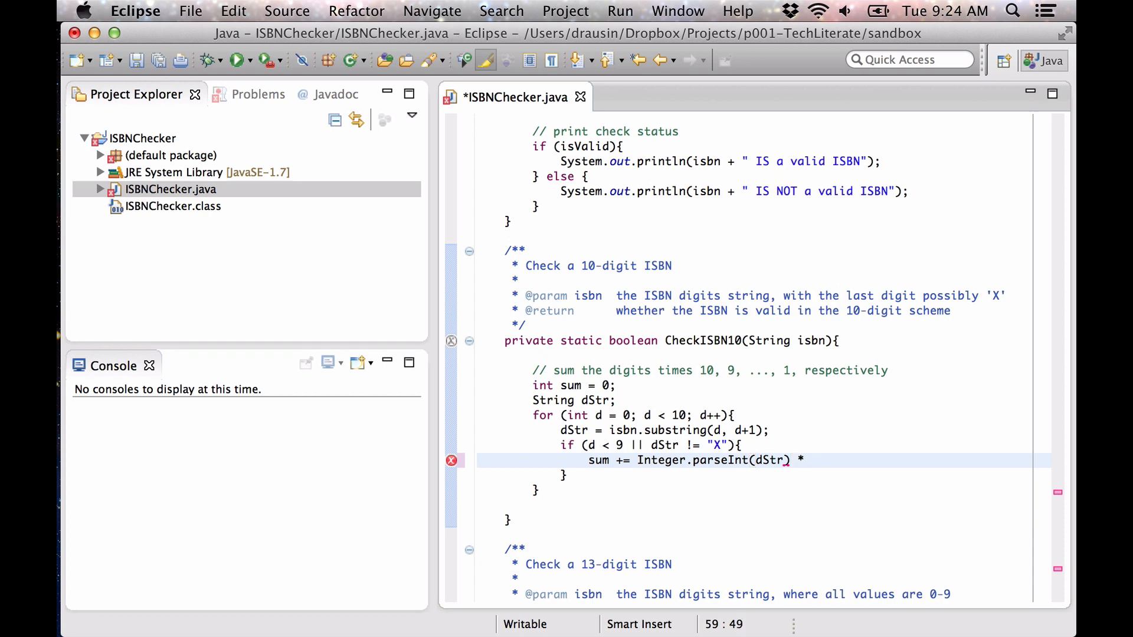
type("(10-d);")
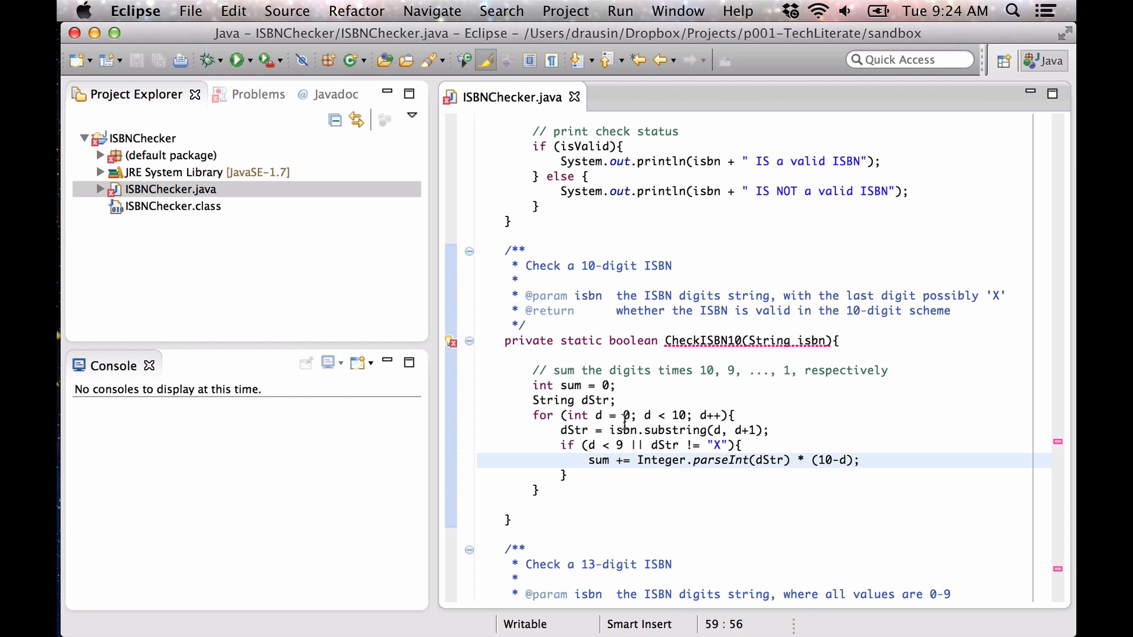
left_click(860, 460)
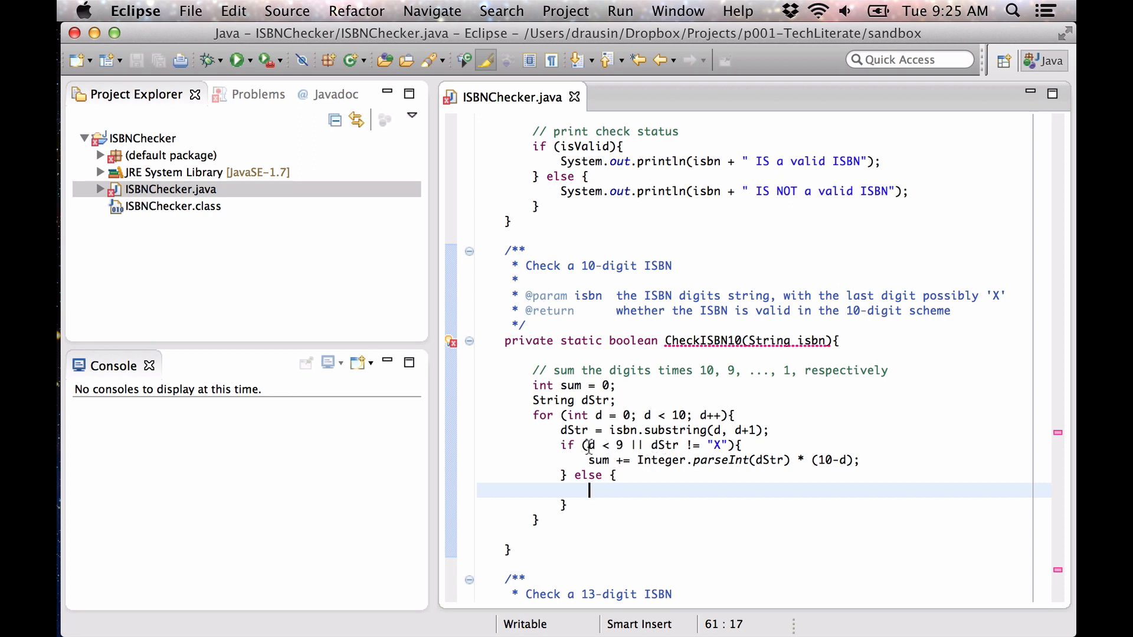
mouse_move(589, 444)
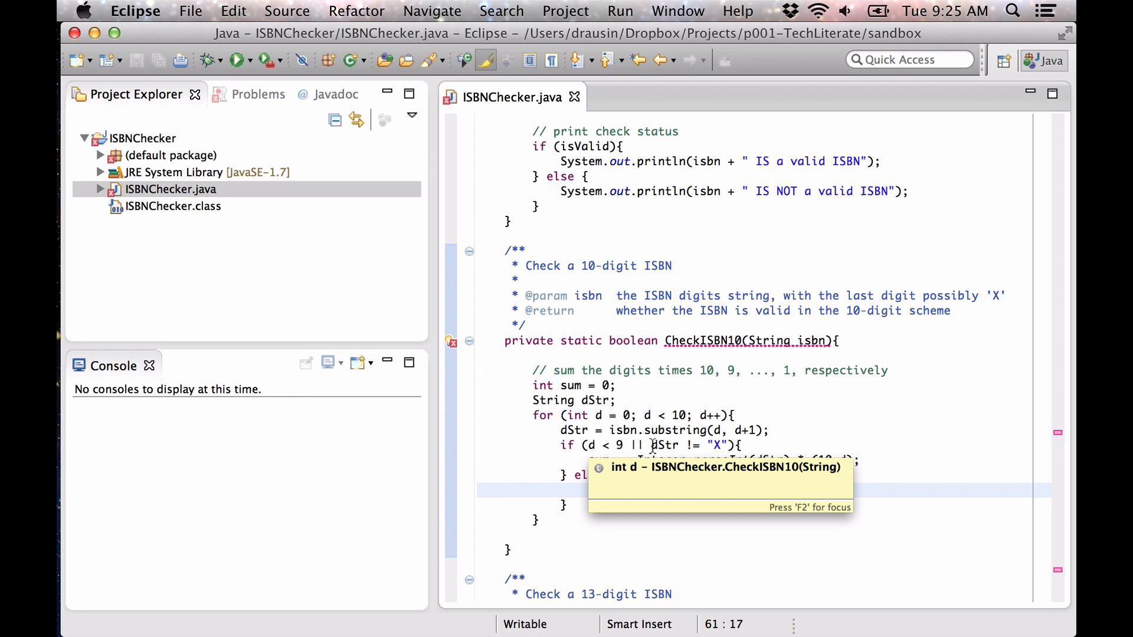
mouse_move(665, 444)
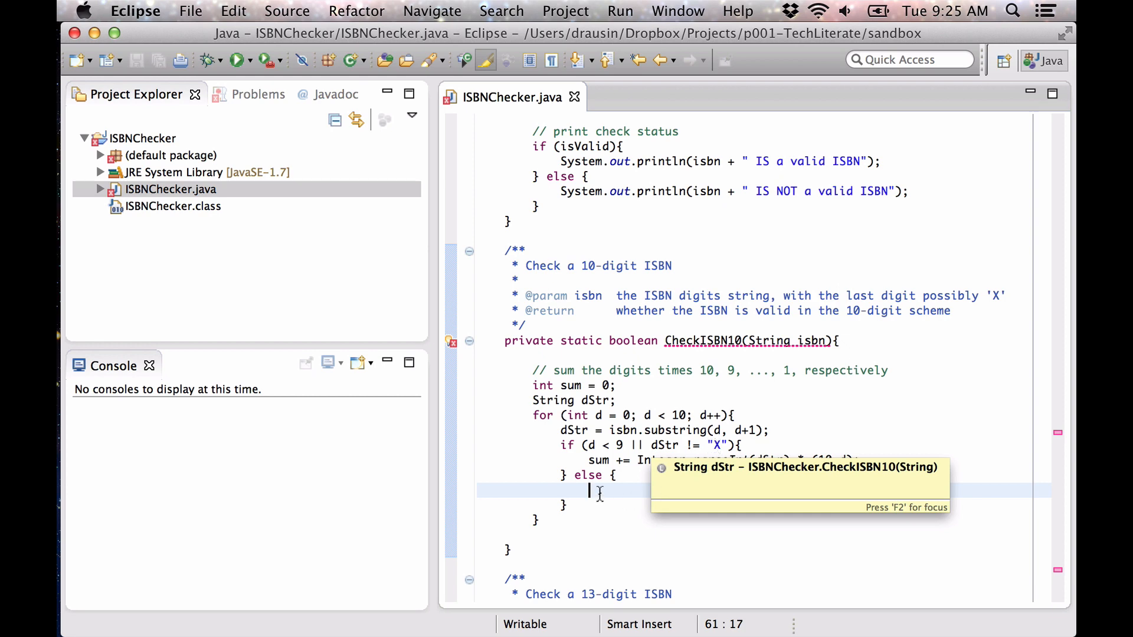
Step: Put sum += 10; in the else branch for an X check digit
type("sum")
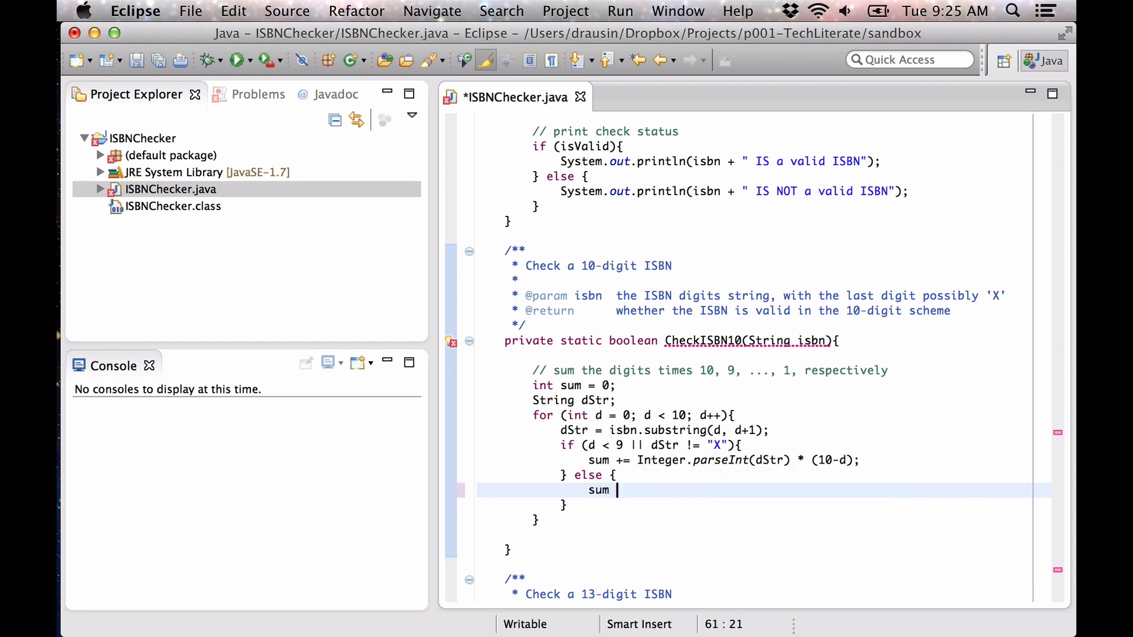
type("+=")
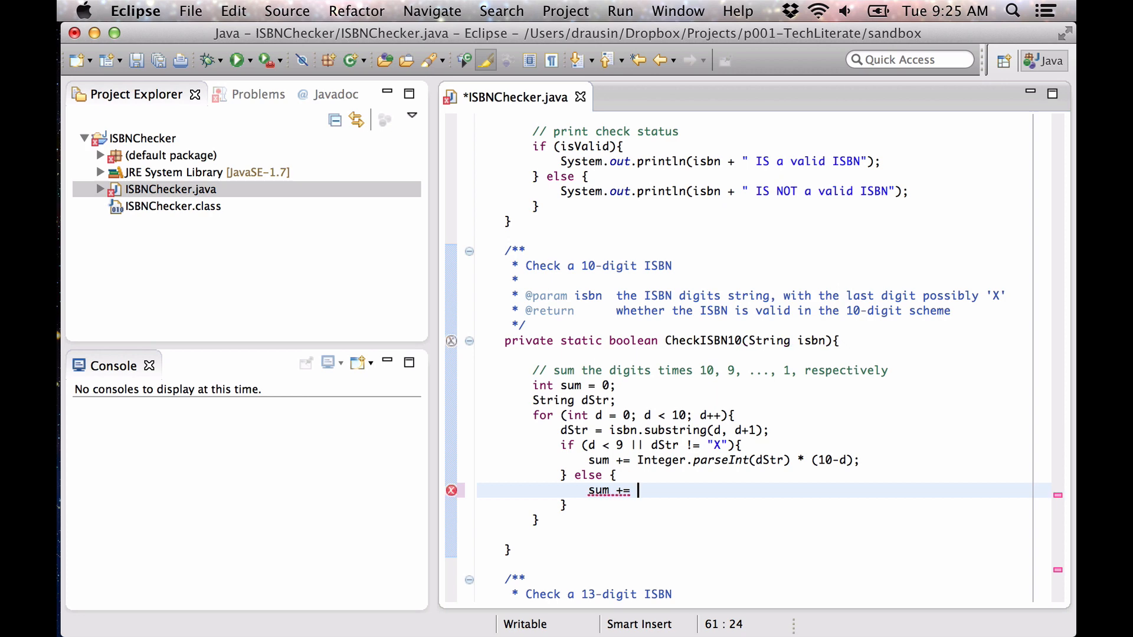
type("10;")
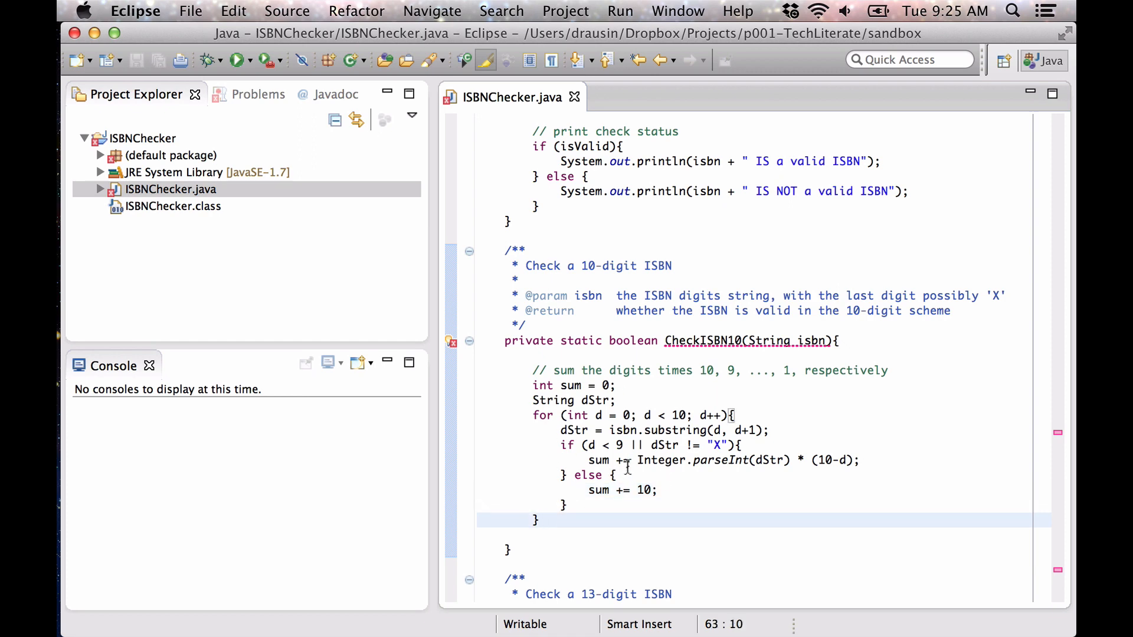
Step: End CheckISBN10 with return (sum % 11 == 0); and scroll down to CheckISBN13
type("return")
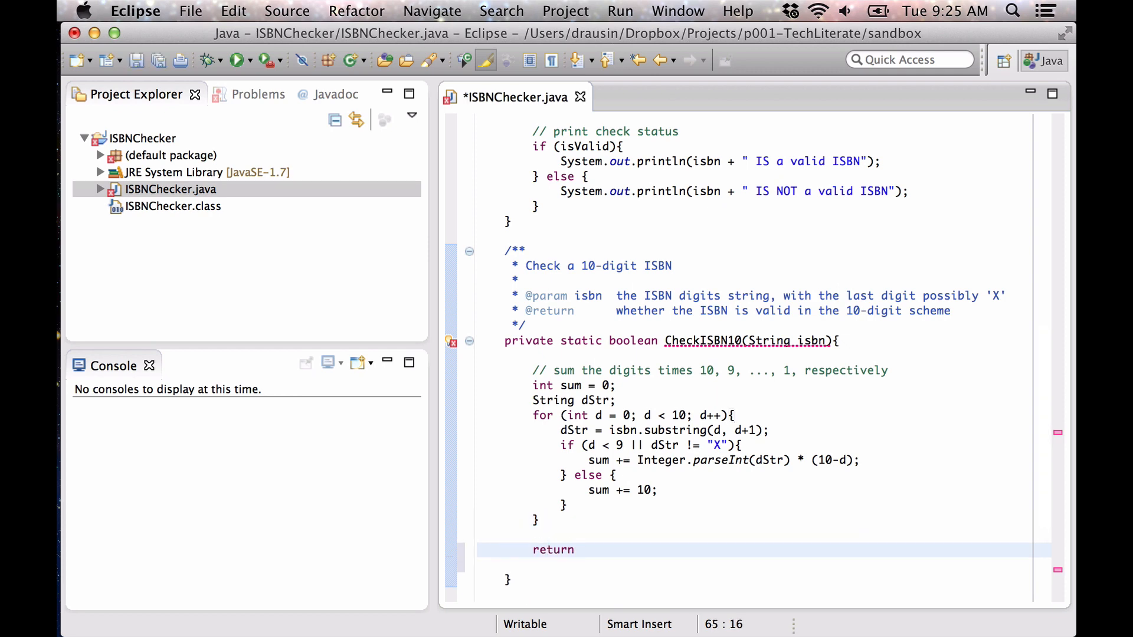
type("()")
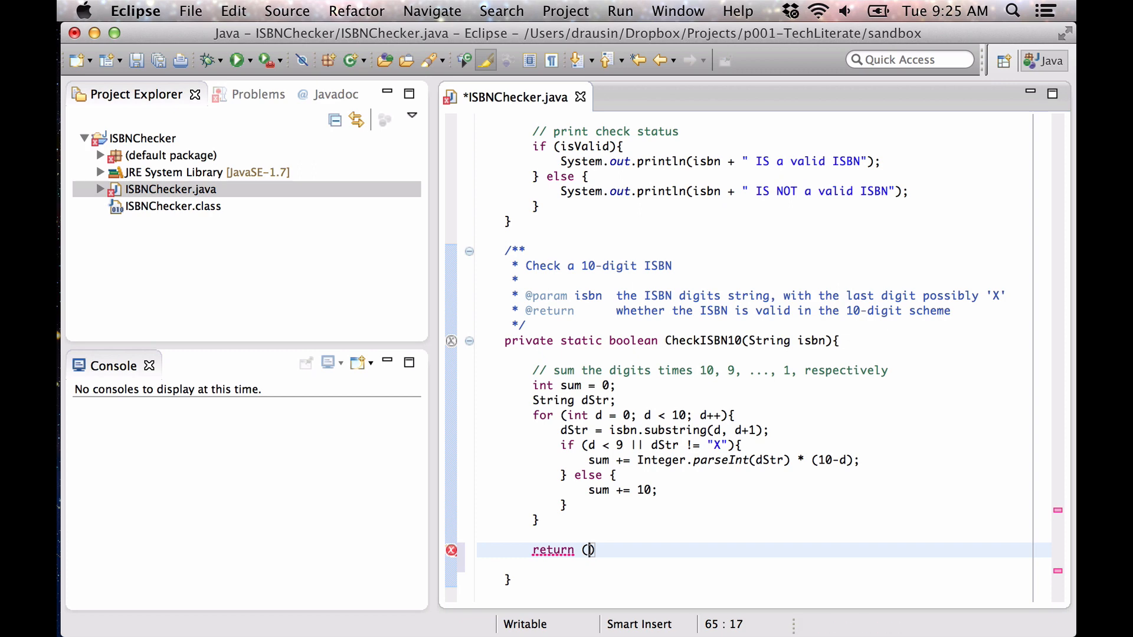
type("sum")
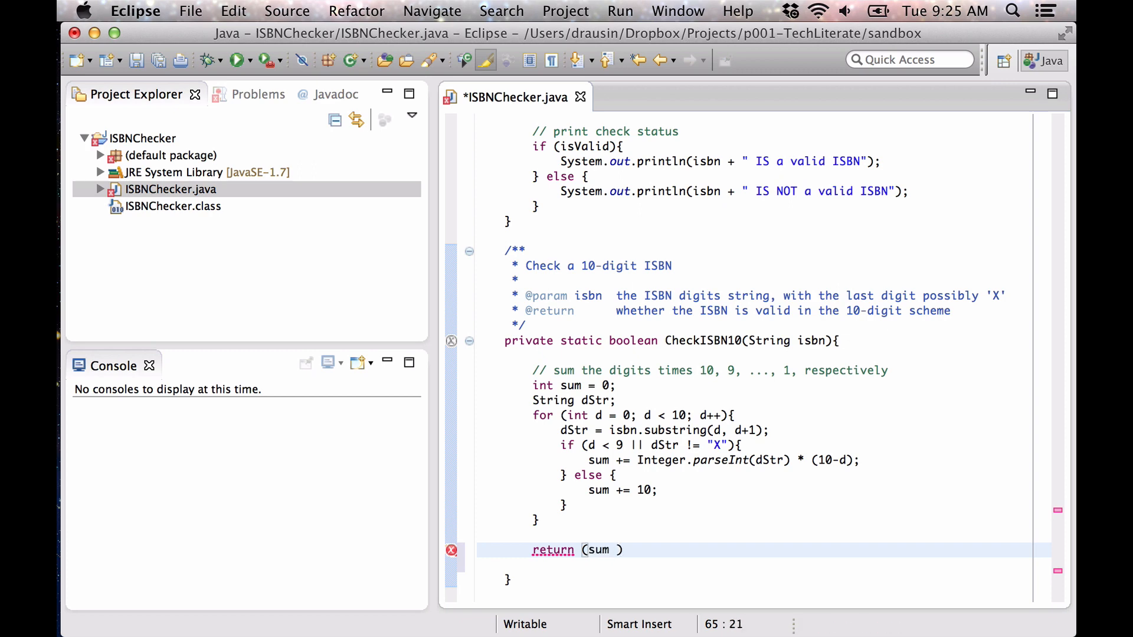
type("%")
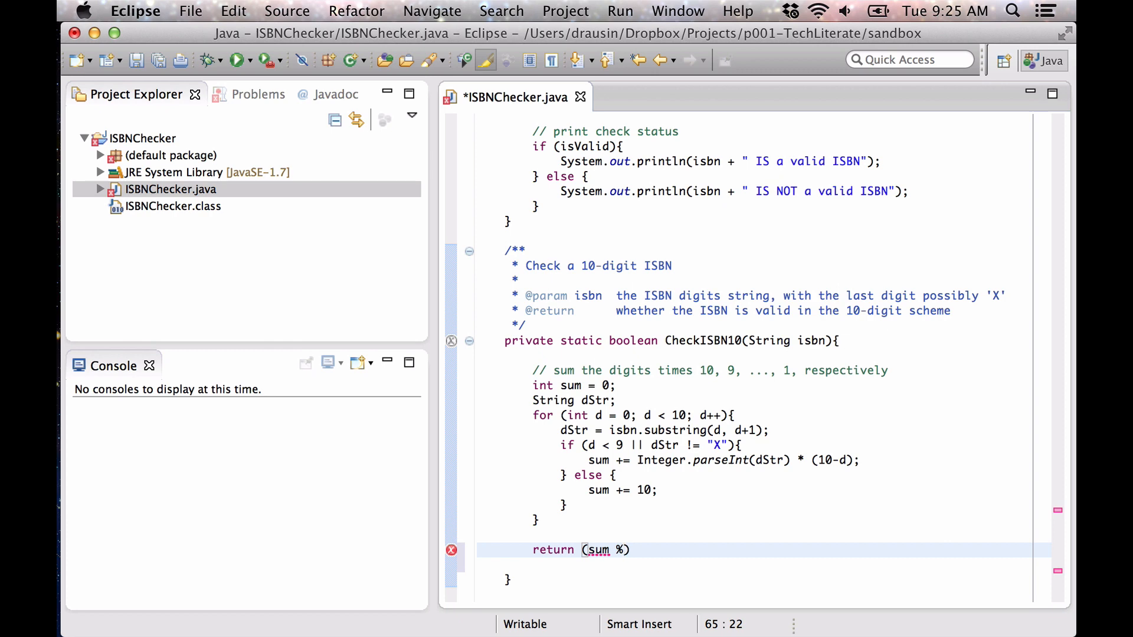
type("11")
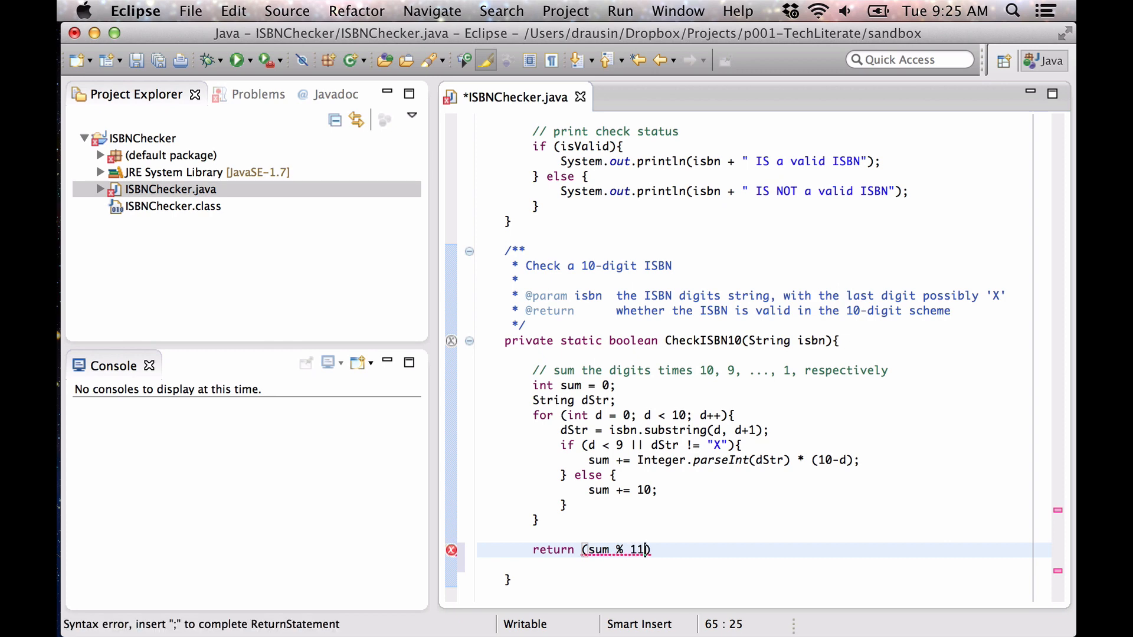
type("== 0")
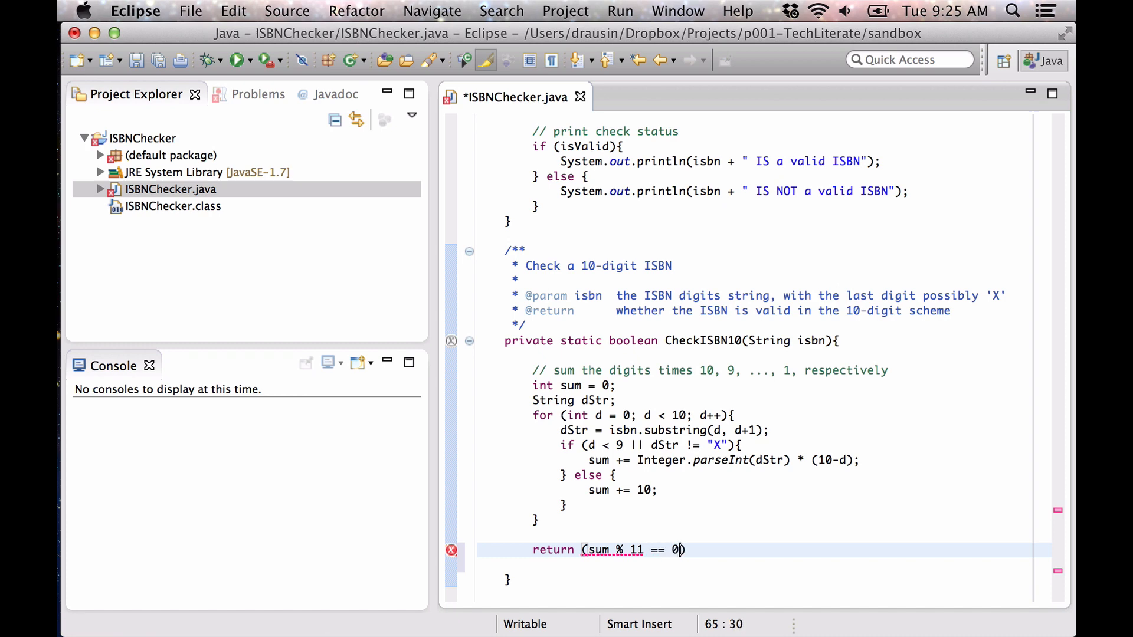
type(";")
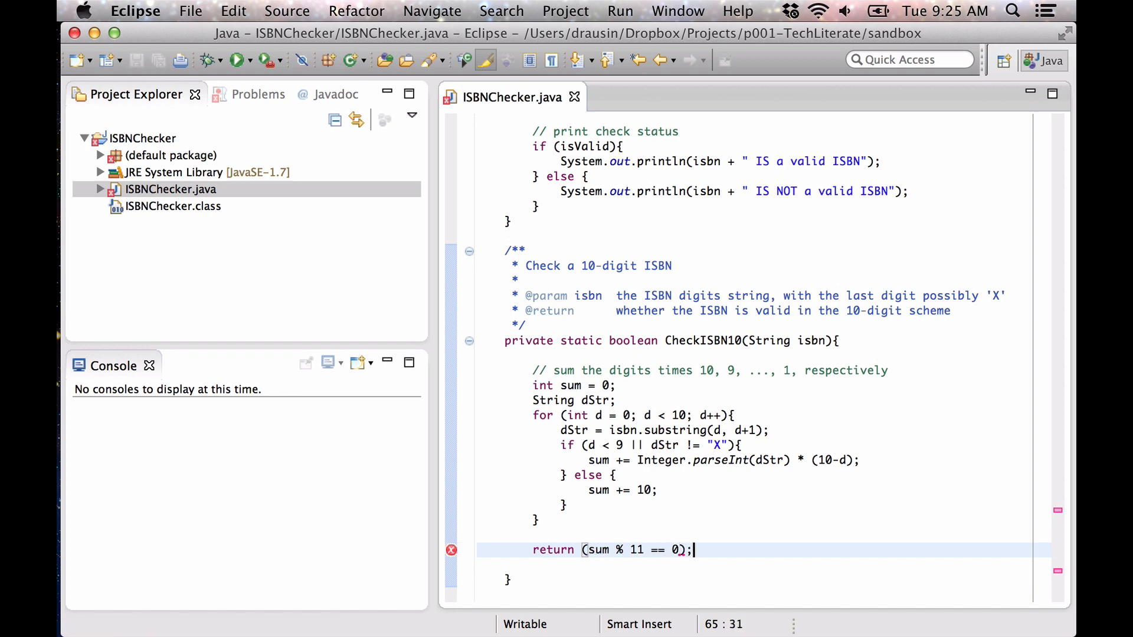
scroll("down", 3)
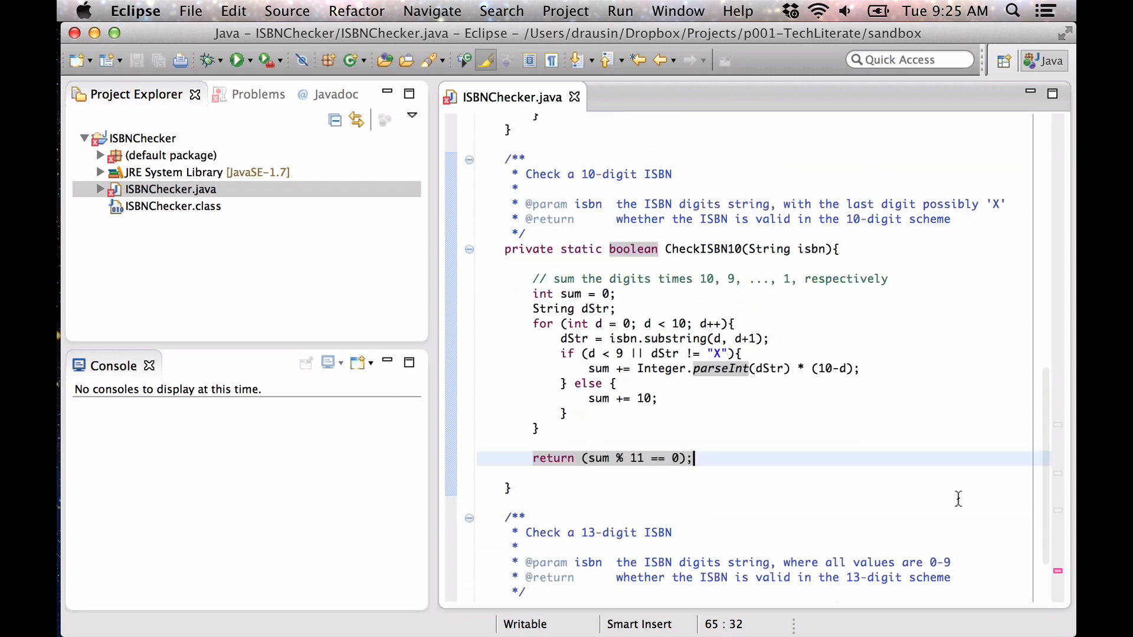
scroll("down", 3)
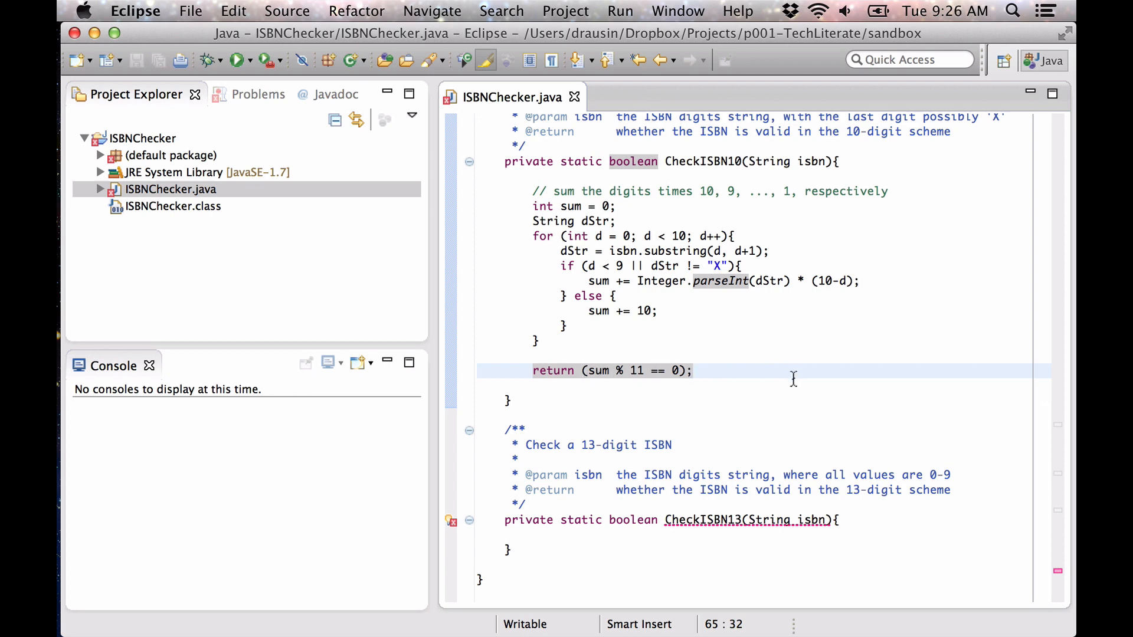
Step: Write the comment "sum the digits times 1, 2, 1, 3, ..., 1, respectively" in CheckISBN13
left_click(692, 370)
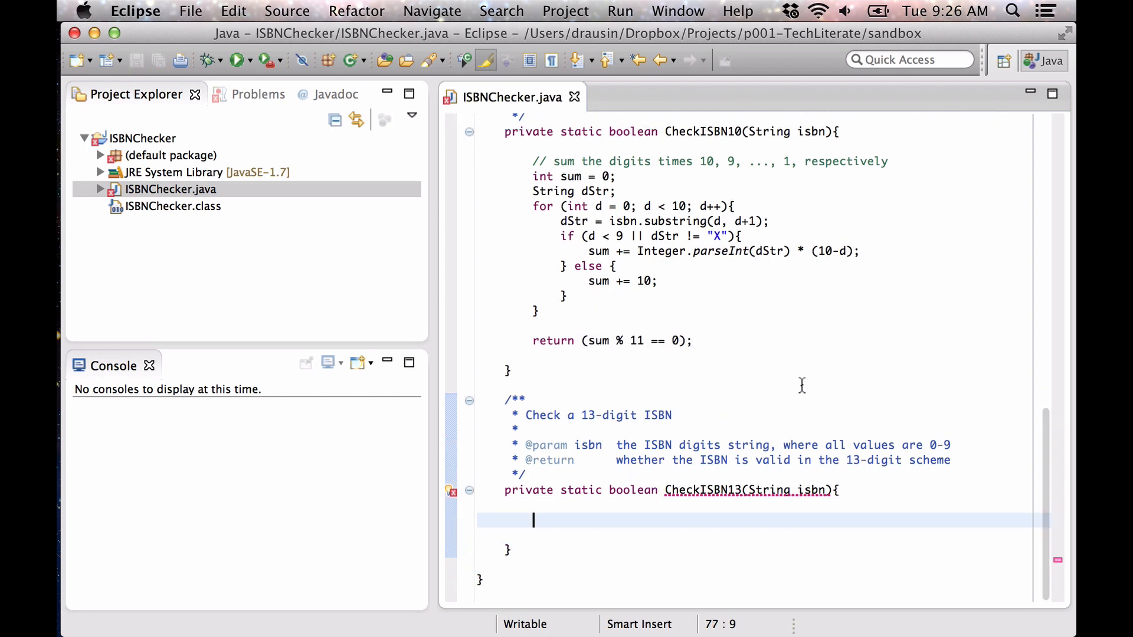
type("/")
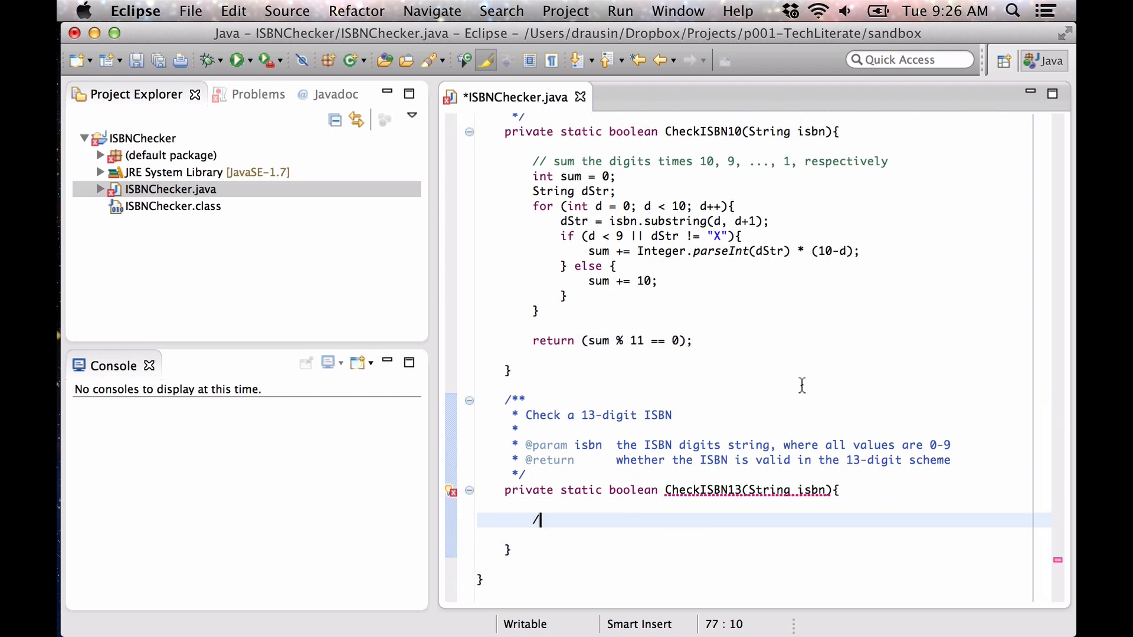
type("/")
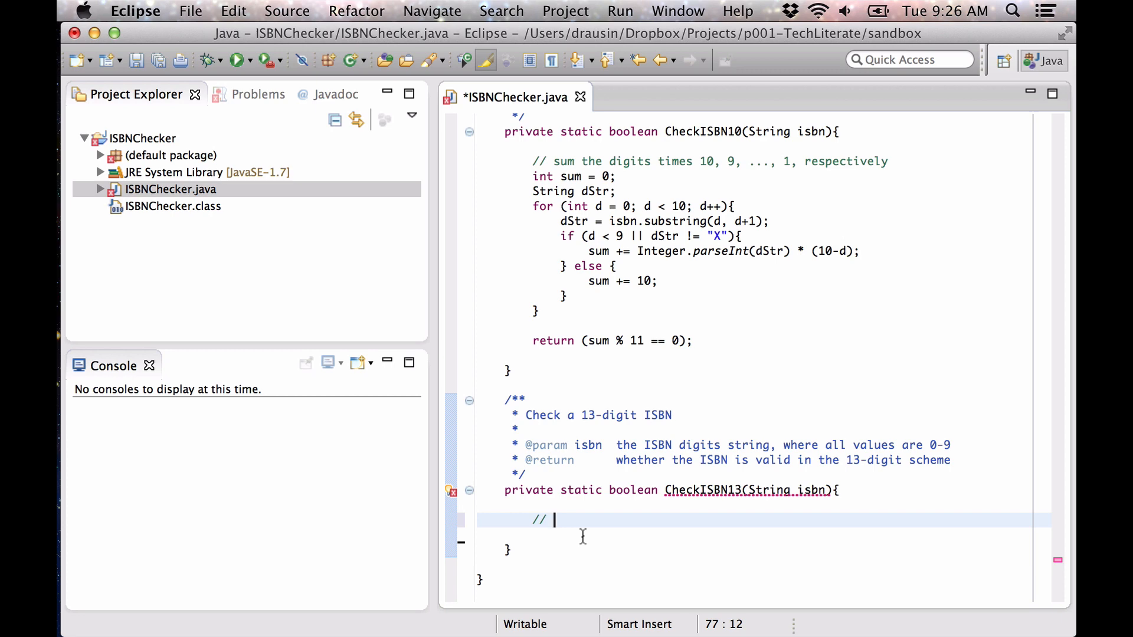
mouse_move(662, 538)
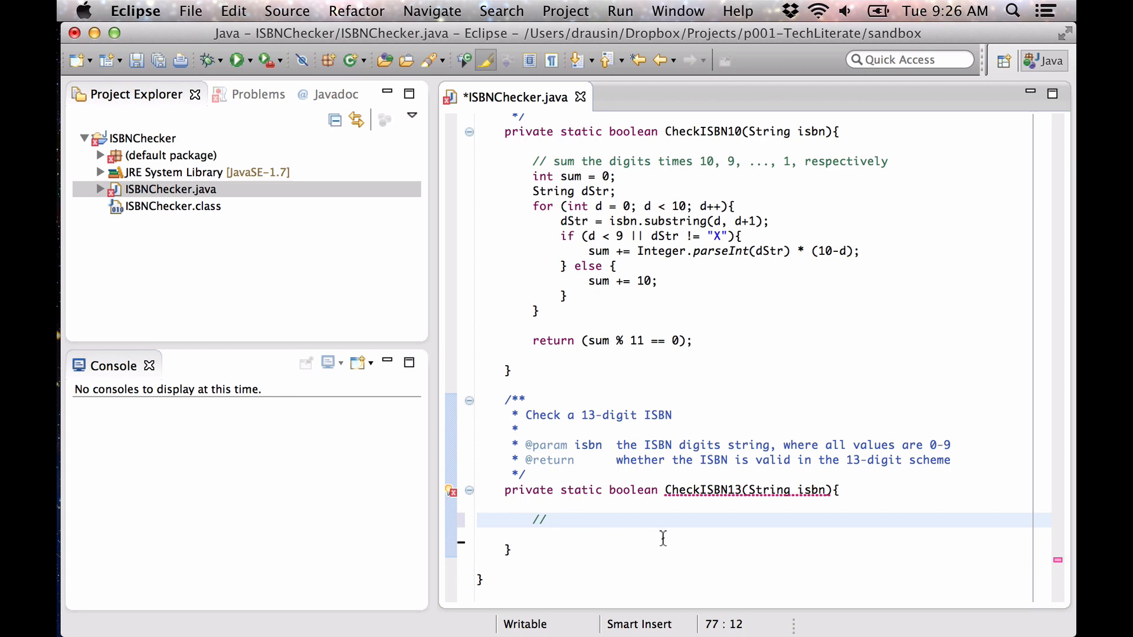
mouse_move(584, 525)
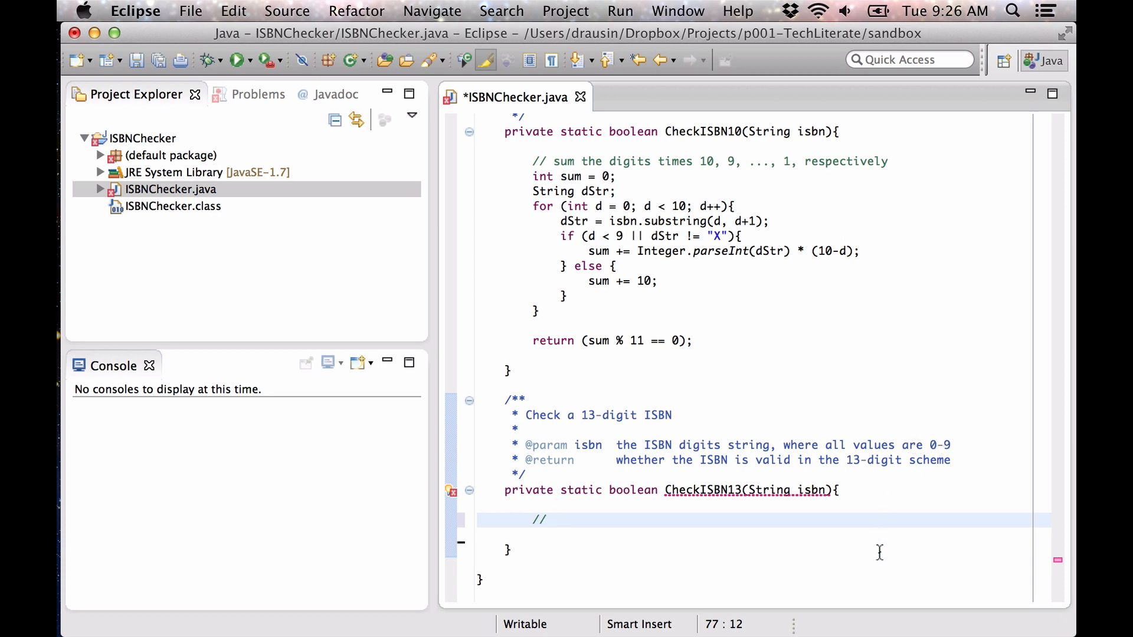
left_click(553, 520)
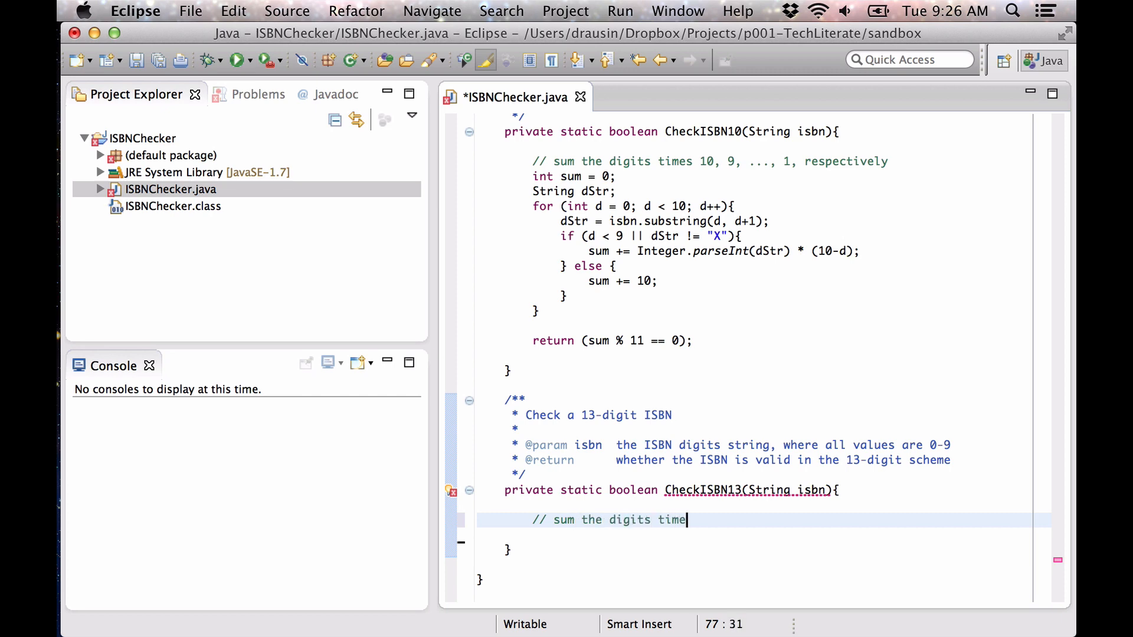
type("s 1, 2, 1, 3, ..., 1, respectively")
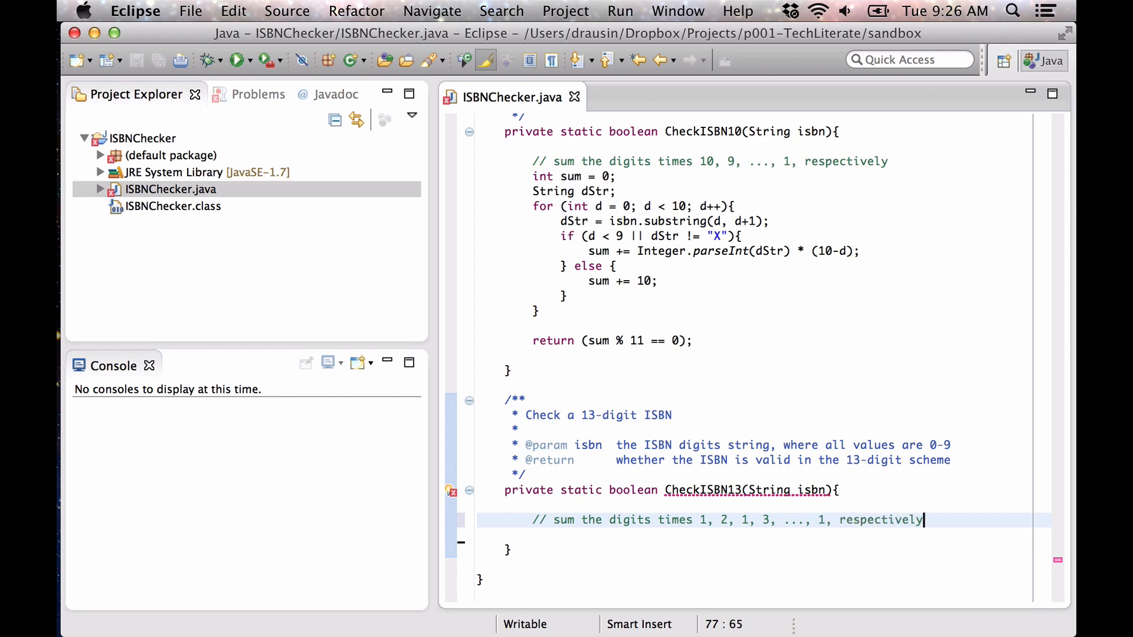
Step: Declare int sum = 0 and a for loop with d from 0 while d < 12 in CheckISBN13
type("int sum =")
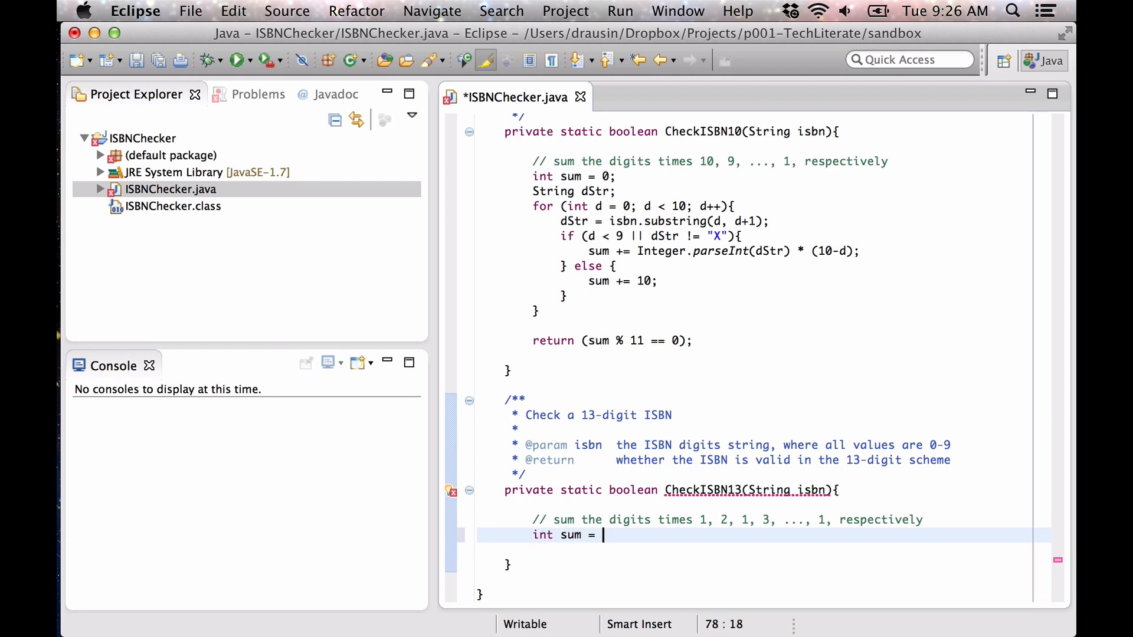
type("0;")
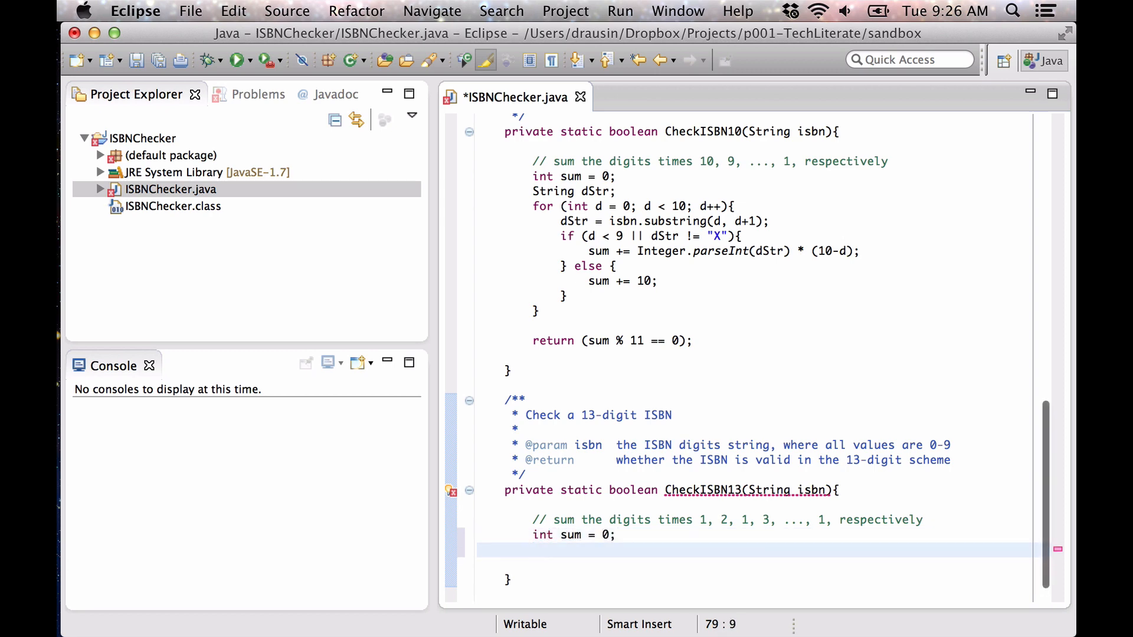
type("for (int d = 0)")
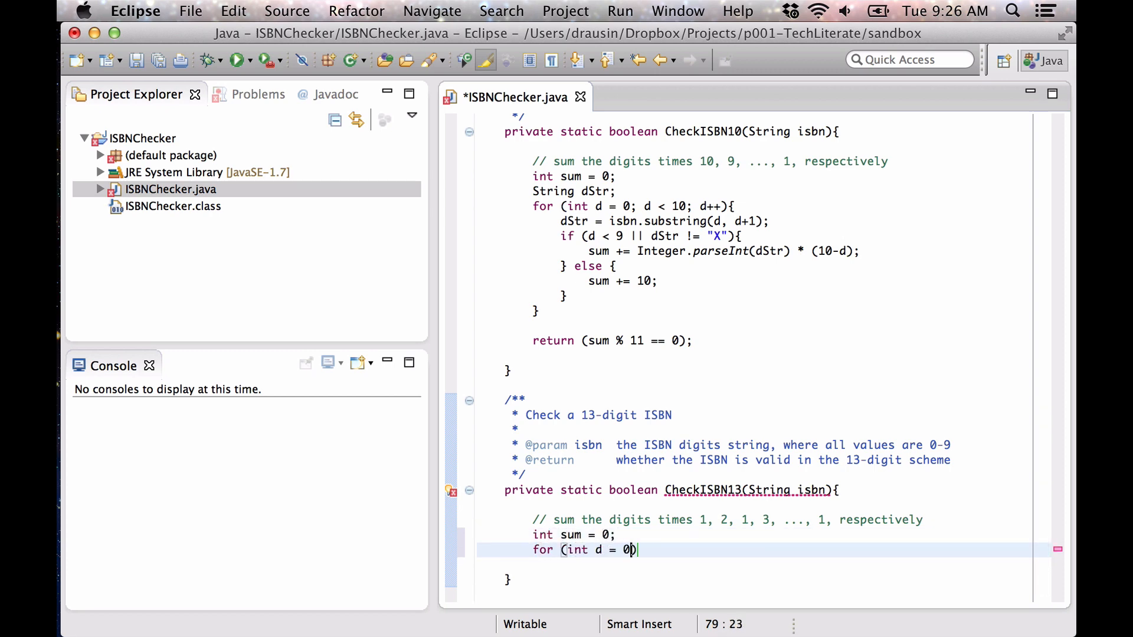
type("; d < 12; d++")
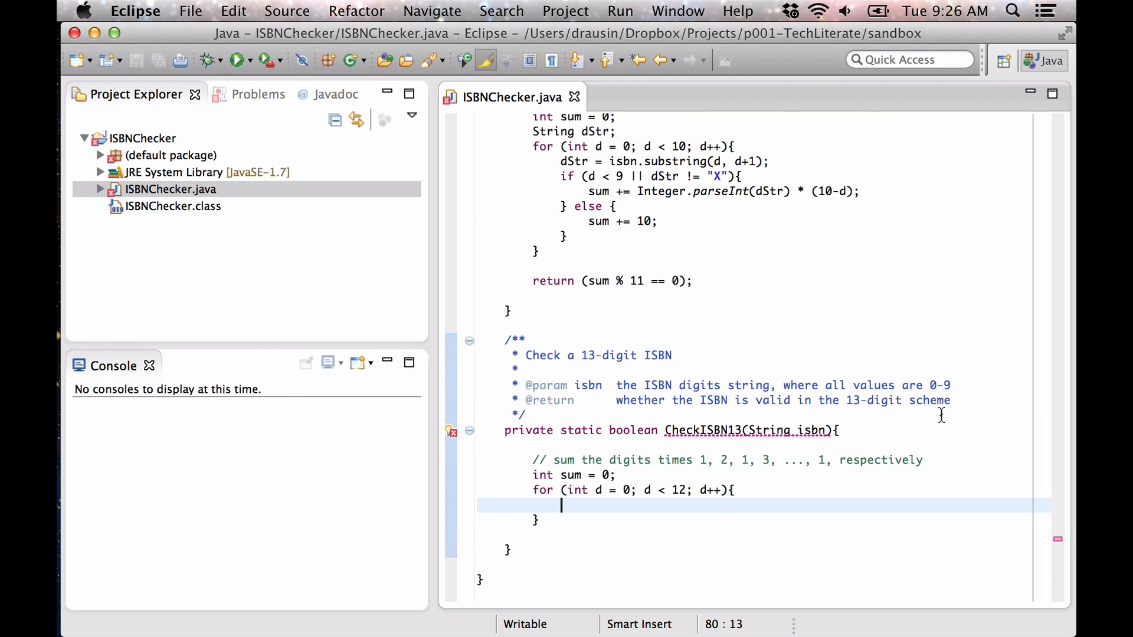
Step: Add an if (d % 2 == 0){ … } else { } on whether the position is even
type("if (d % 2)")
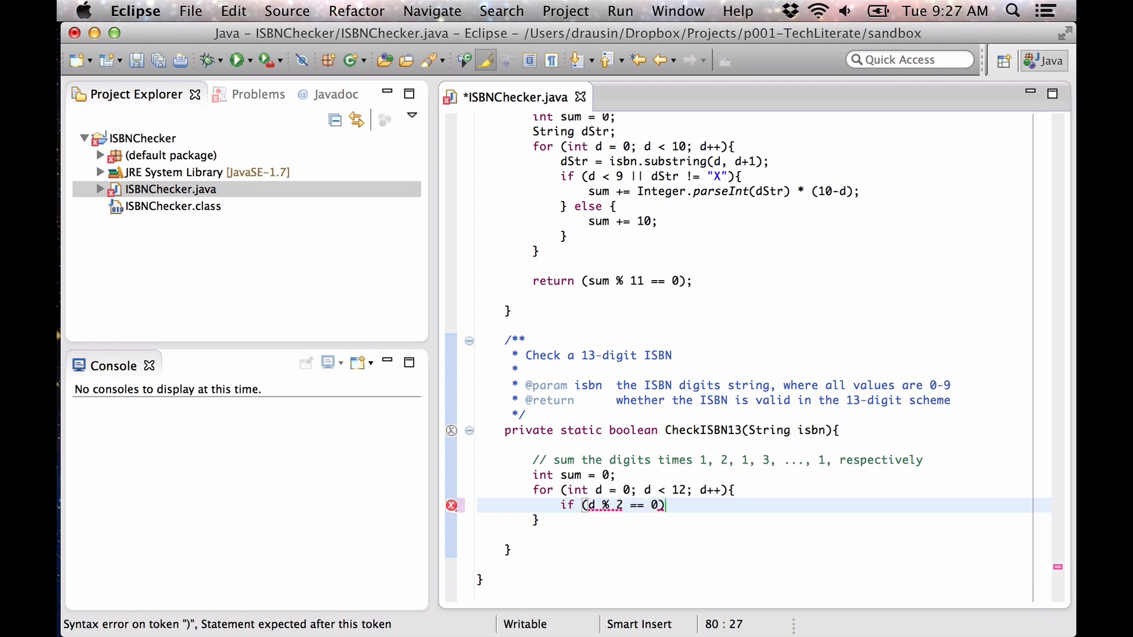
type("{ // if we have an odd digit")
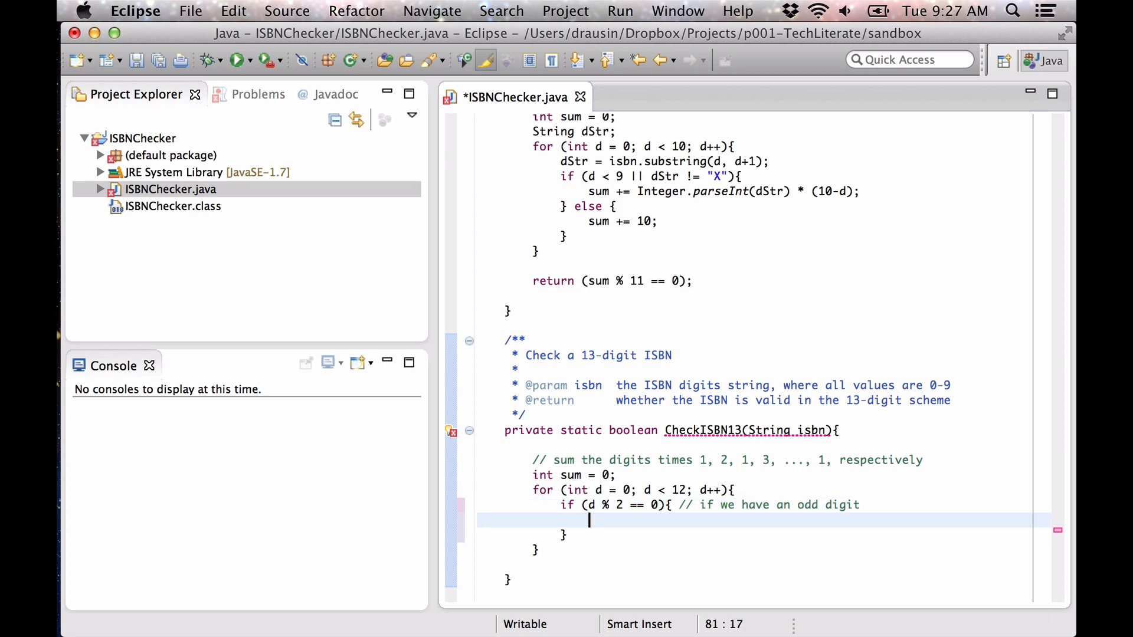
type("} else {")
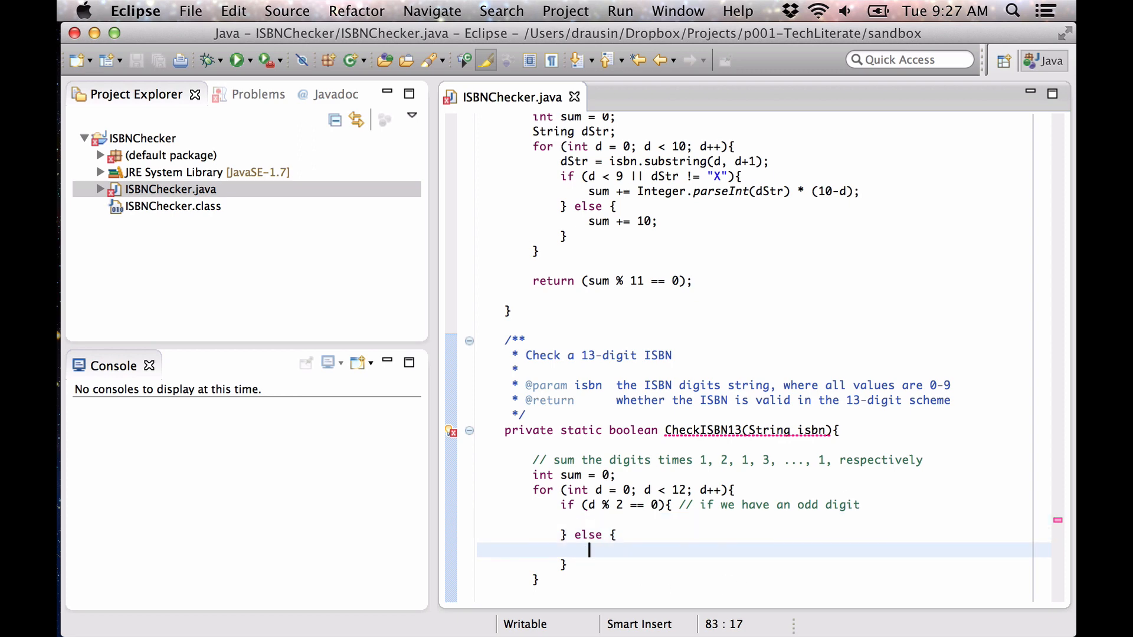
Step: Add sum += Integer.parseInt(dStr) times 1 on even positions and times 3 in the else branch
type("sum")
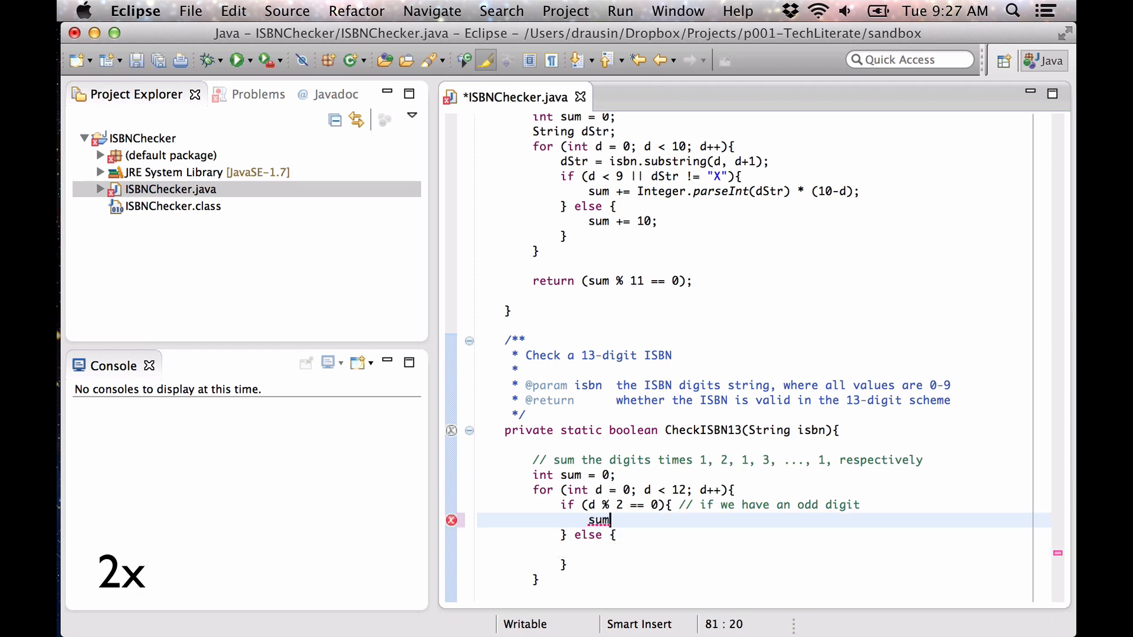
type("+=")
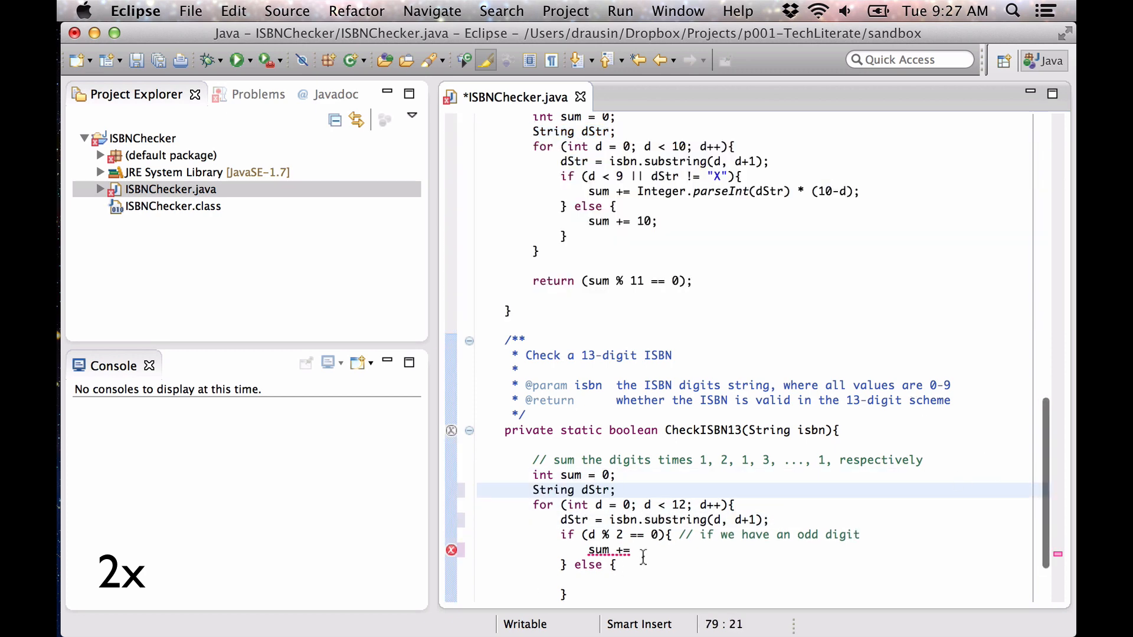
type("Integer.pr")
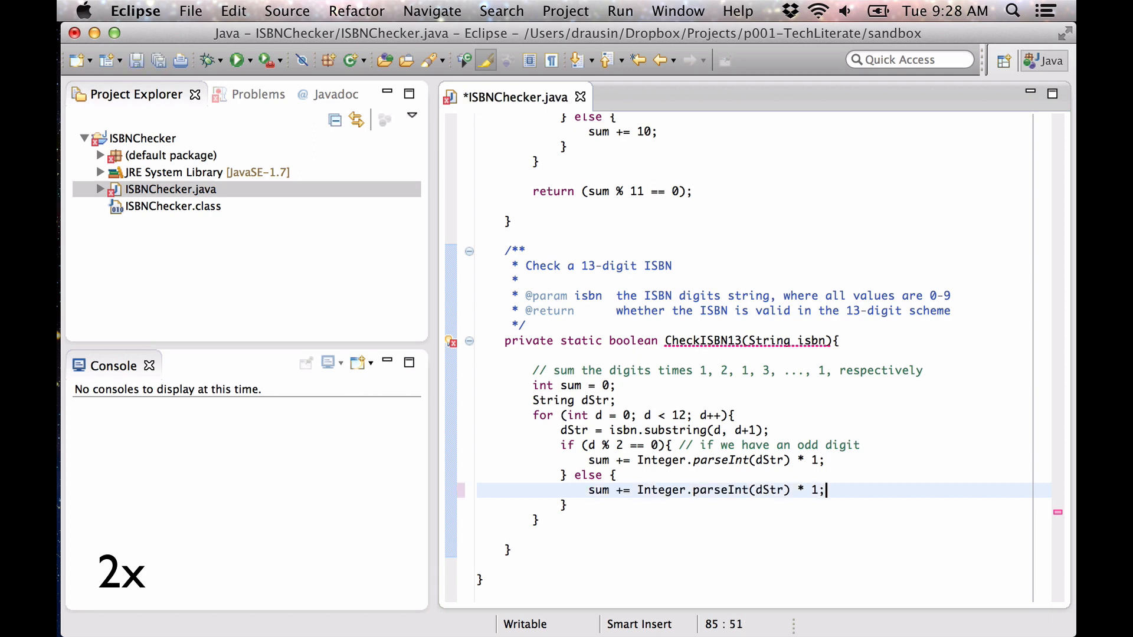
type("3")
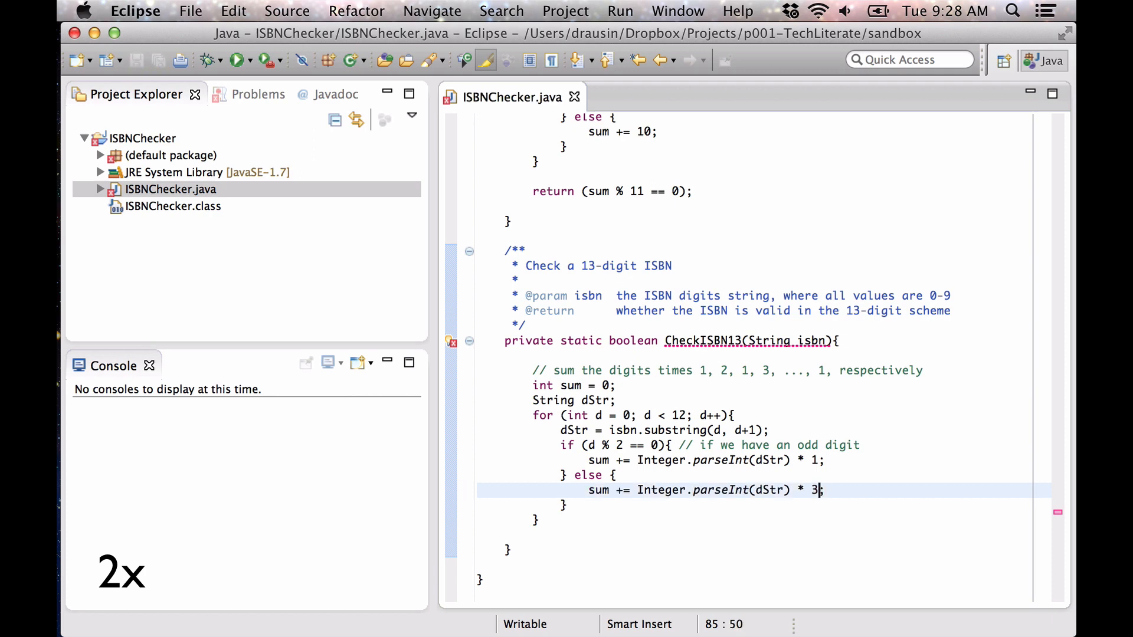
type(";")
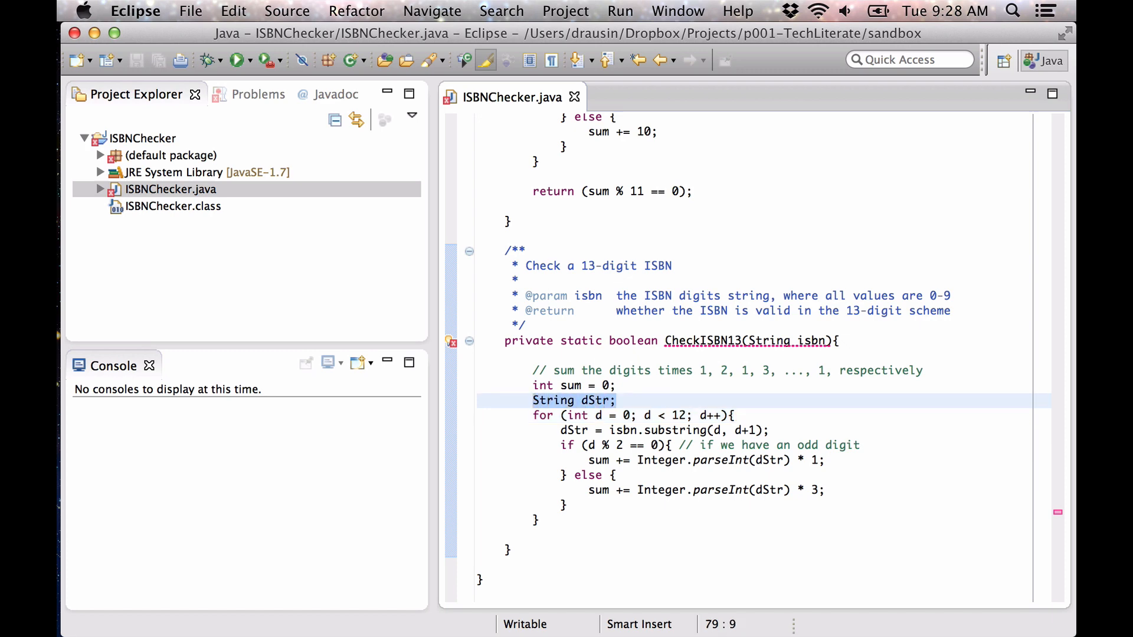
Step: Replace String dStr with int dVal = Integer.parseInt(isbn.substring(d, d+1)); and save
type("int dVal;")
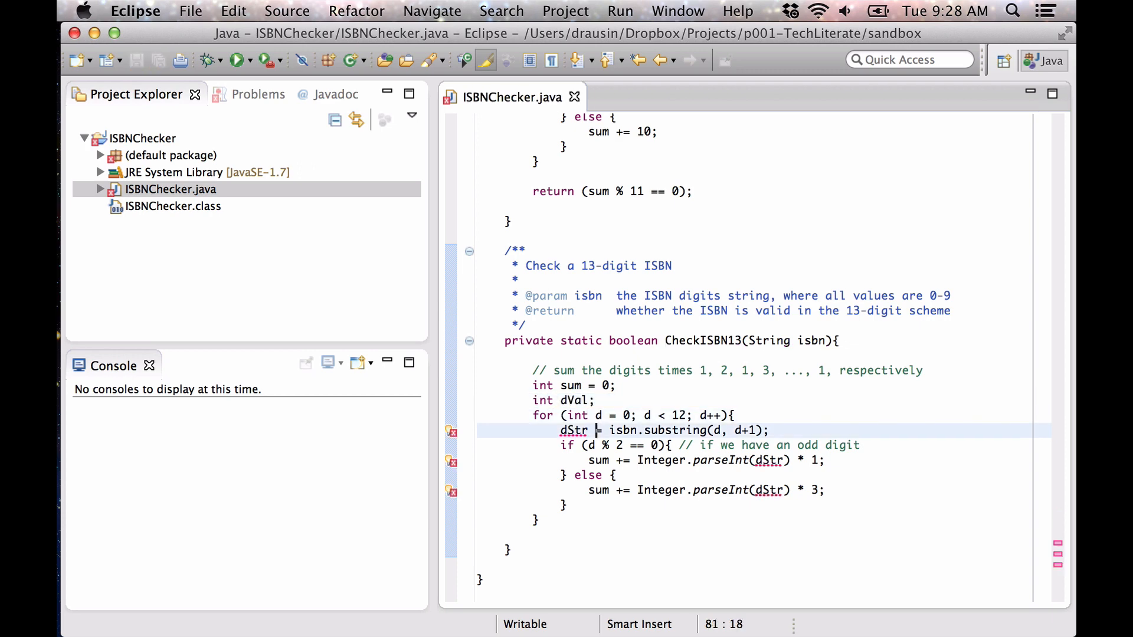
type("dVal")
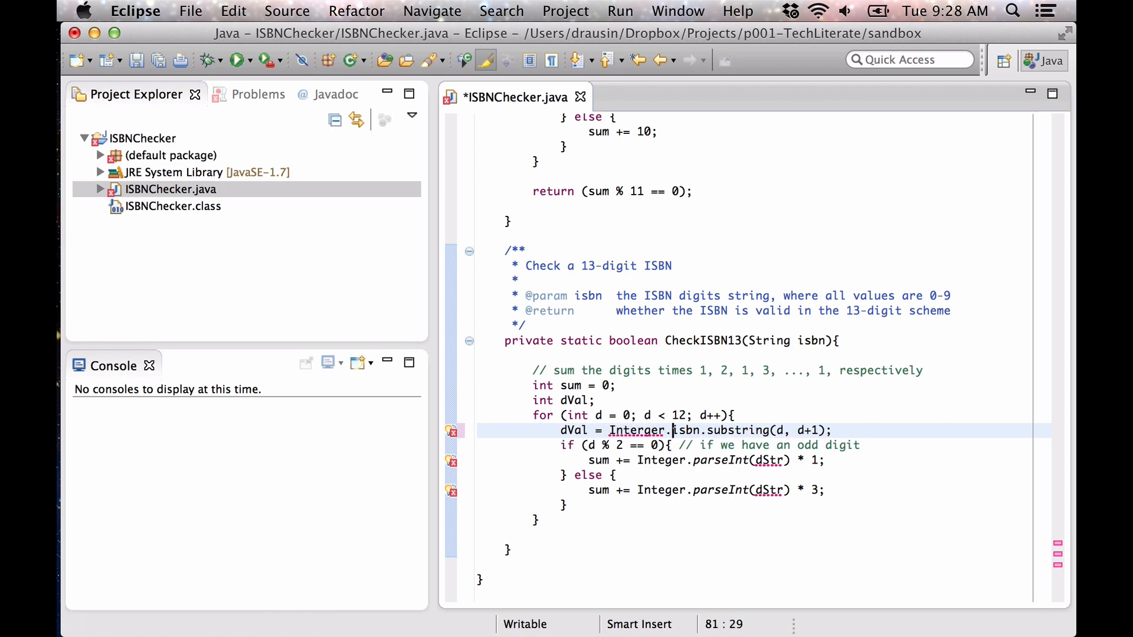
type("parseInt(")
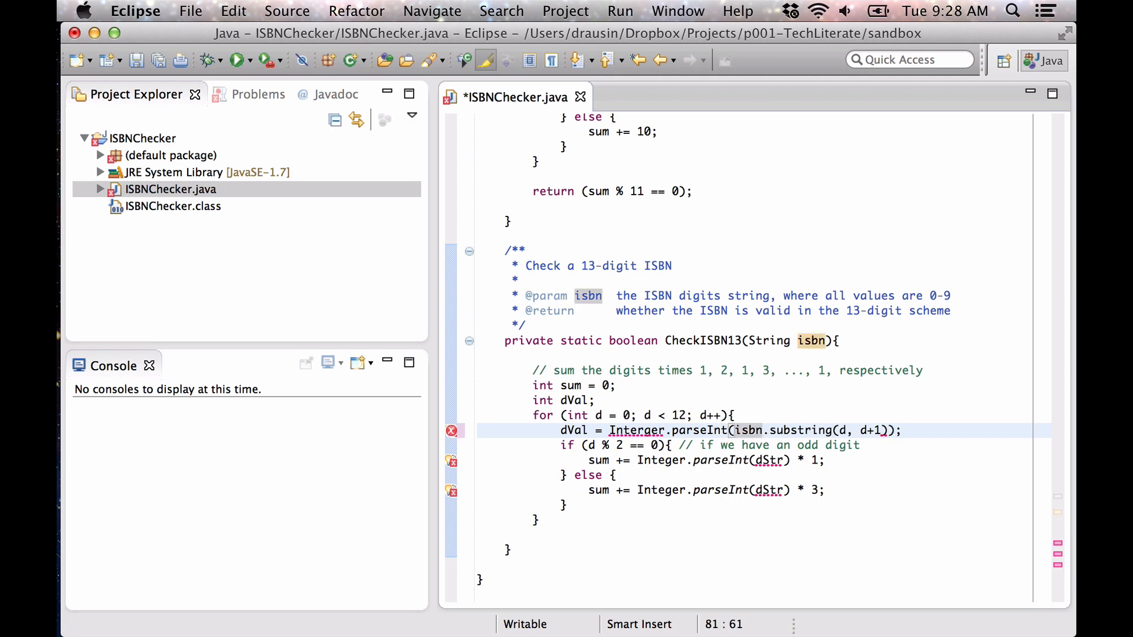
left_click(896, 429)
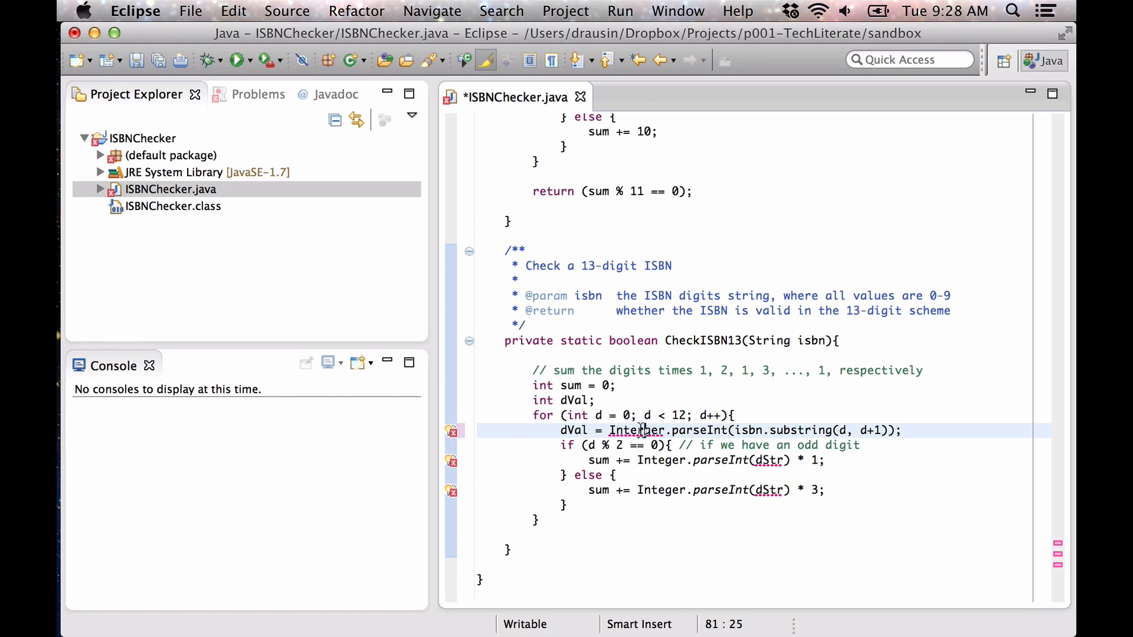
key("cmd+s")
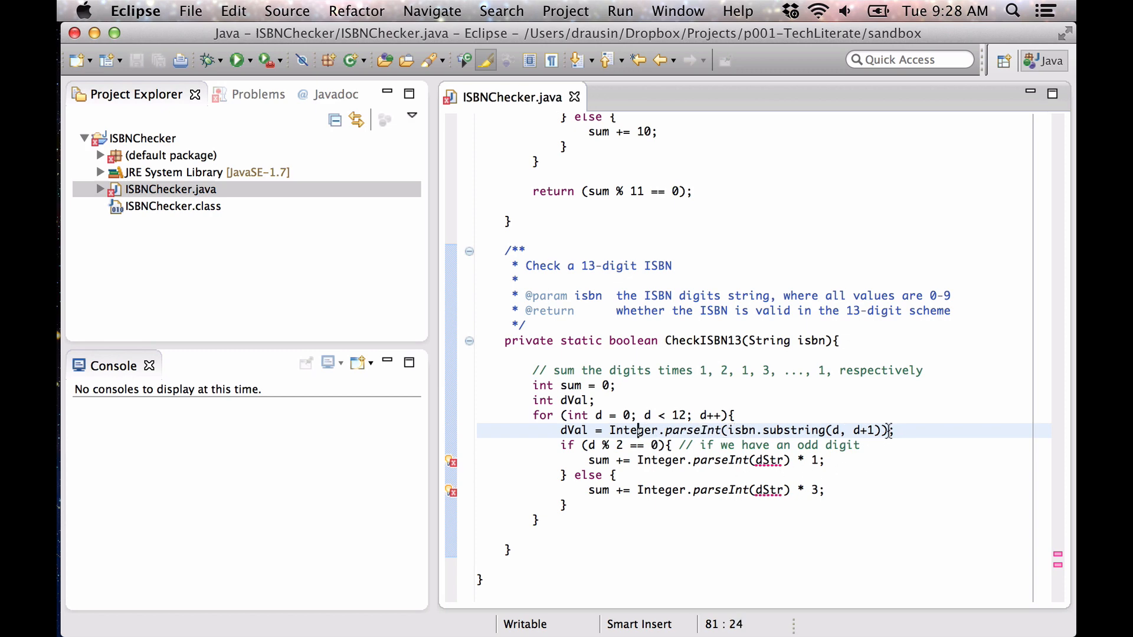
scroll("up", 3)
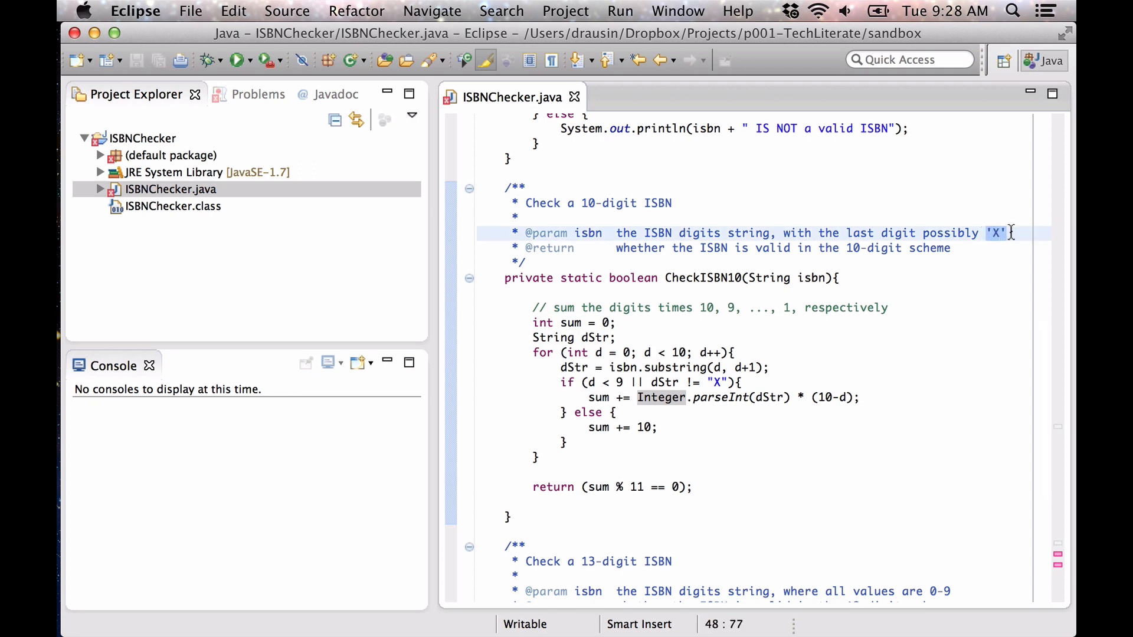
scroll("down", 3)
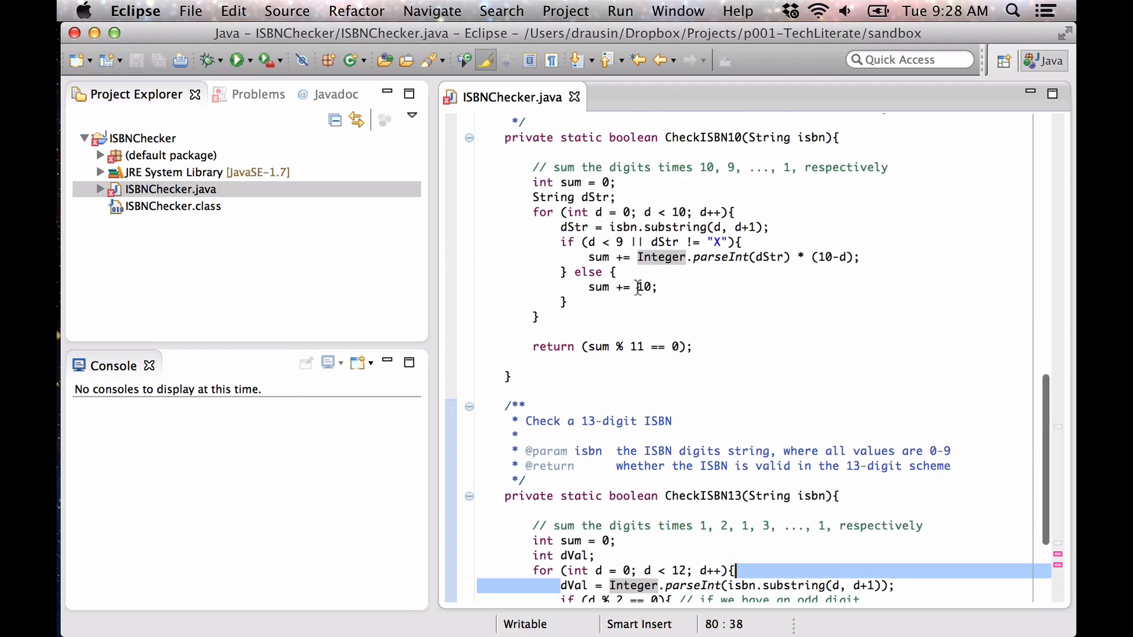
Step: Compare with CheckISBN10, then use dVal in both weighted-sum lines of CheckISBN13
left_click(648, 287)
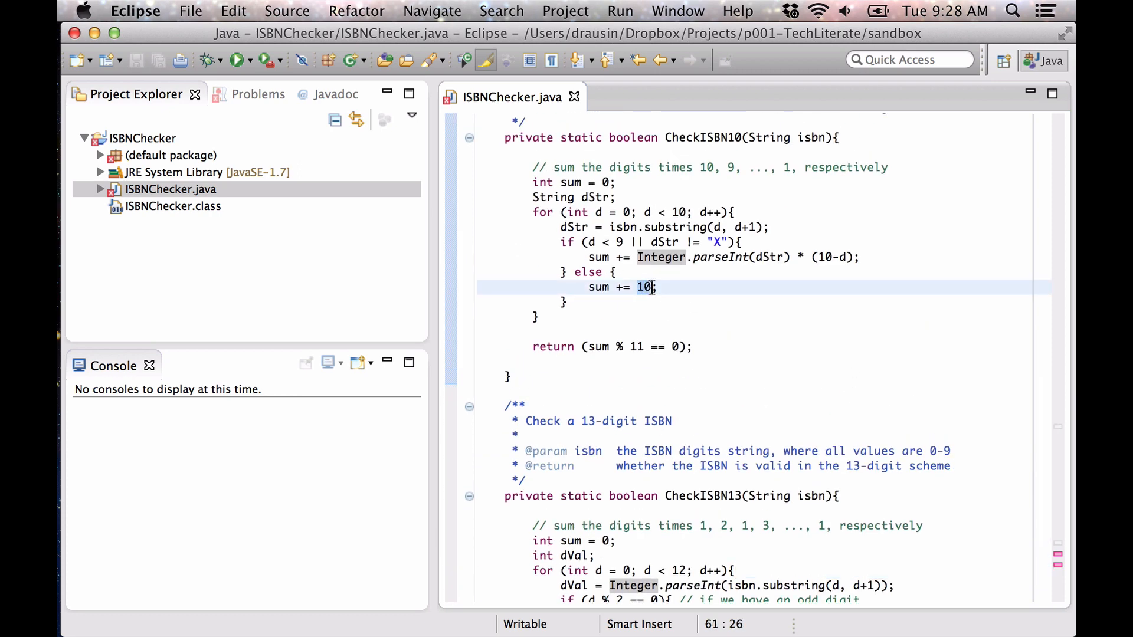
mouse_move(751, 309)
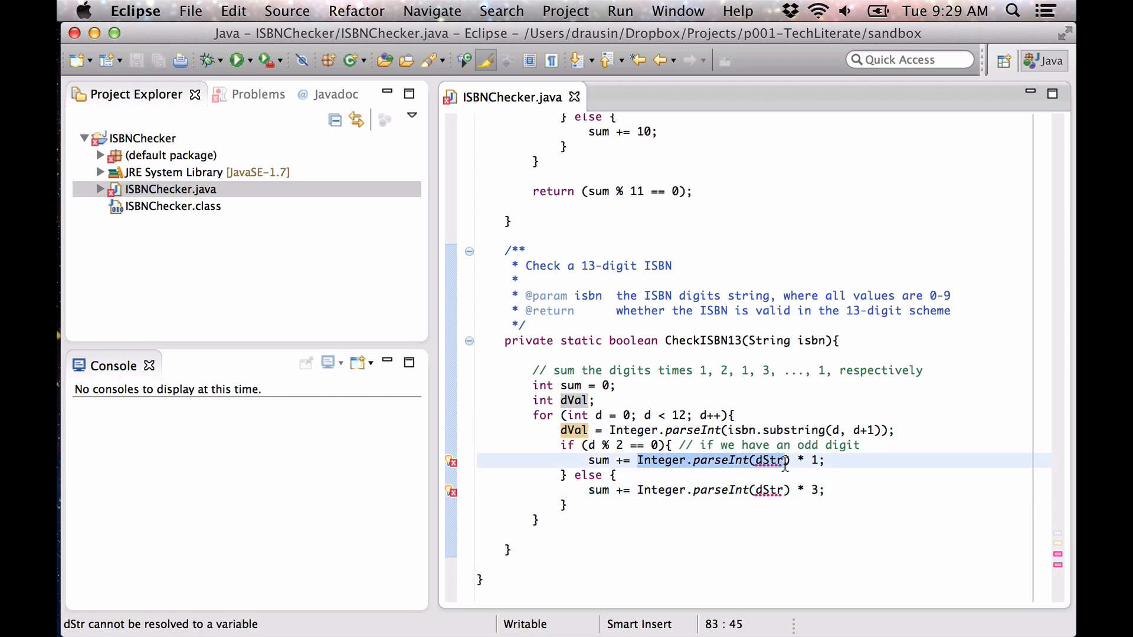
type("dVal * 1;")
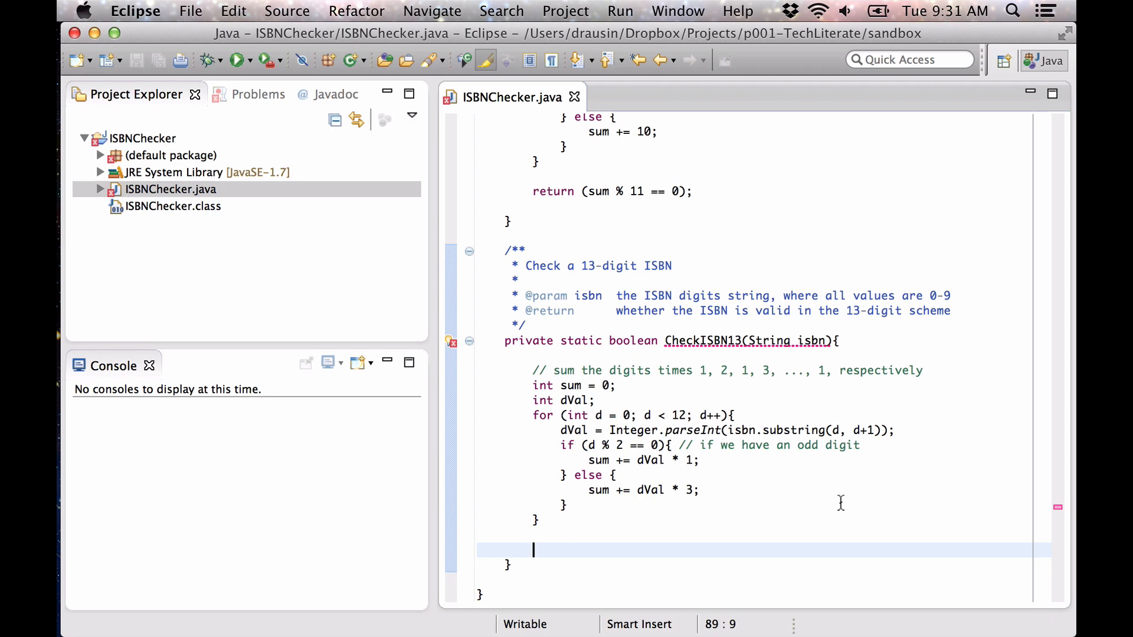
Step: Add a checksum-digit comment and make the CheckISBN13 loop run d below 13
type("// a")
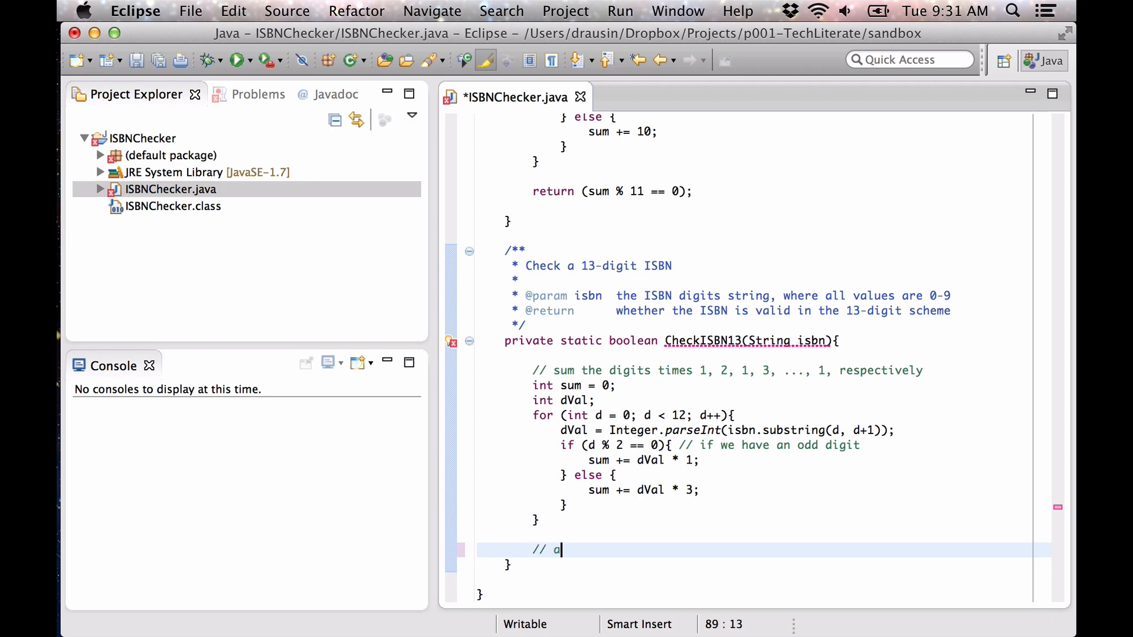
type("dd checks")
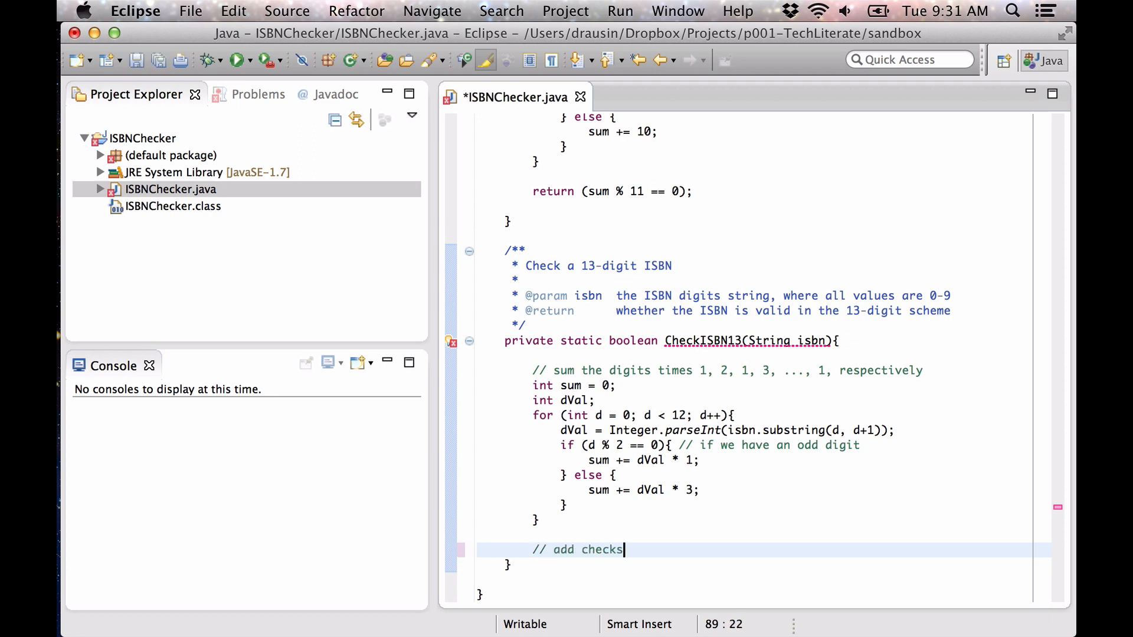
type("um digit")
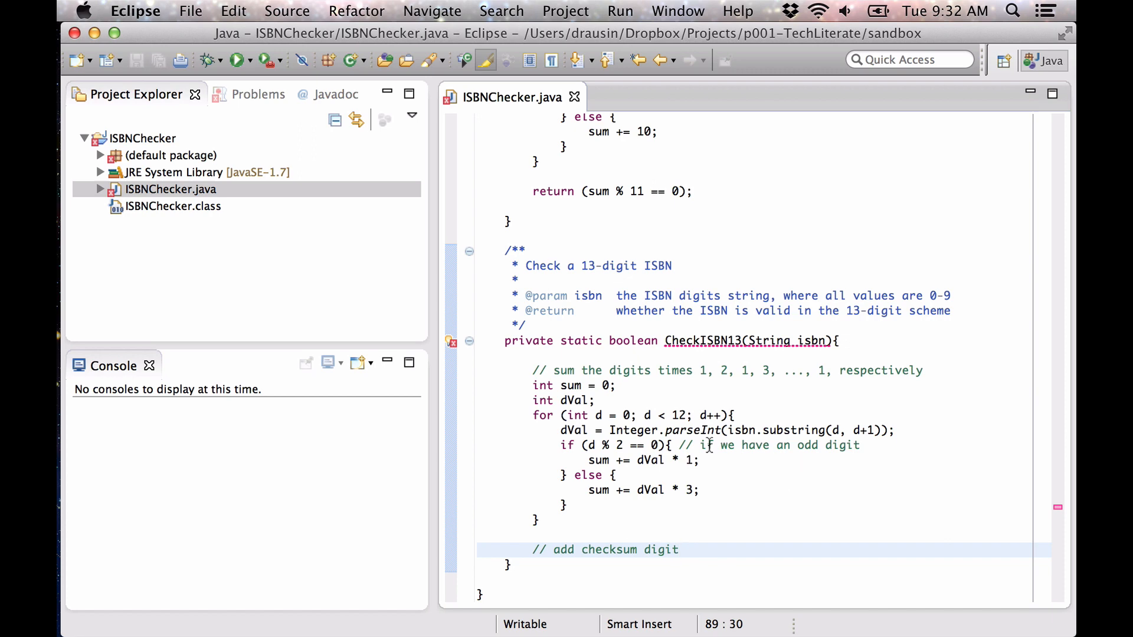
mouse_move(738, 534)
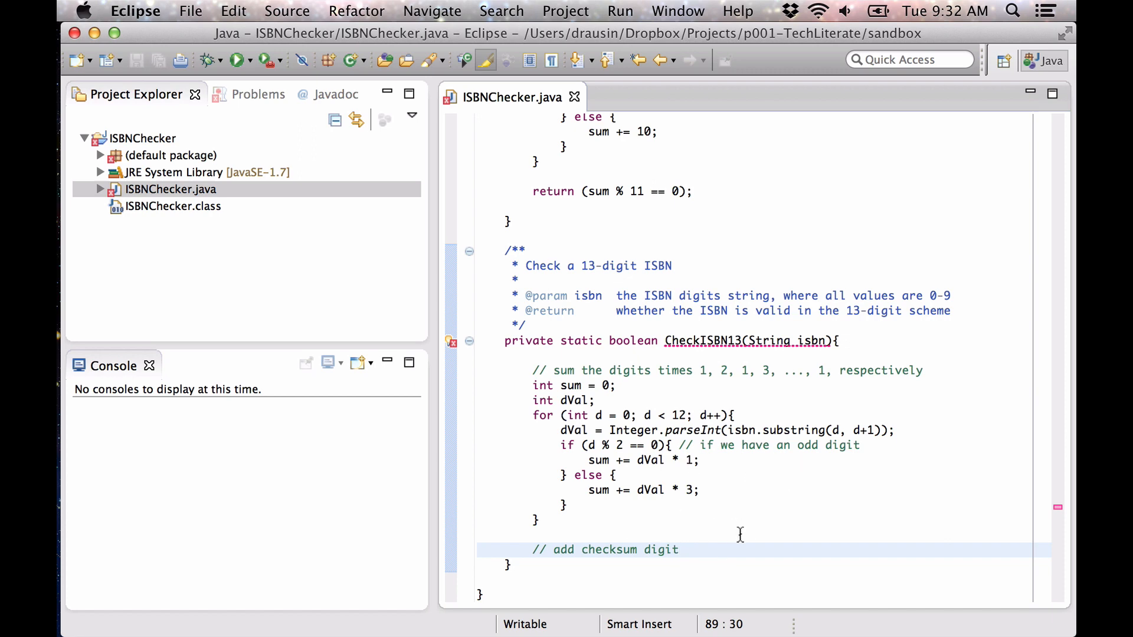
left_click(680, 549)
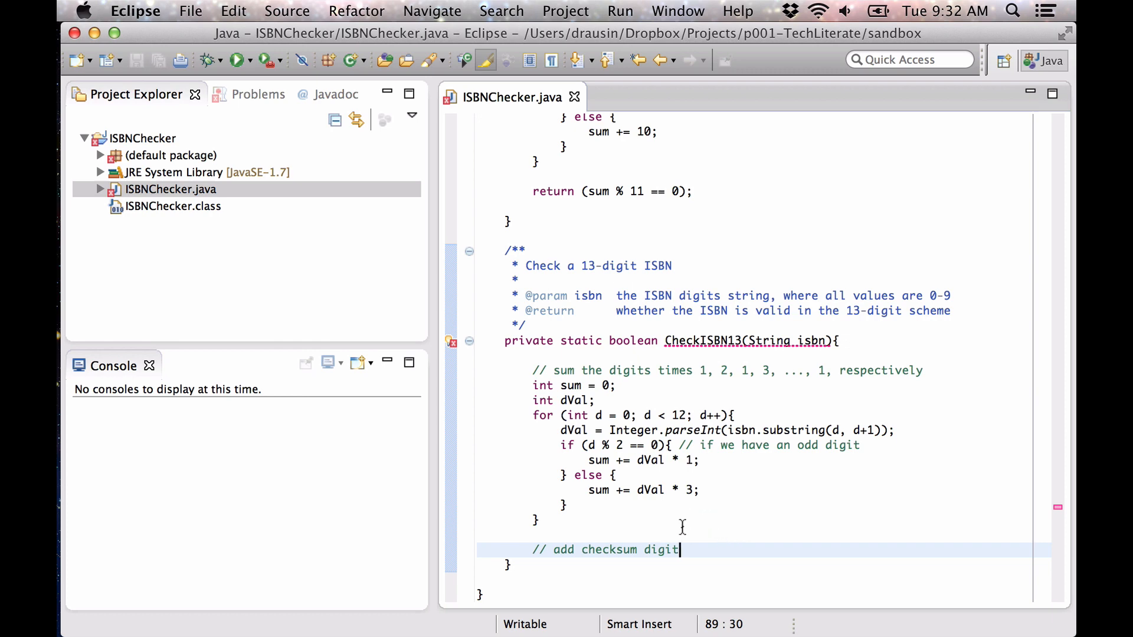
mouse_move(697, 422)
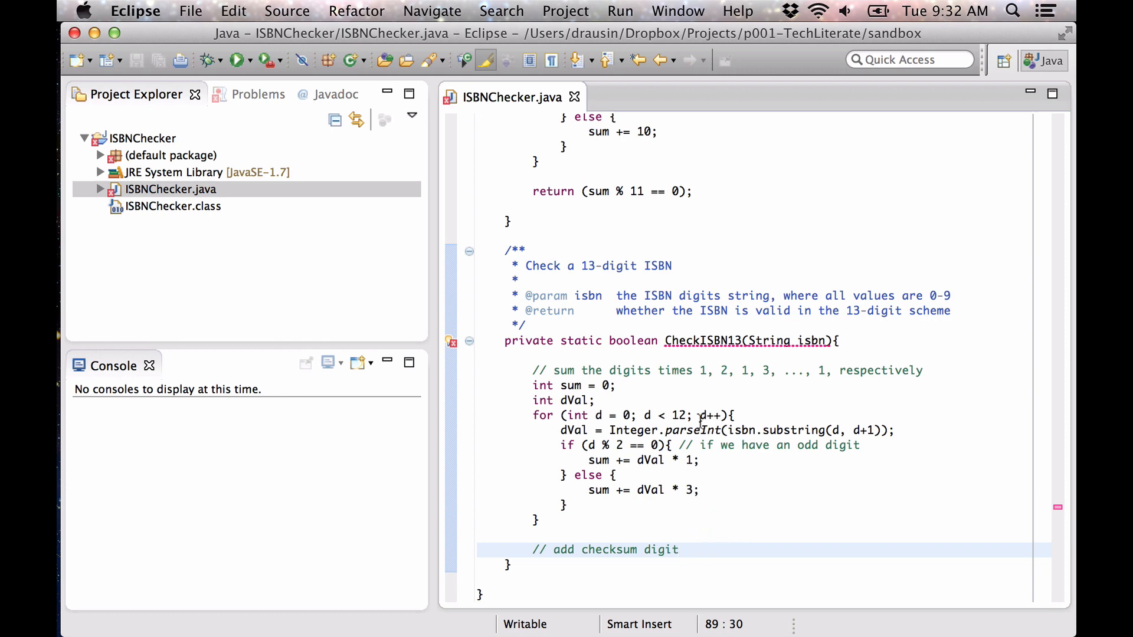
type("13")
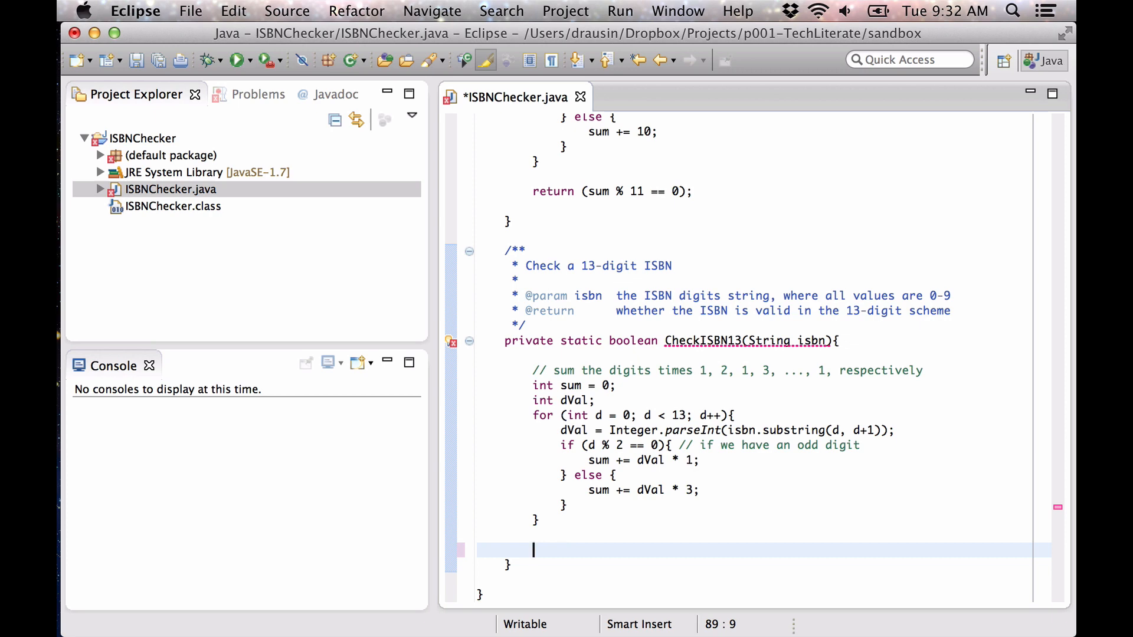
Step: End CheckISBN13 with 'return (sum % 10 == 0);' and save the file
type("return (sum")
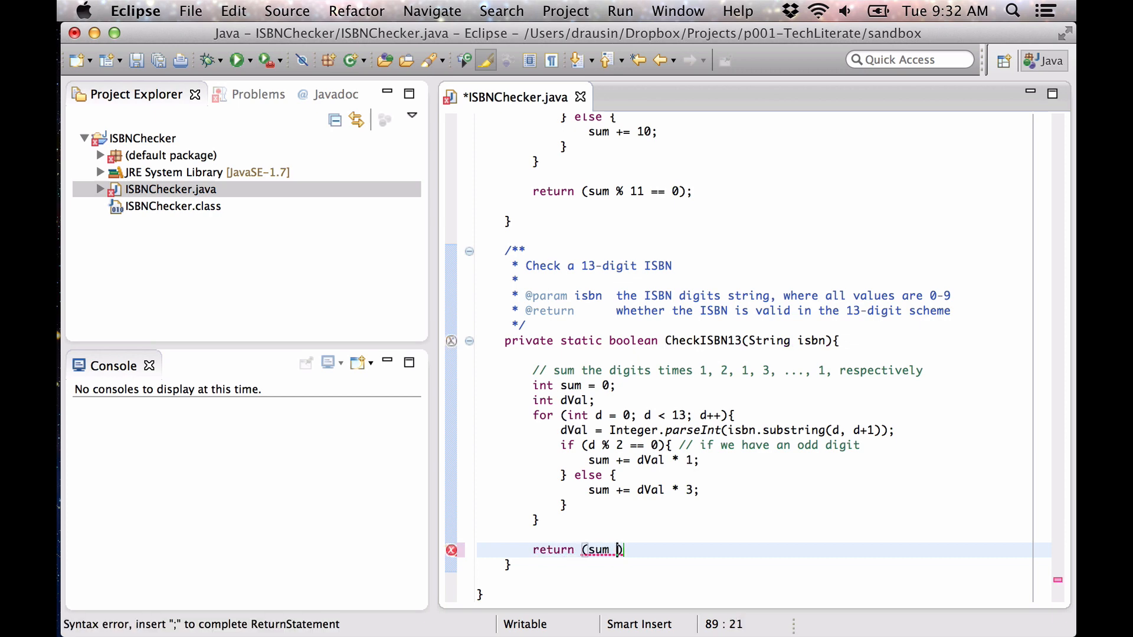
type("% 10")
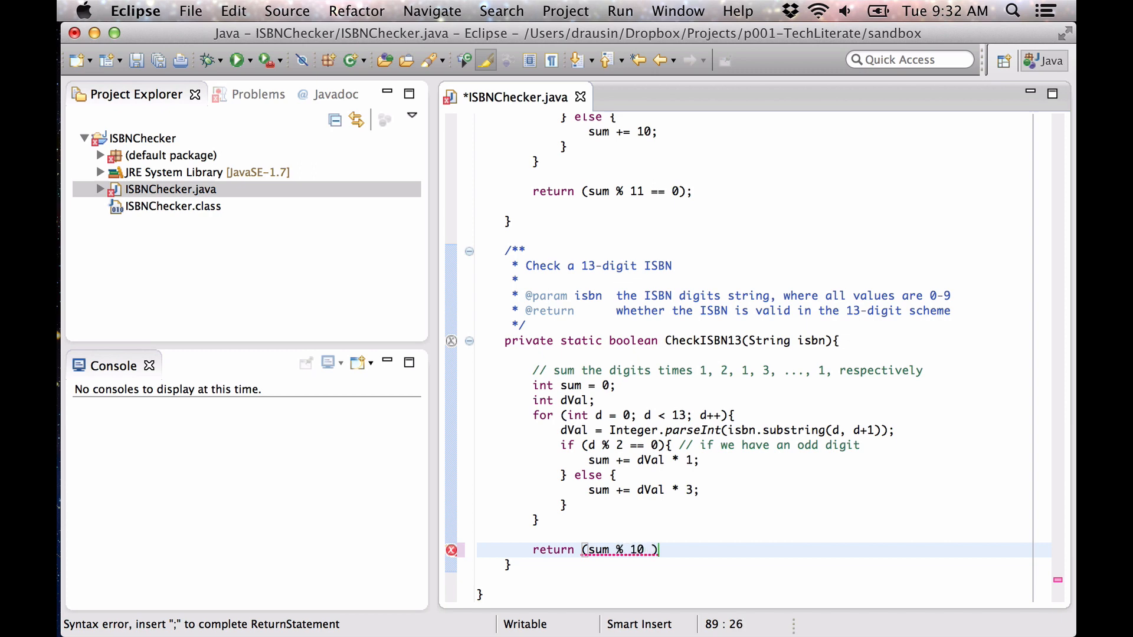
type("== 0")
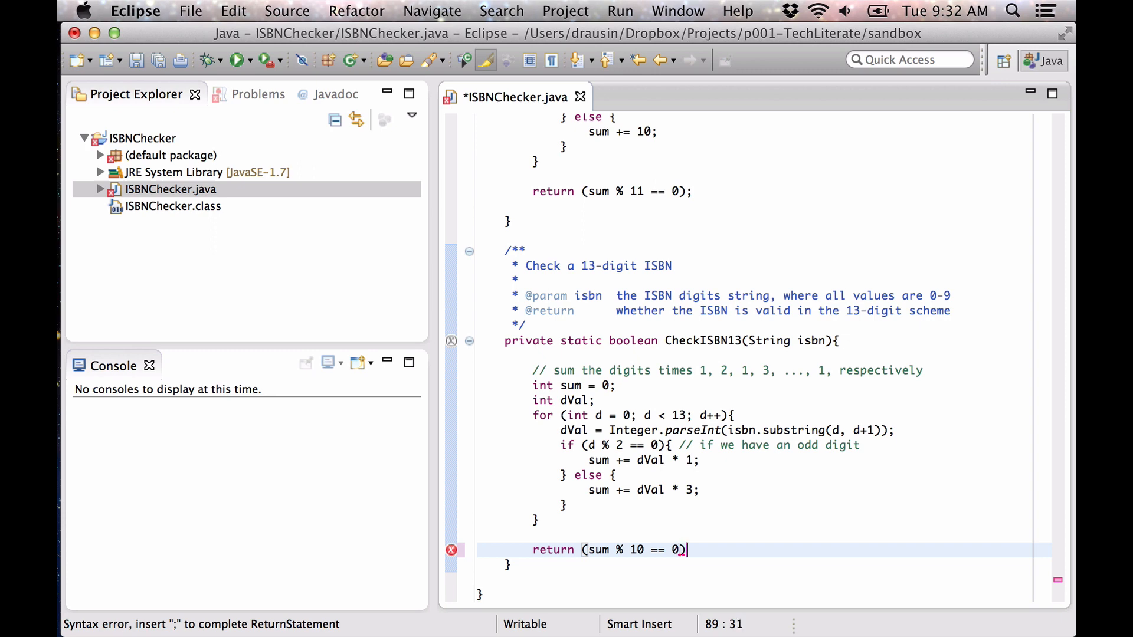
type(";")
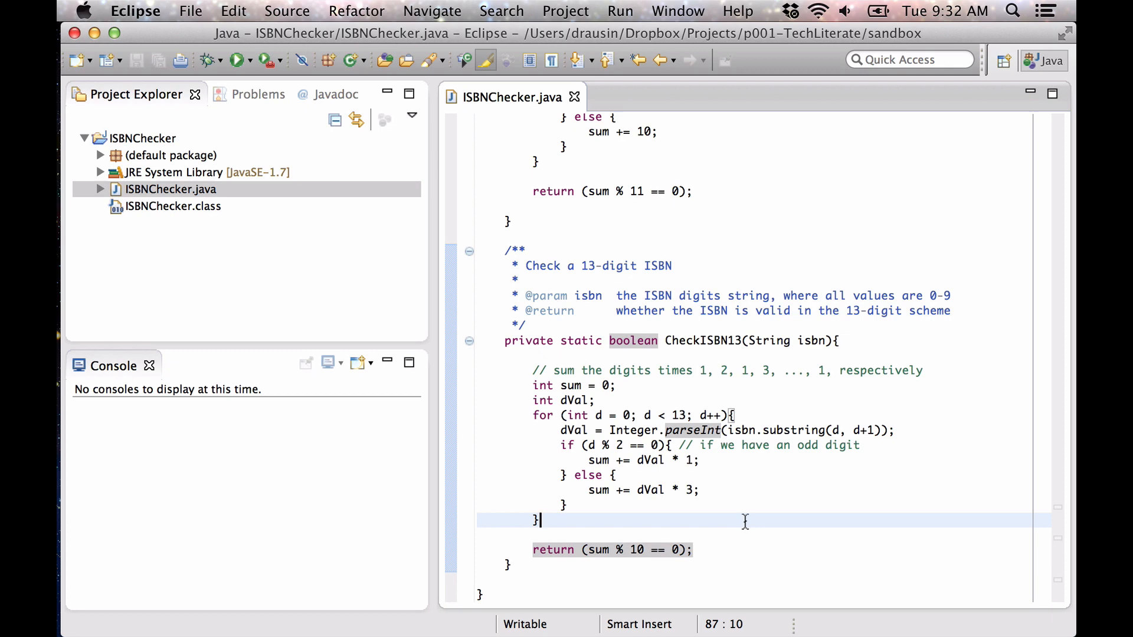
scroll("down", 3)
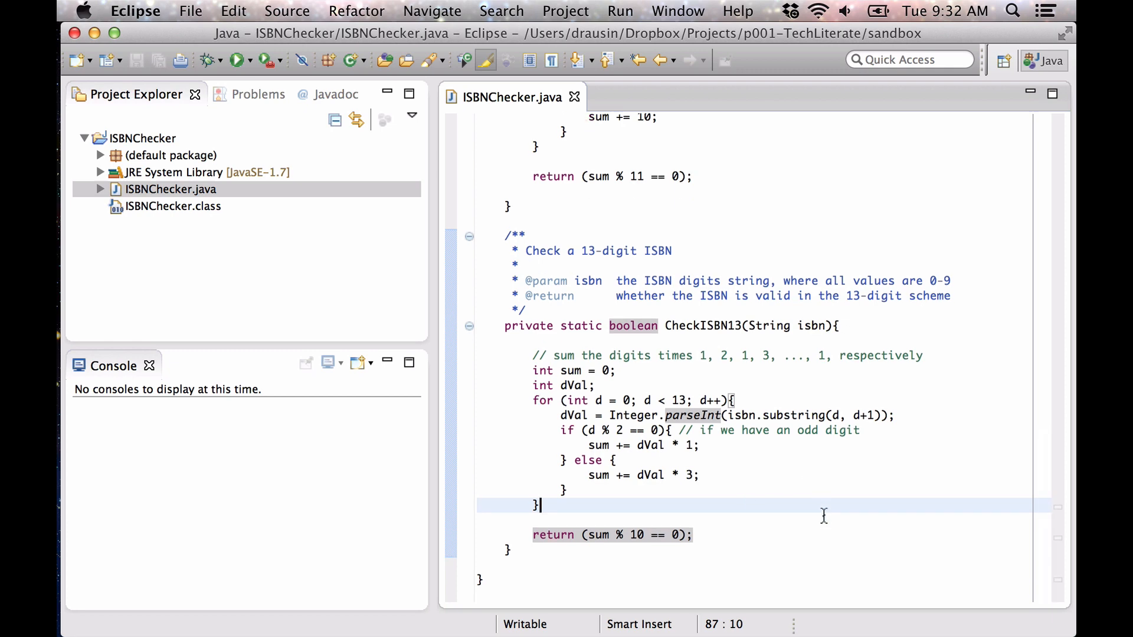
mouse_move(251, 78)
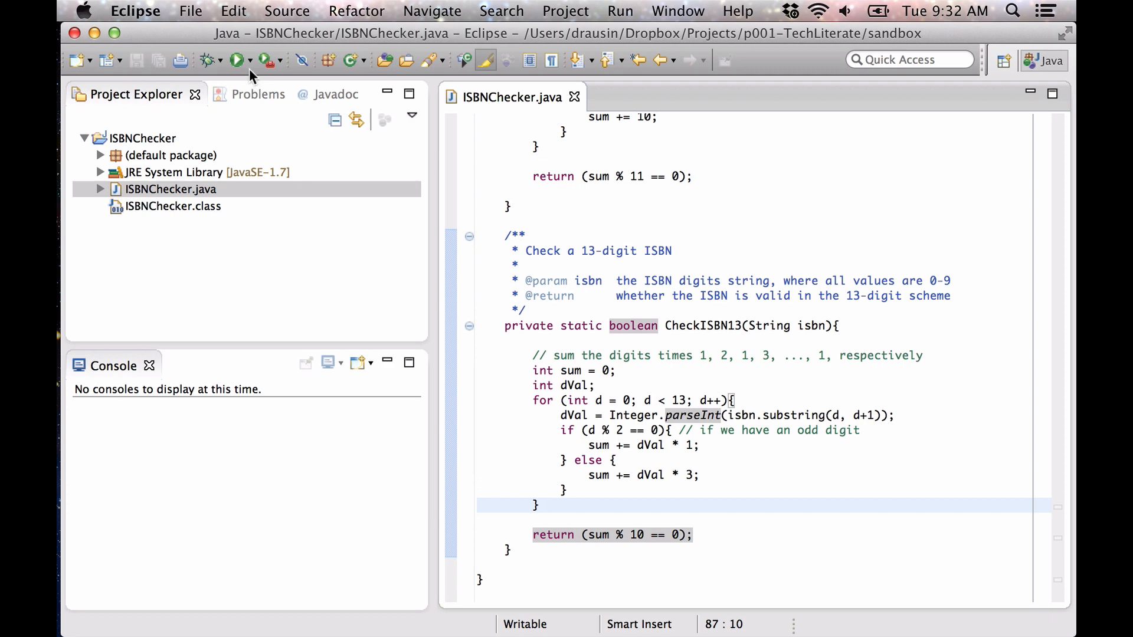
left_click(236, 60)
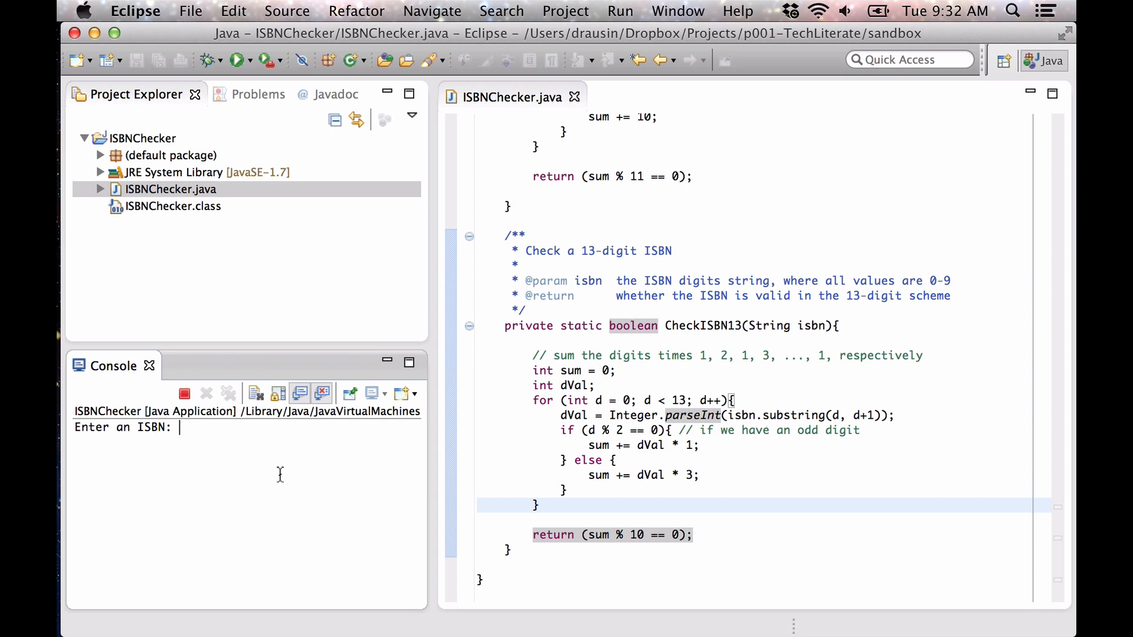
type("0-")
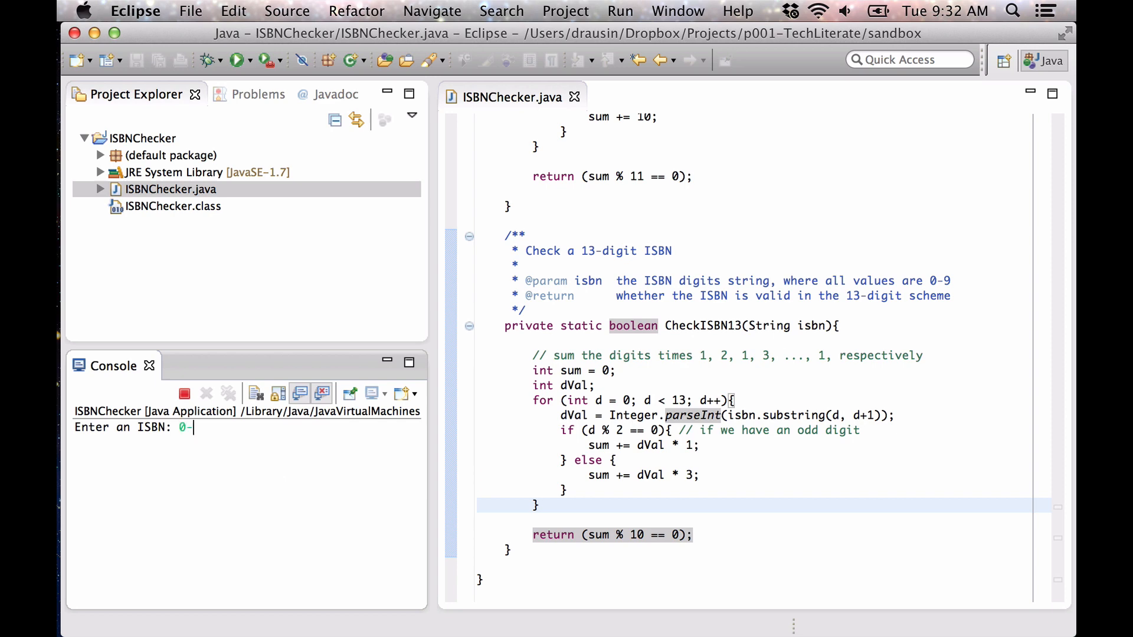
type("97")
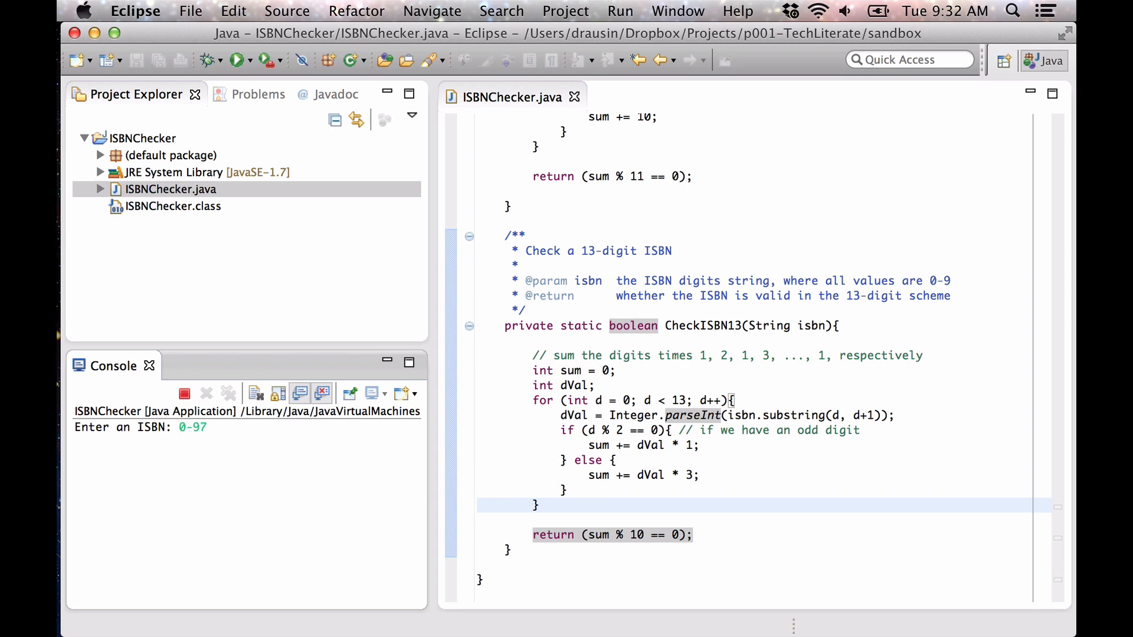
type("27")
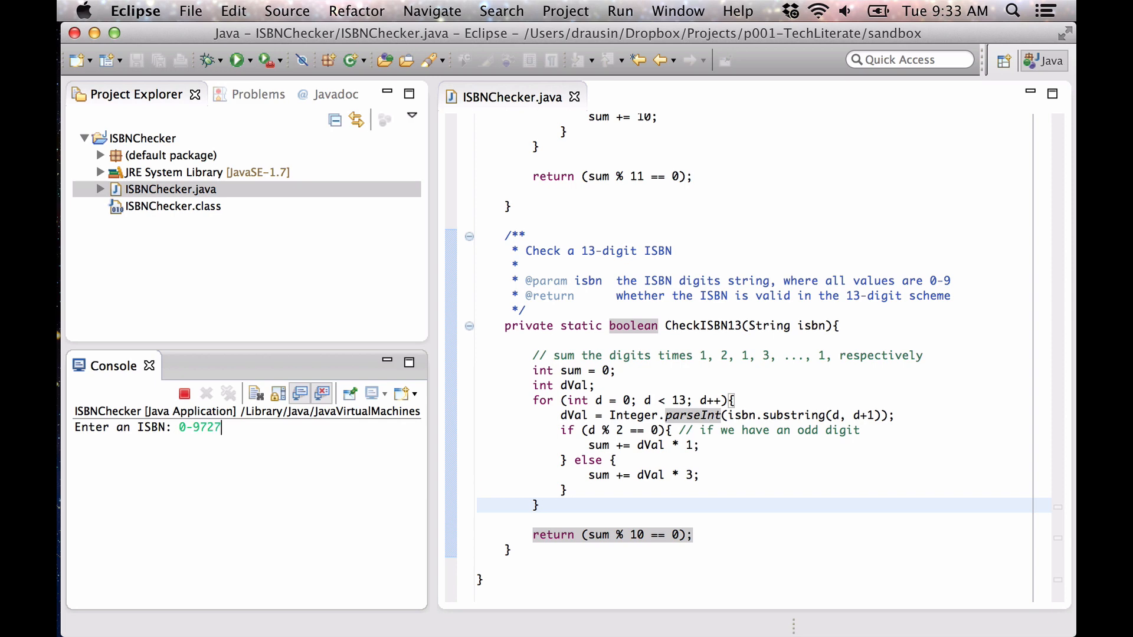
type("055-")
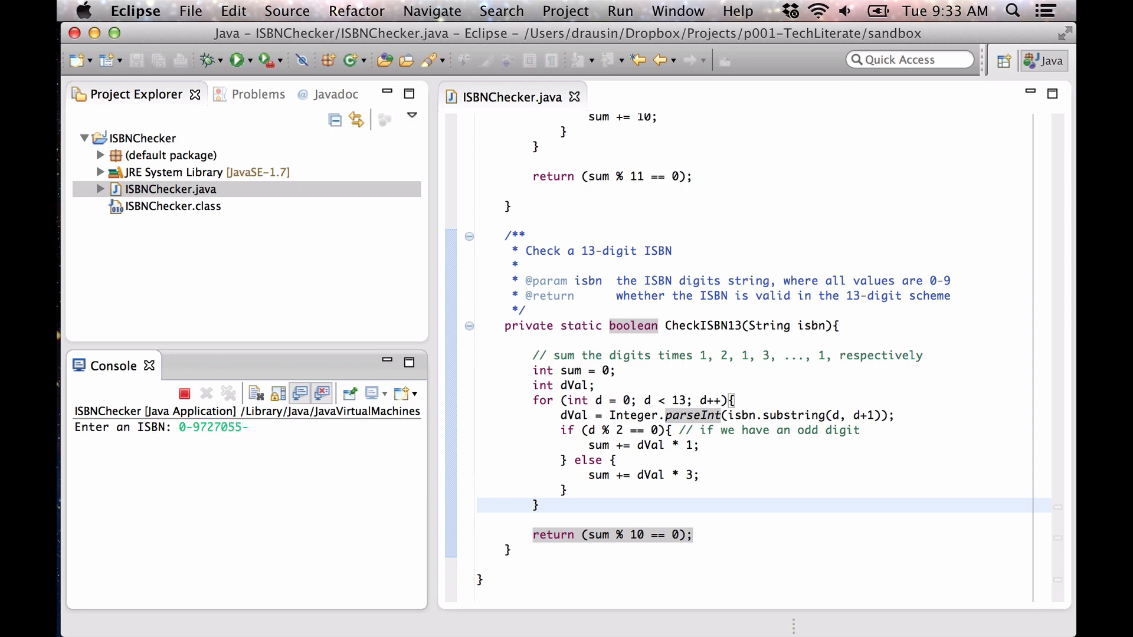
type("7-0")
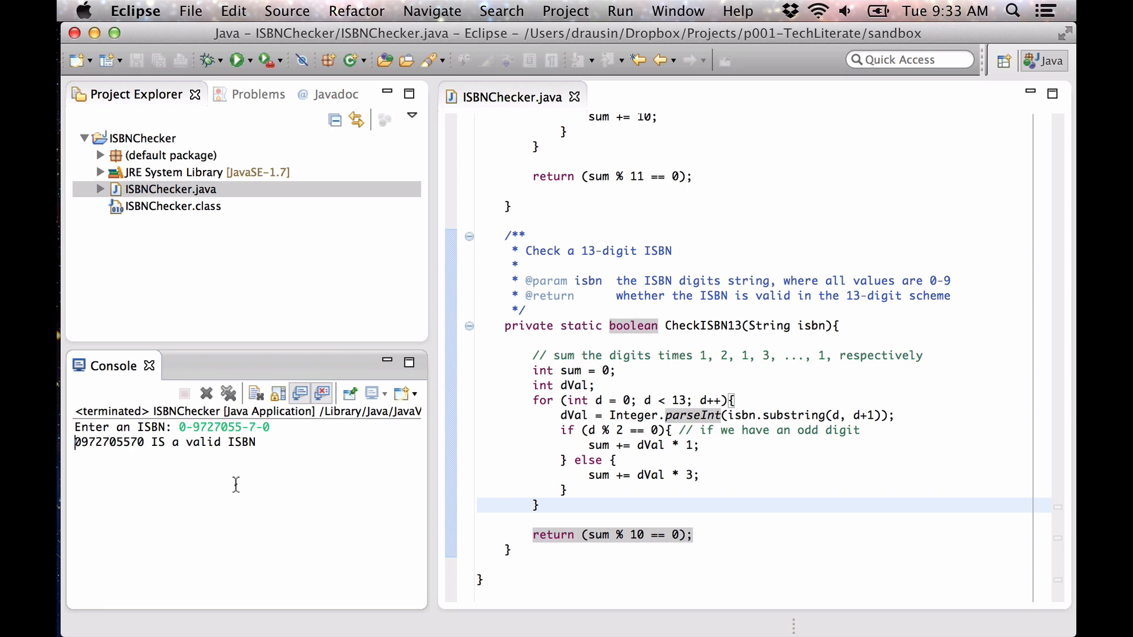
left_click_drag(178, 427, 270, 427)
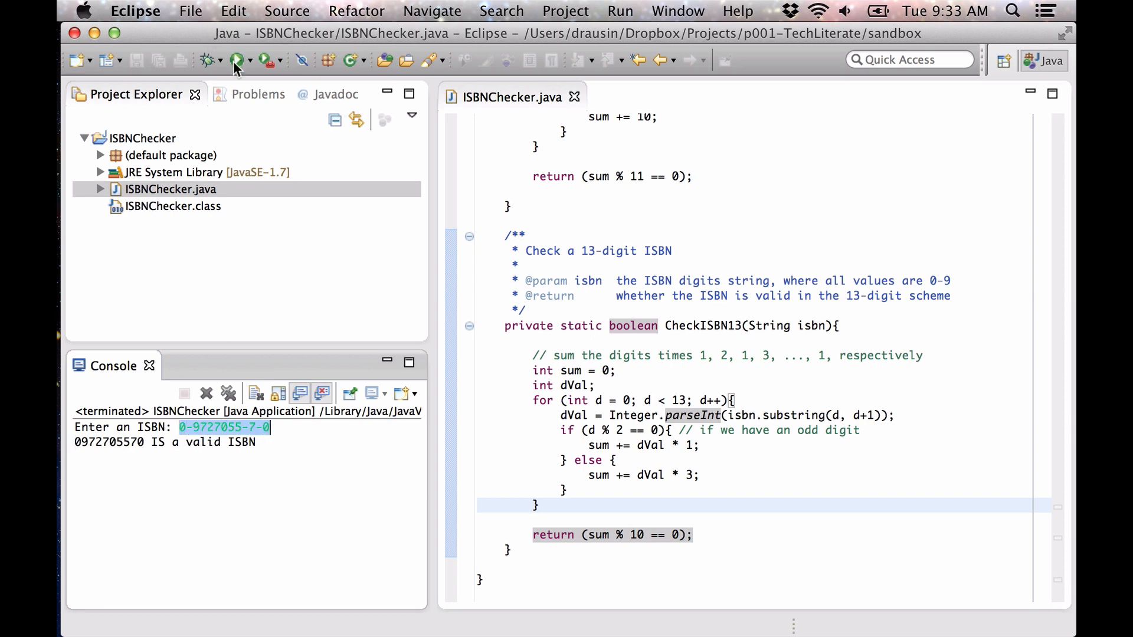
left_click(233, 60)
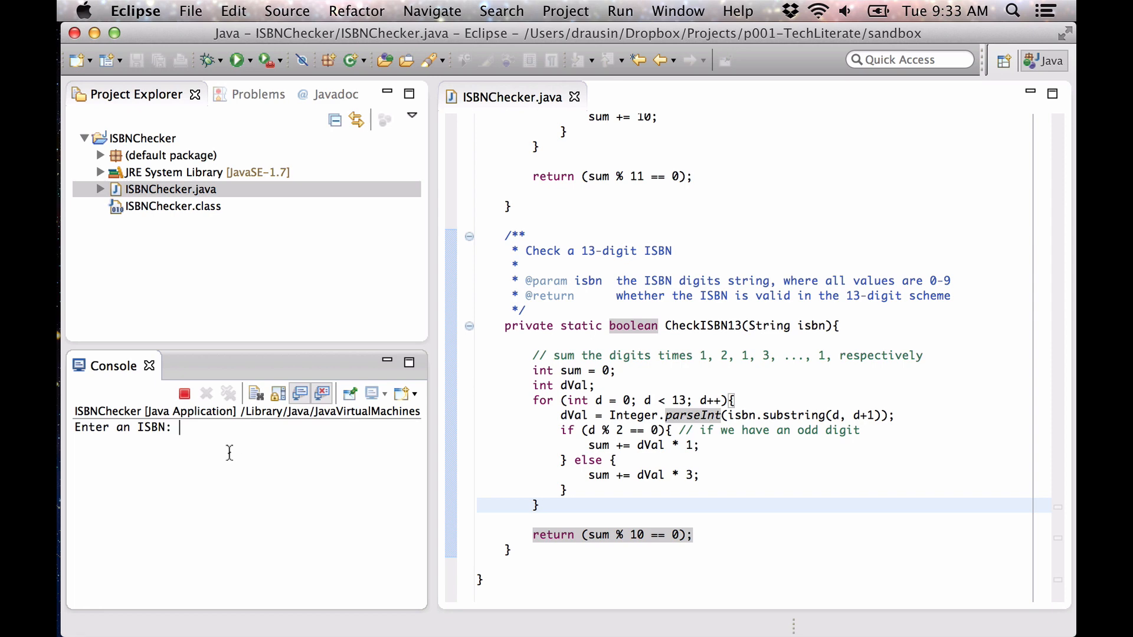
type("0-9727055-7-1")
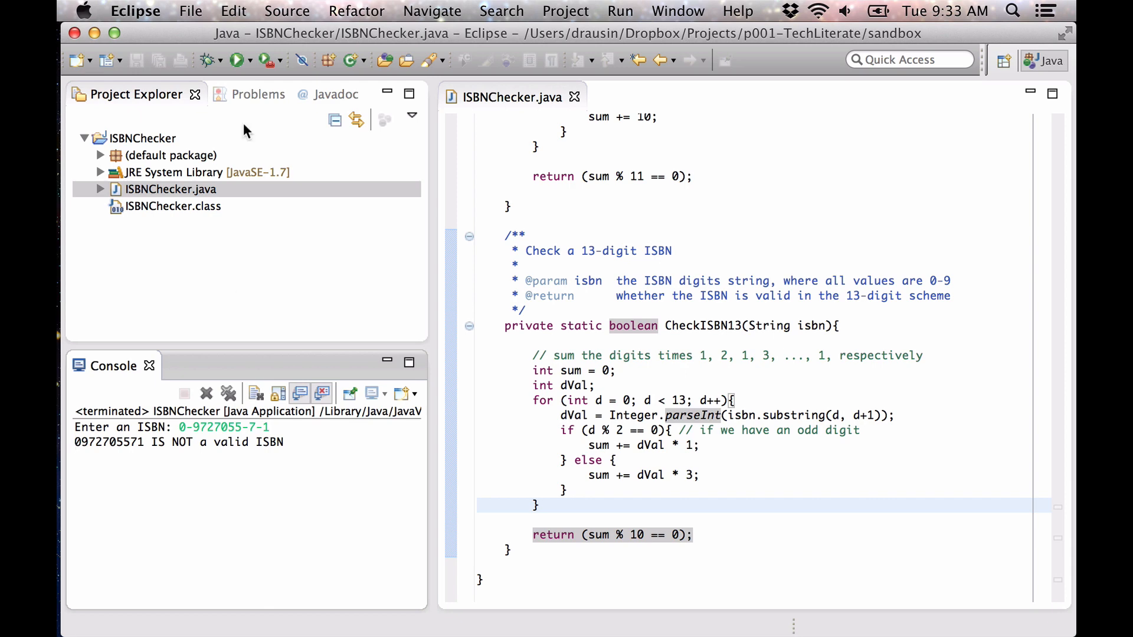
Step: Run it on 0-9727055-7-dgfsdrg, see NOT valid, and start another run
left_click(238, 60)
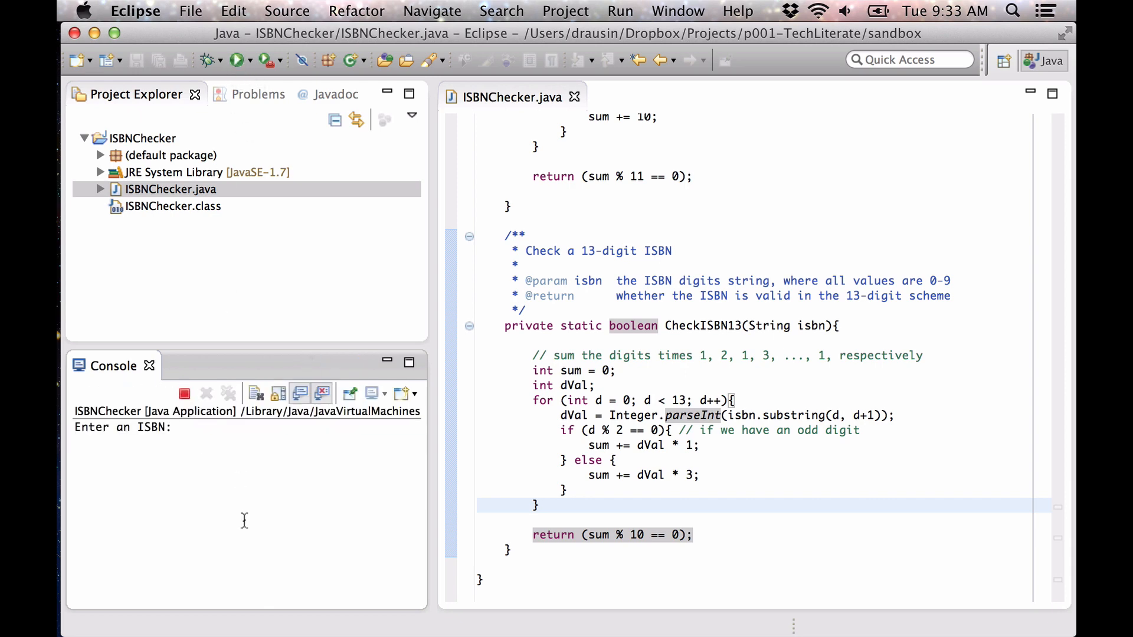
type("0-9727055-7-")
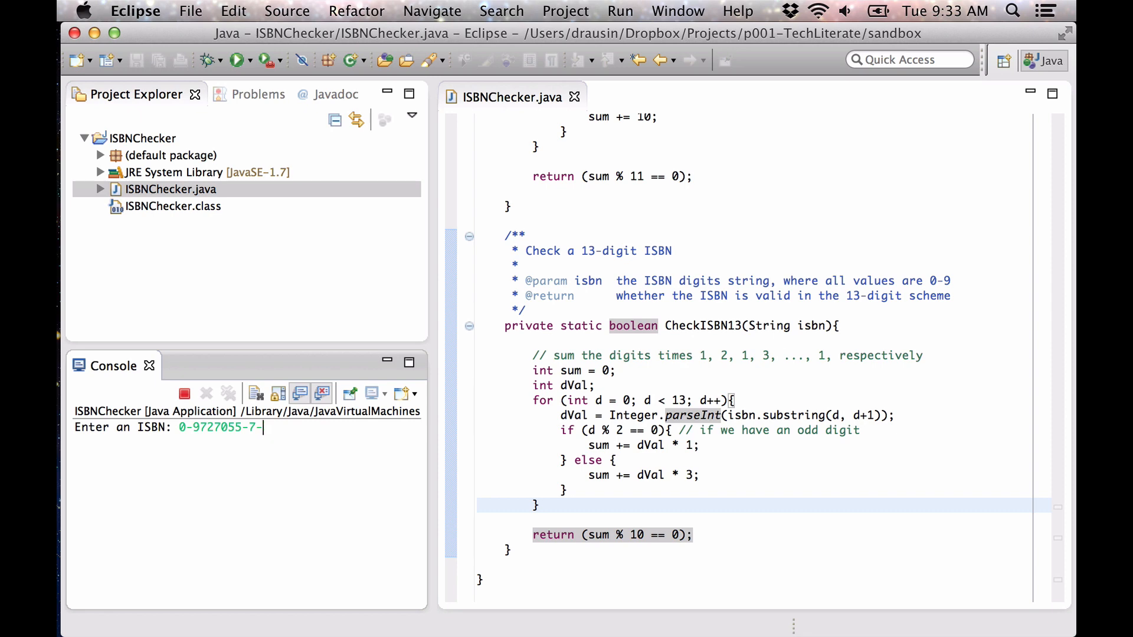
type("dgfsdrg")
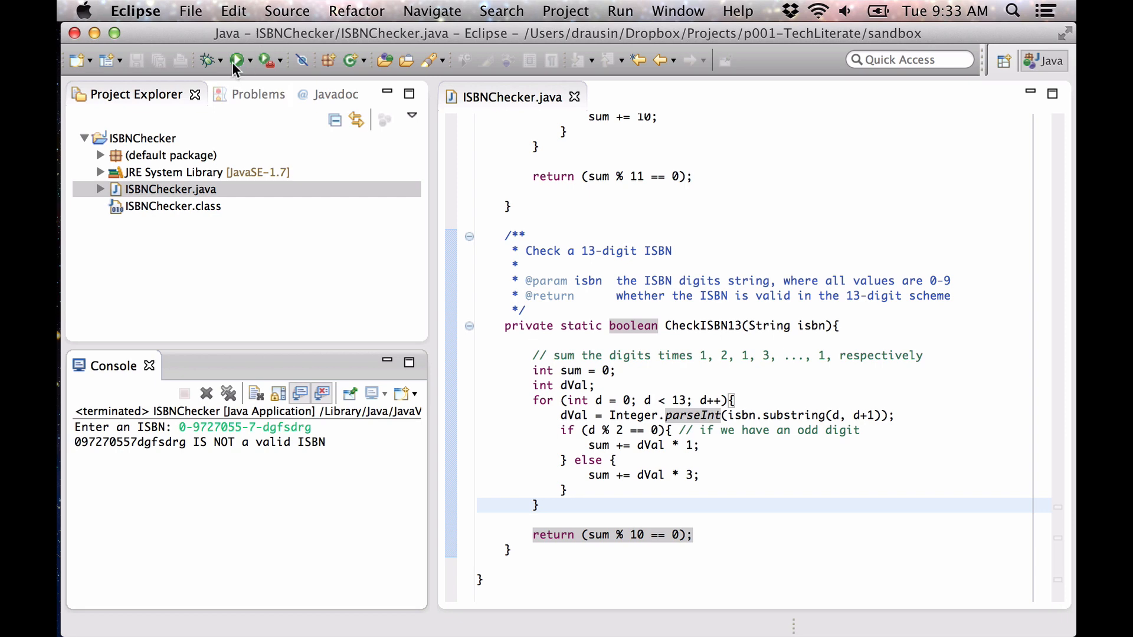
mouse_move(233, 60)
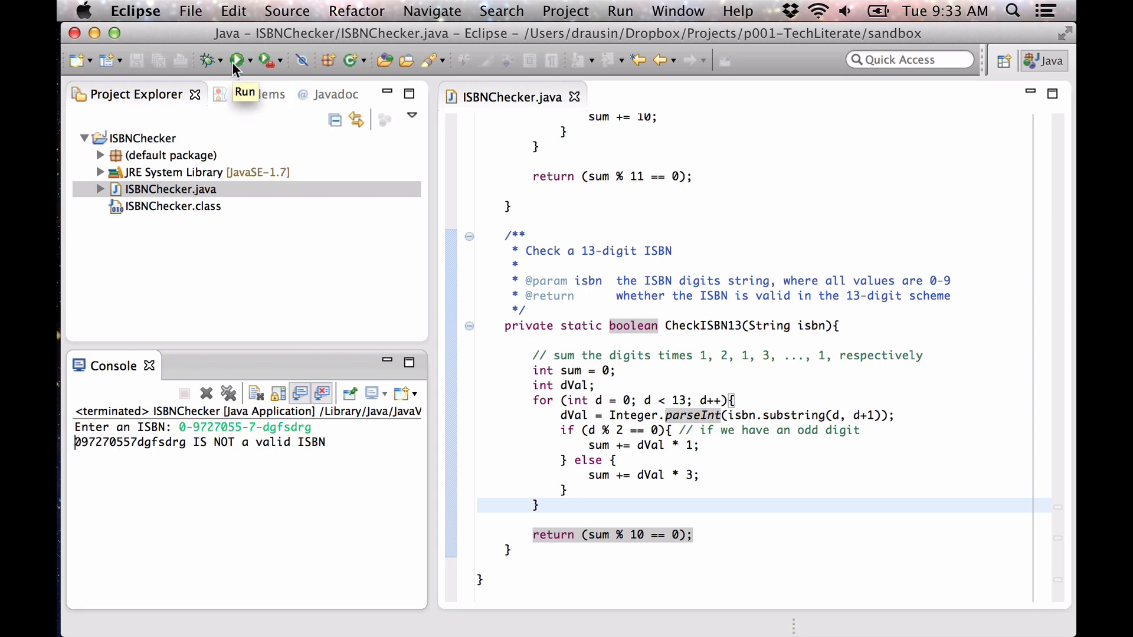
left_click(234, 60)
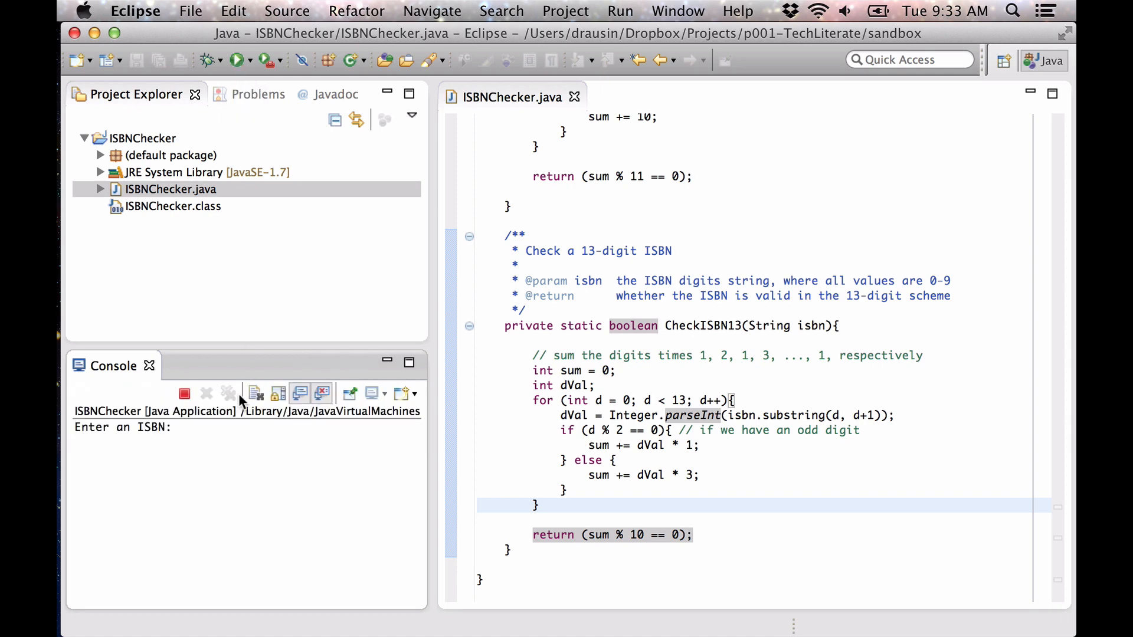
left_click(214, 427)
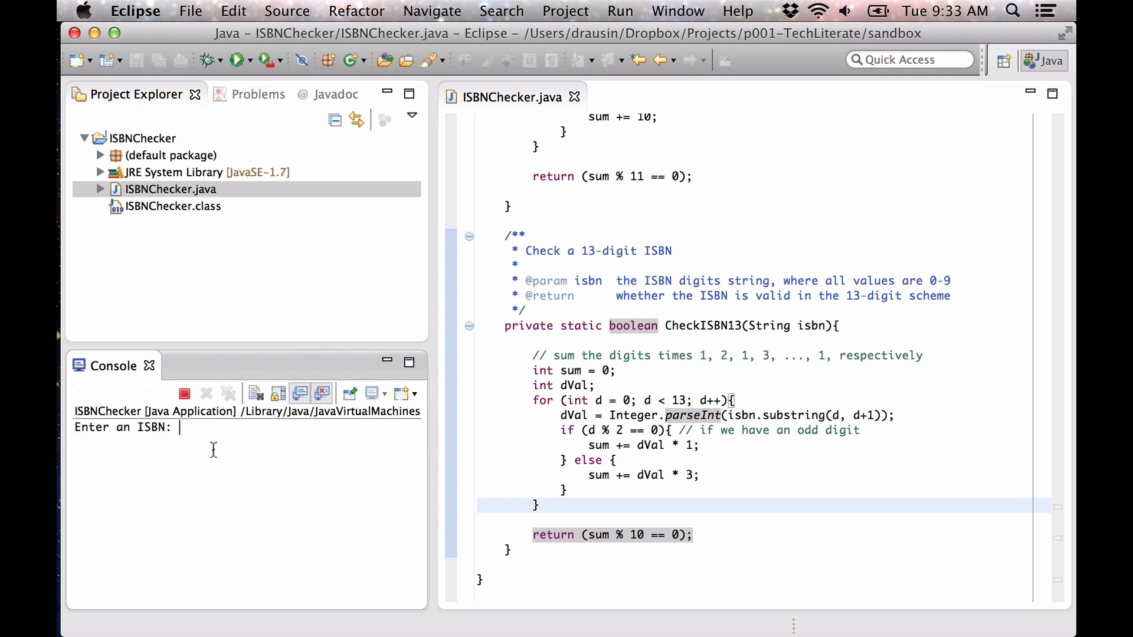
type("978-")
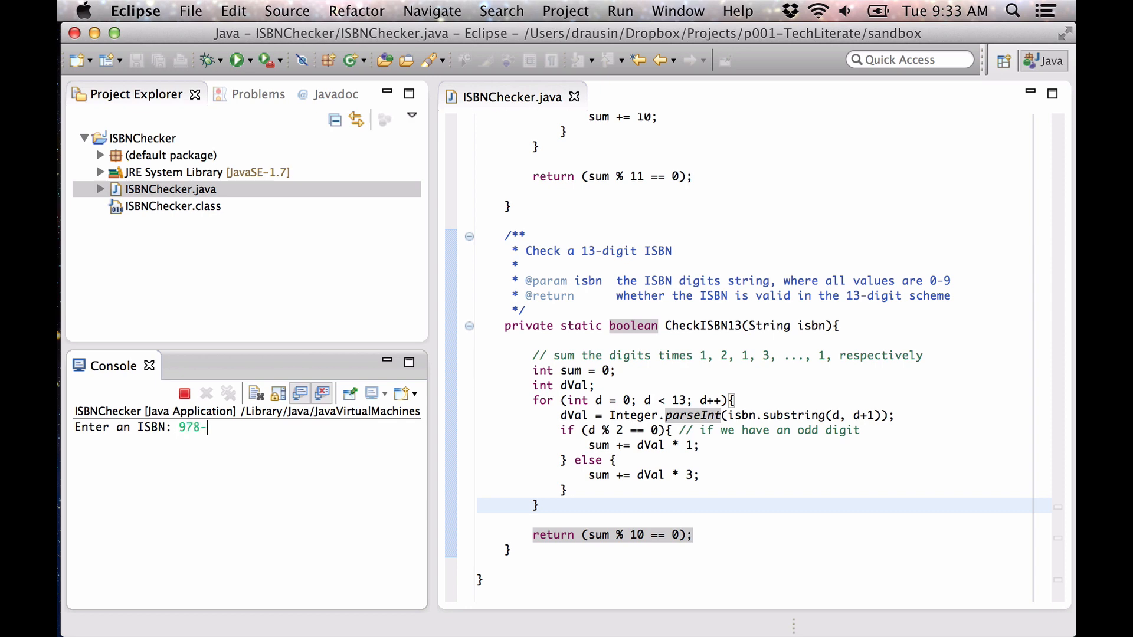
type("0-")
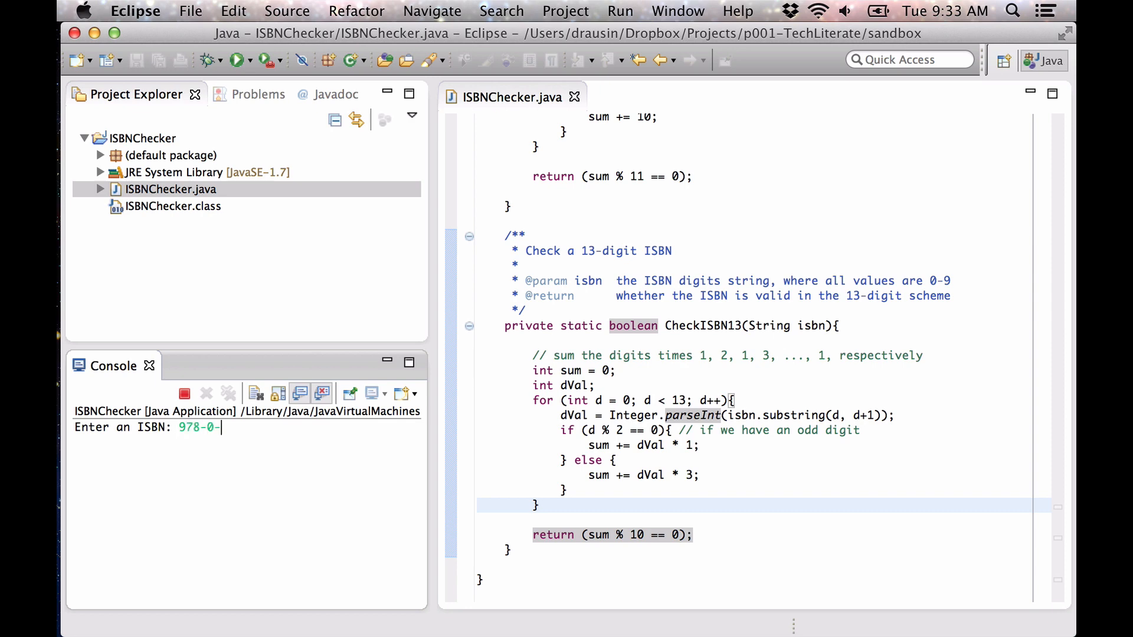
type("54")
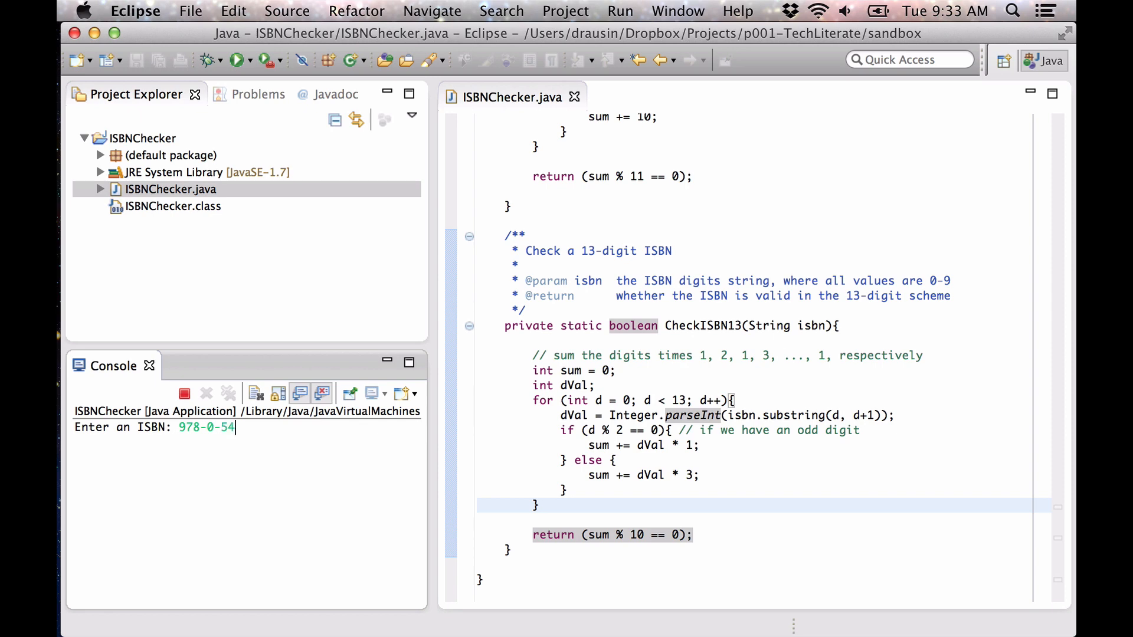
type("7-")
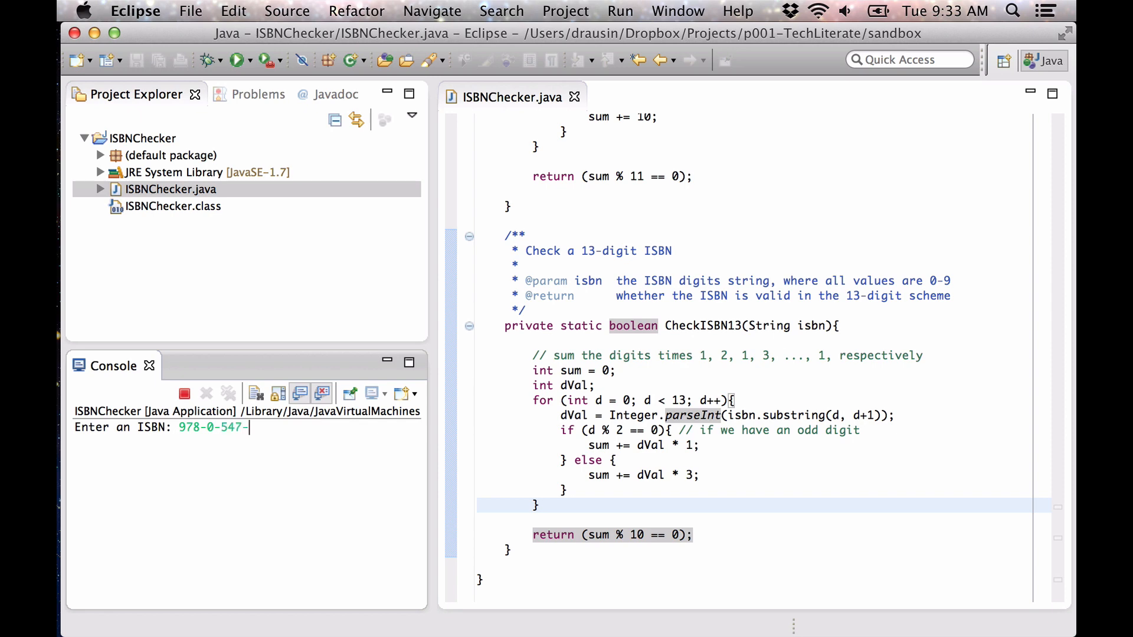
type("5")
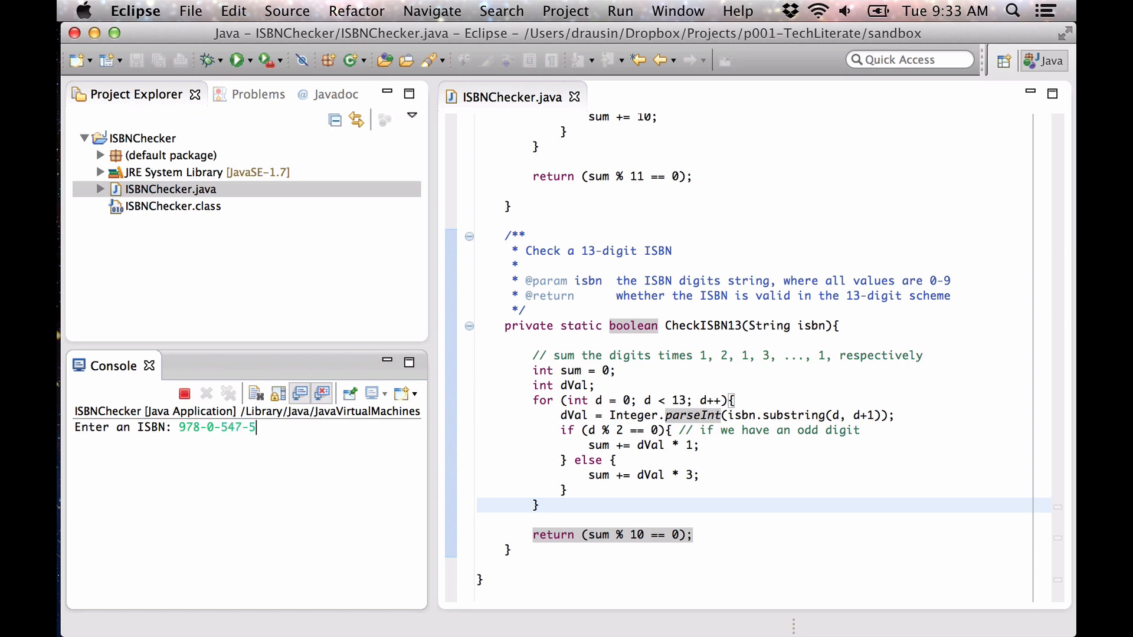
type("17")
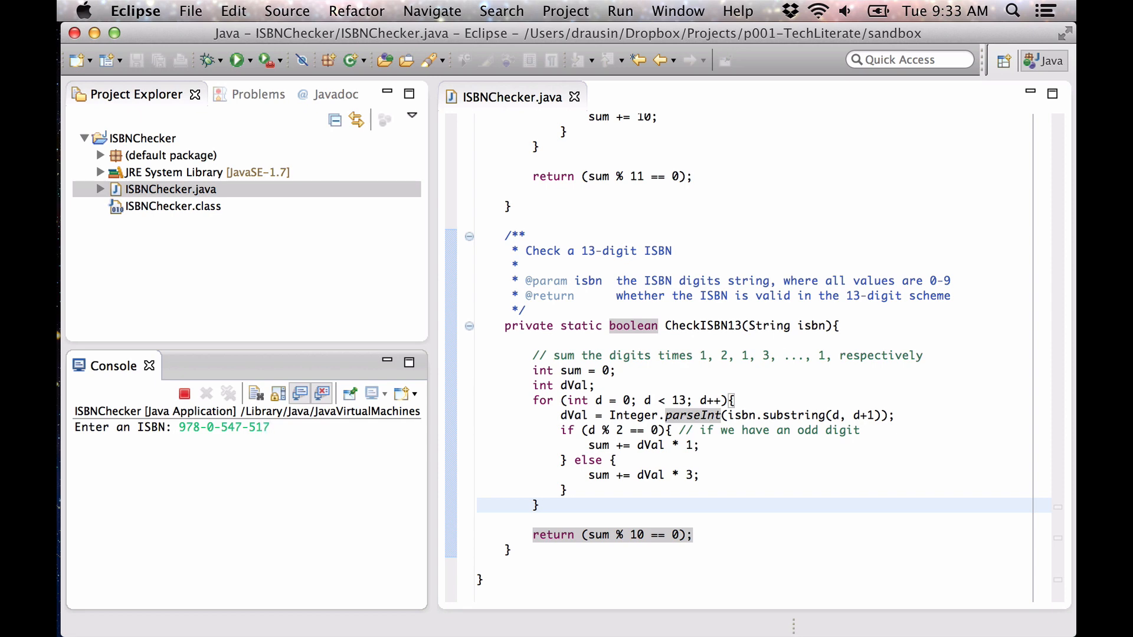
type("65-0")
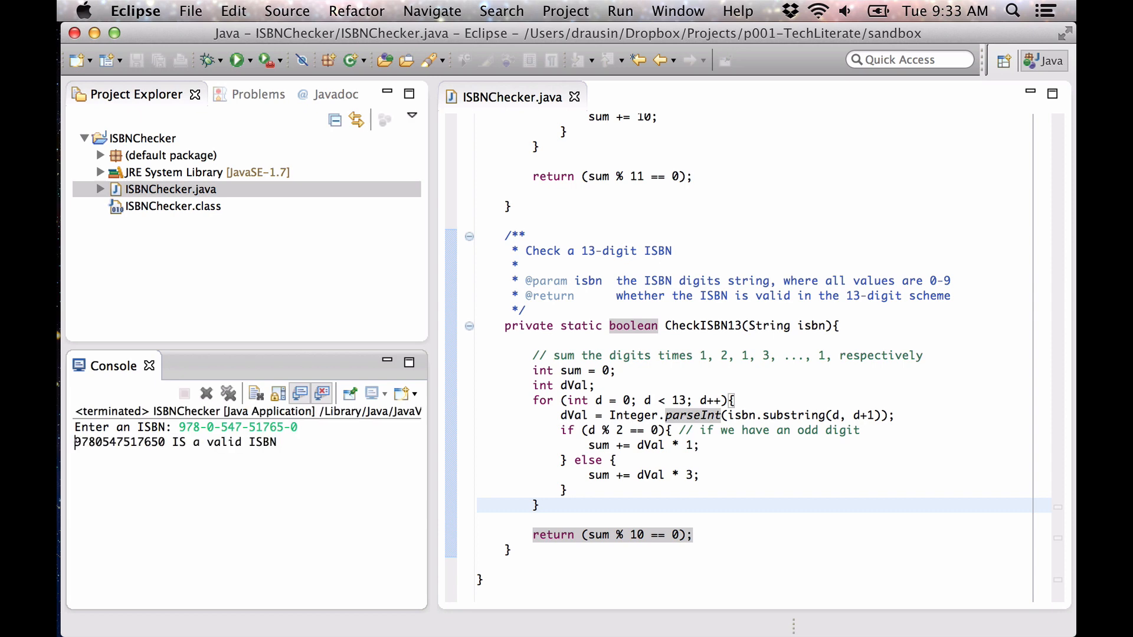
left_click(235, 60)
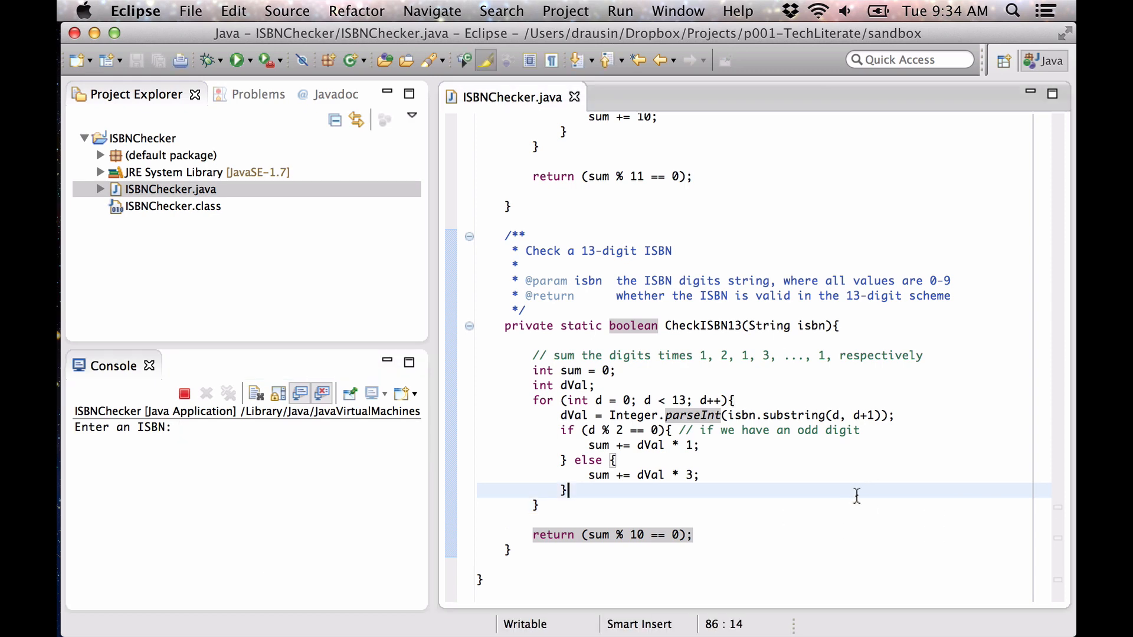
mouse_move(741, 485)
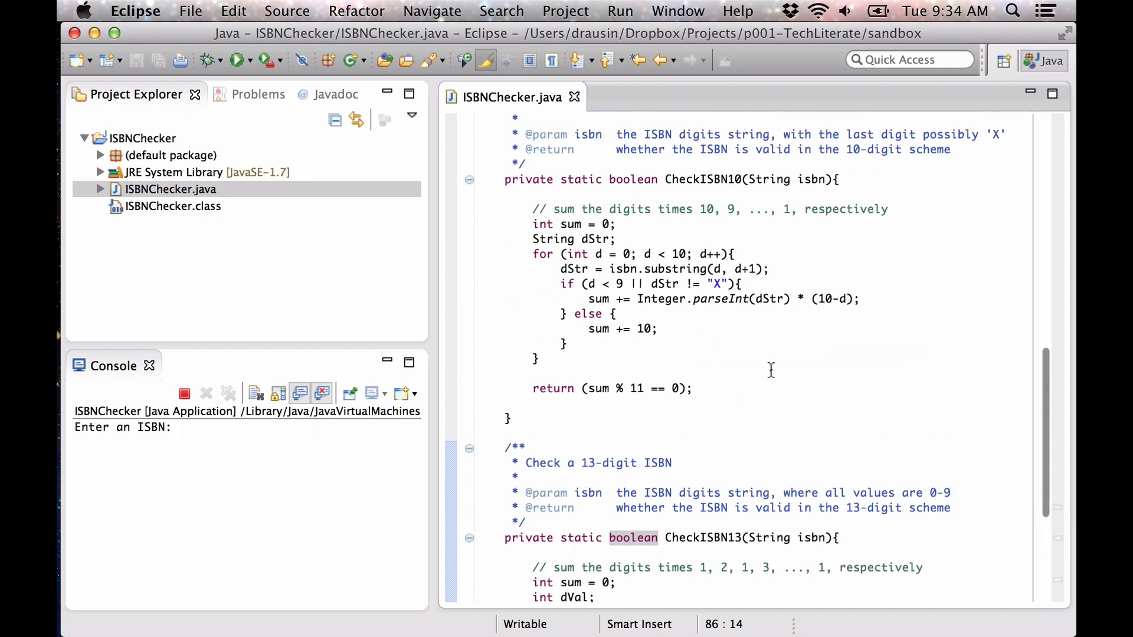
scroll("down", 3)
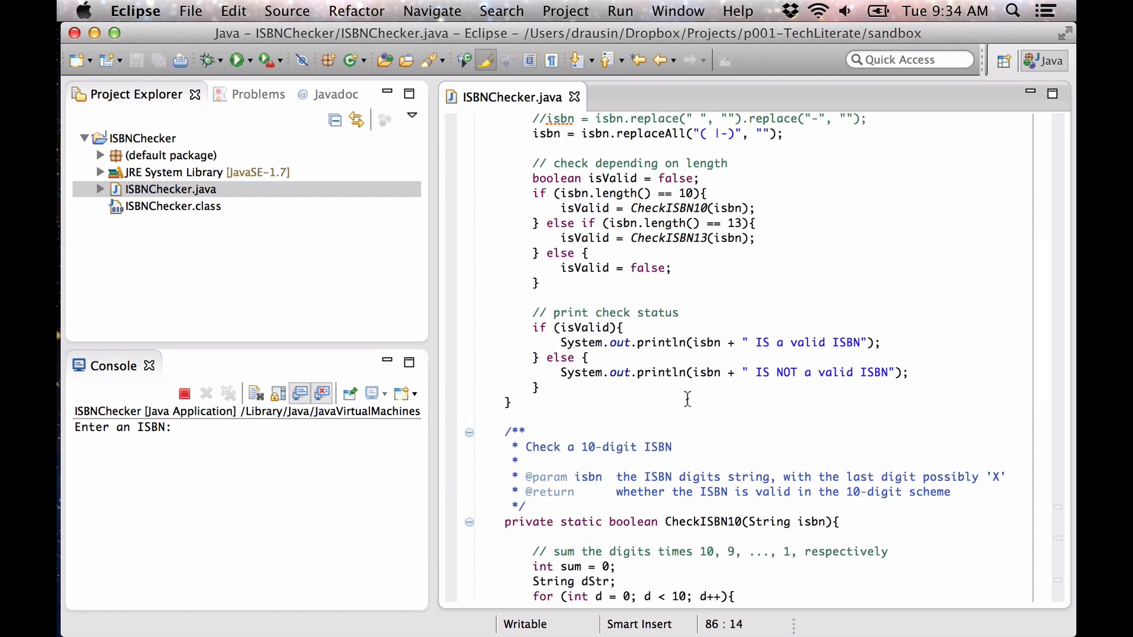
mouse_move(749, 346)
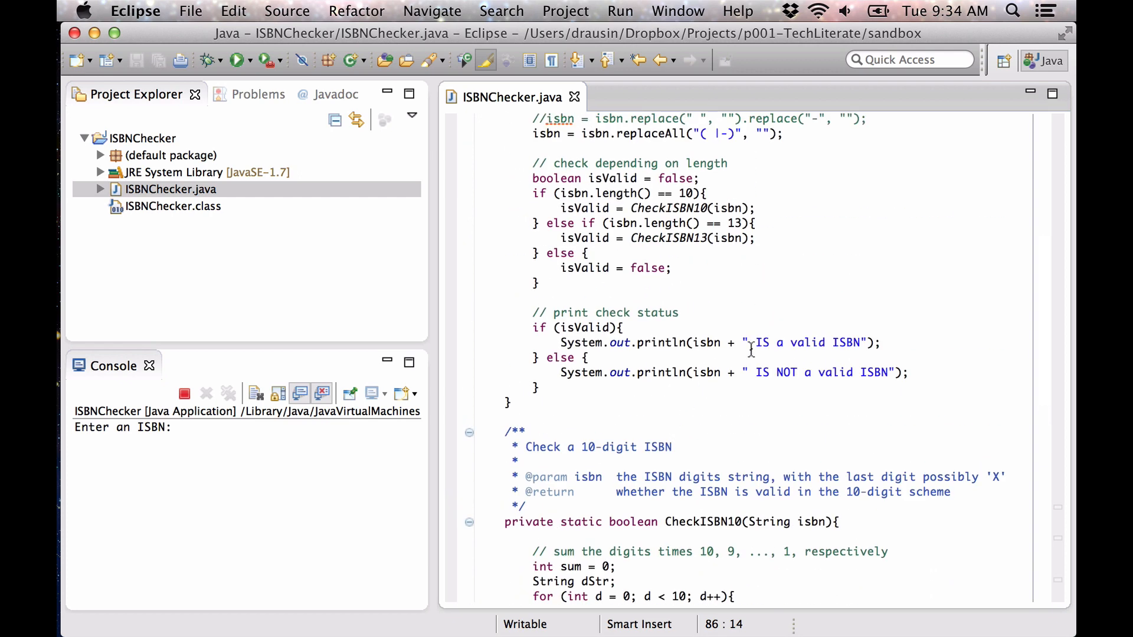